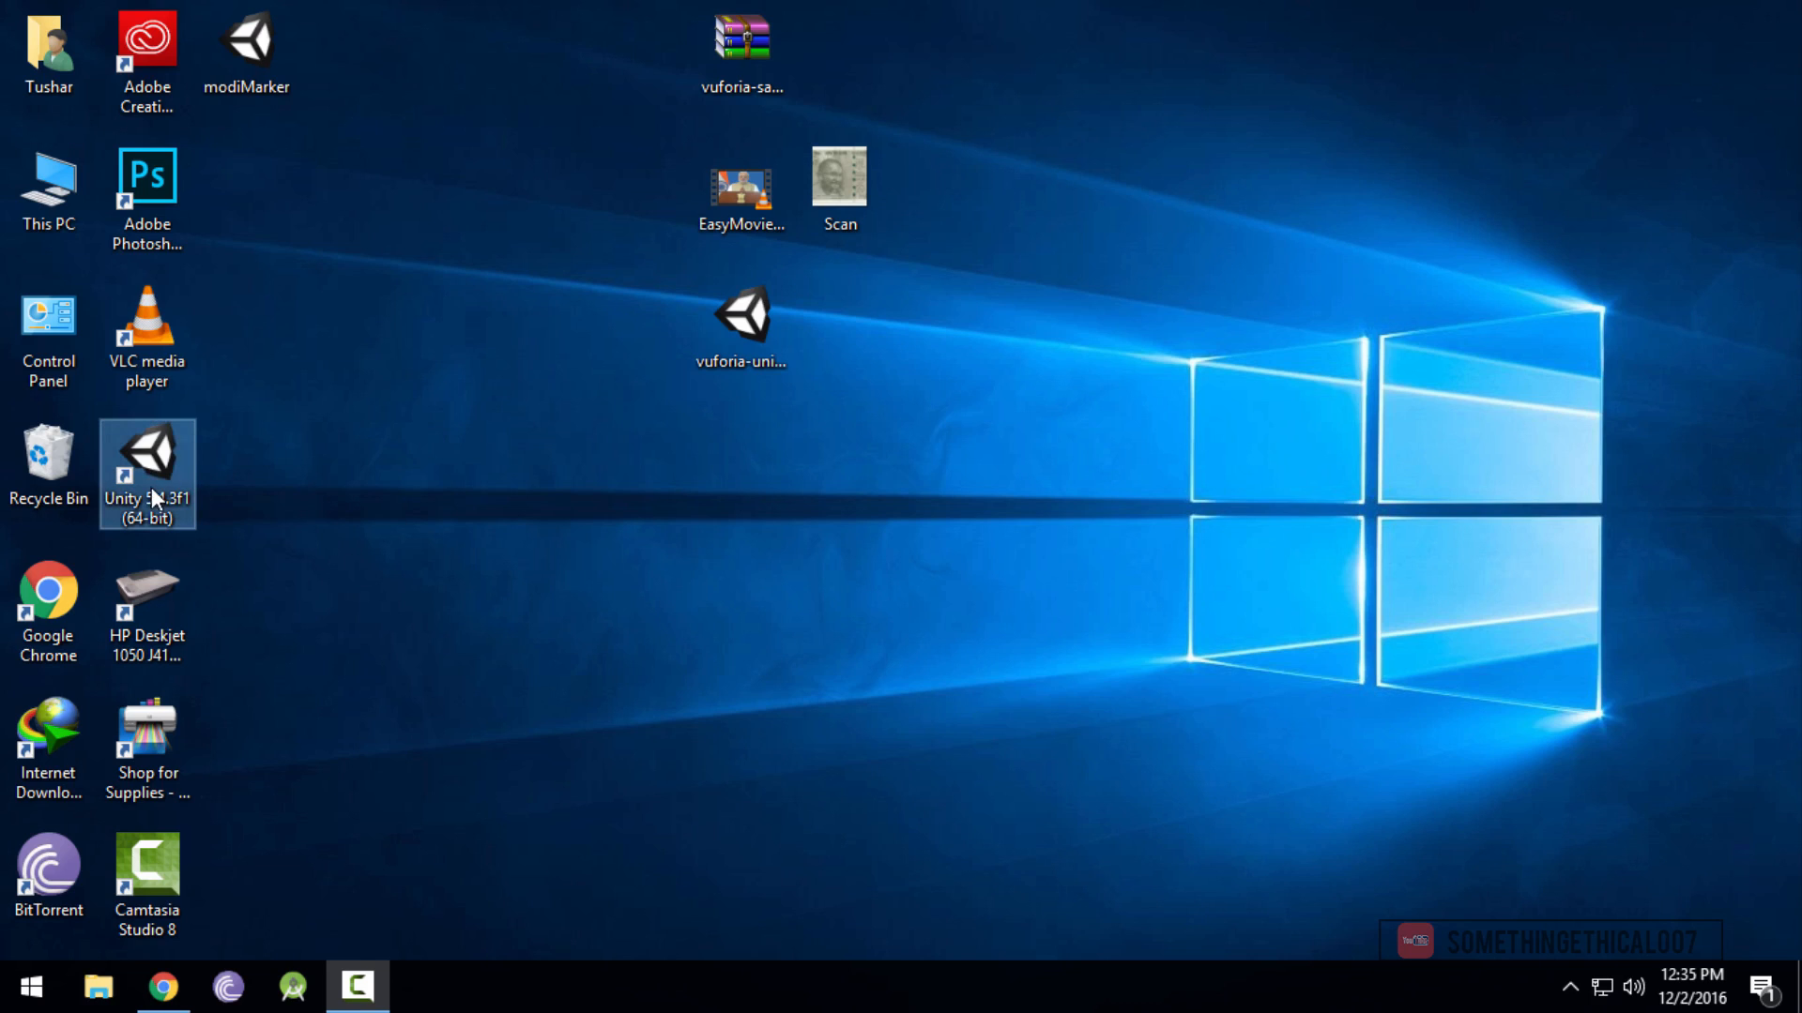
# Launch Unity 5.4.3f1 and create a new 3D project named ModiPrankApp
pyautogui.doubleClick(146, 472)
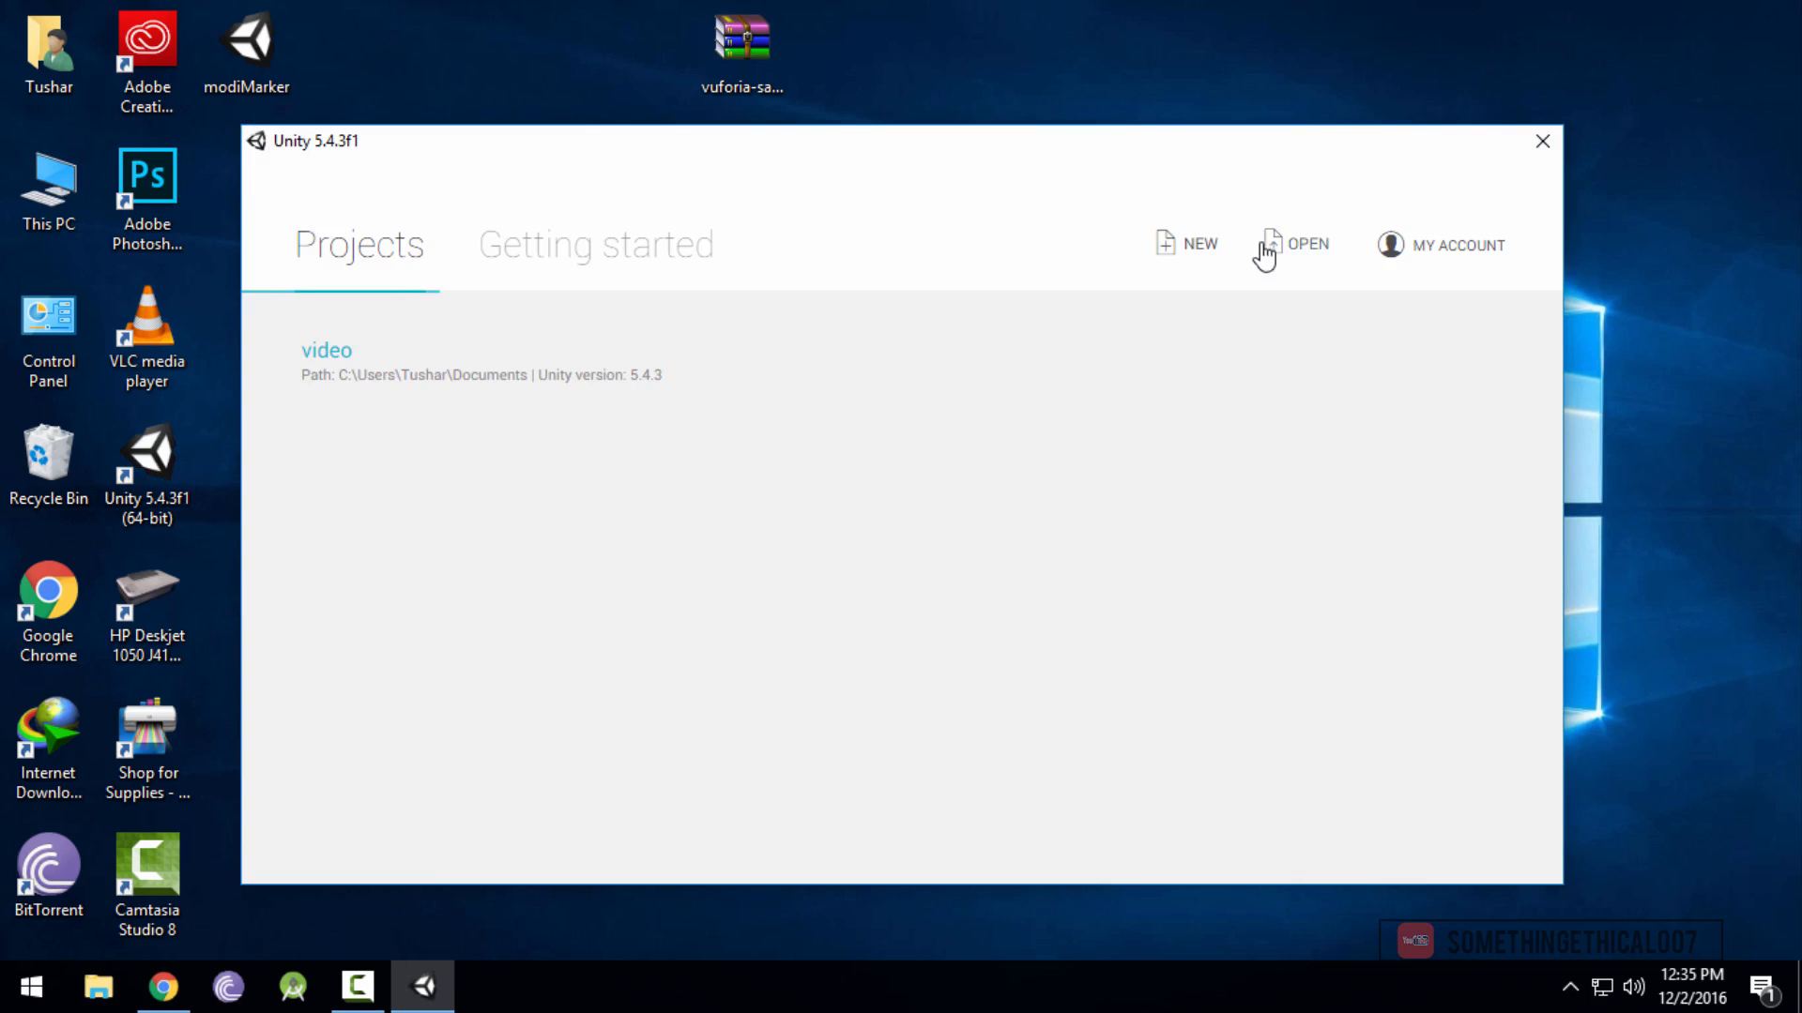
pyautogui.moveTo(1198, 252)
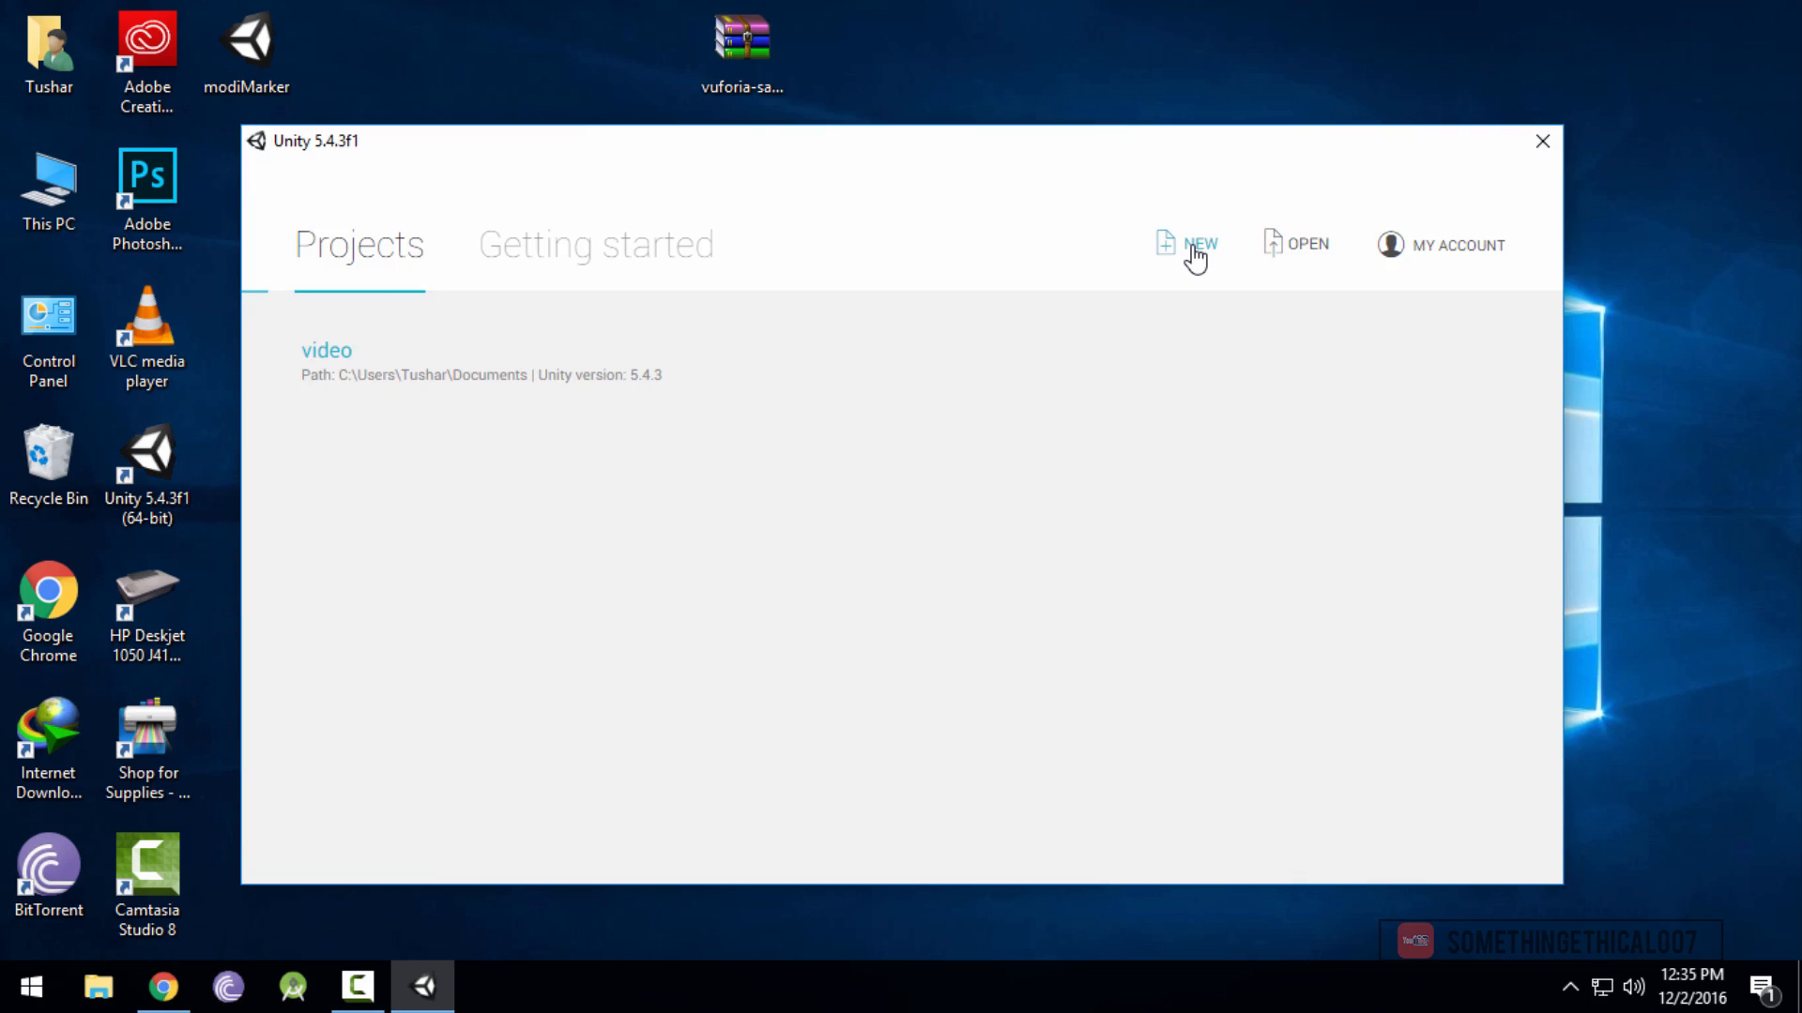
pyautogui.click(1199, 244)
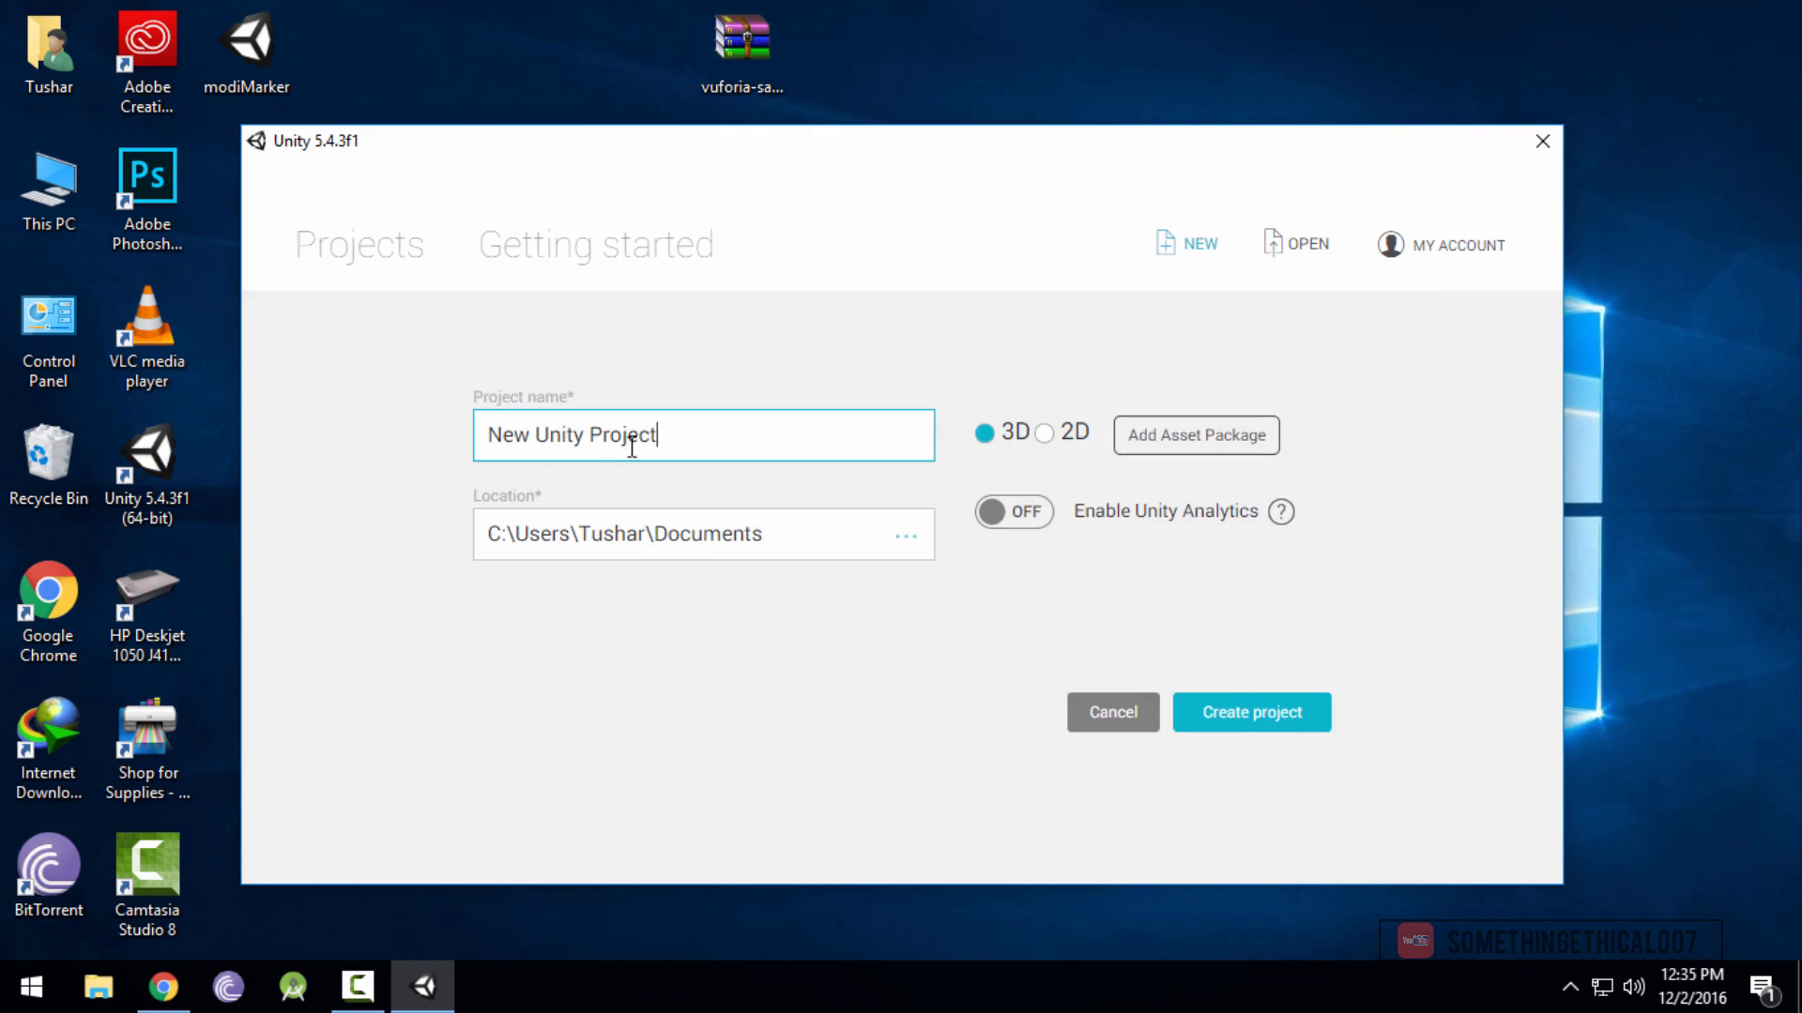
pyautogui.tripleClick(574, 435)
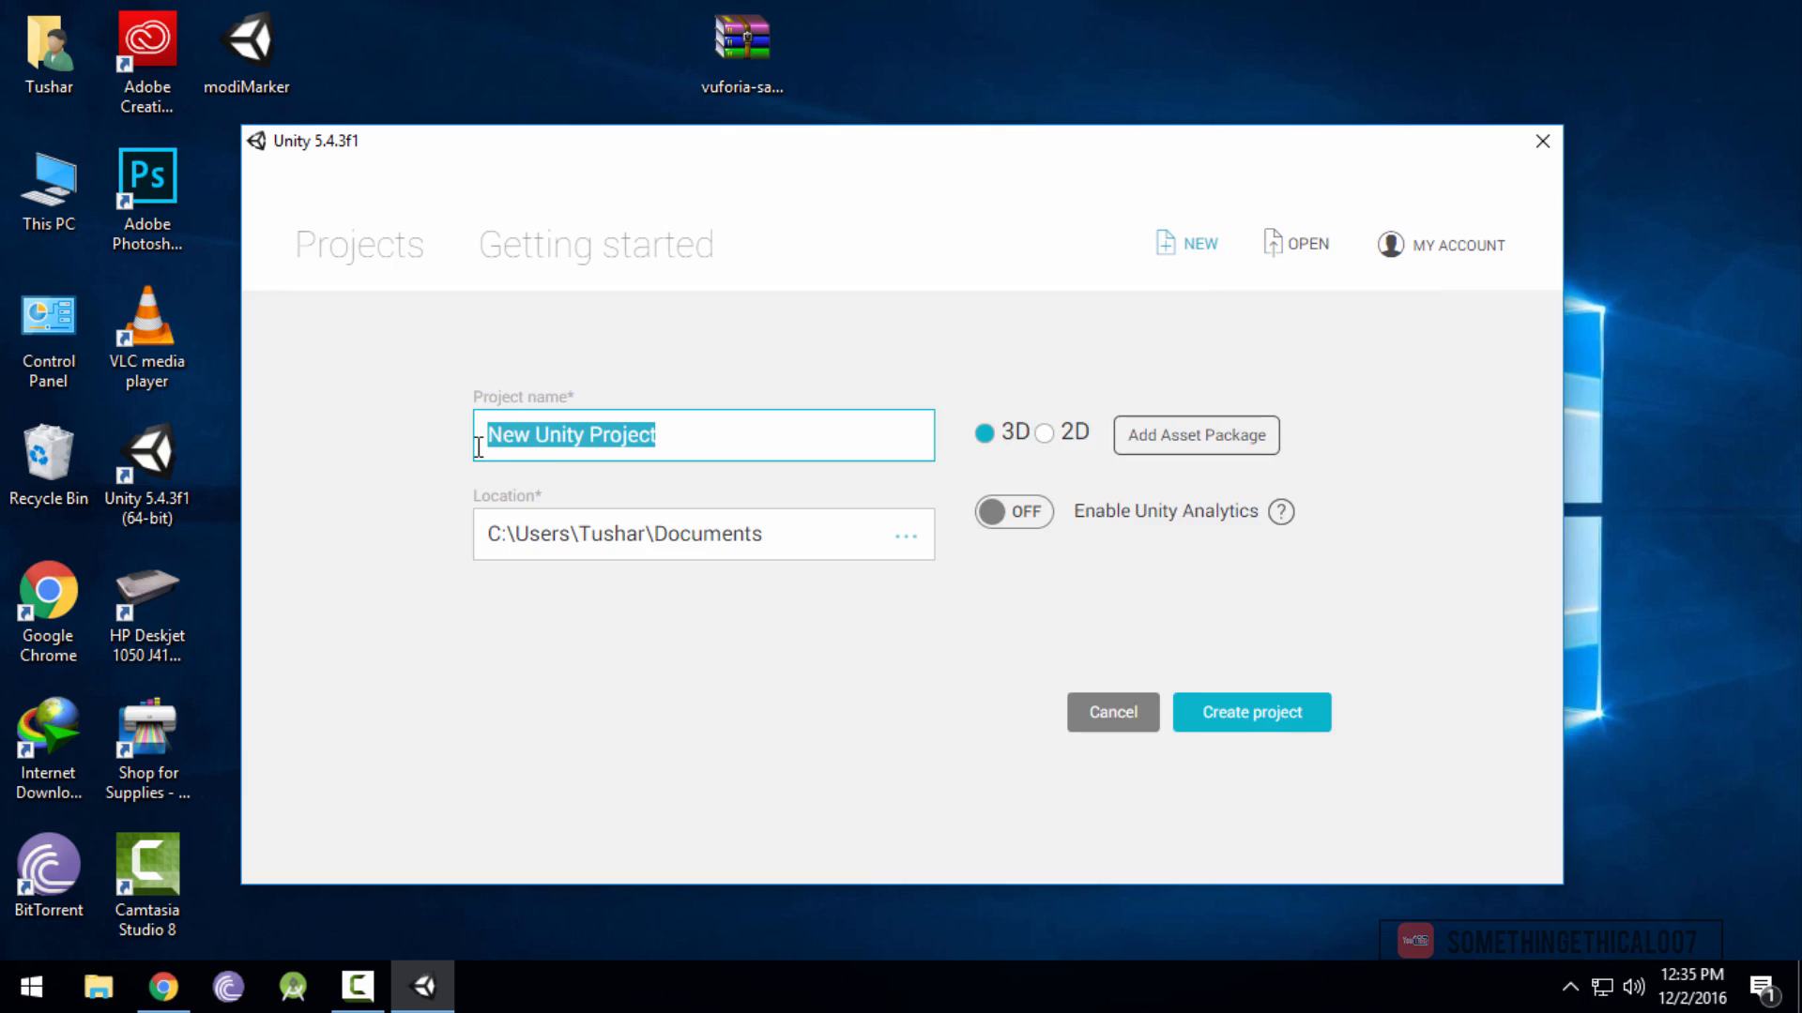
pyautogui.write('ModiP')
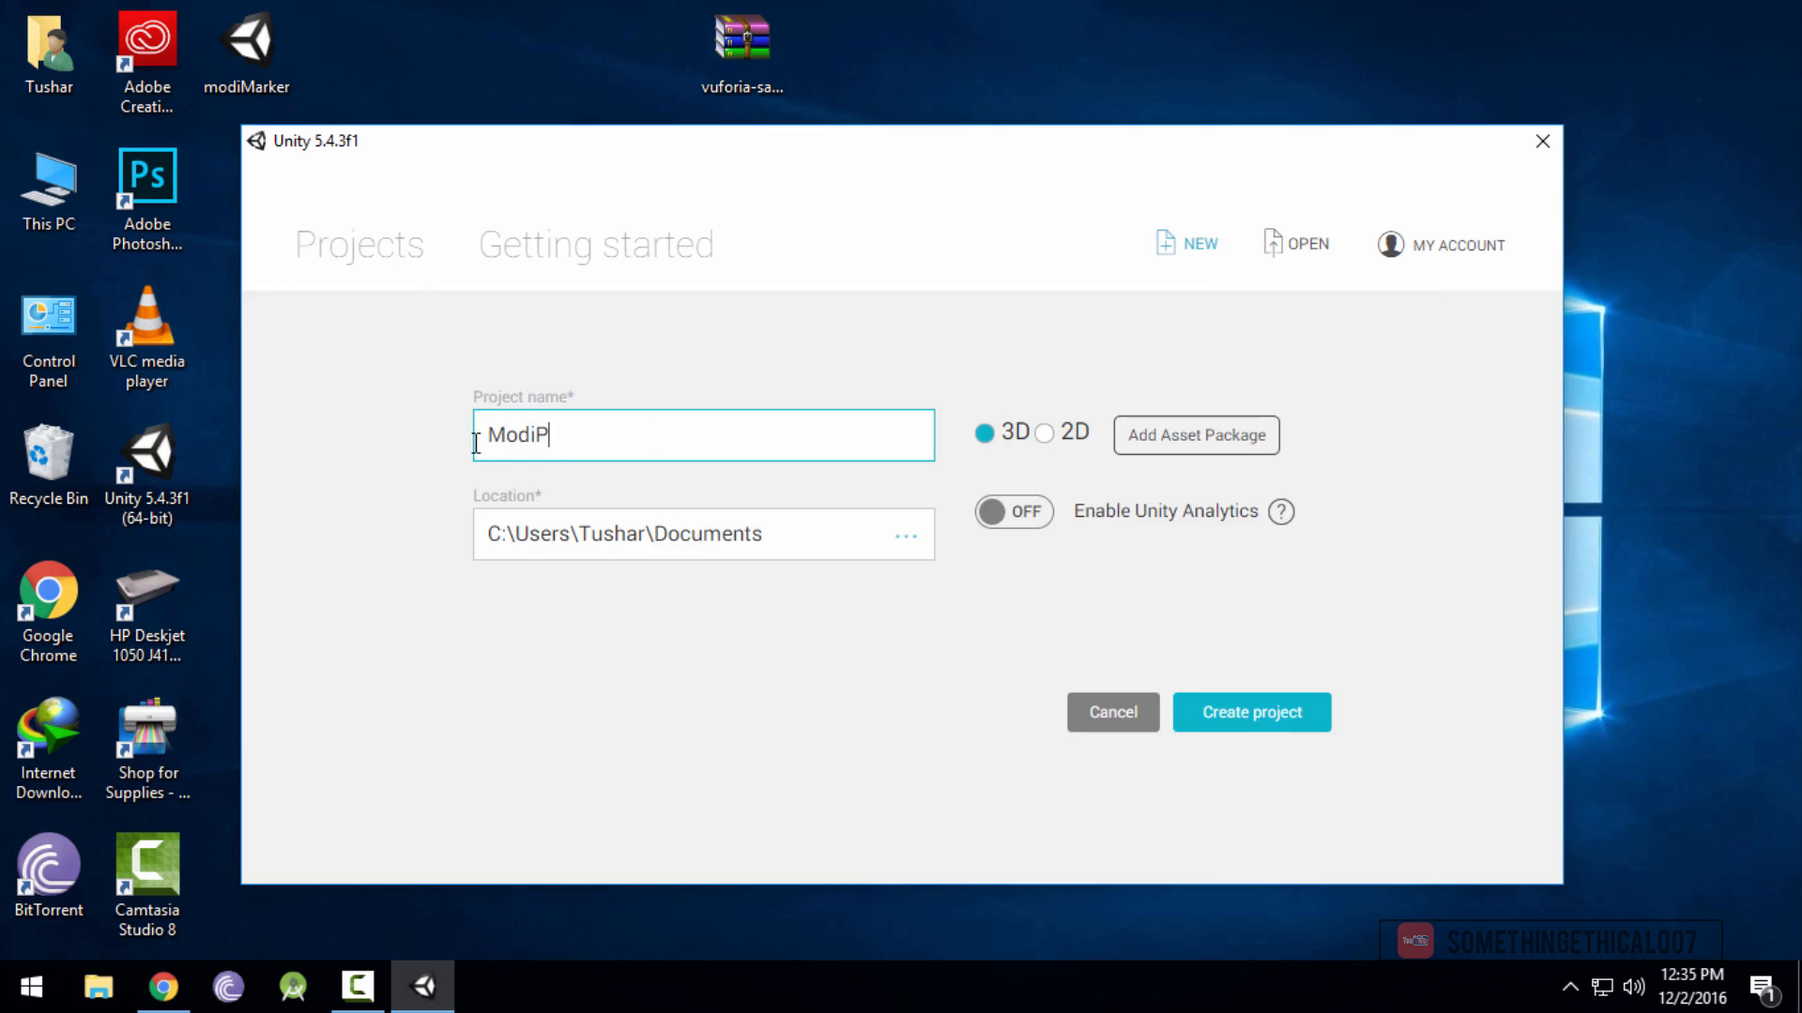
pyautogui.write('rankQA')
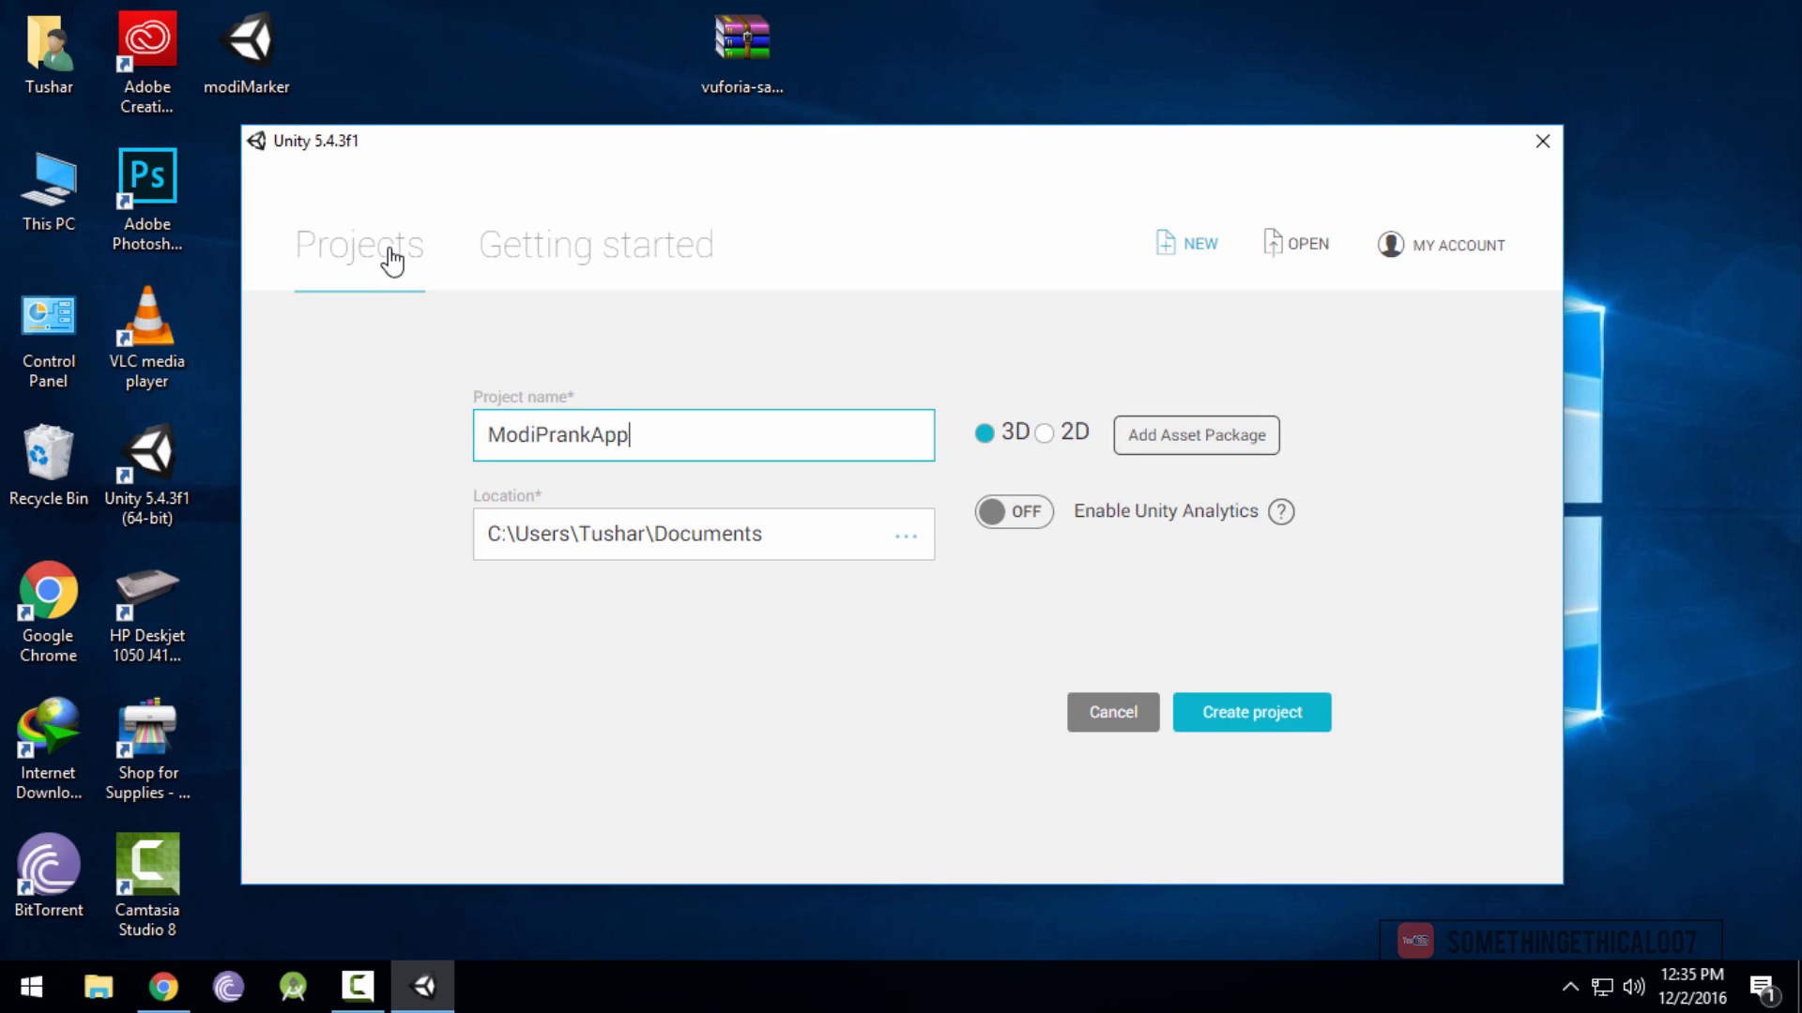
pyautogui.click(1249, 712)
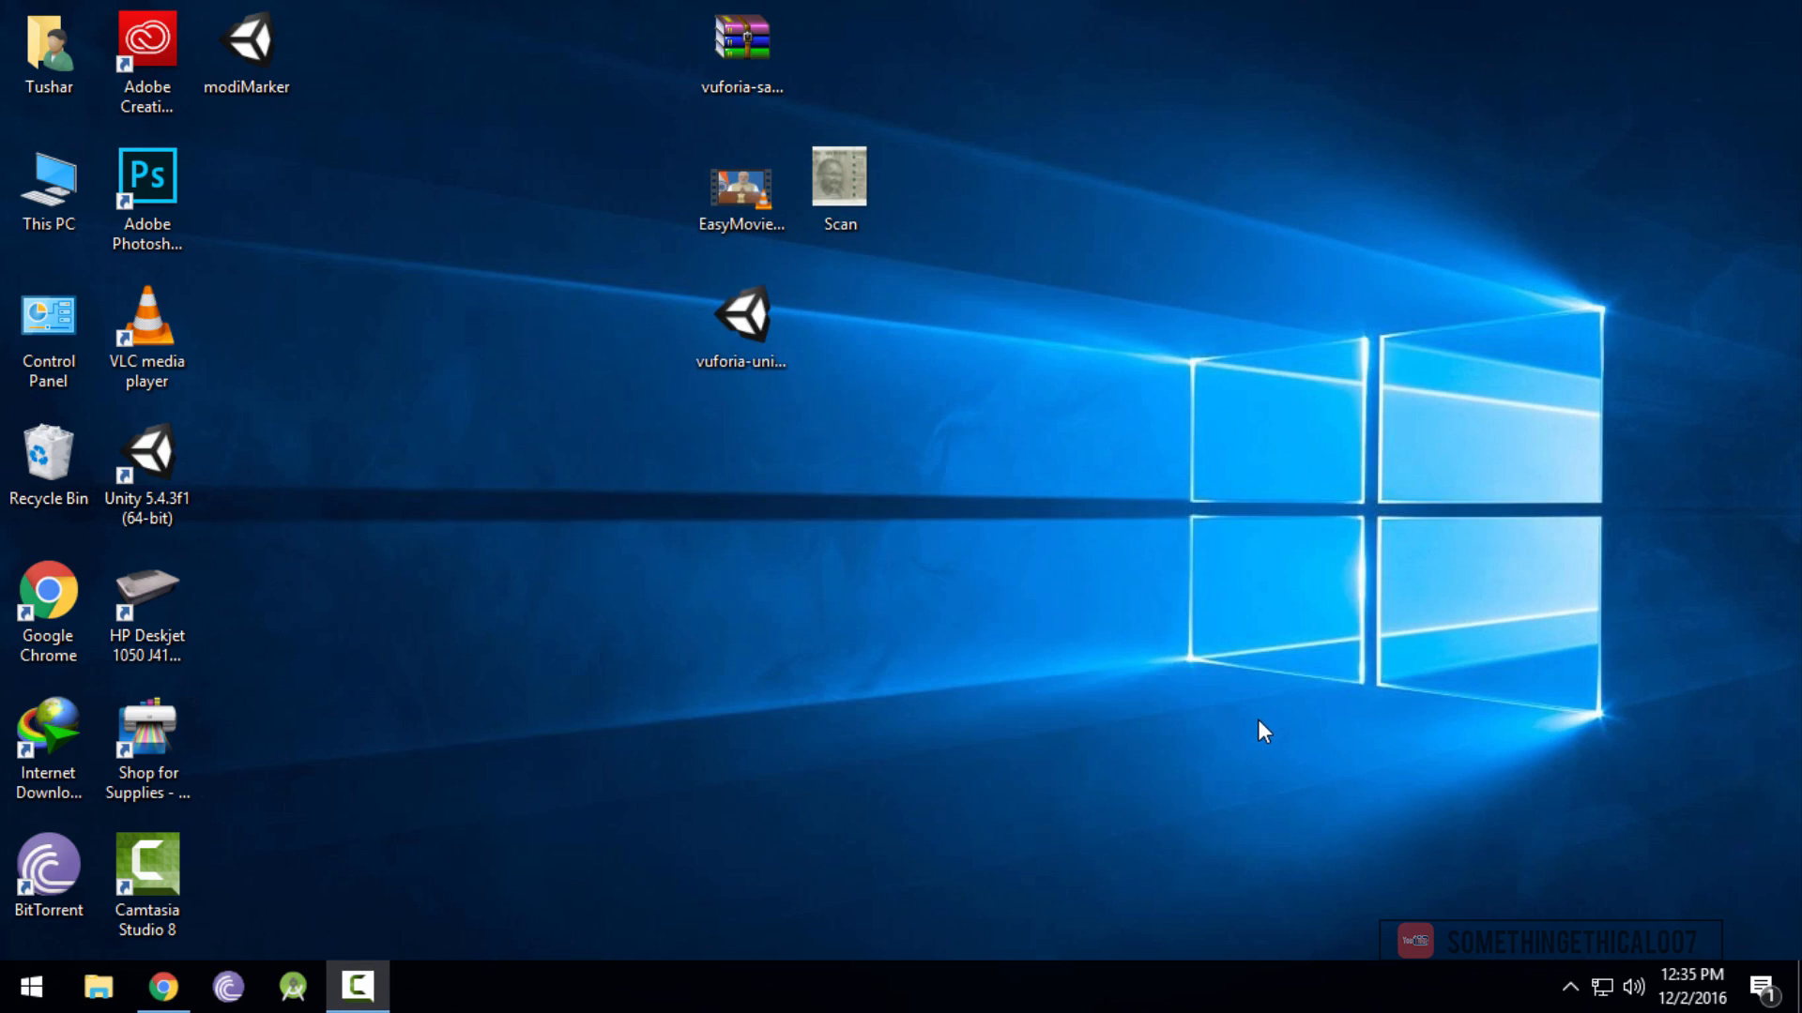
# Switch the project's build platform to Android in Build Settings, then close the window
pyautogui.doubleClick(146, 449)
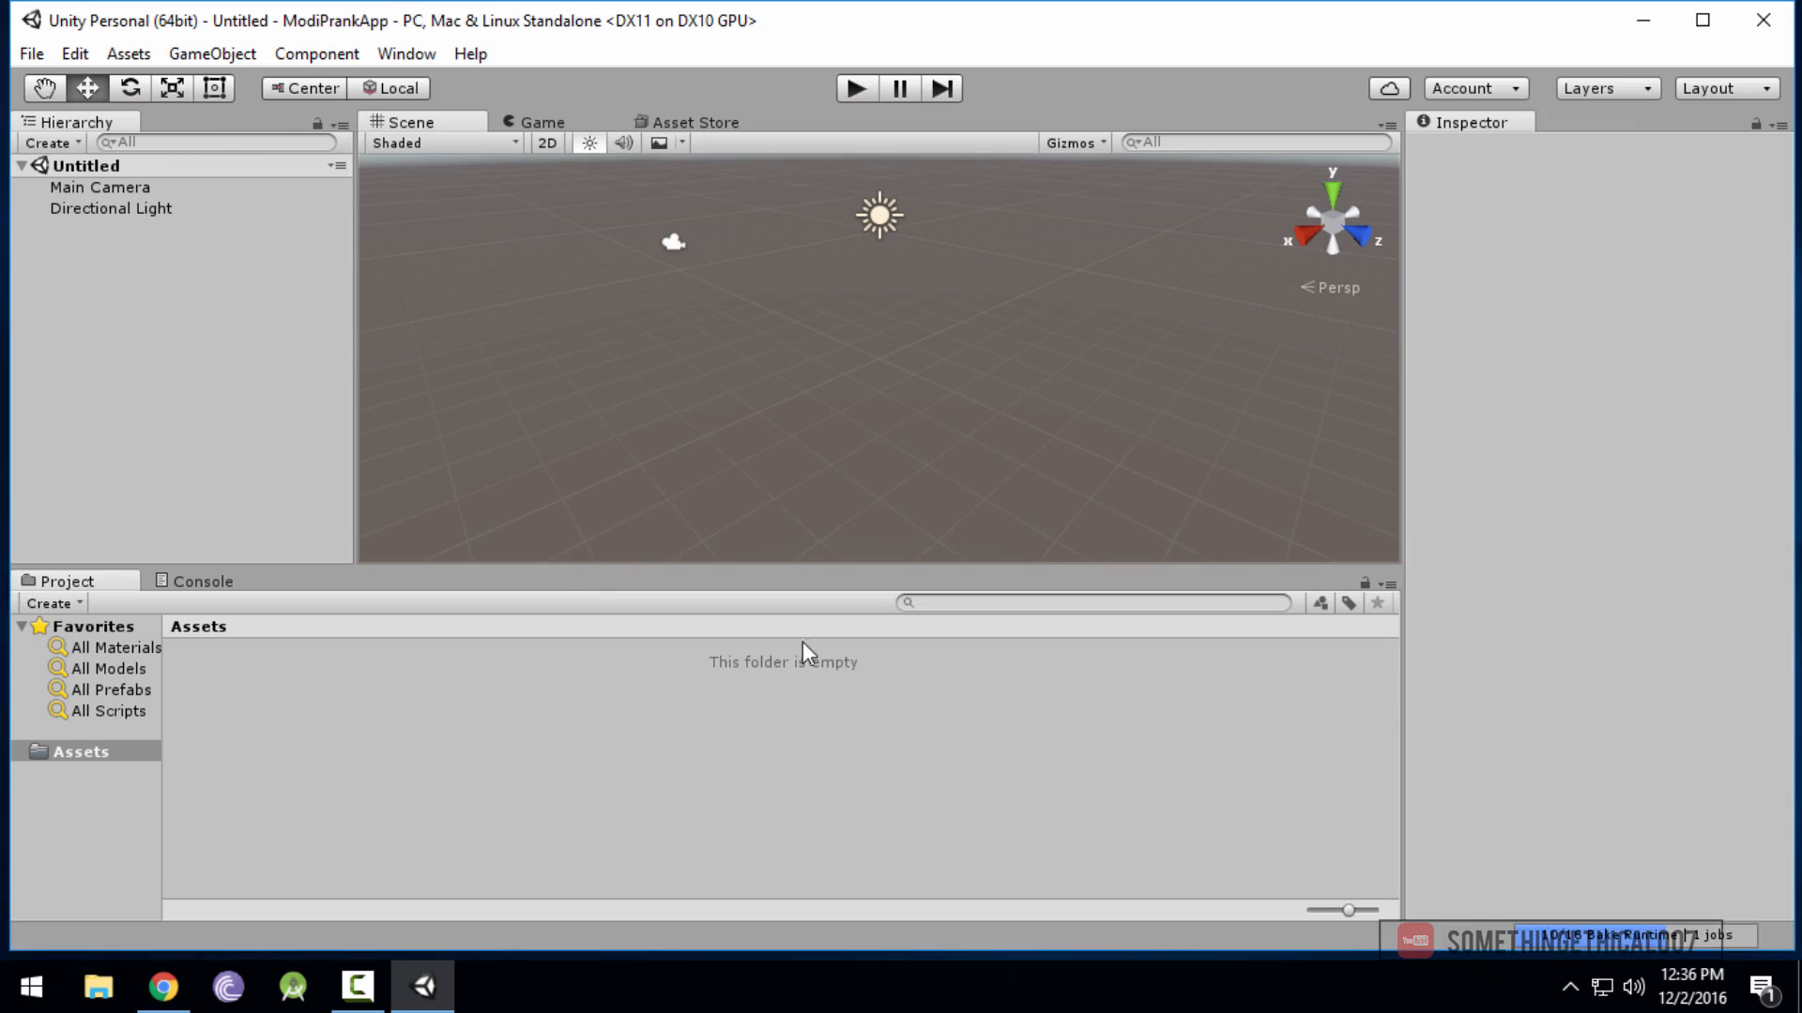
pyautogui.click(31, 53)
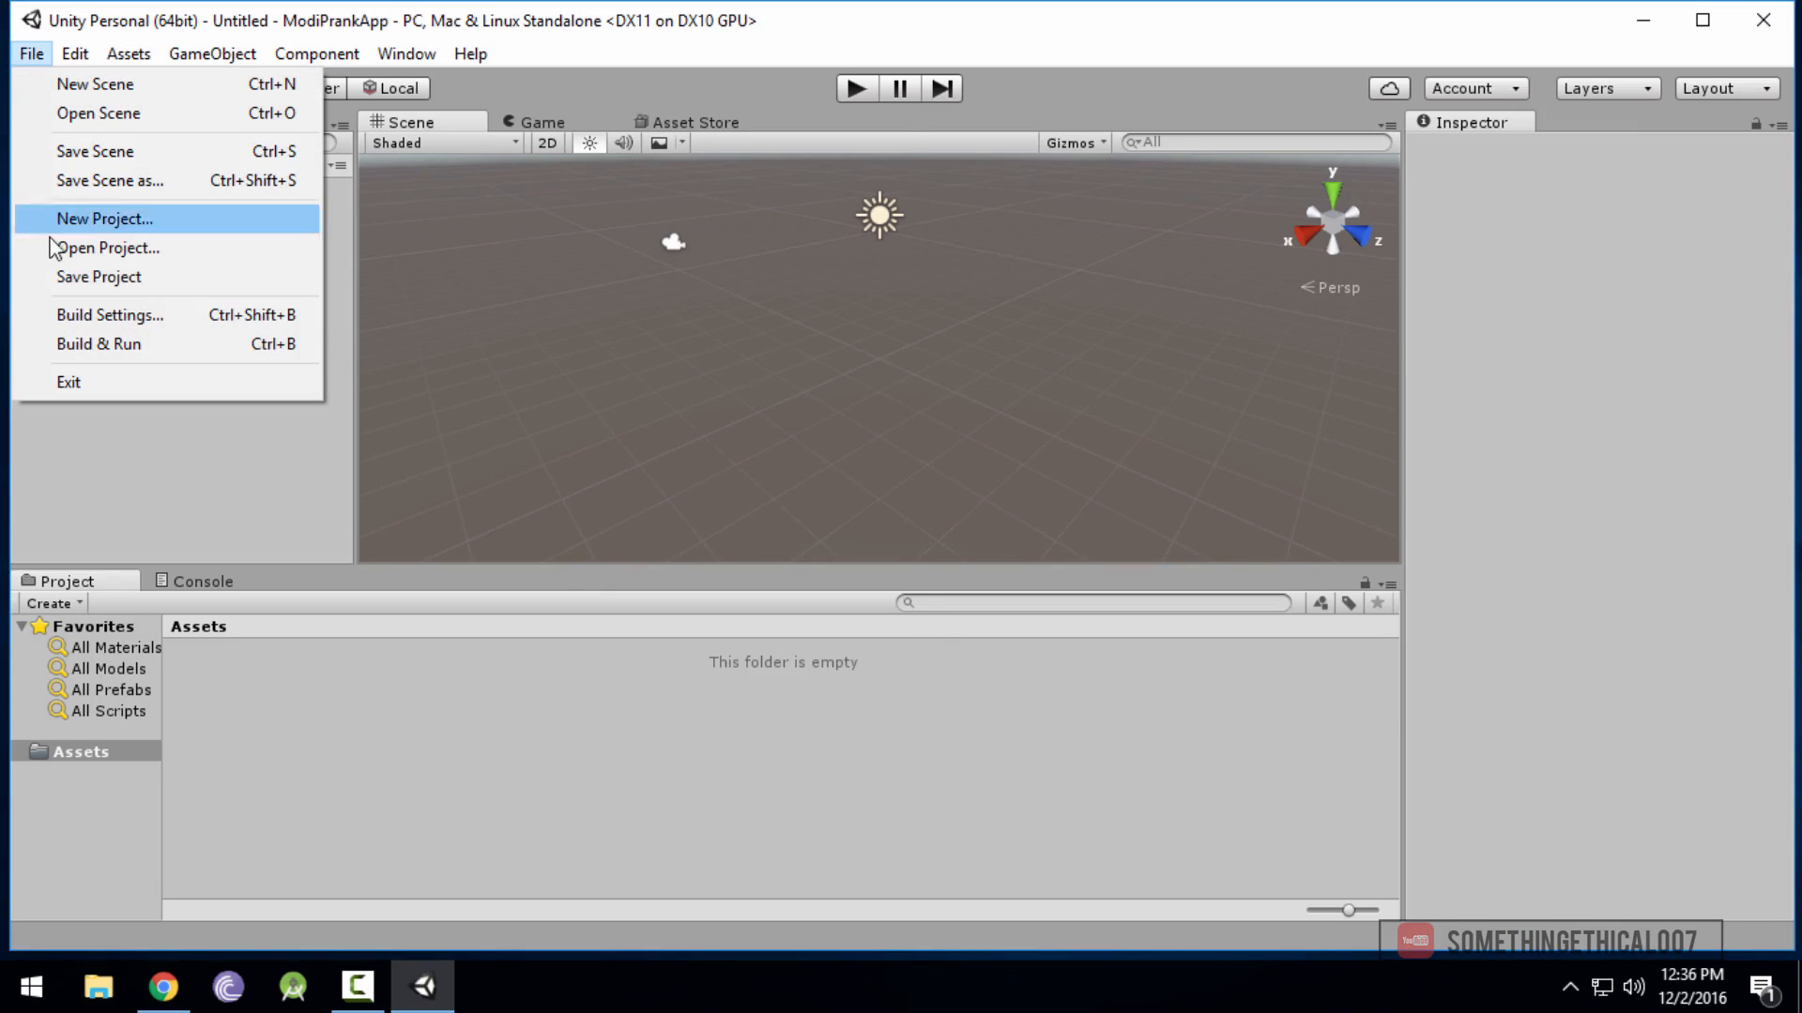
pyautogui.click(109, 315)
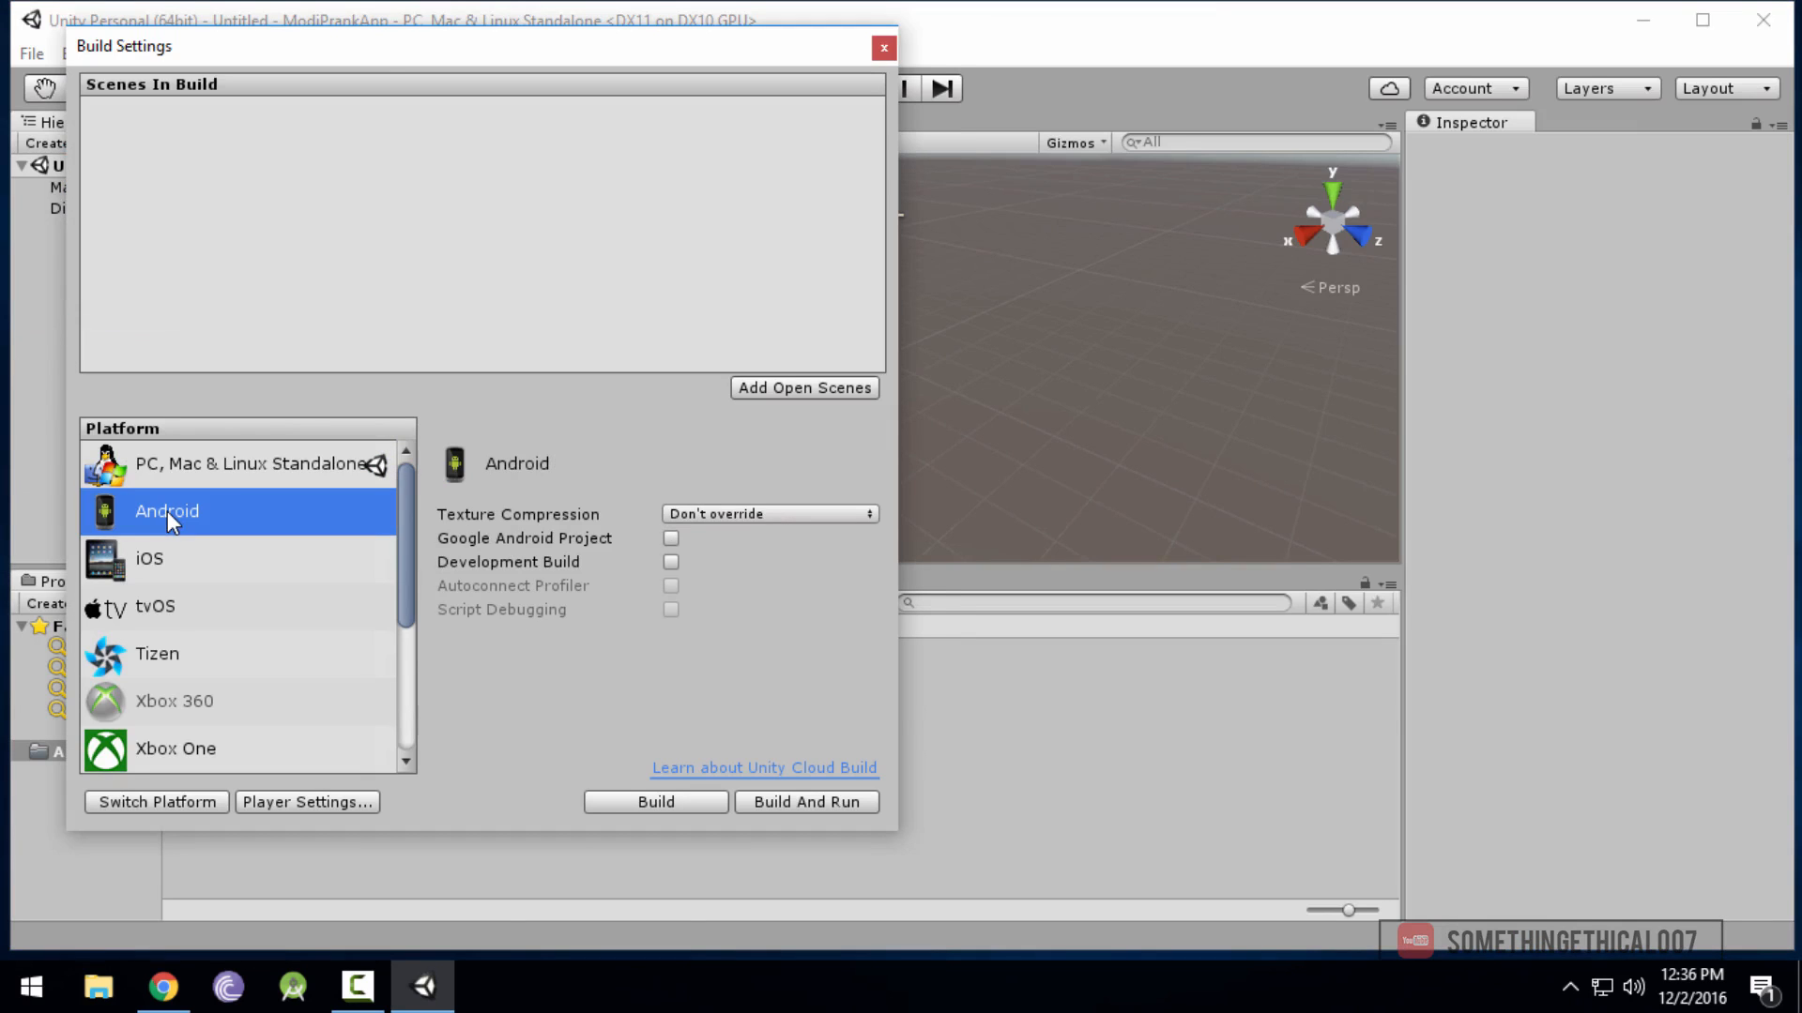
pyautogui.click(157, 800)
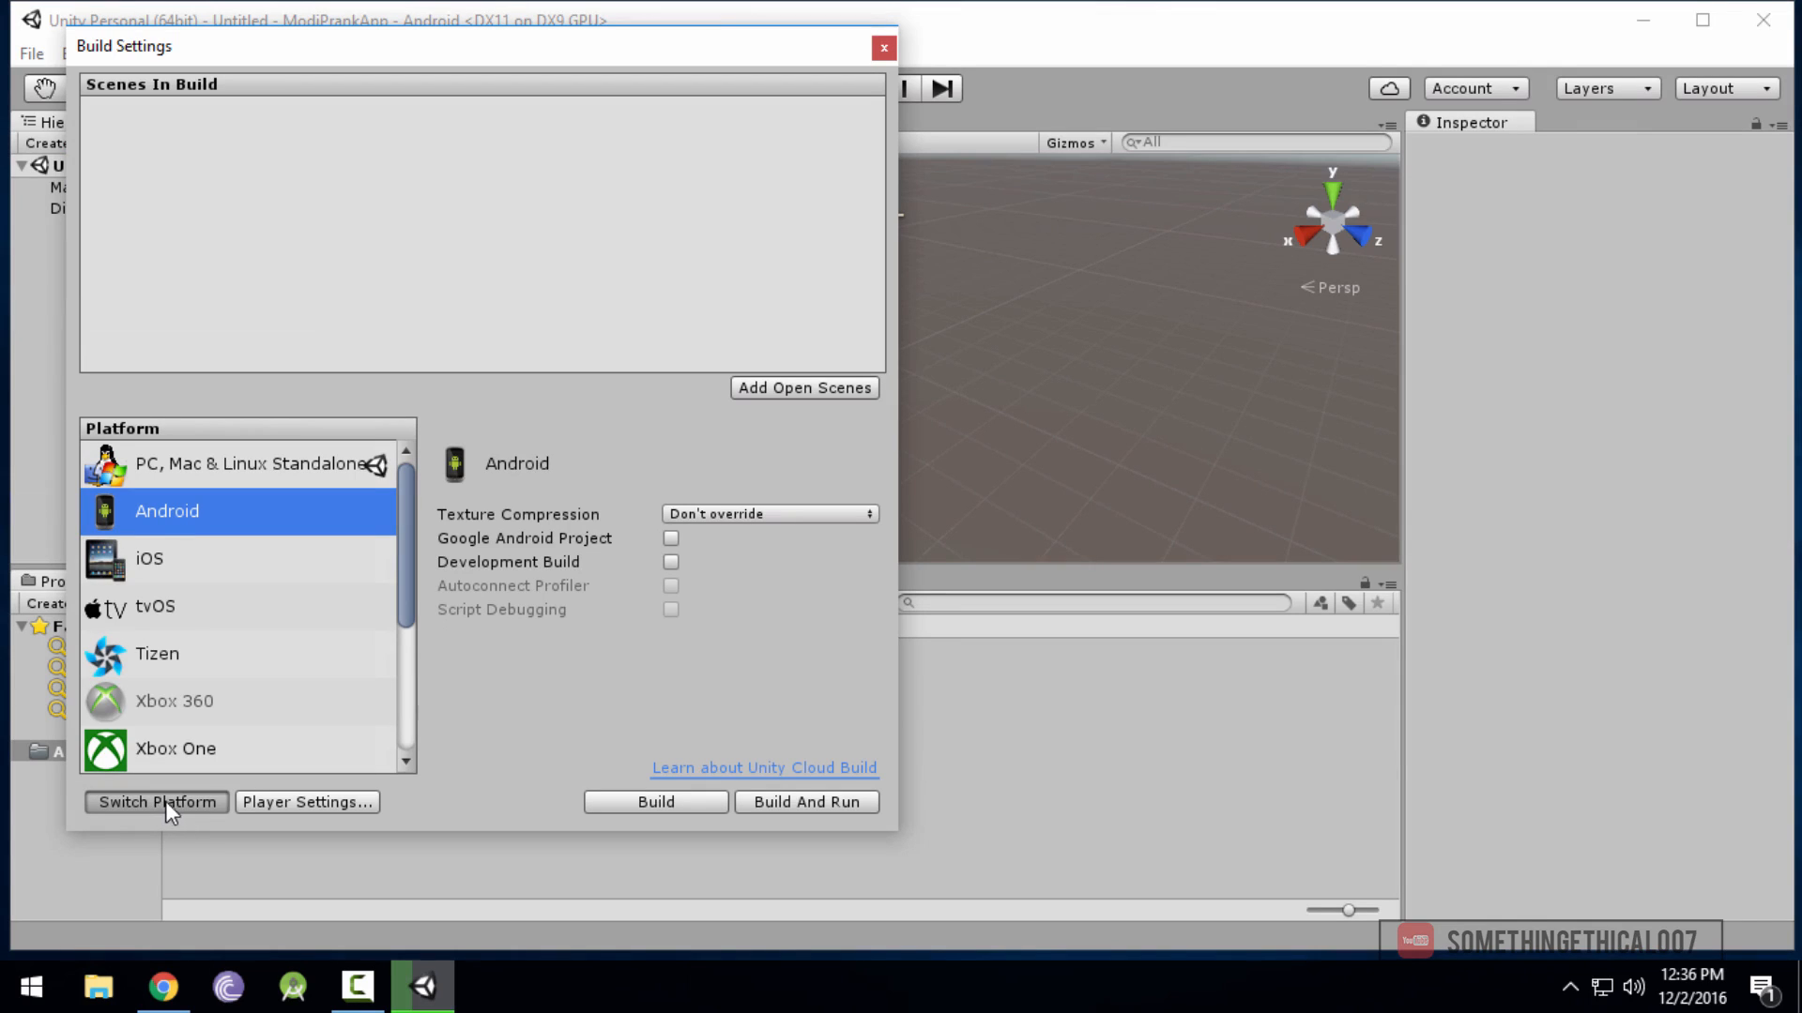
pyautogui.click(157, 801)
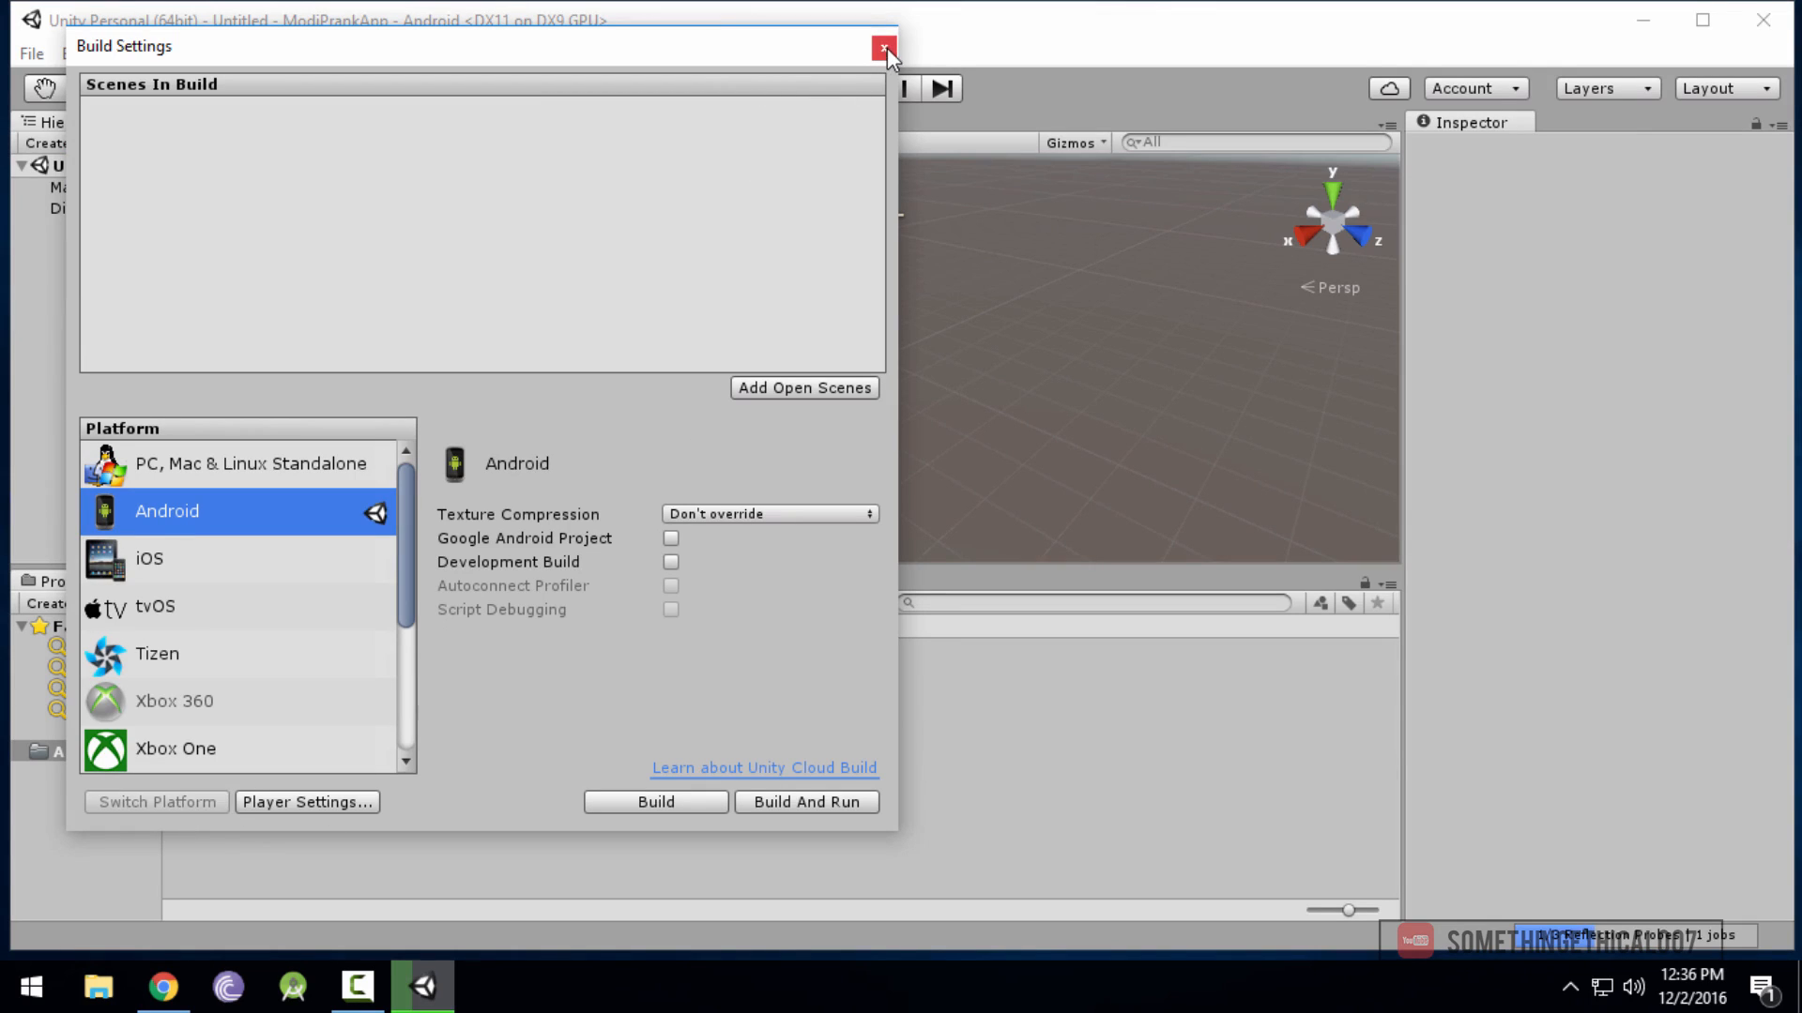
pyautogui.moveTo(695, 377)
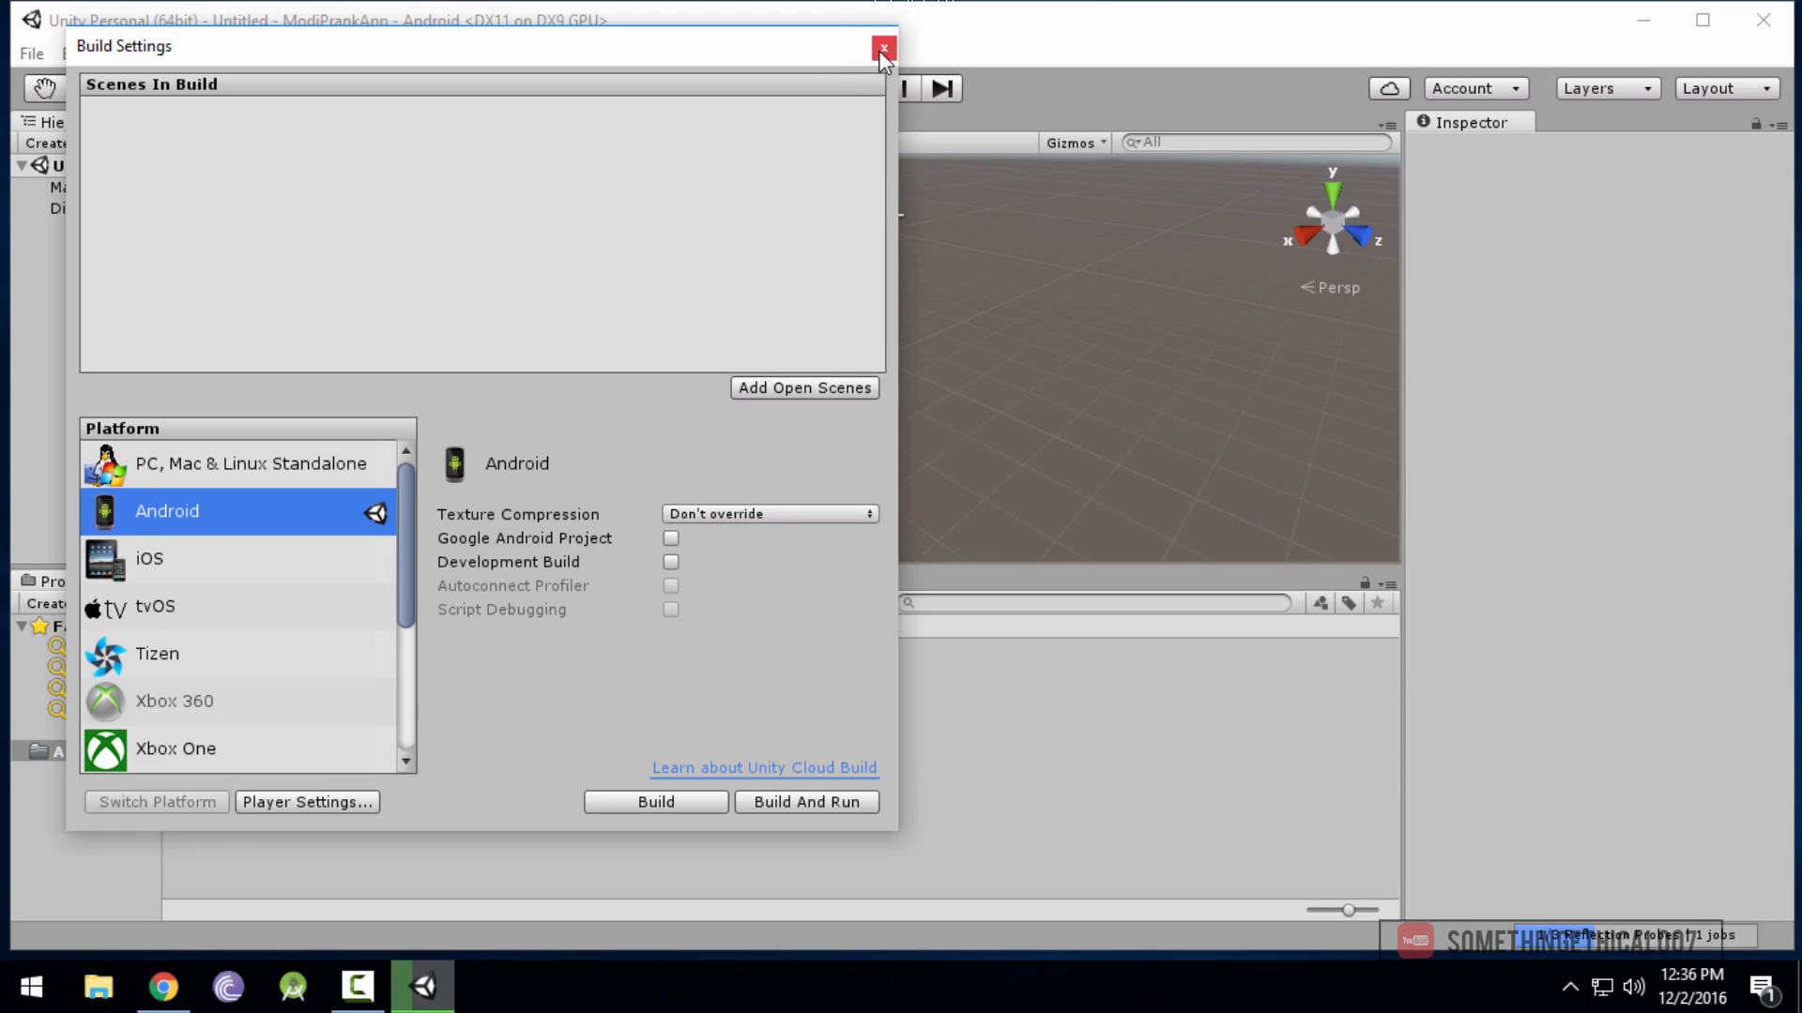
pyautogui.click(881, 48)
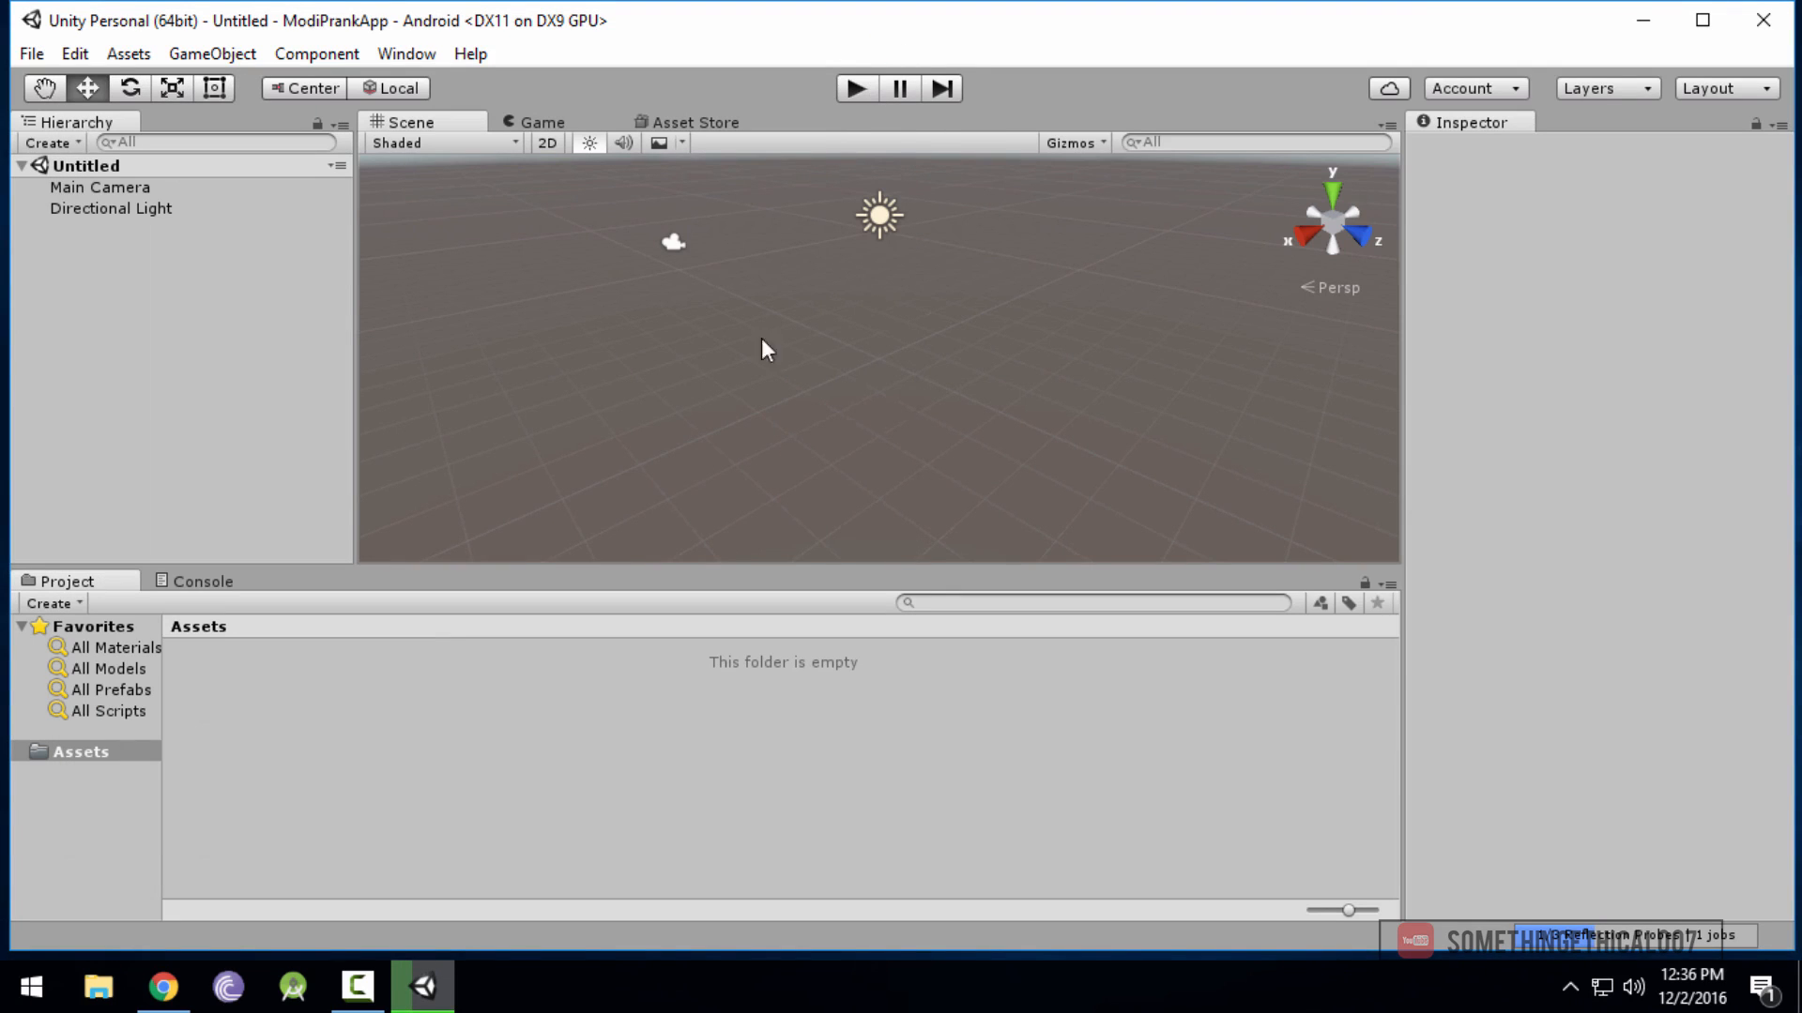
pyautogui.moveTo(508, 794)
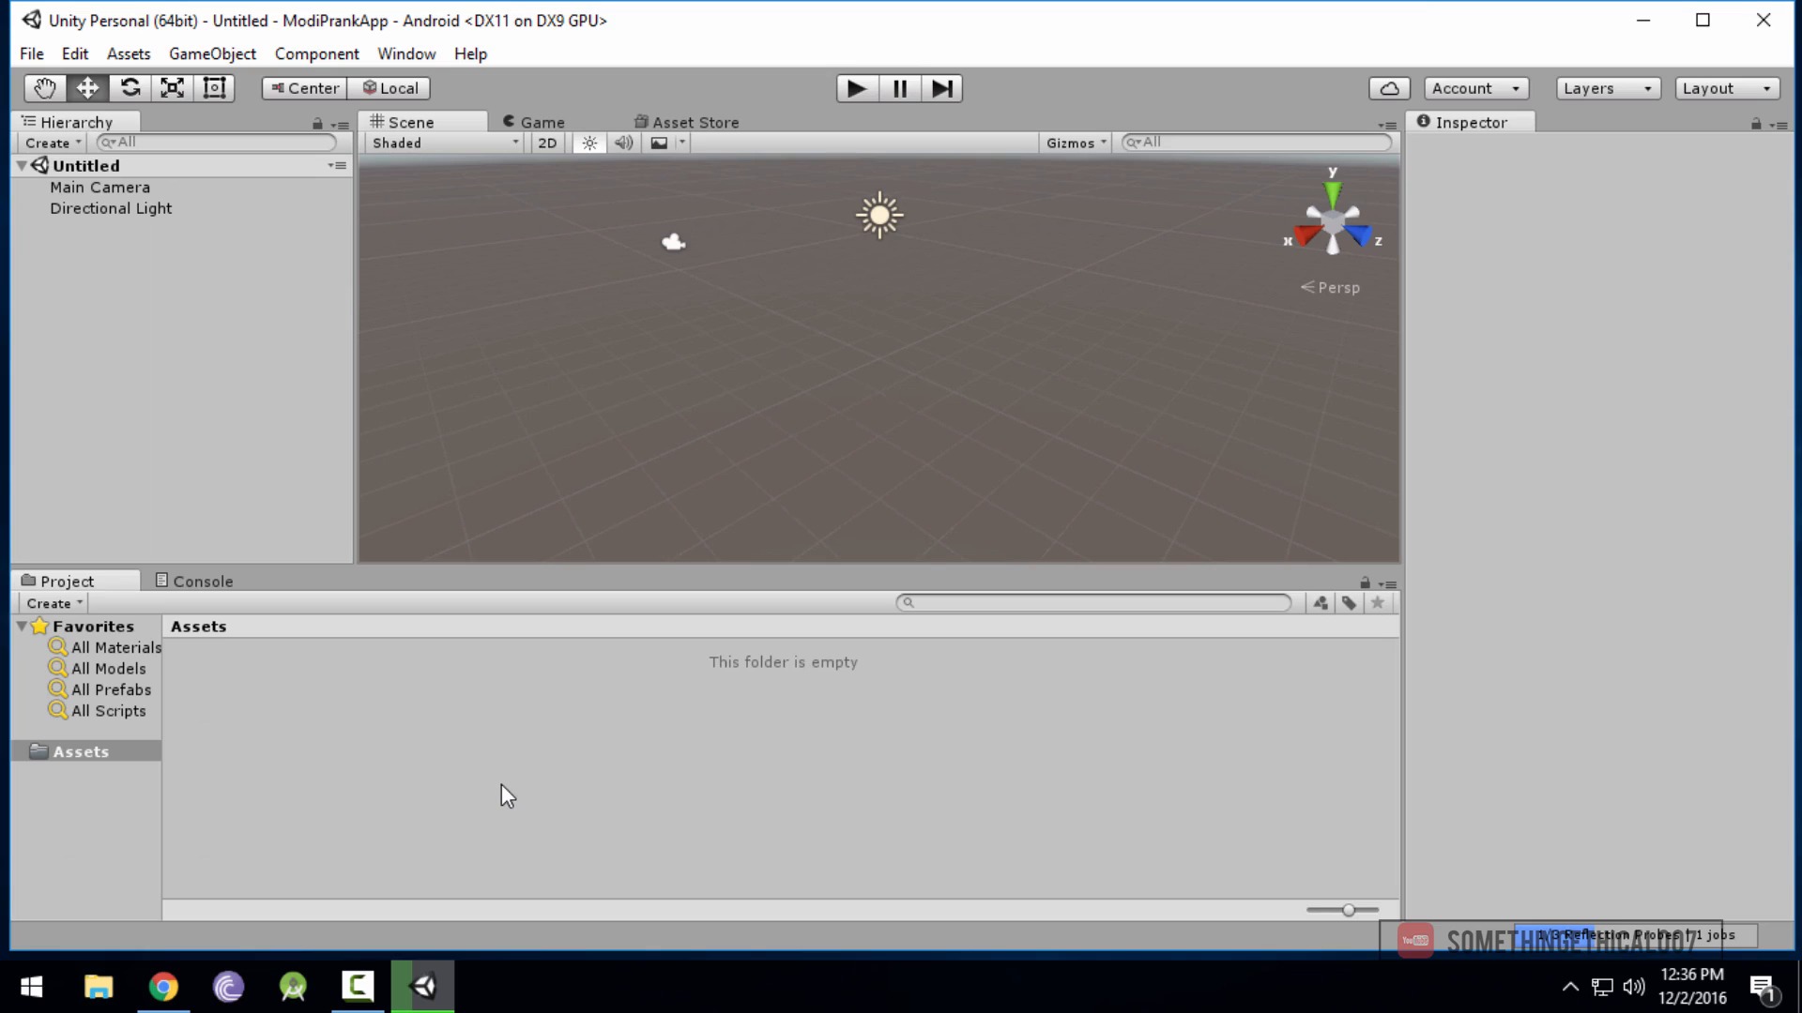
pyautogui.moveTo(641, 938)
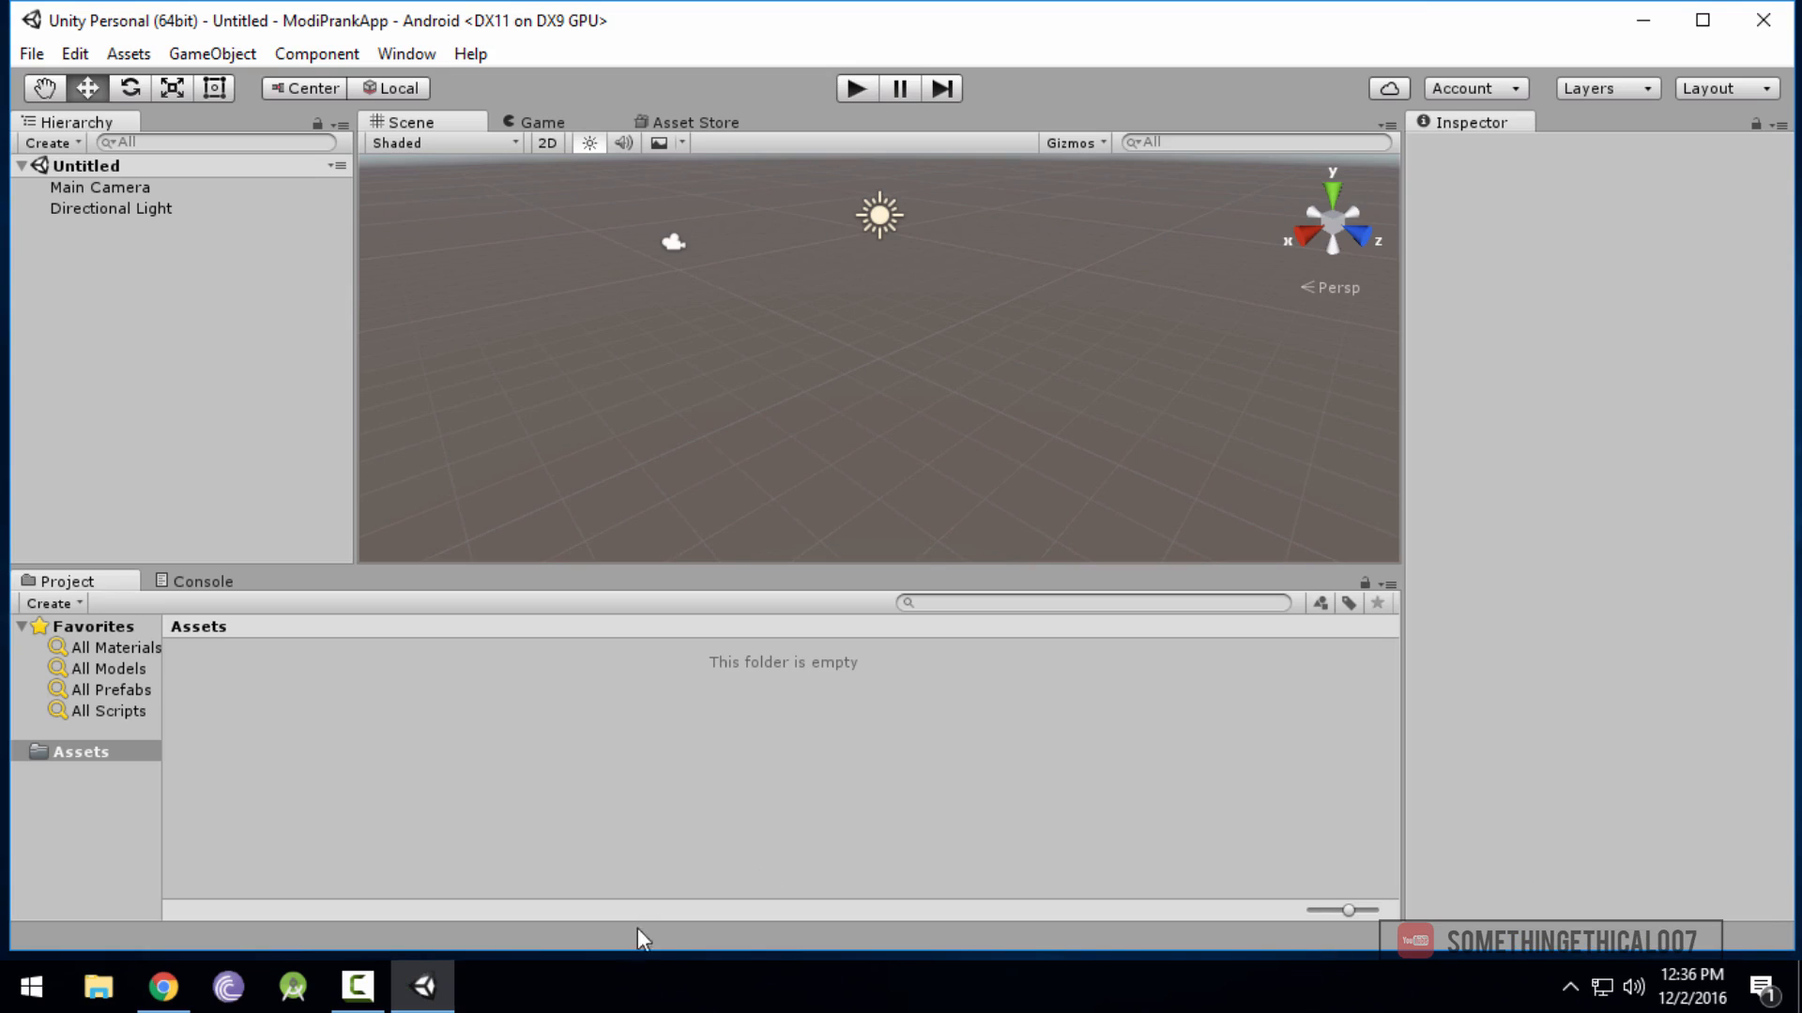
pyautogui.moveTo(578, 809)
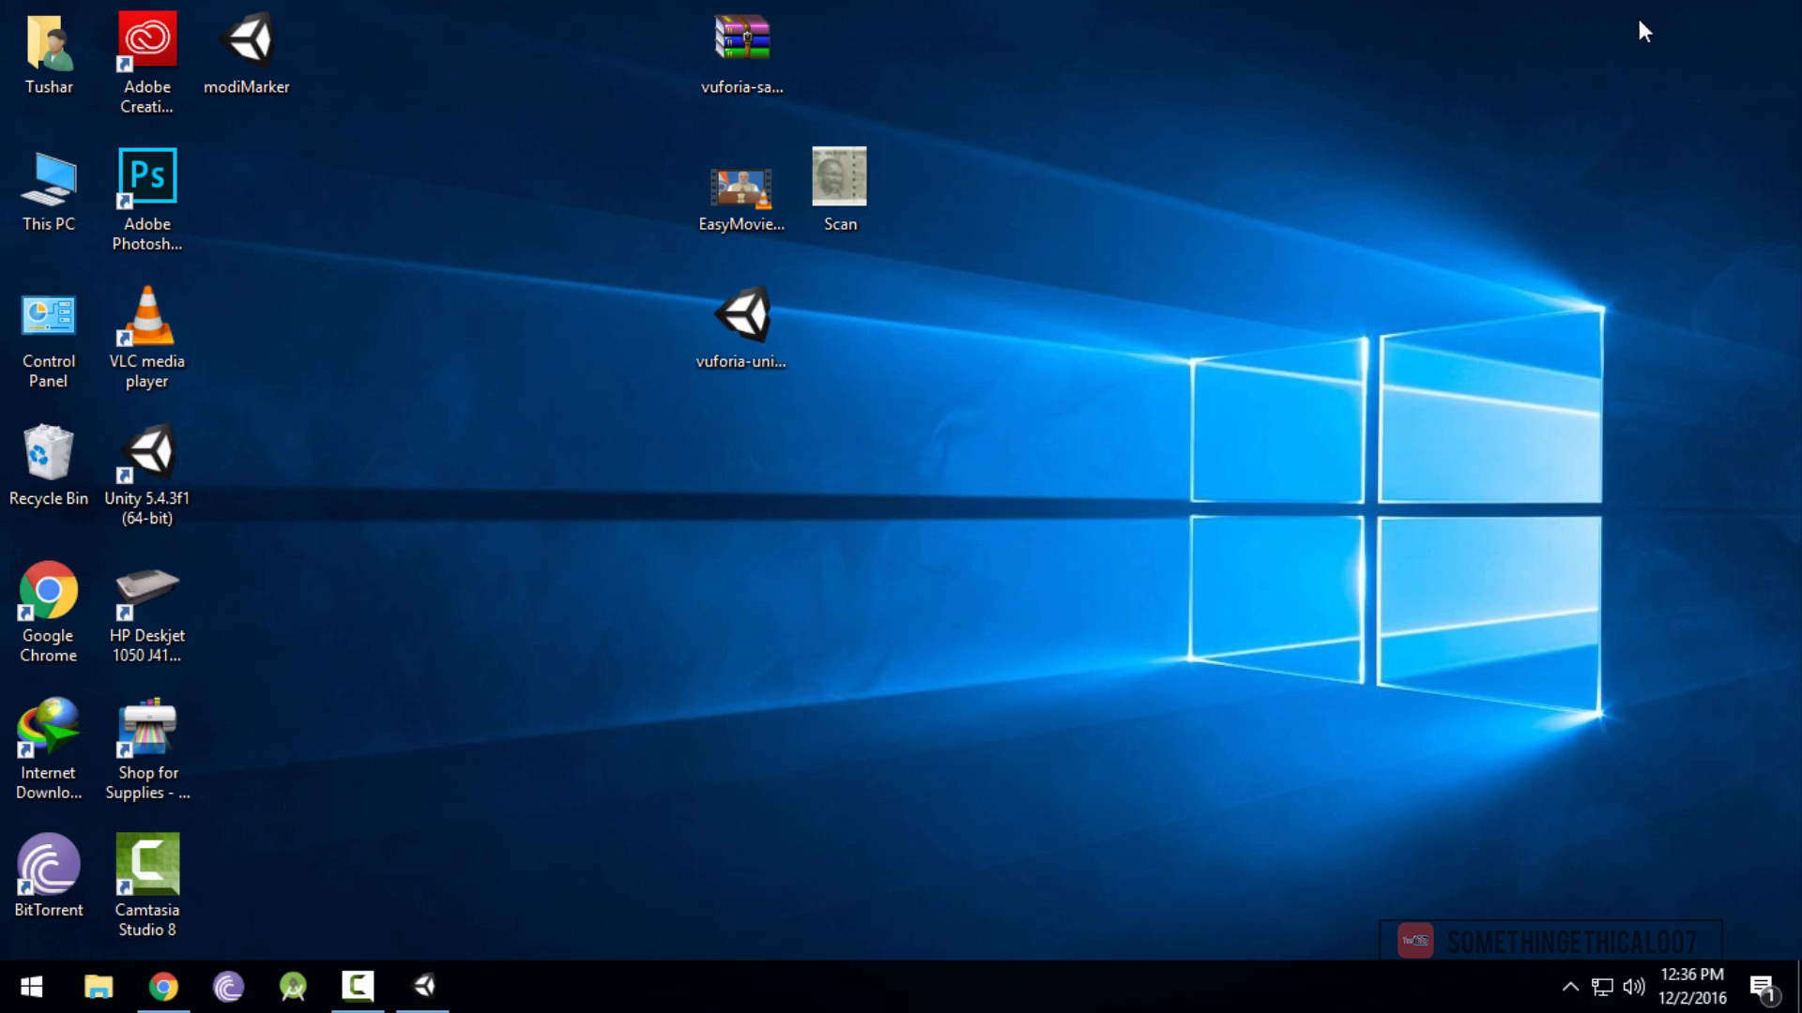
# Import every file from the vuforia-unity-6-1-17 unitypackage
pyautogui.click(163, 986)
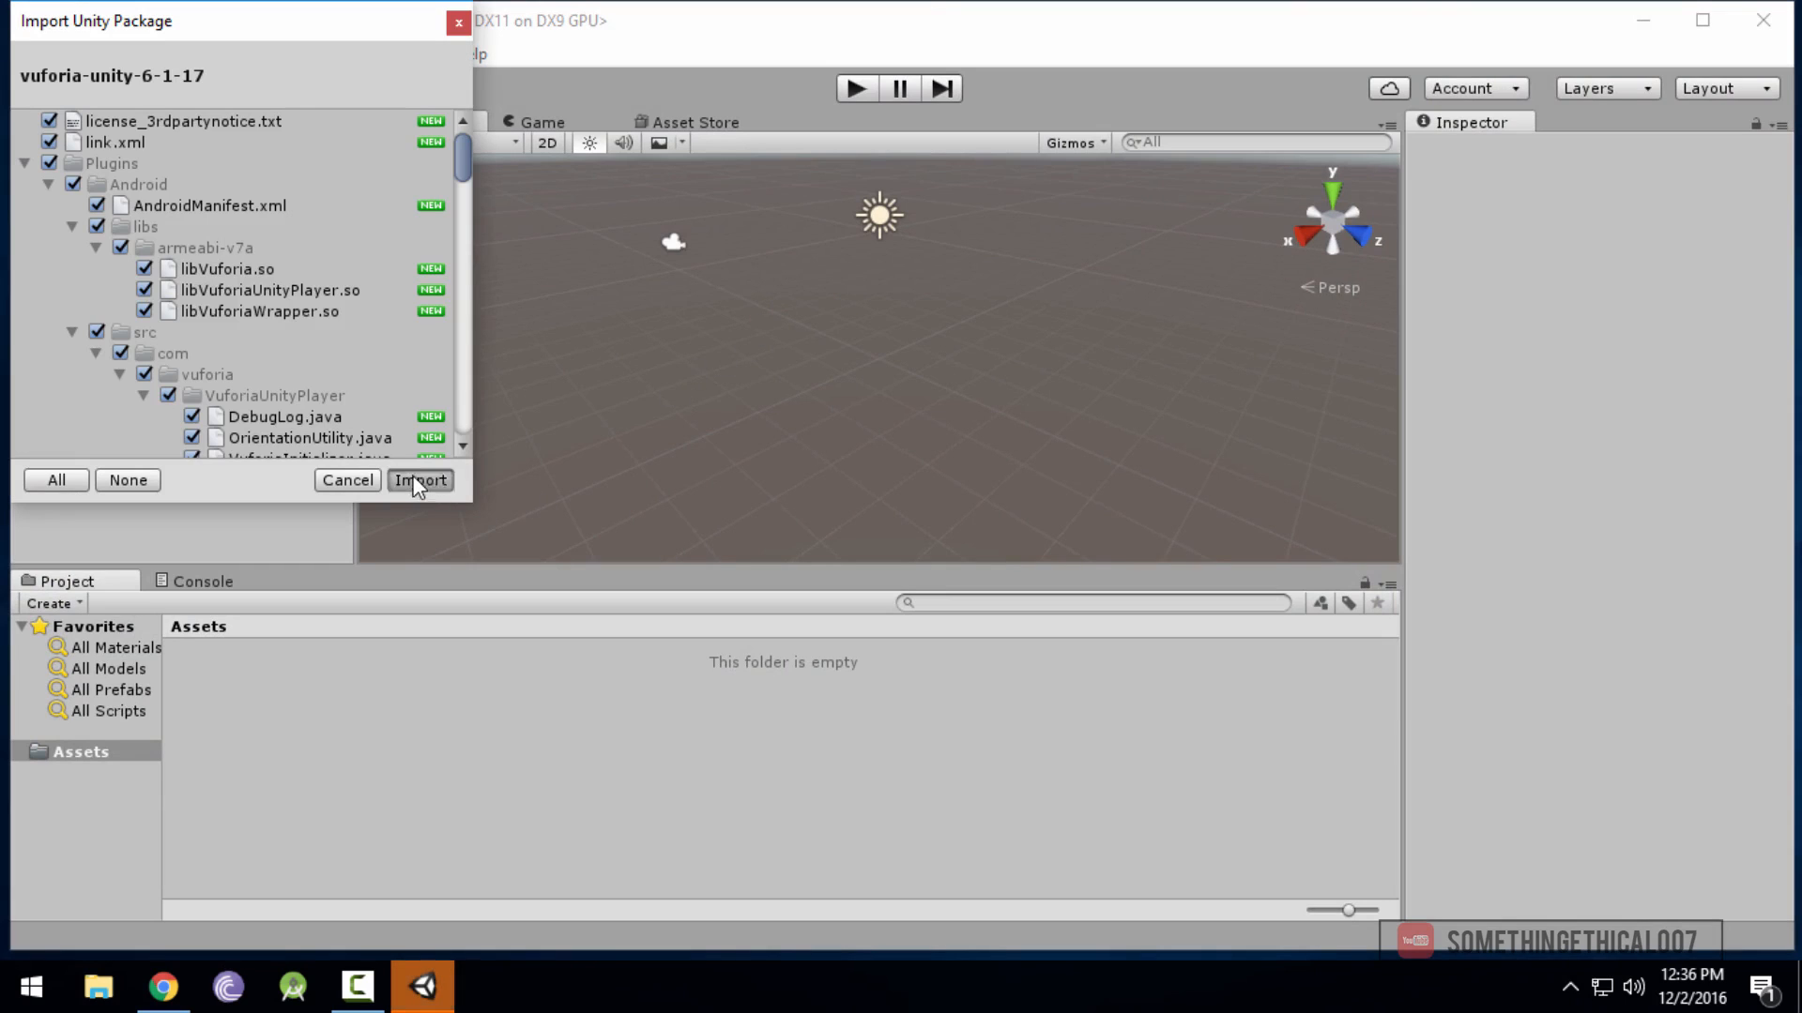
pyautogui.click(419, 481)
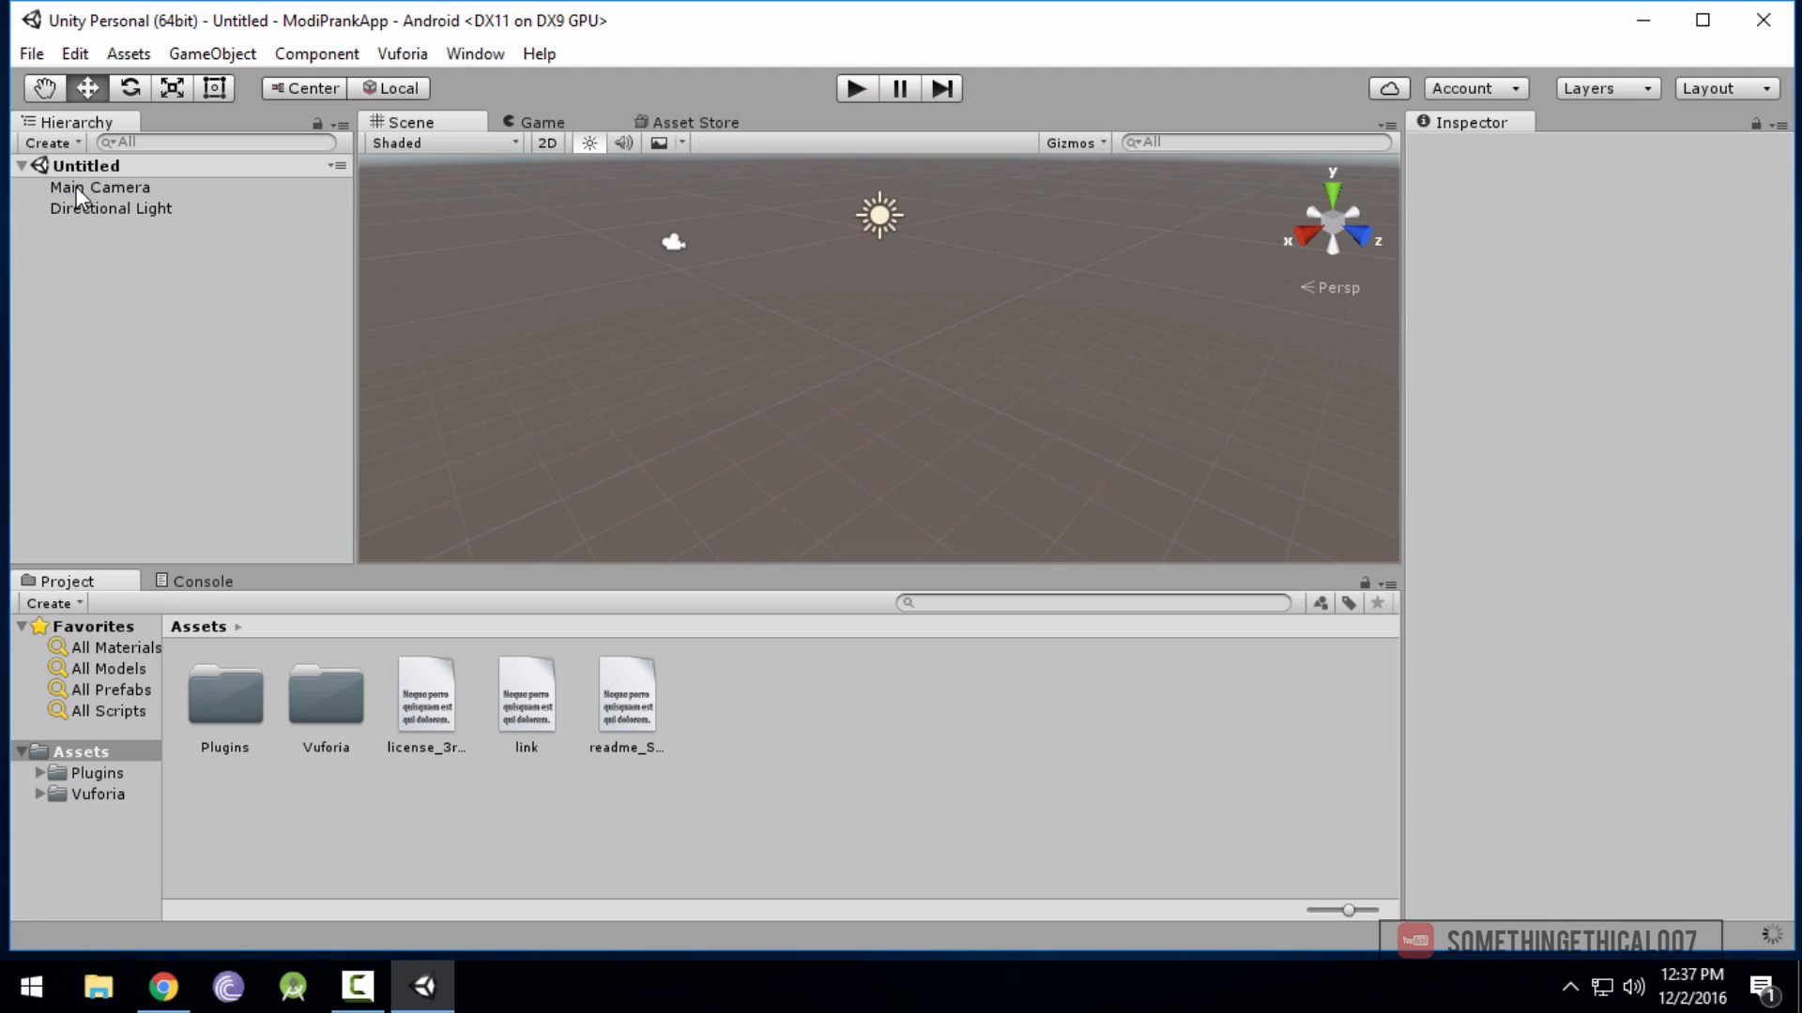
# Delete Main Camera and add the ARCamera and ImageTarget prefabs to the Hierarchy
pyautogui.rightClick(99, 188)
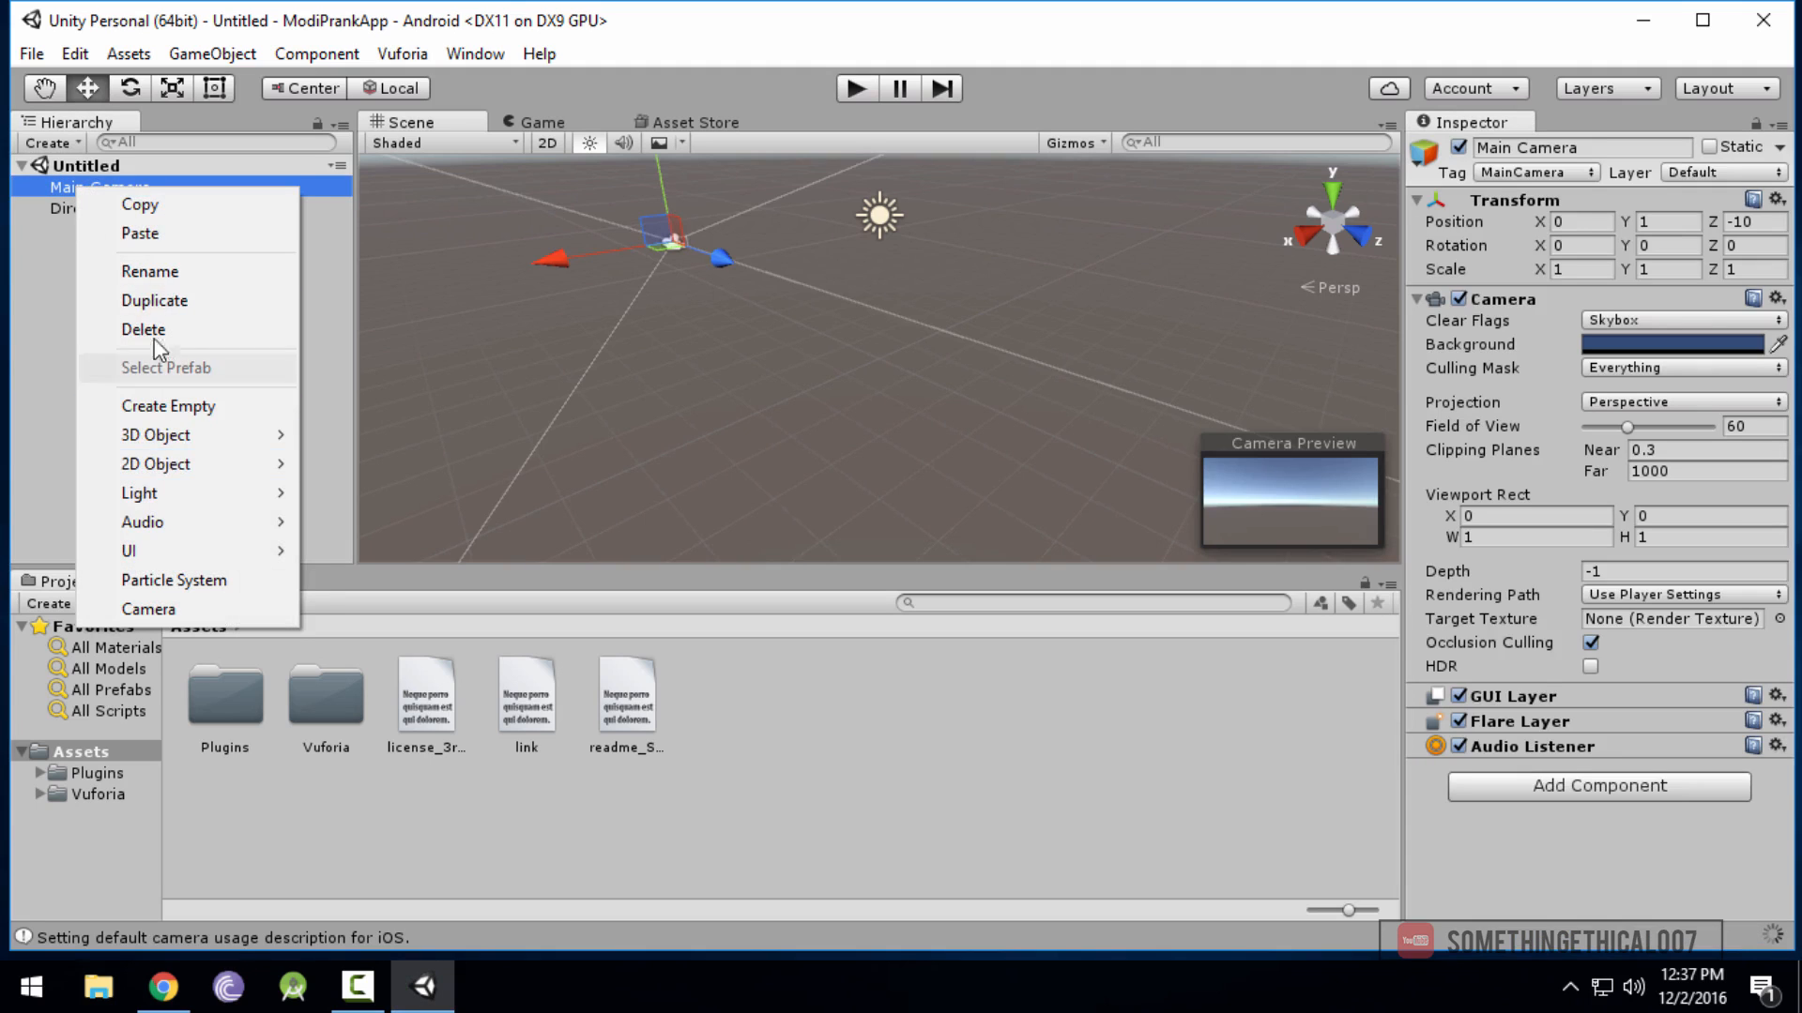
pyautogui.click(143, 329)
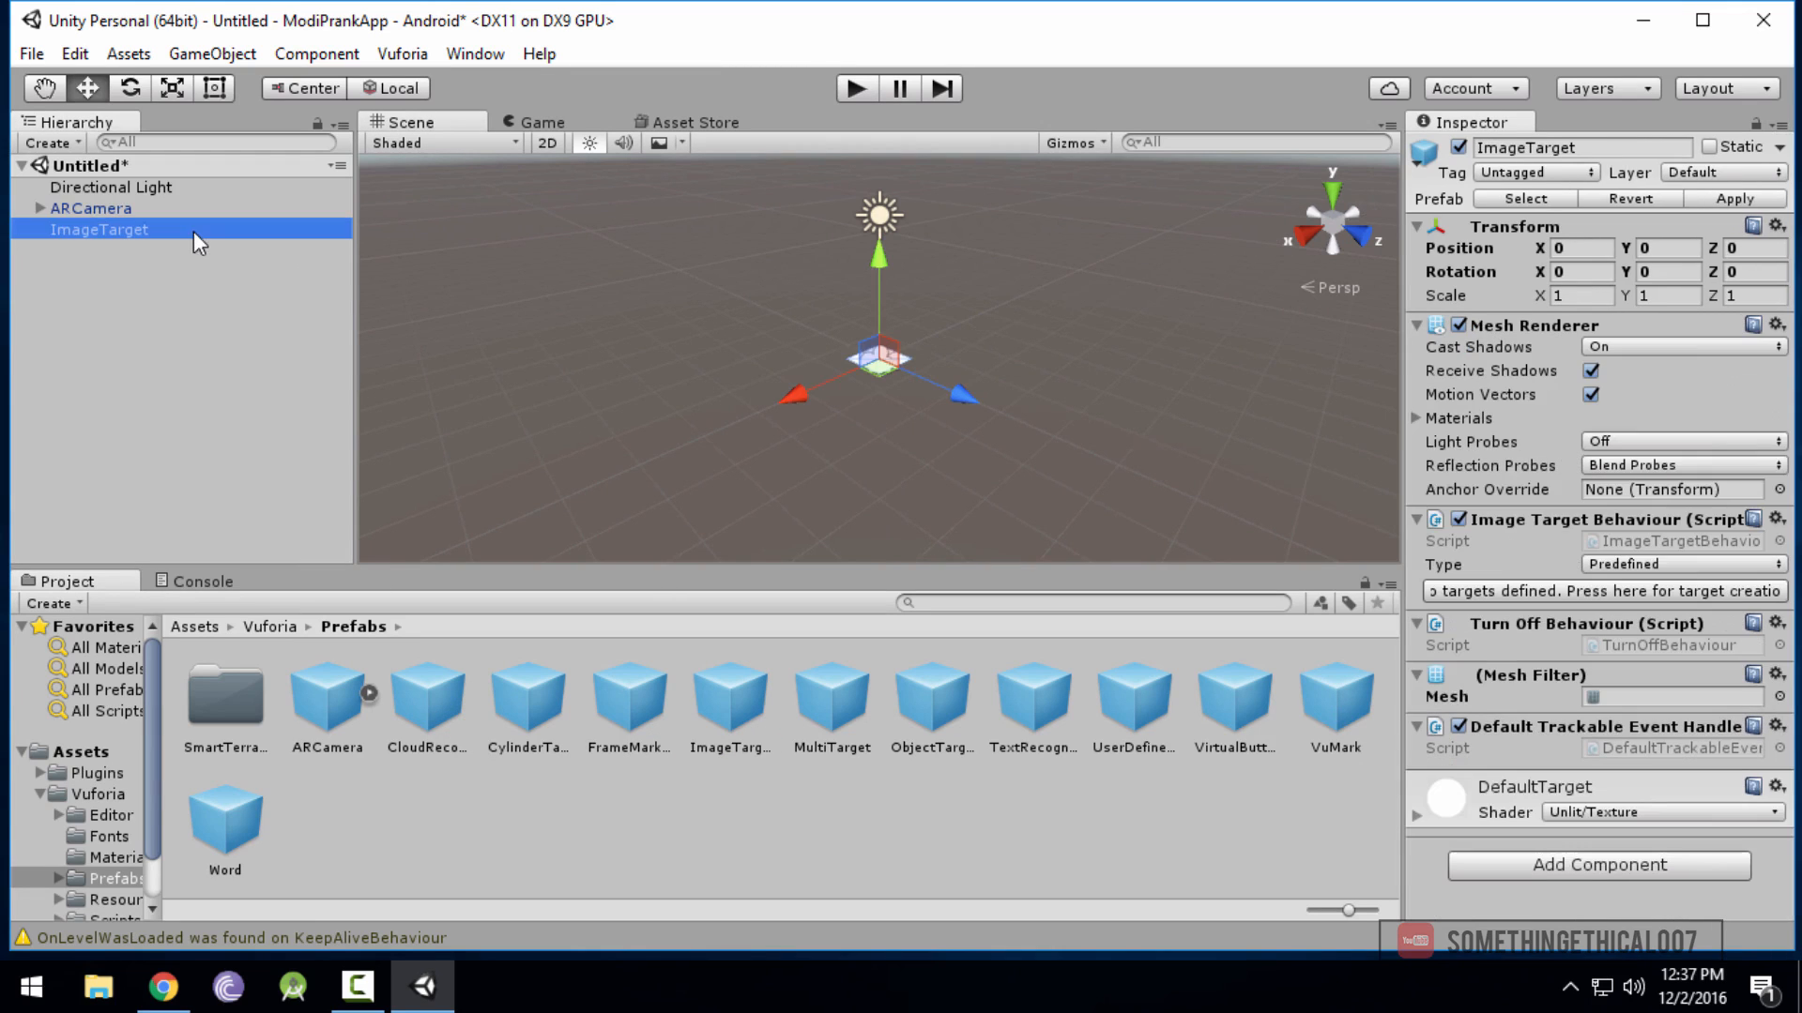
pyautogui.moveTo(195, 419)
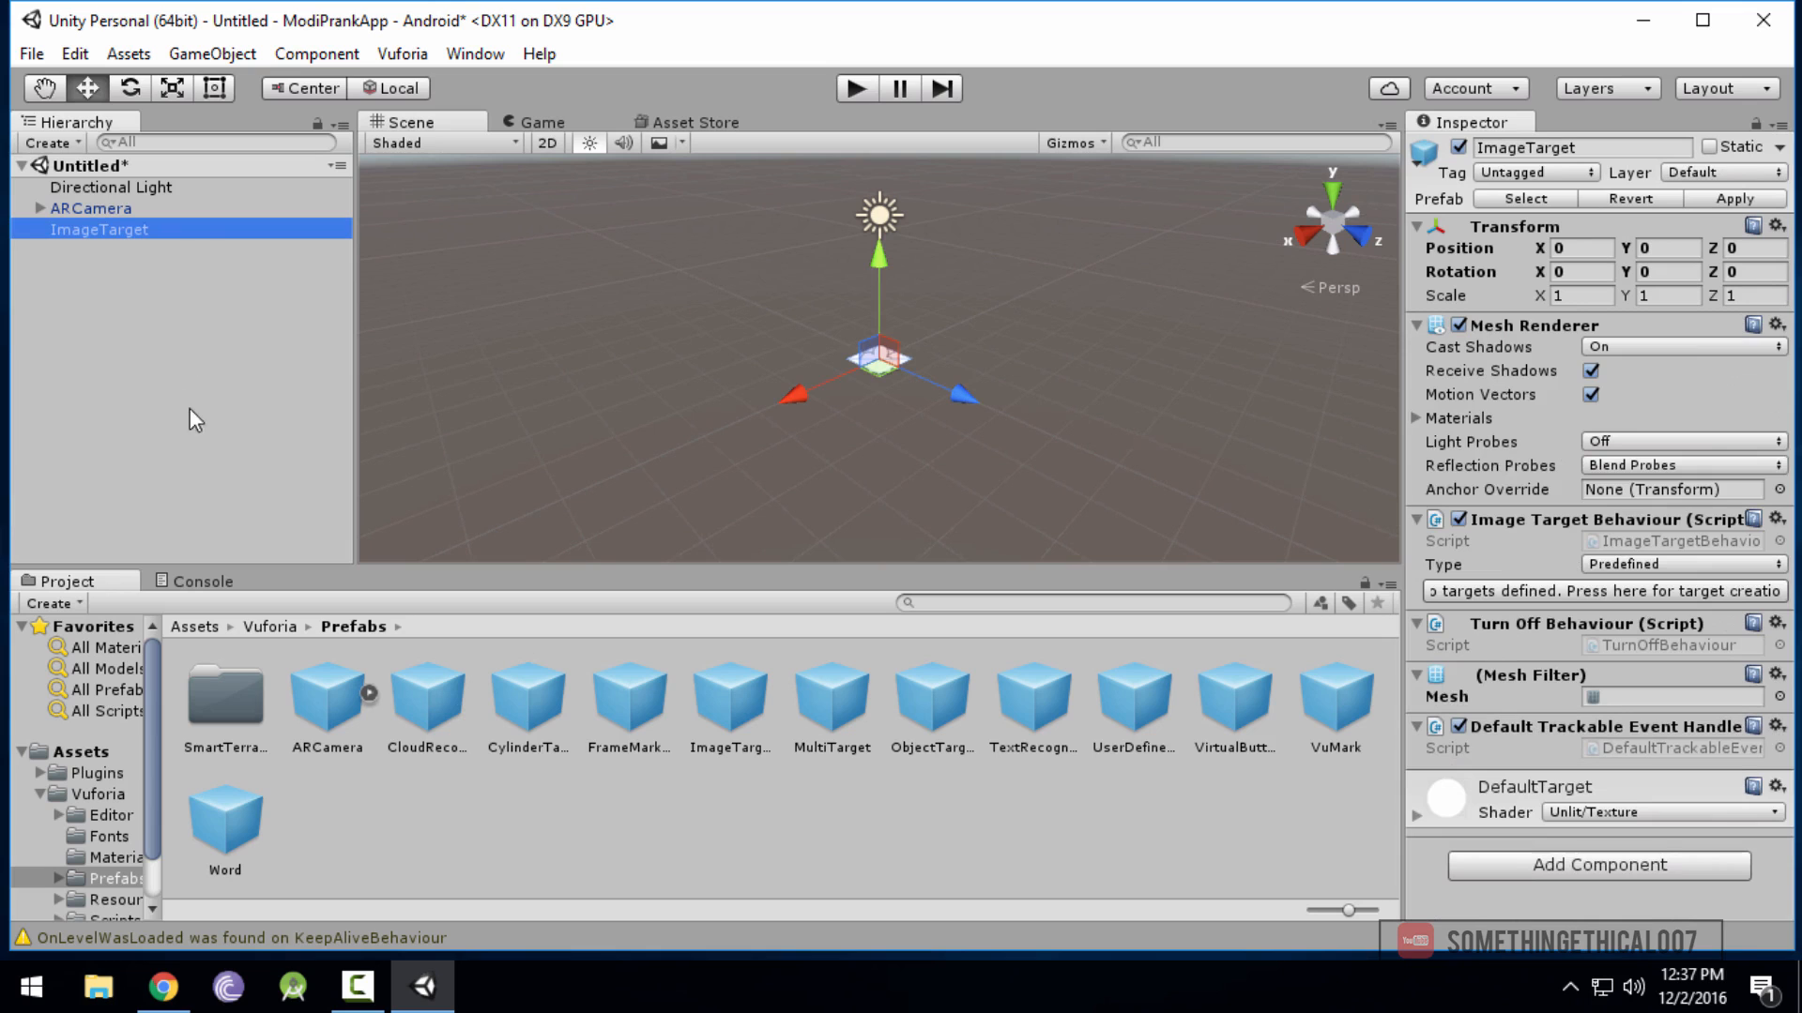
pyautogui.click(91, 208)
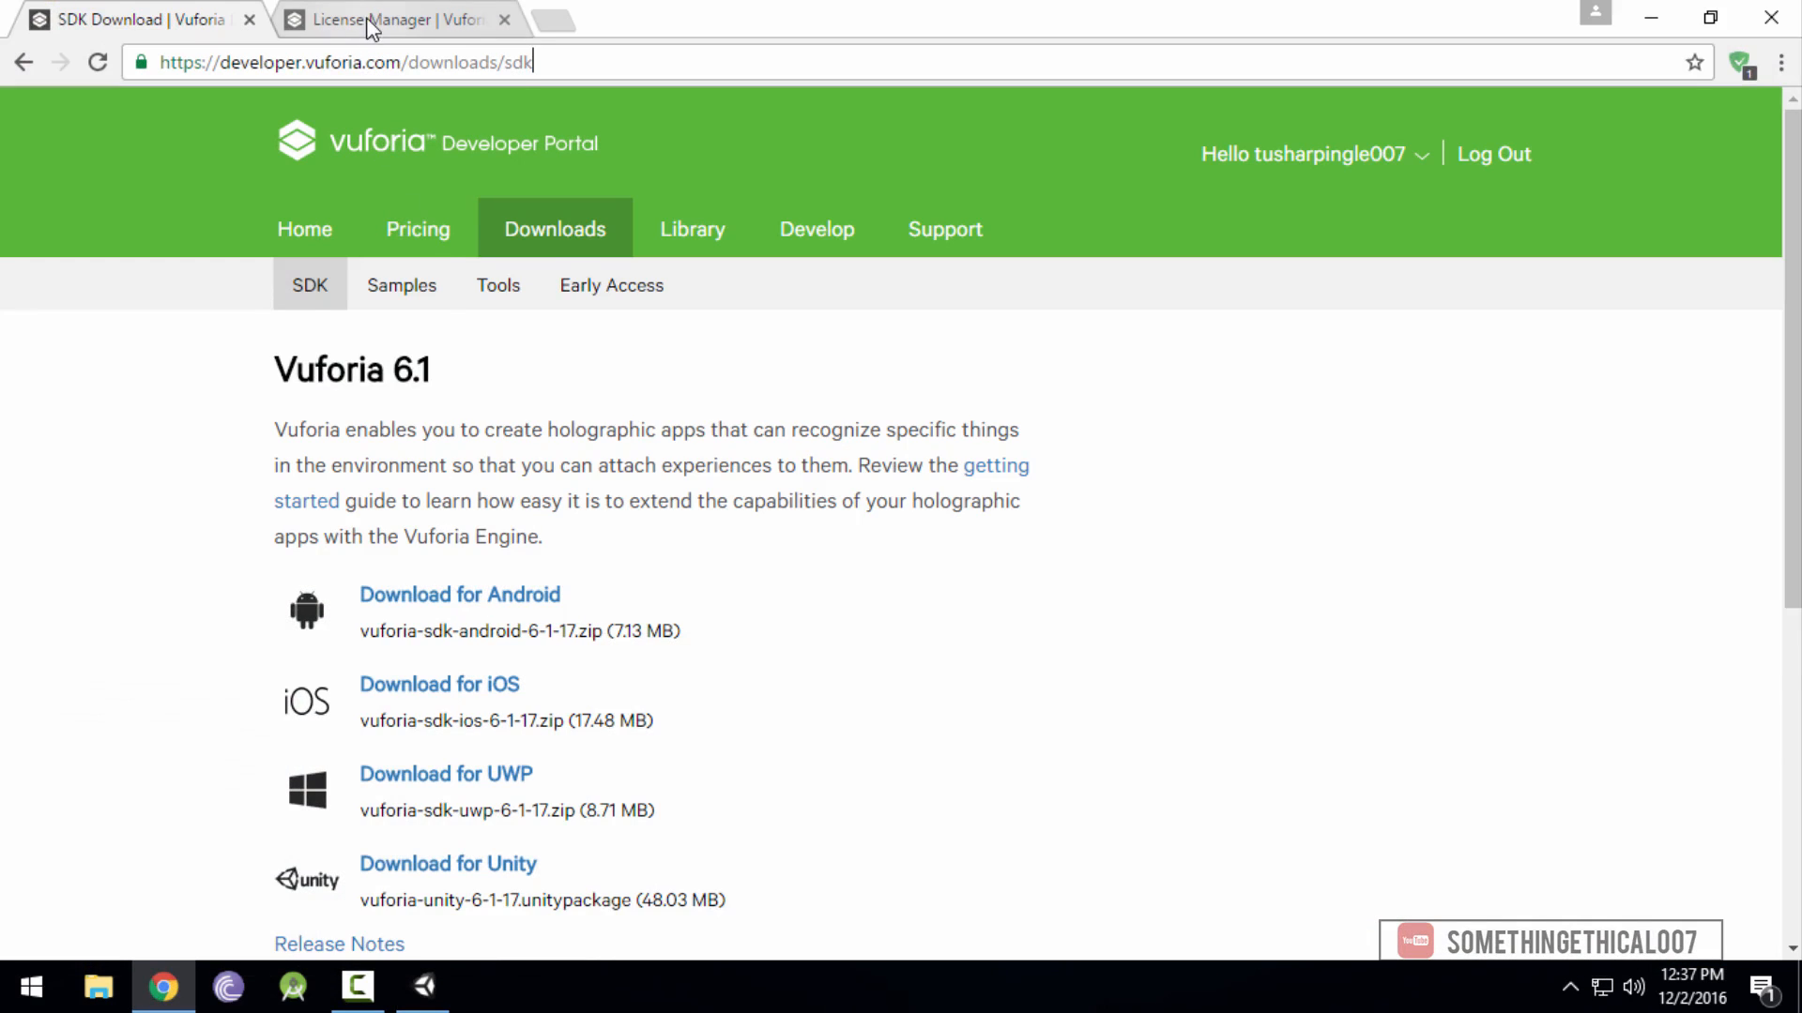
# Create a free development license key named ModiPrank, accepting the developer agreement
pyautogui.click(390, 19)
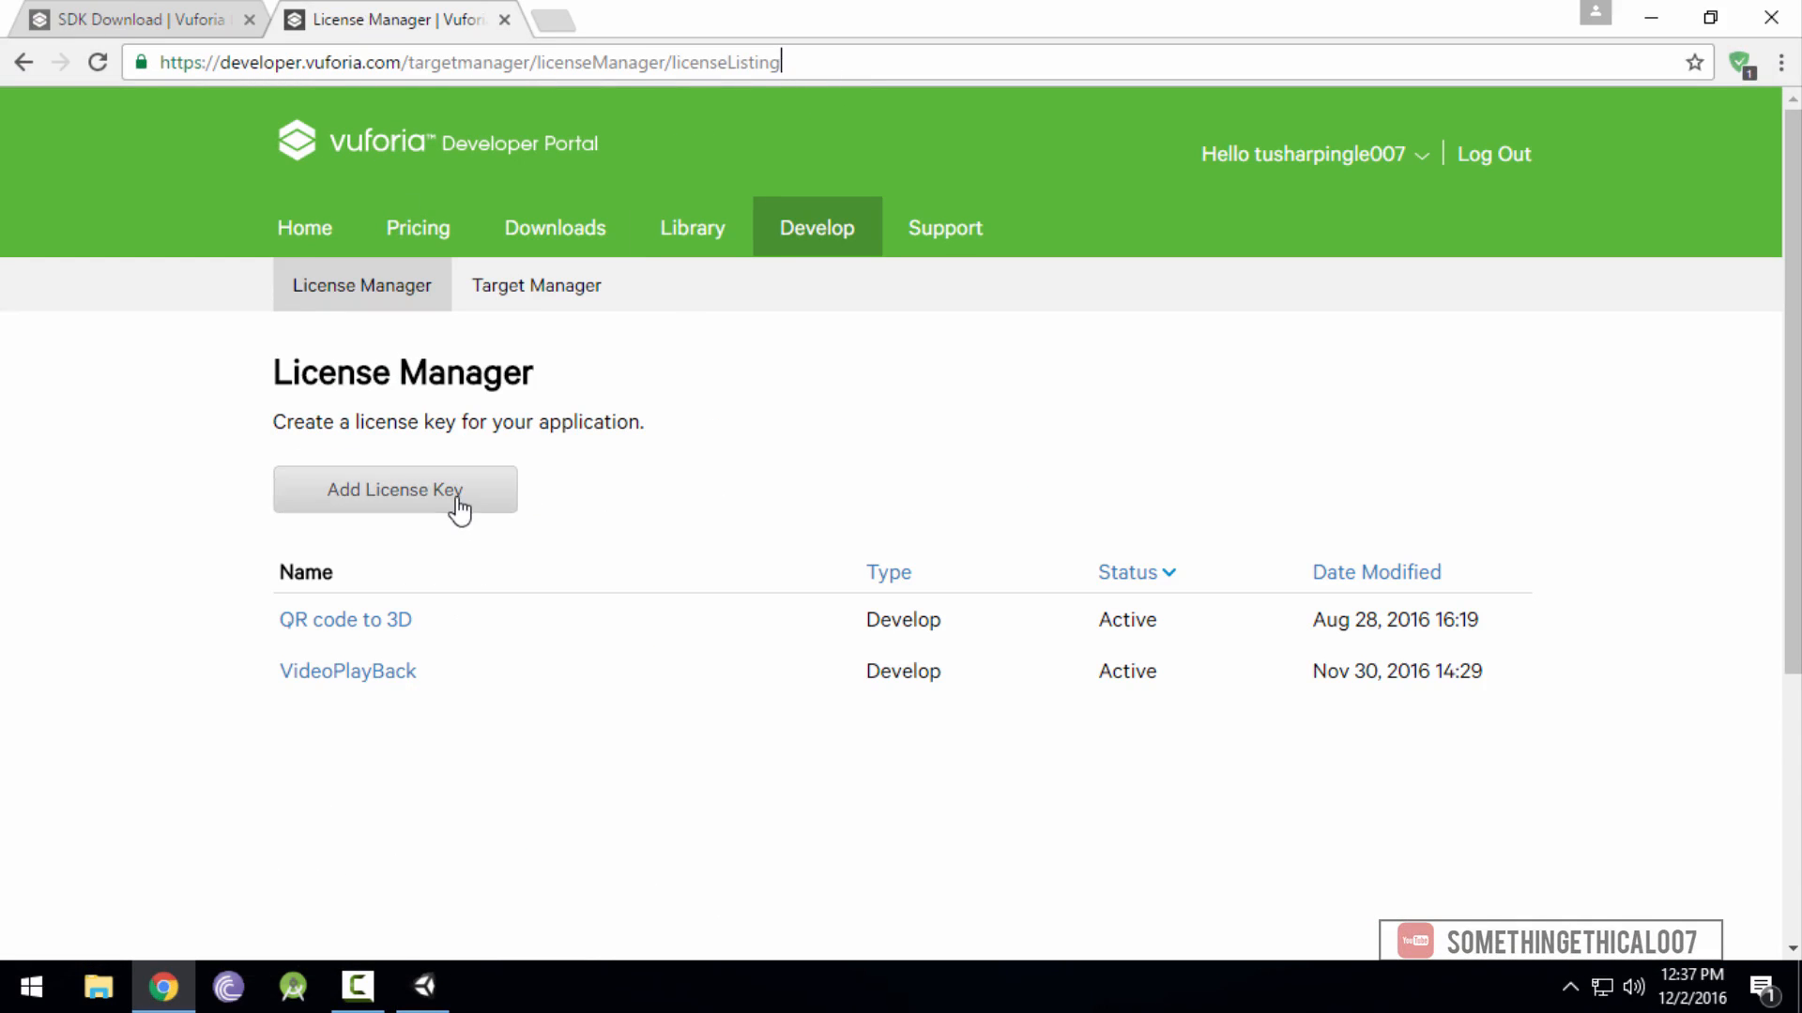
pyautogui.click(395, 490)
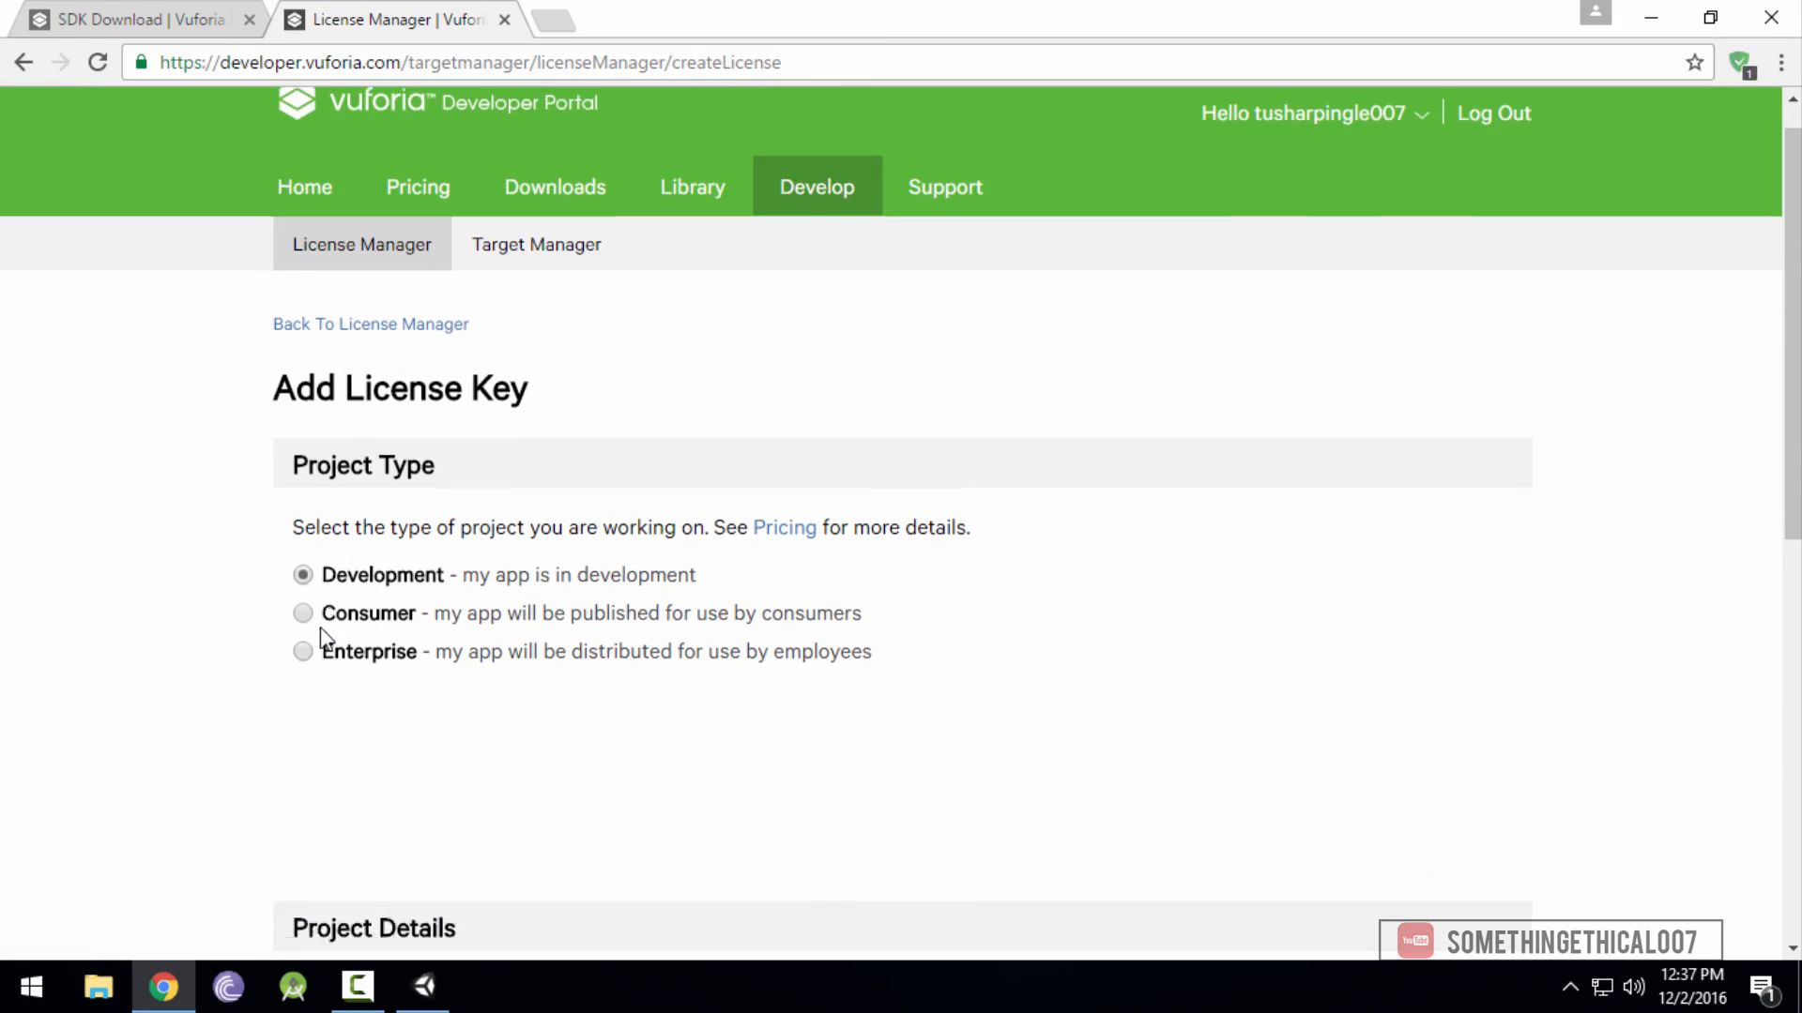
pyautogui.scroll(-3)
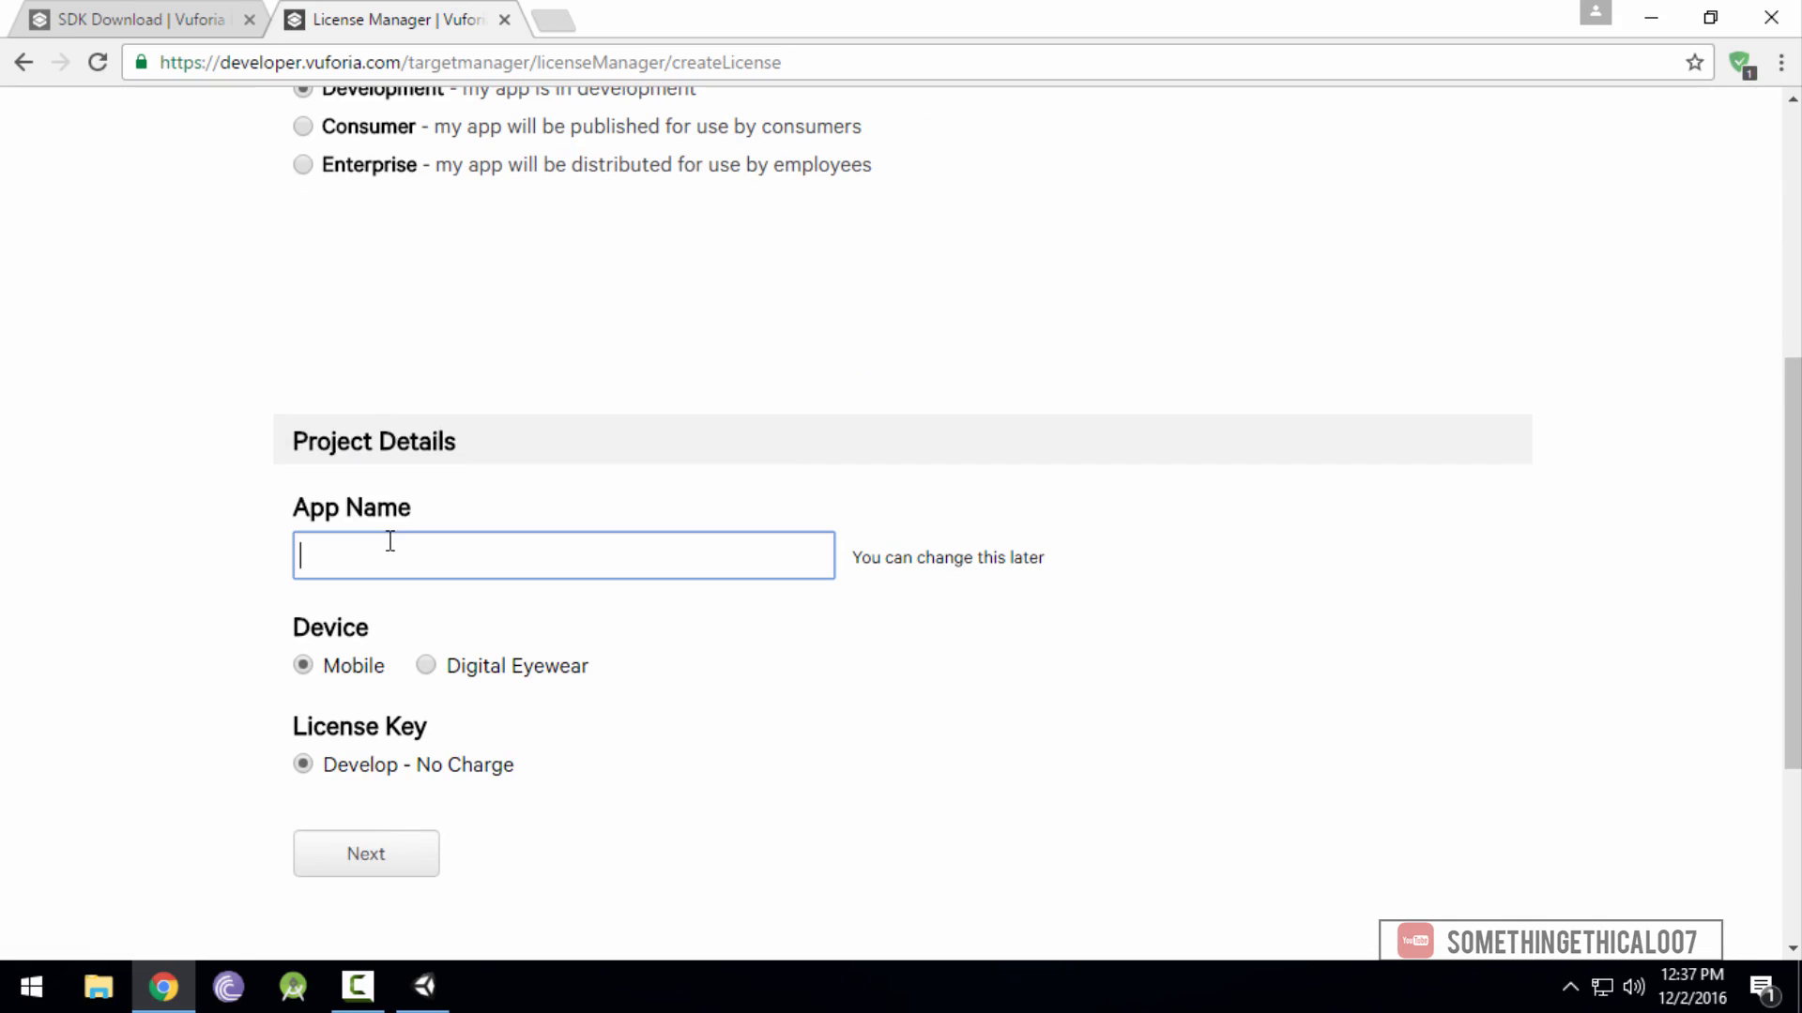
pyautogui.write('Modi')
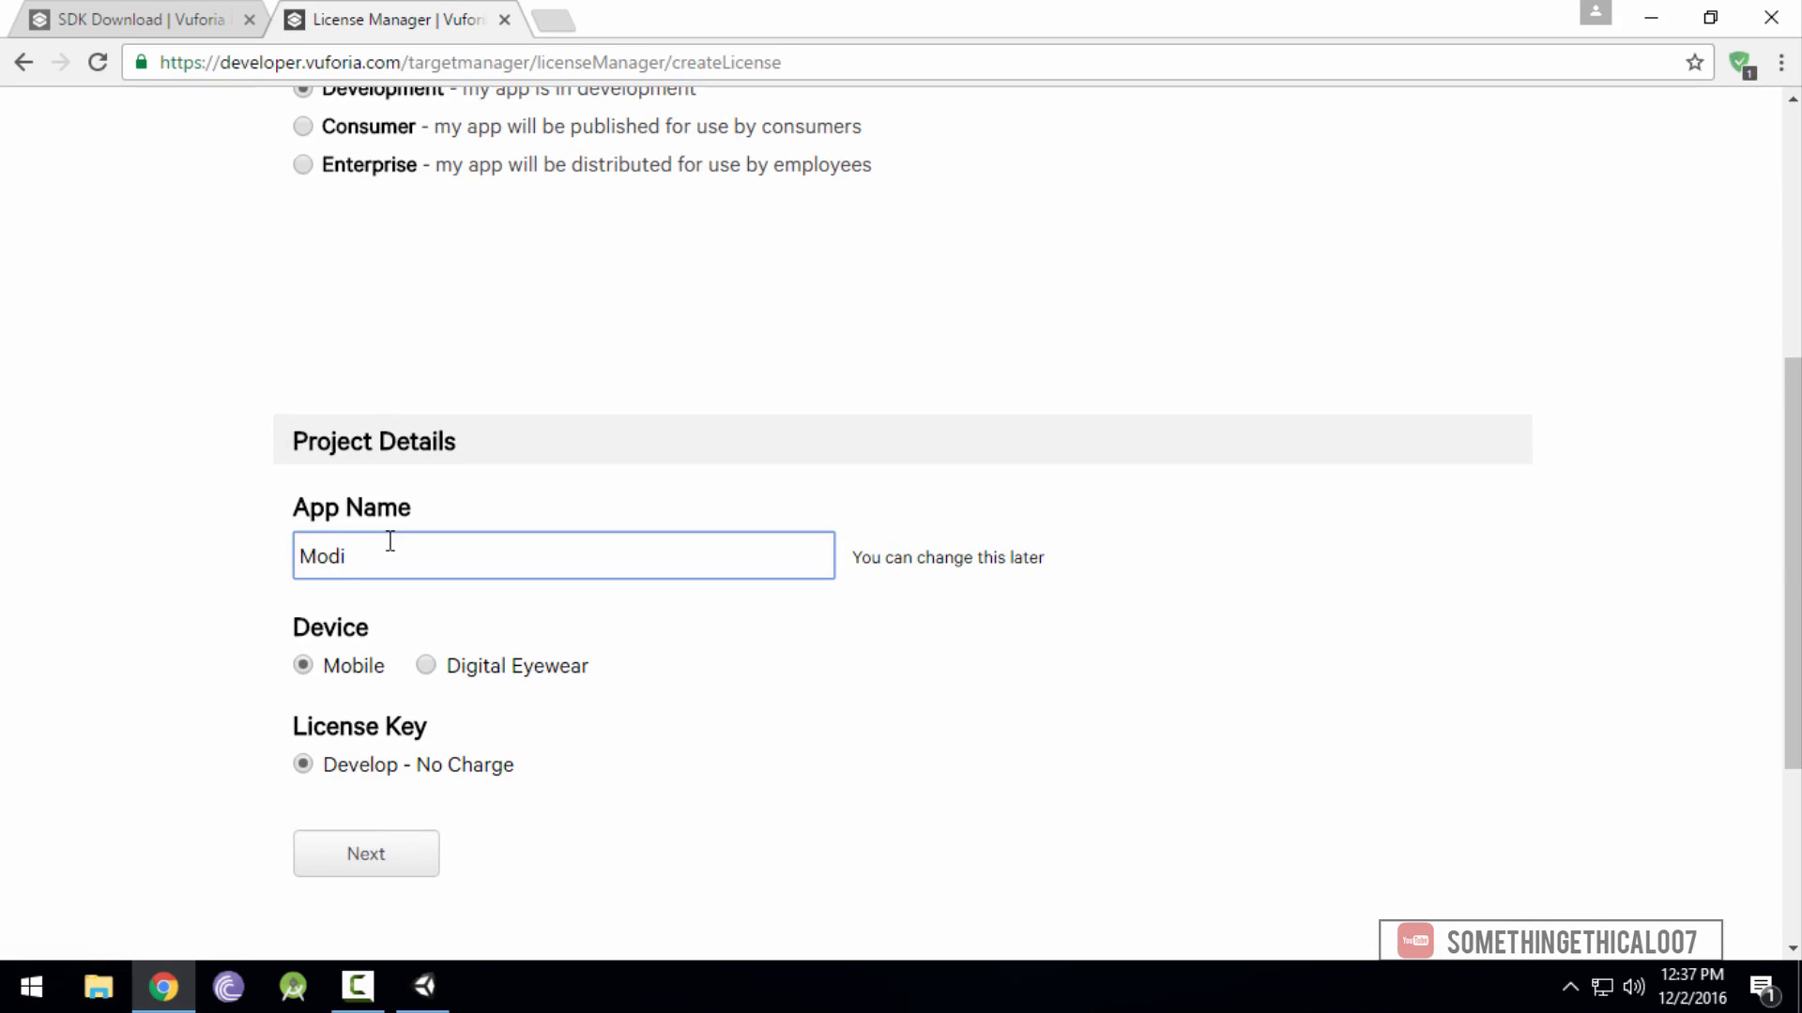
pyautogui.write('Prank')
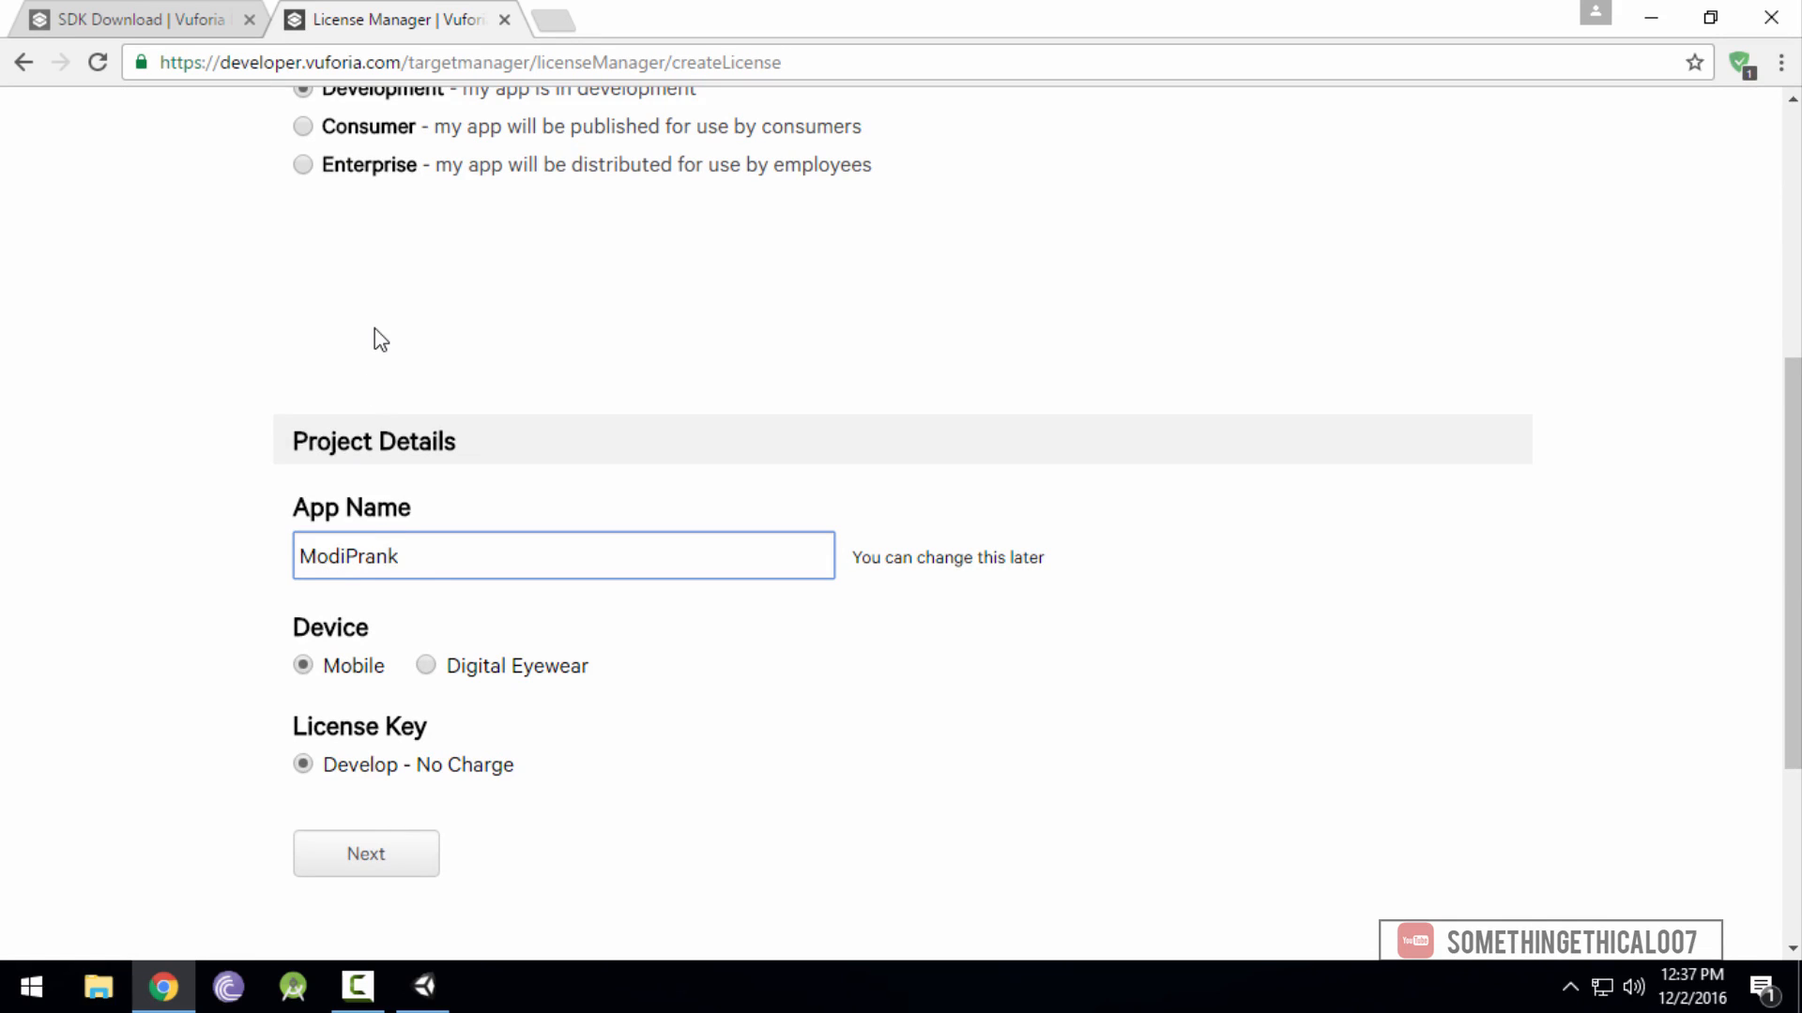
pyautogui.click(365, 853)
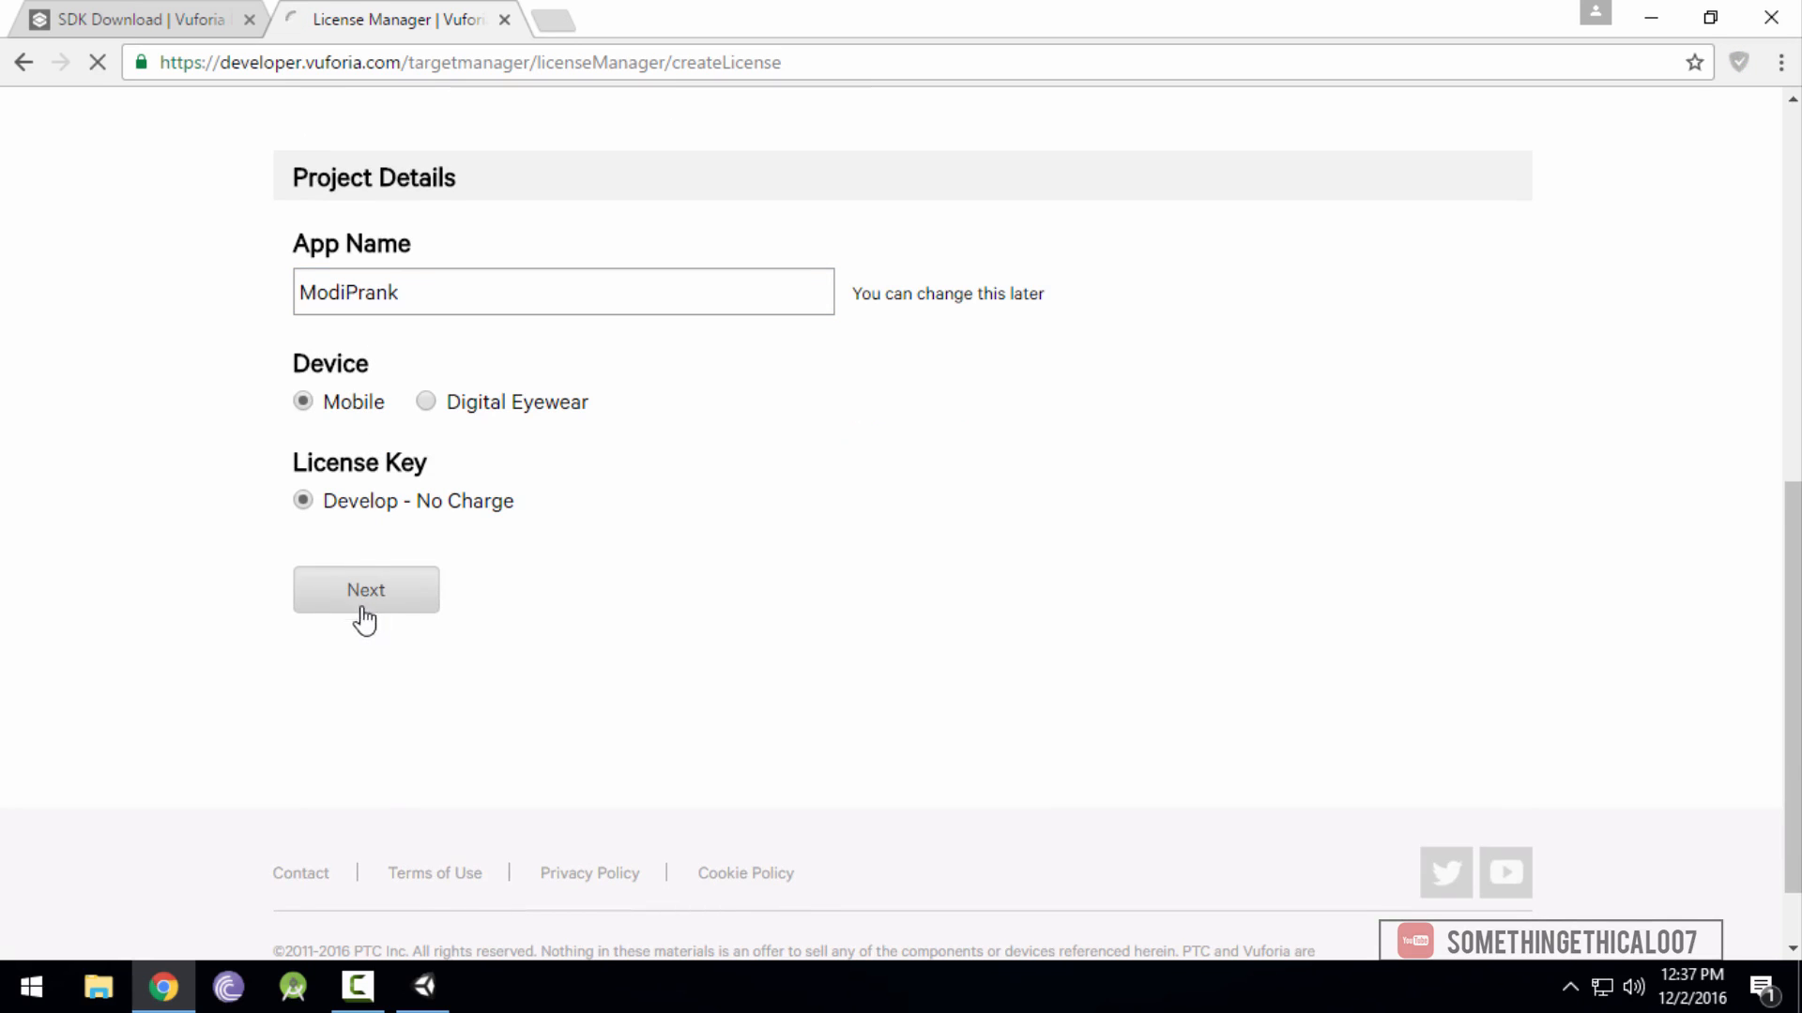
pyautogui.click(365, 589)
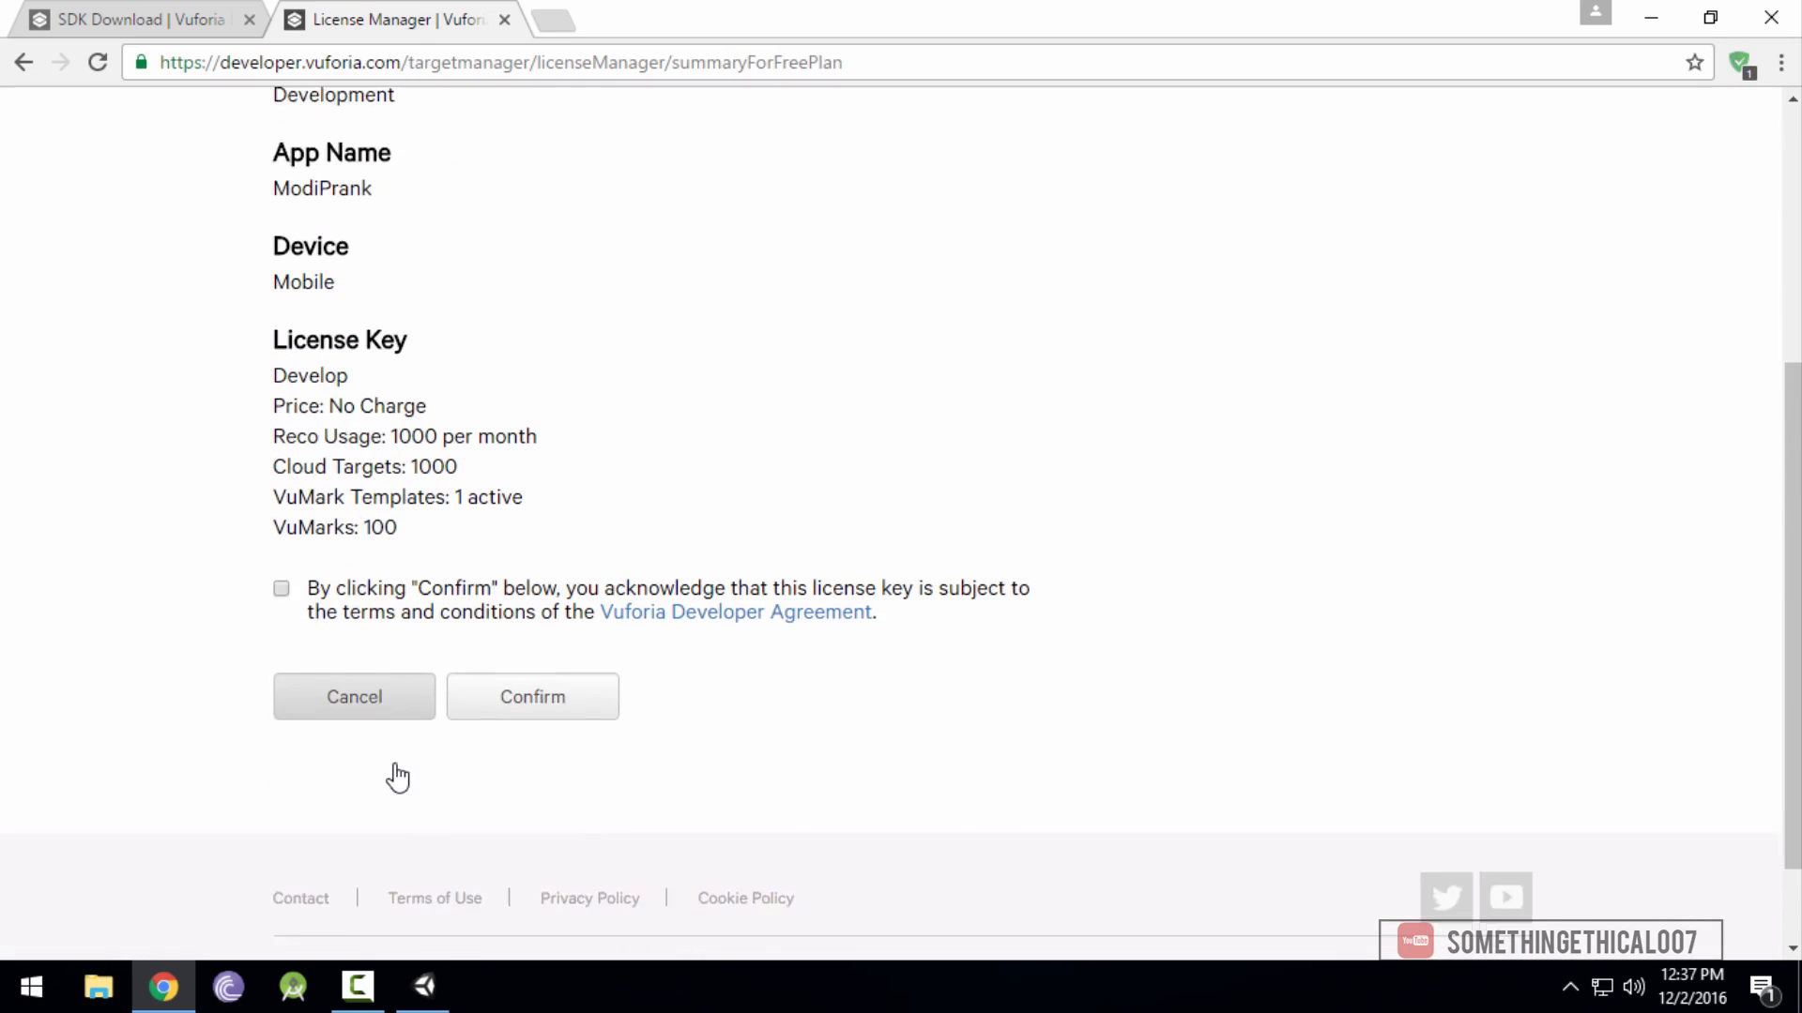
pyautogui.click(281, 587)
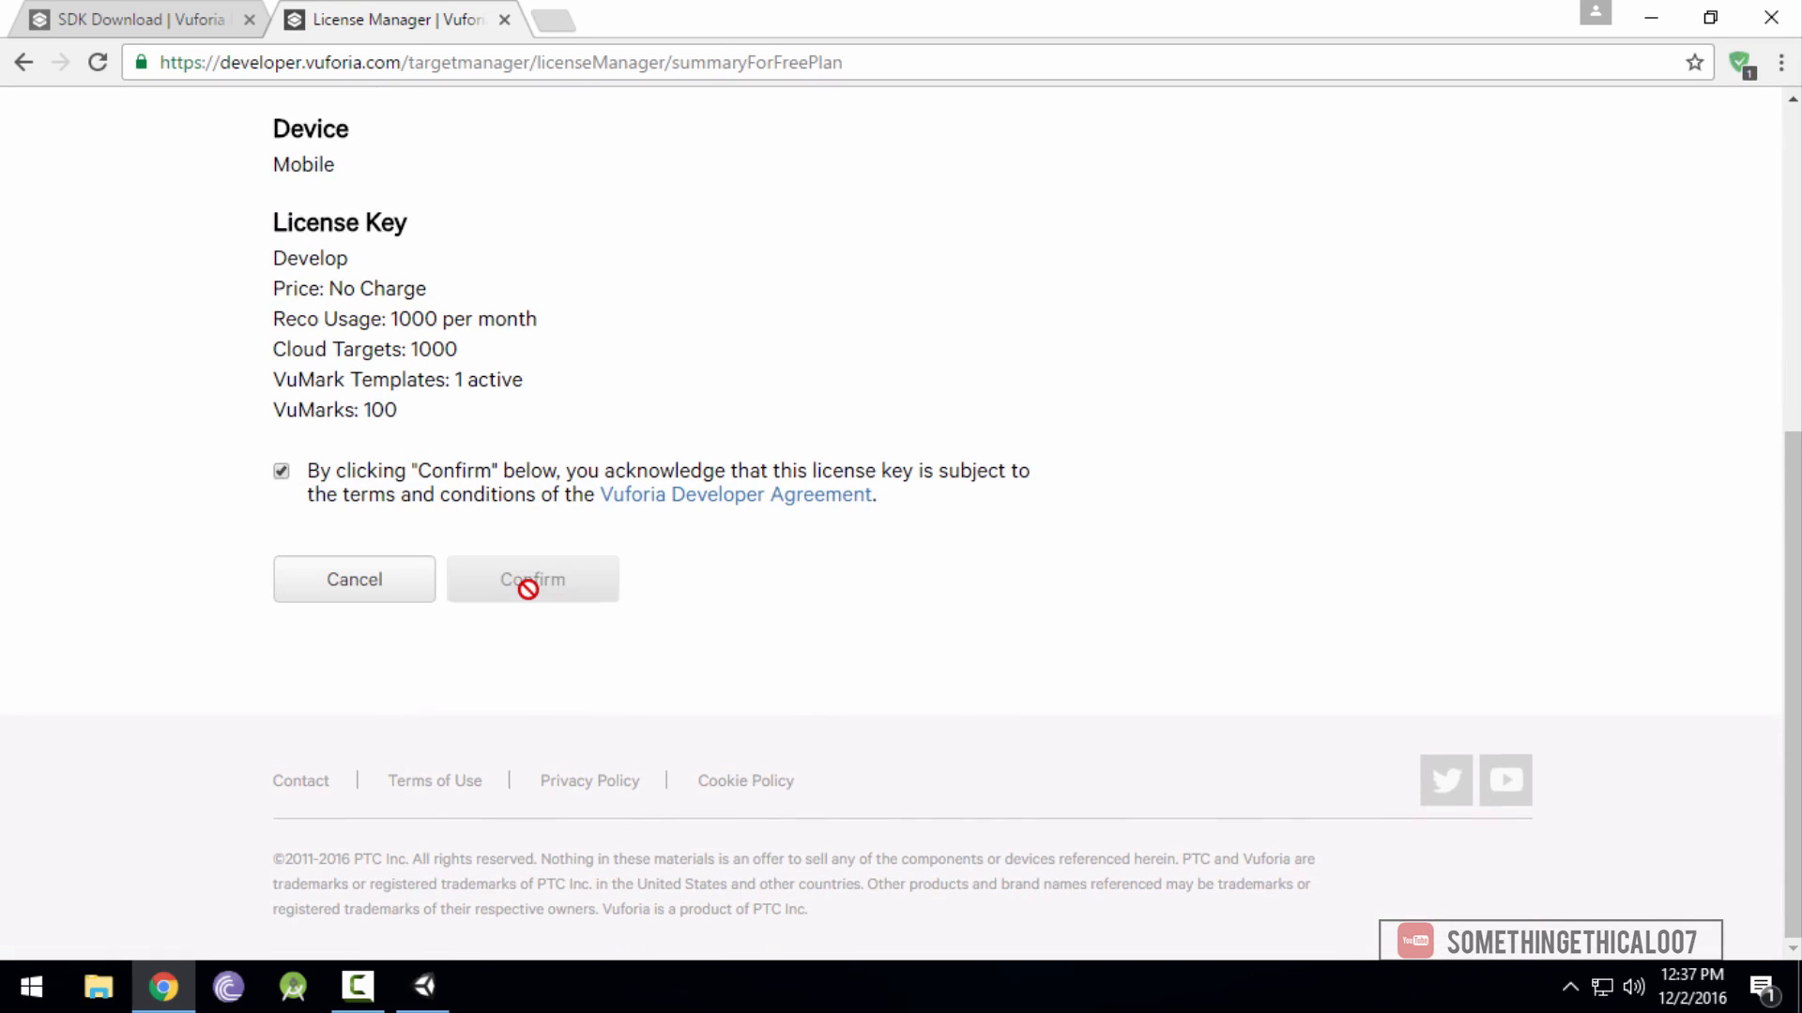
# Open the ModiPrank license and select its key for copying
pyautogui.click(531, 578)
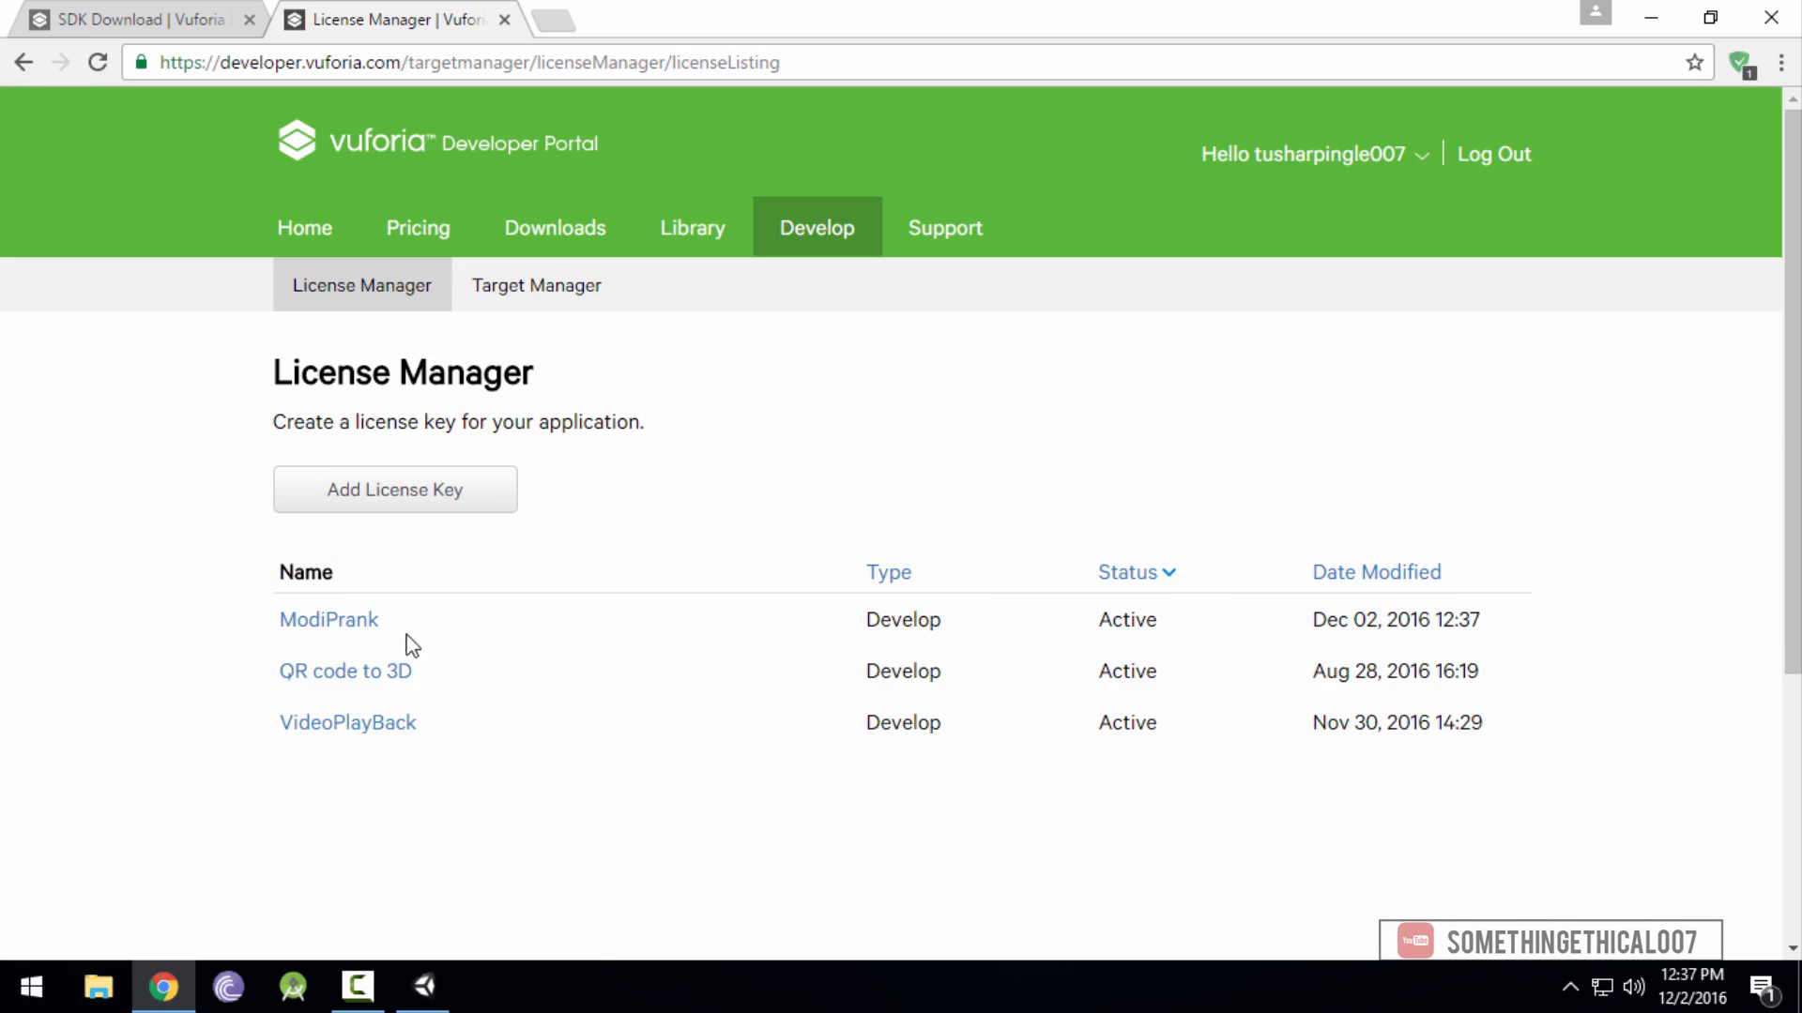
pyautogui.click(328, 620)
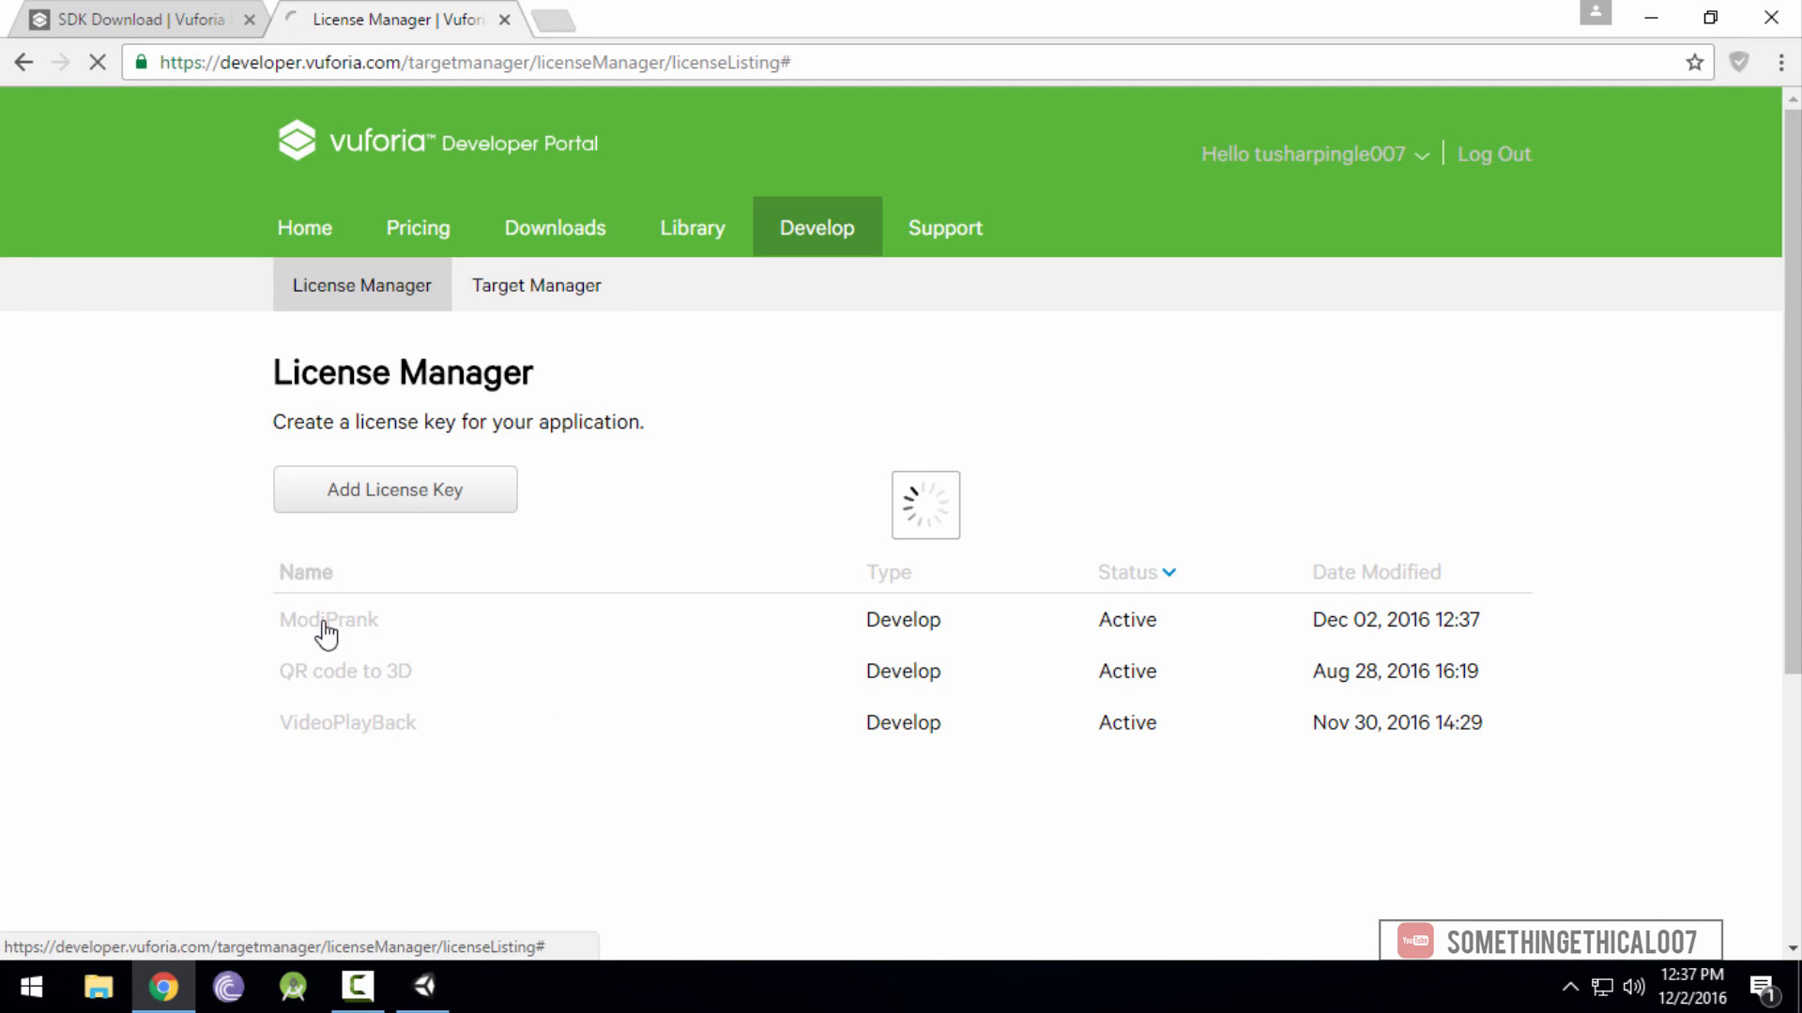
pyautogui.click(327, 621)
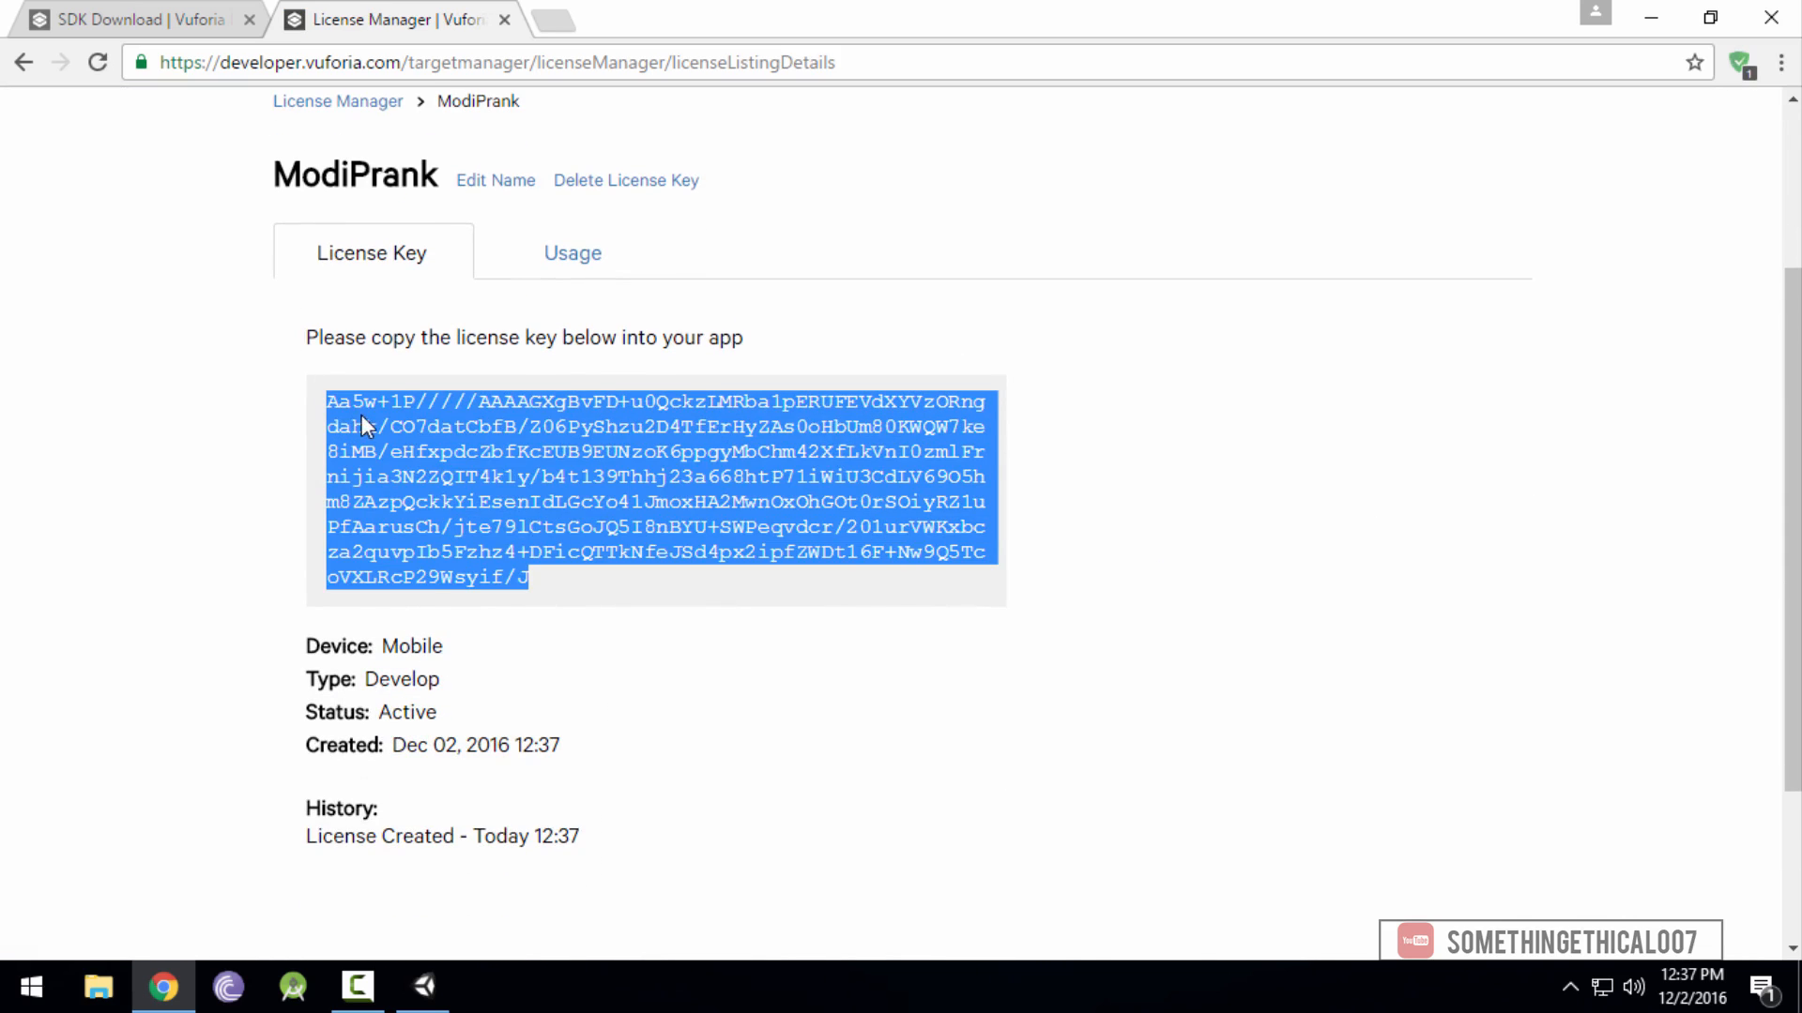
pyautogui.click(424, 987)
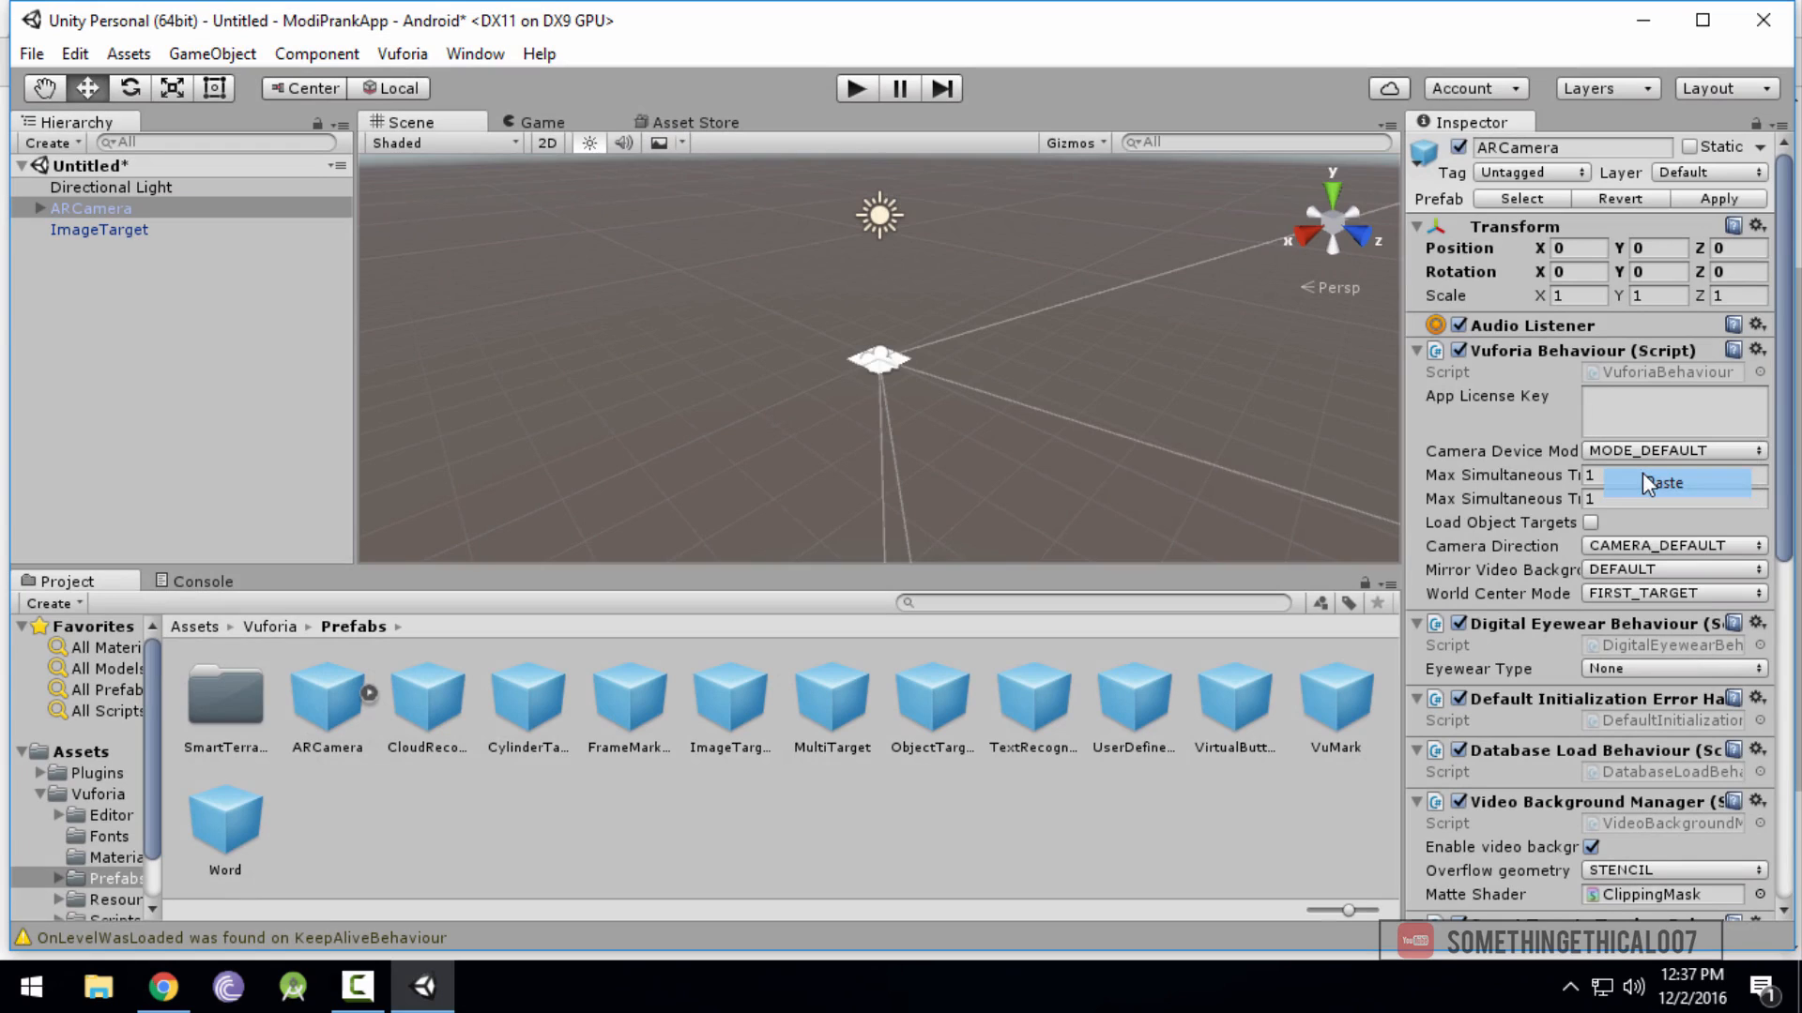
# Paste the copied key into the ARCamera's App License Key field
pyautogui.click(1665, 482)
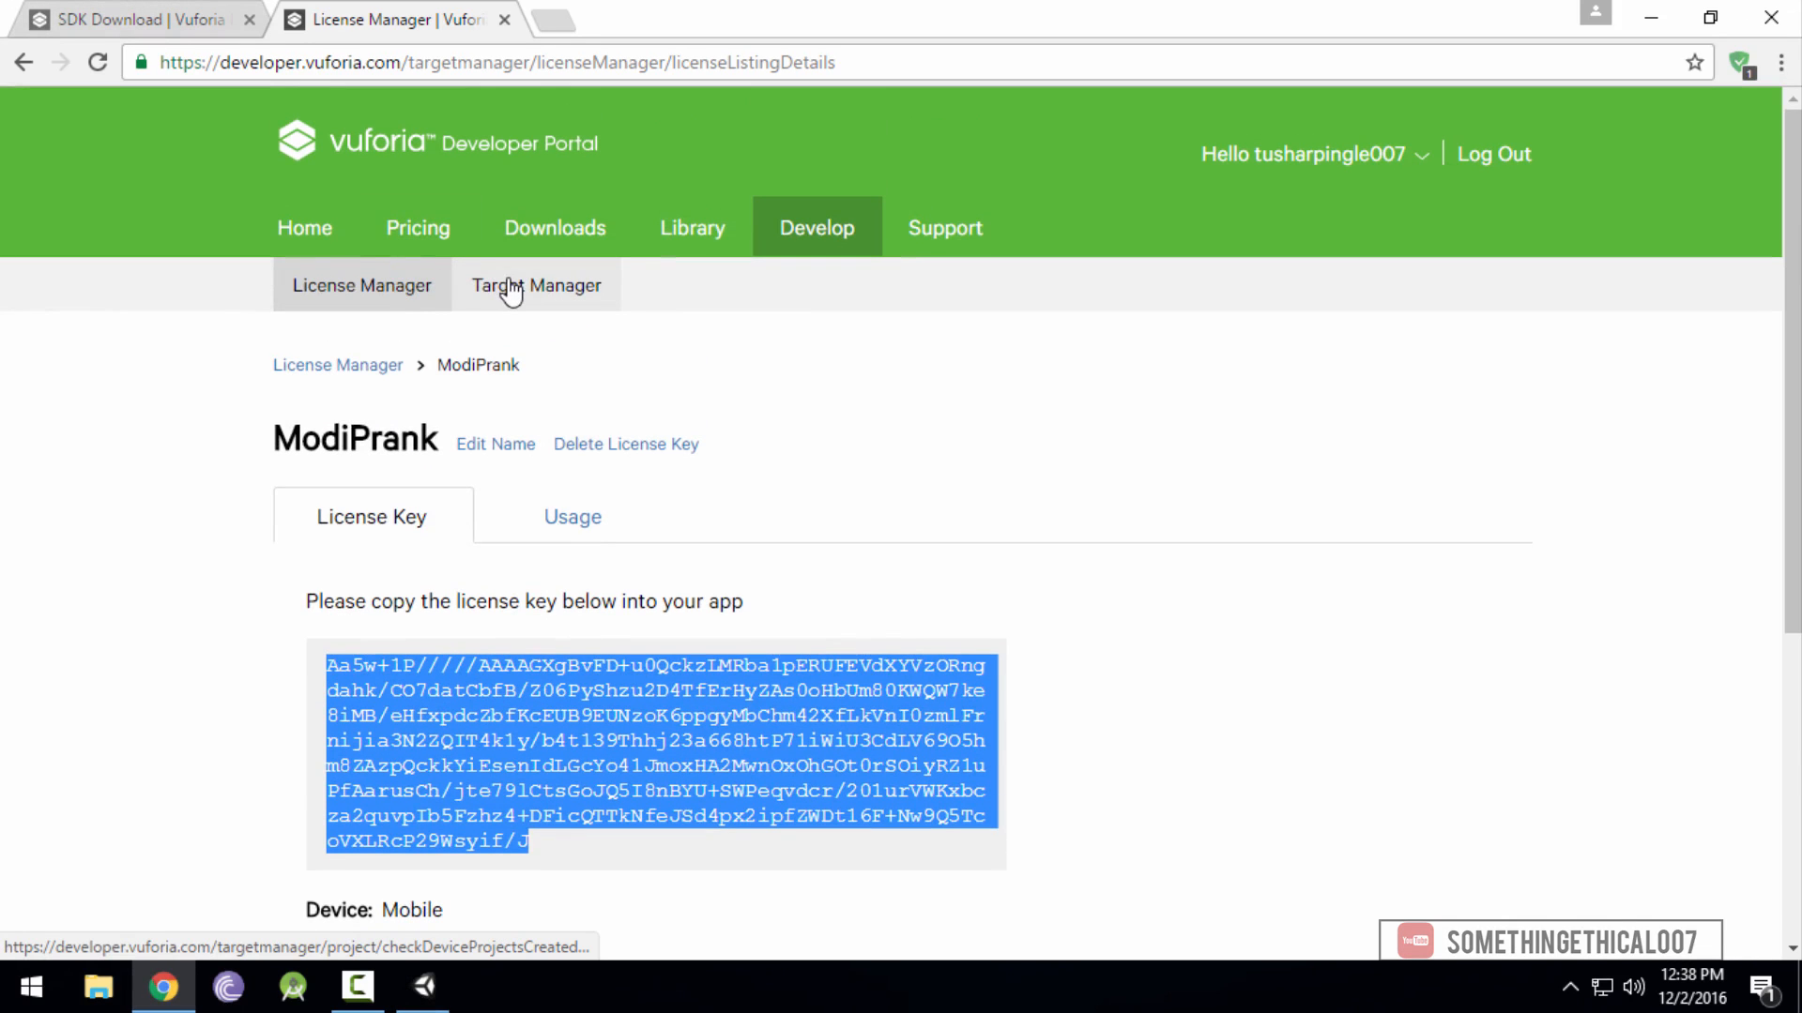
# In Target Manager, create the Device database ModiVideoPlay, open it and begin adding a target
pyautogui.click(534, 285)
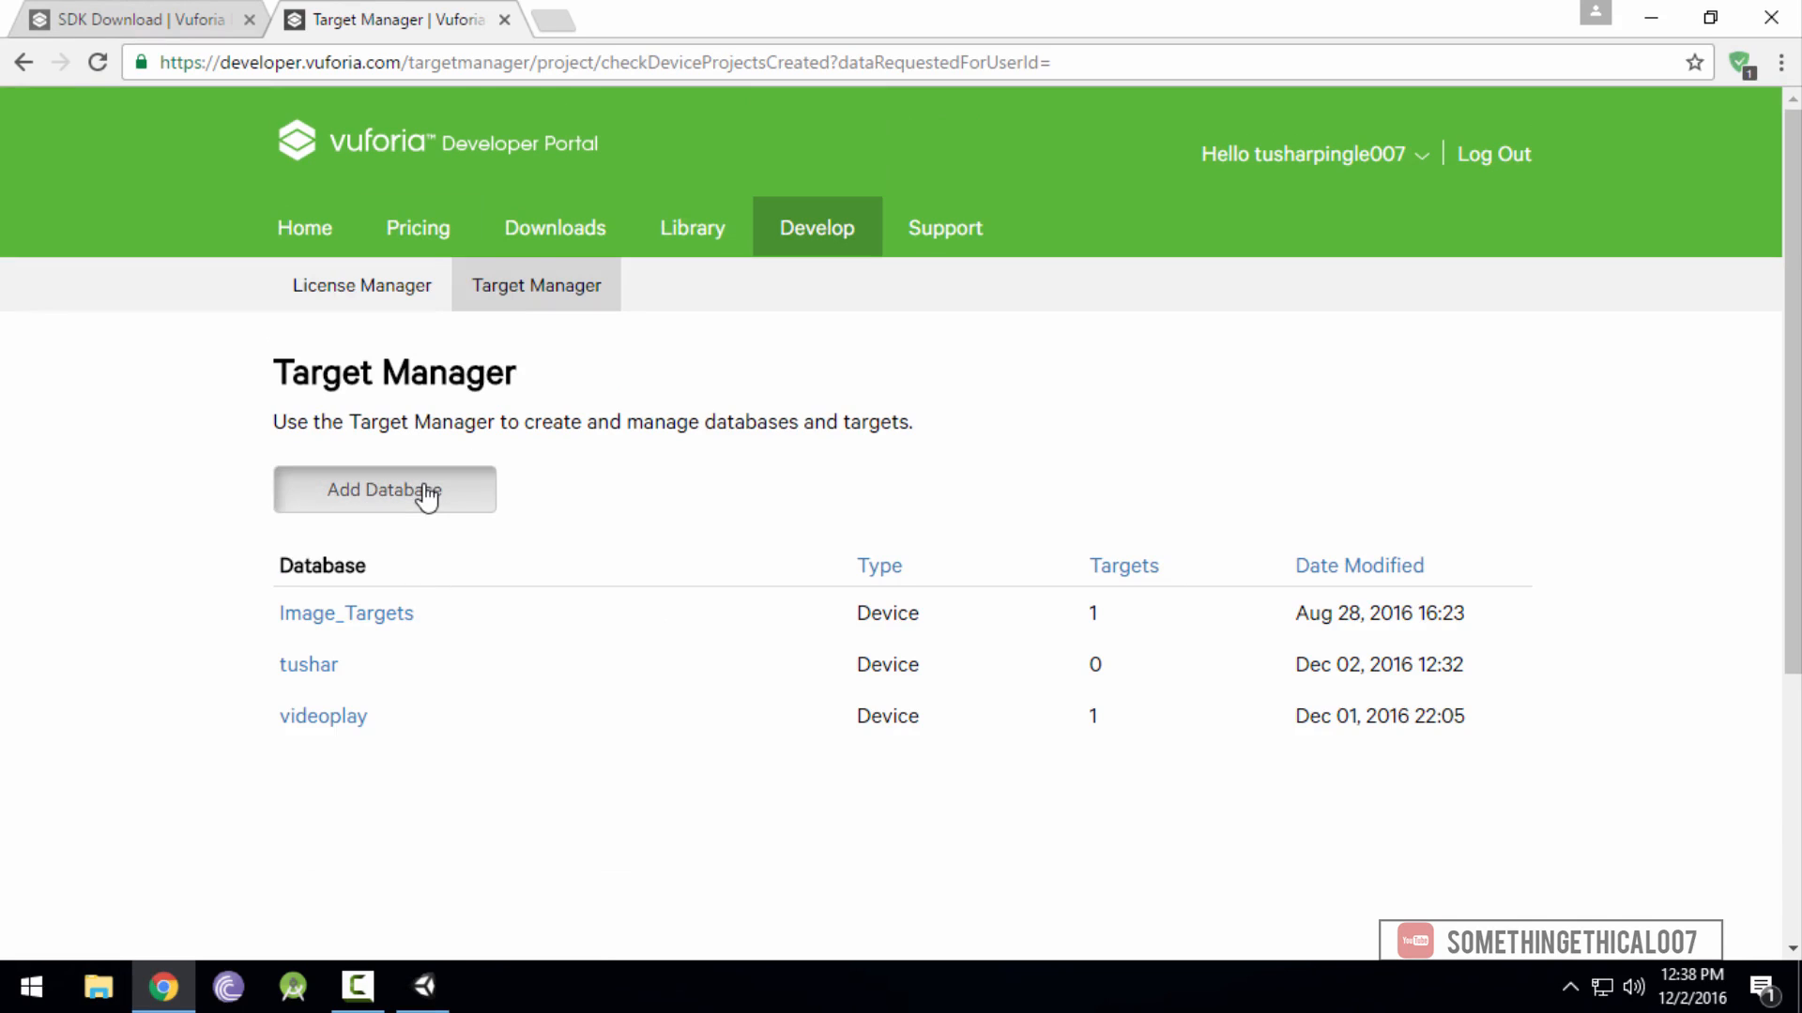
pyautogui.click(384, 490)
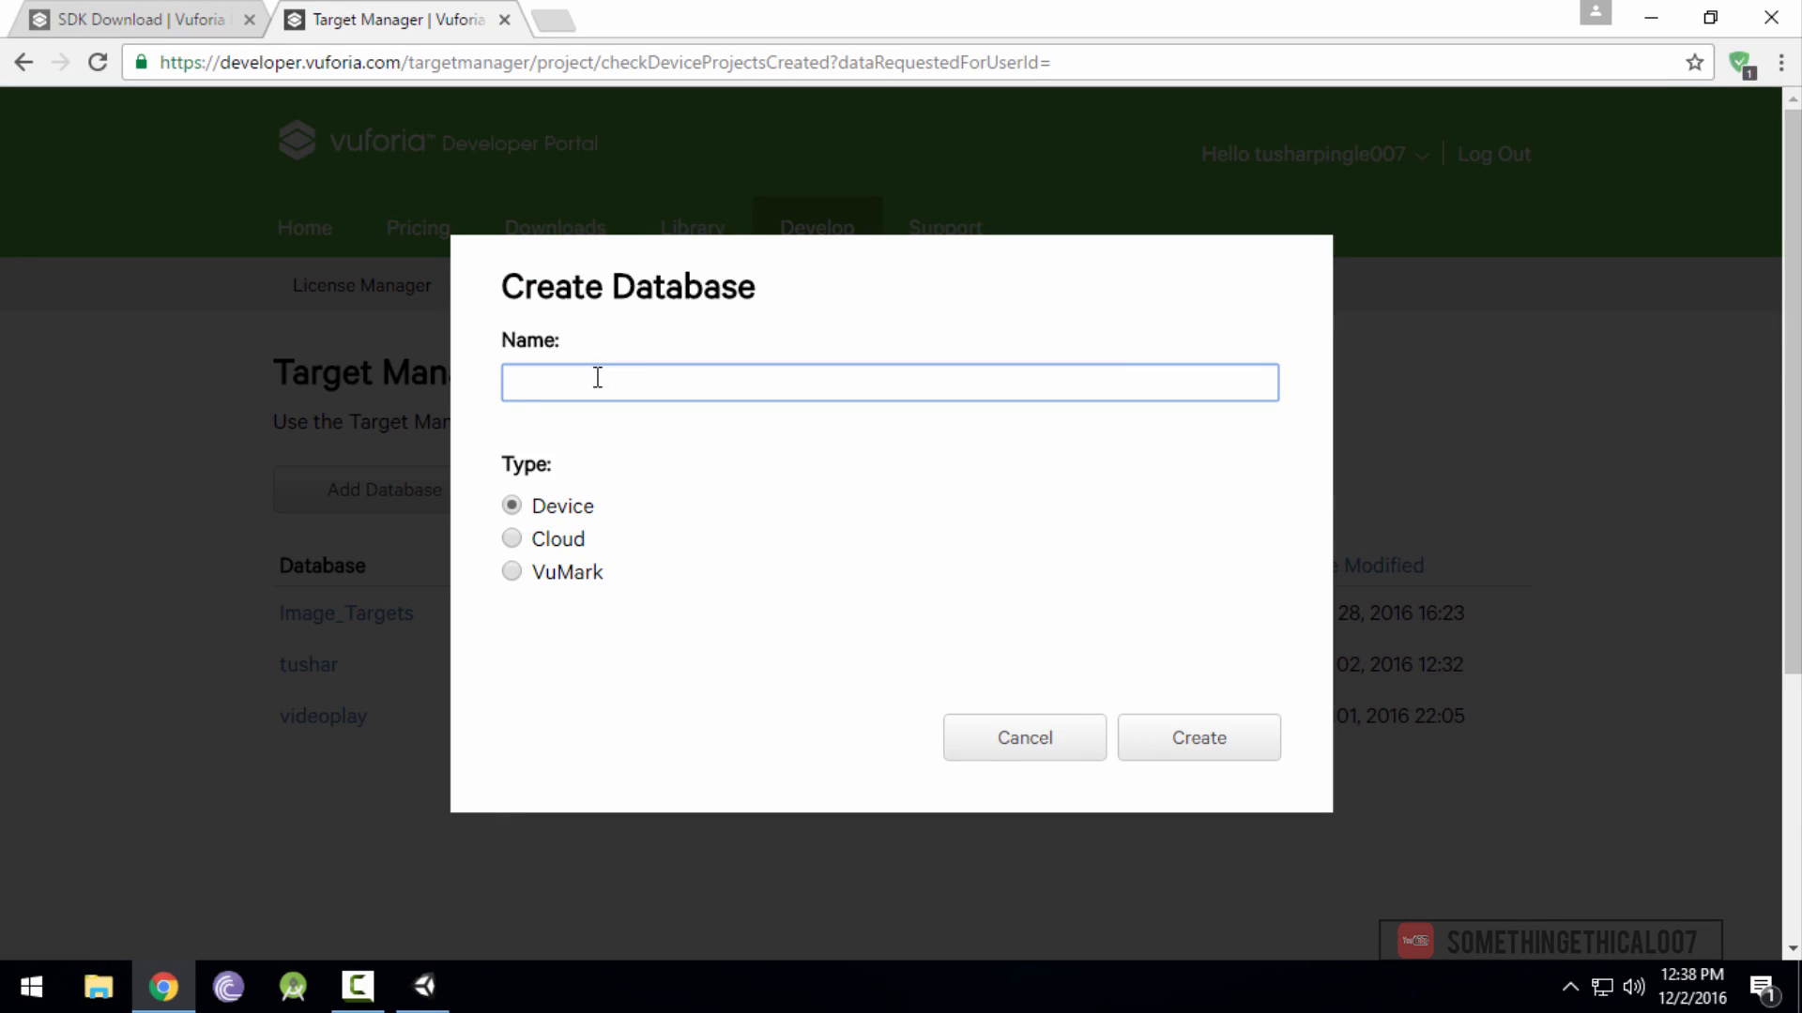
pyautogui.write('ModiVideoPlay')
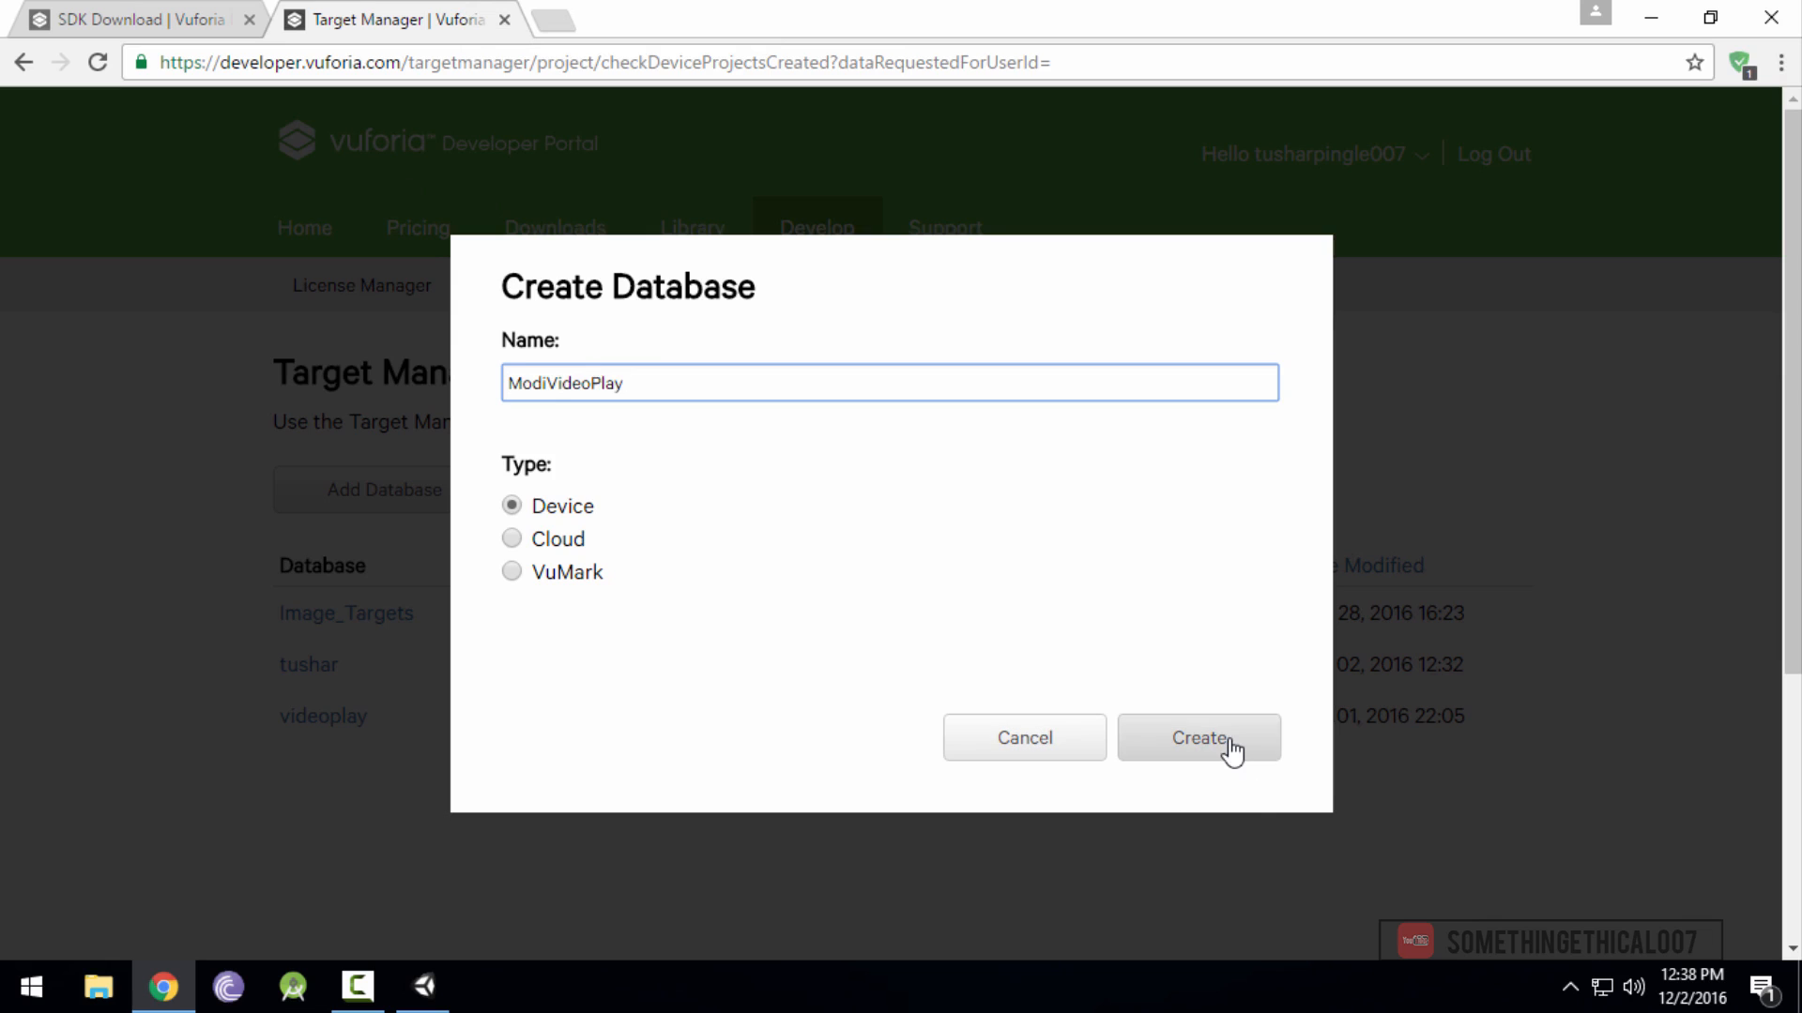
pyautogui.click(1199, 738)
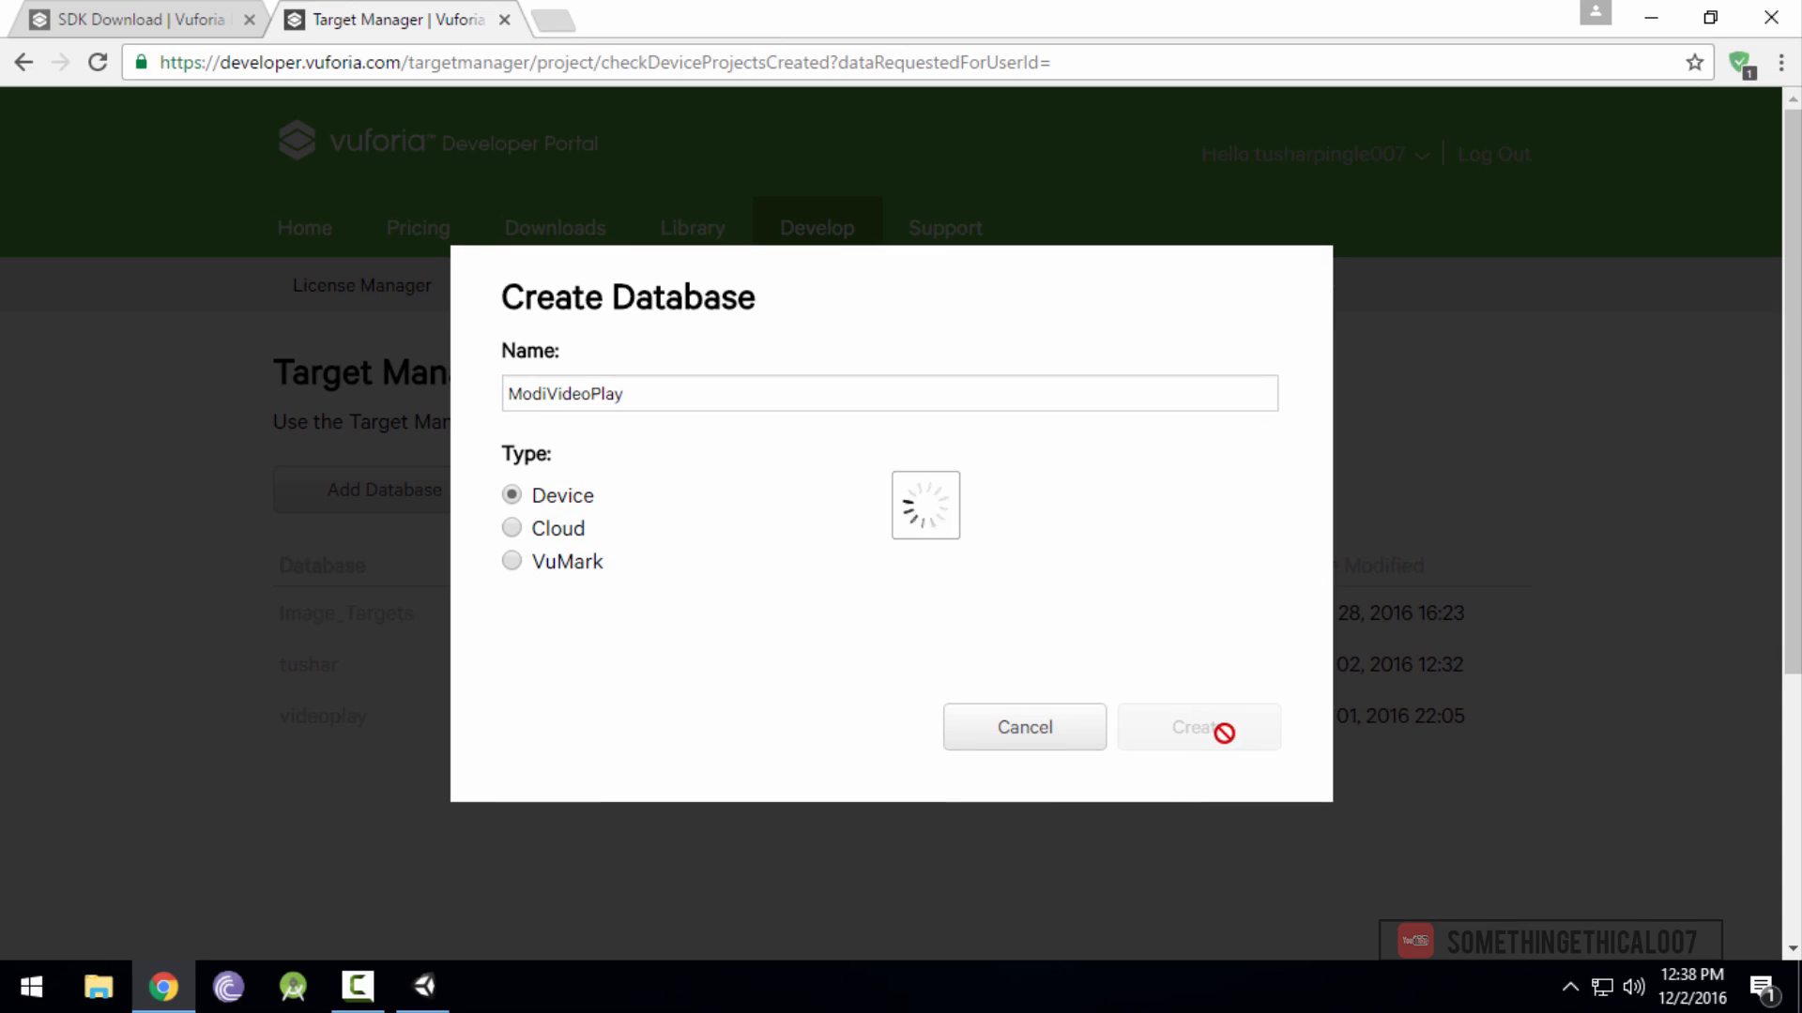
pyautogui.click(1197, 726)
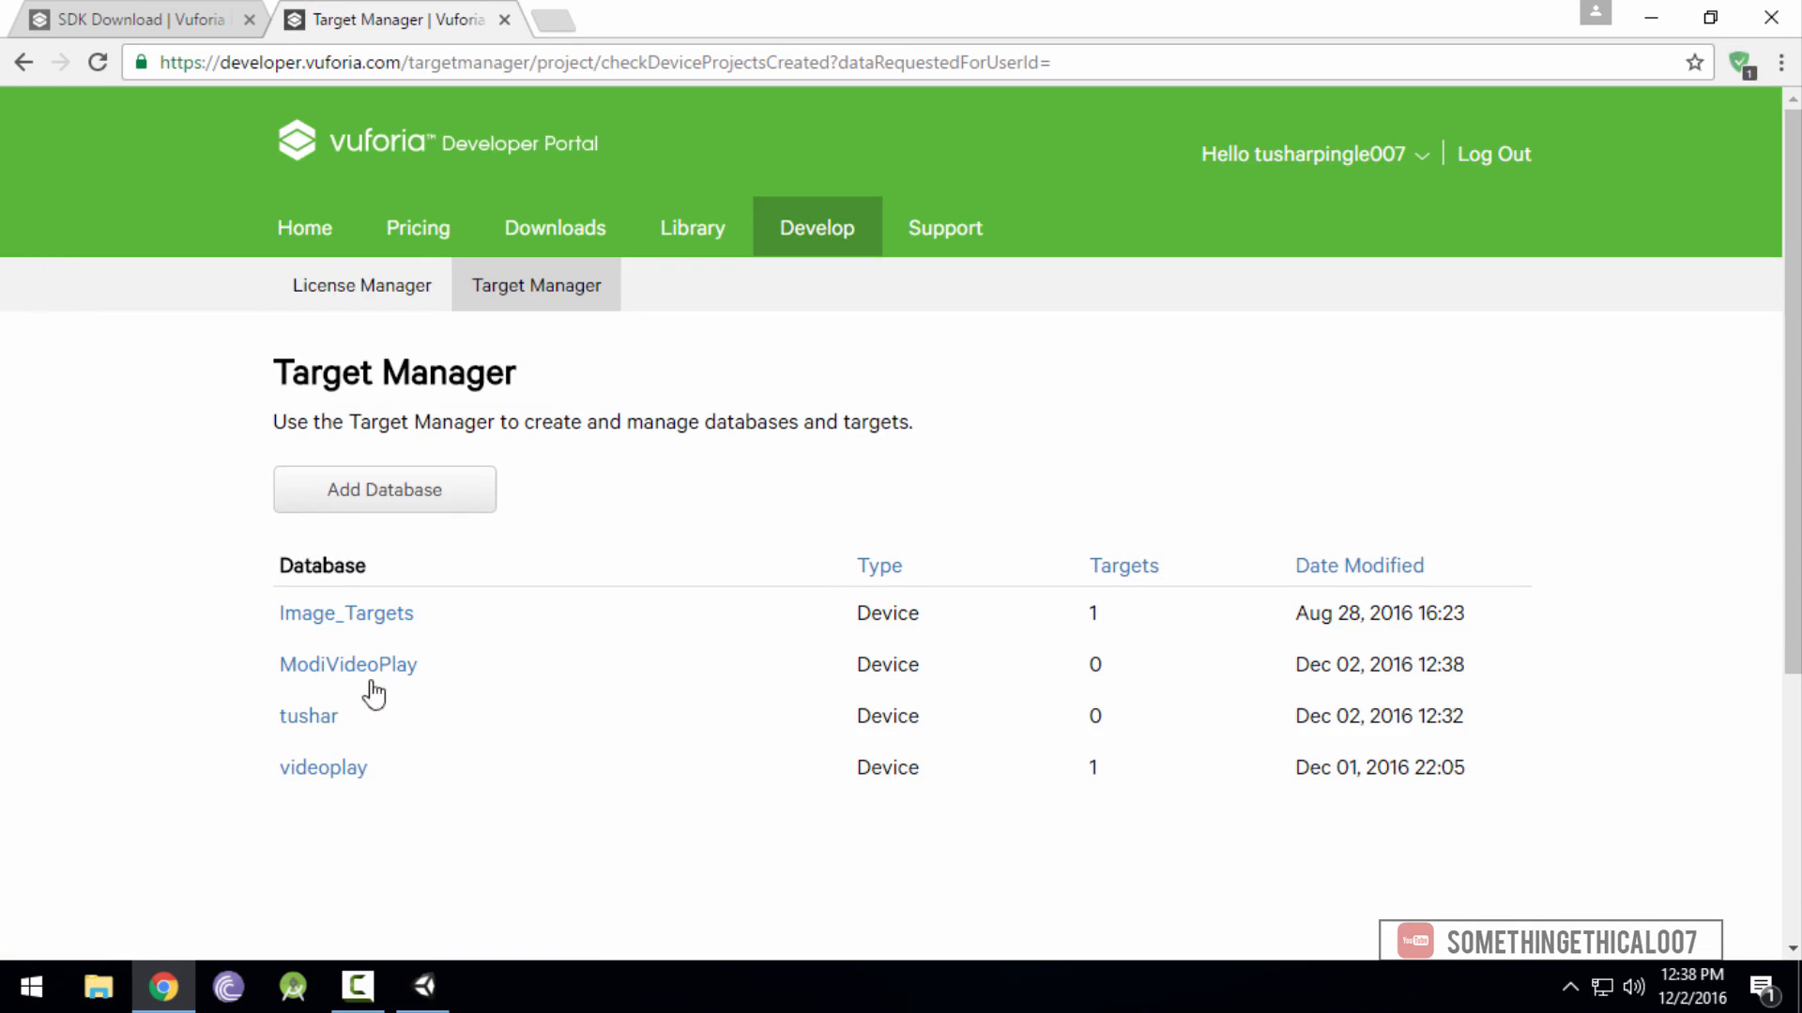
pyautogui.click(347, 664)
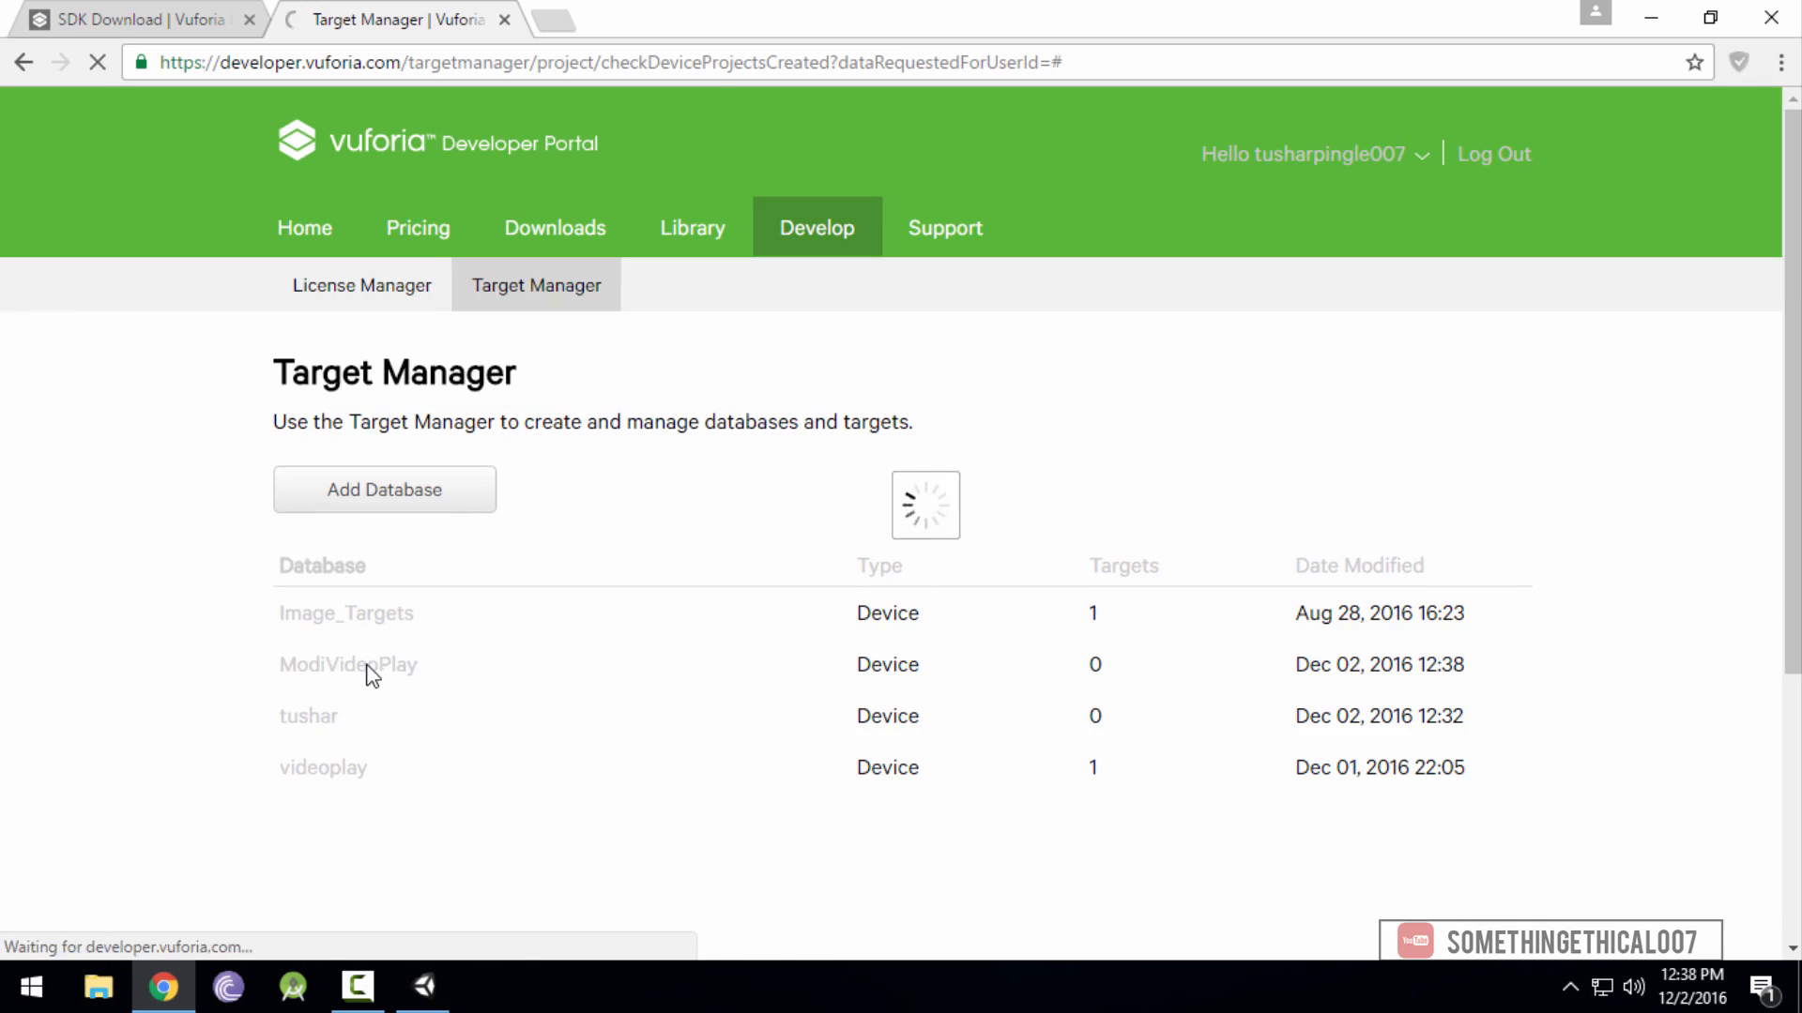
pyautogui.click(348, 664)
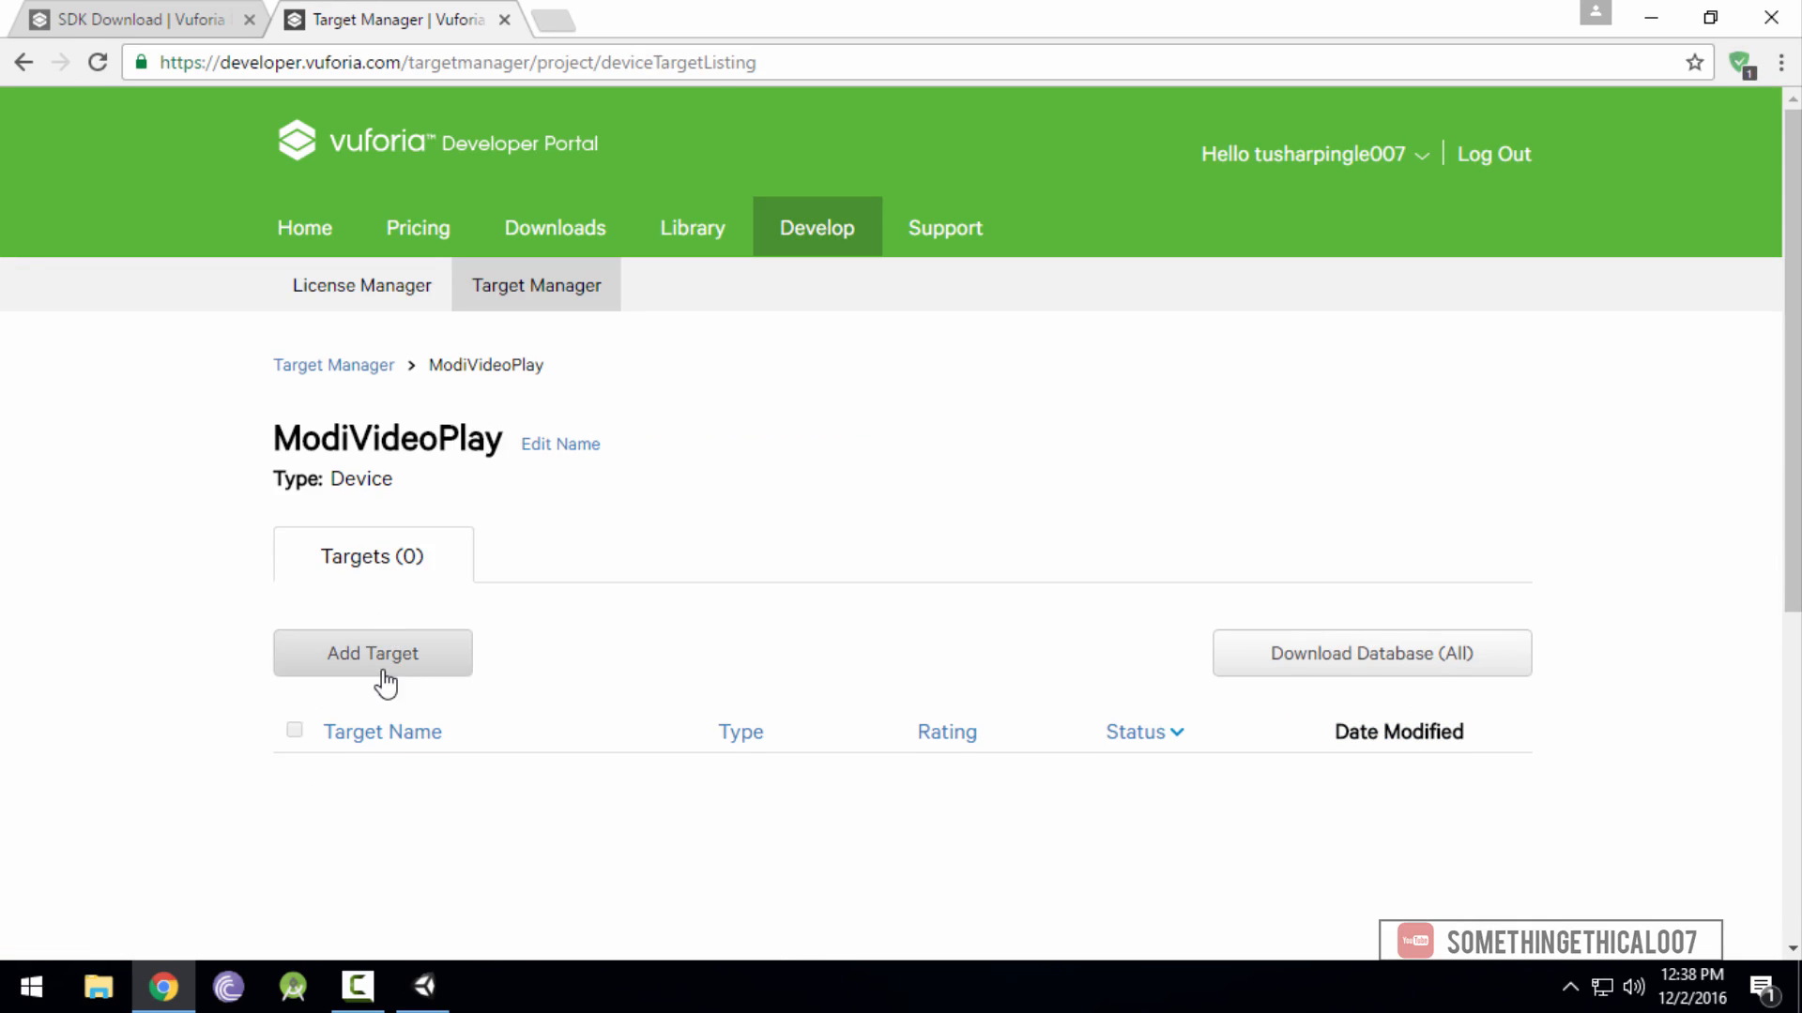
pyautogui.click(373, 653)
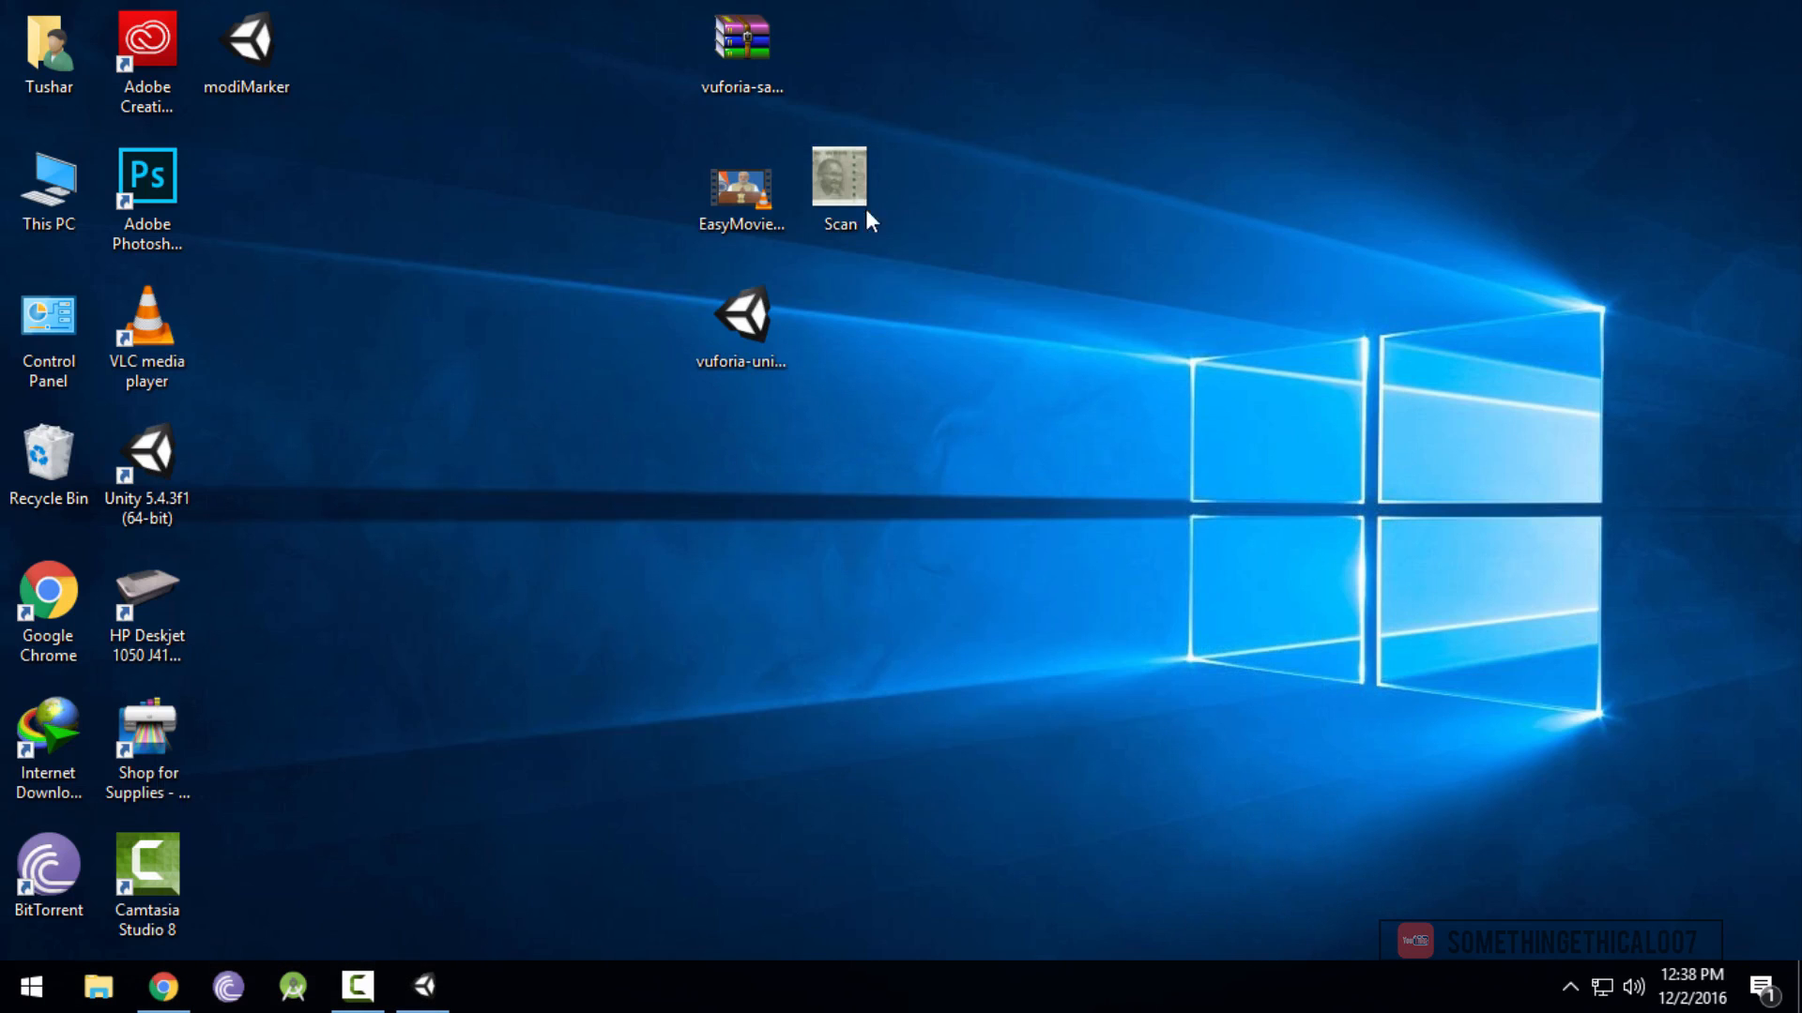
pyautogui.doubleClick(839, 179)
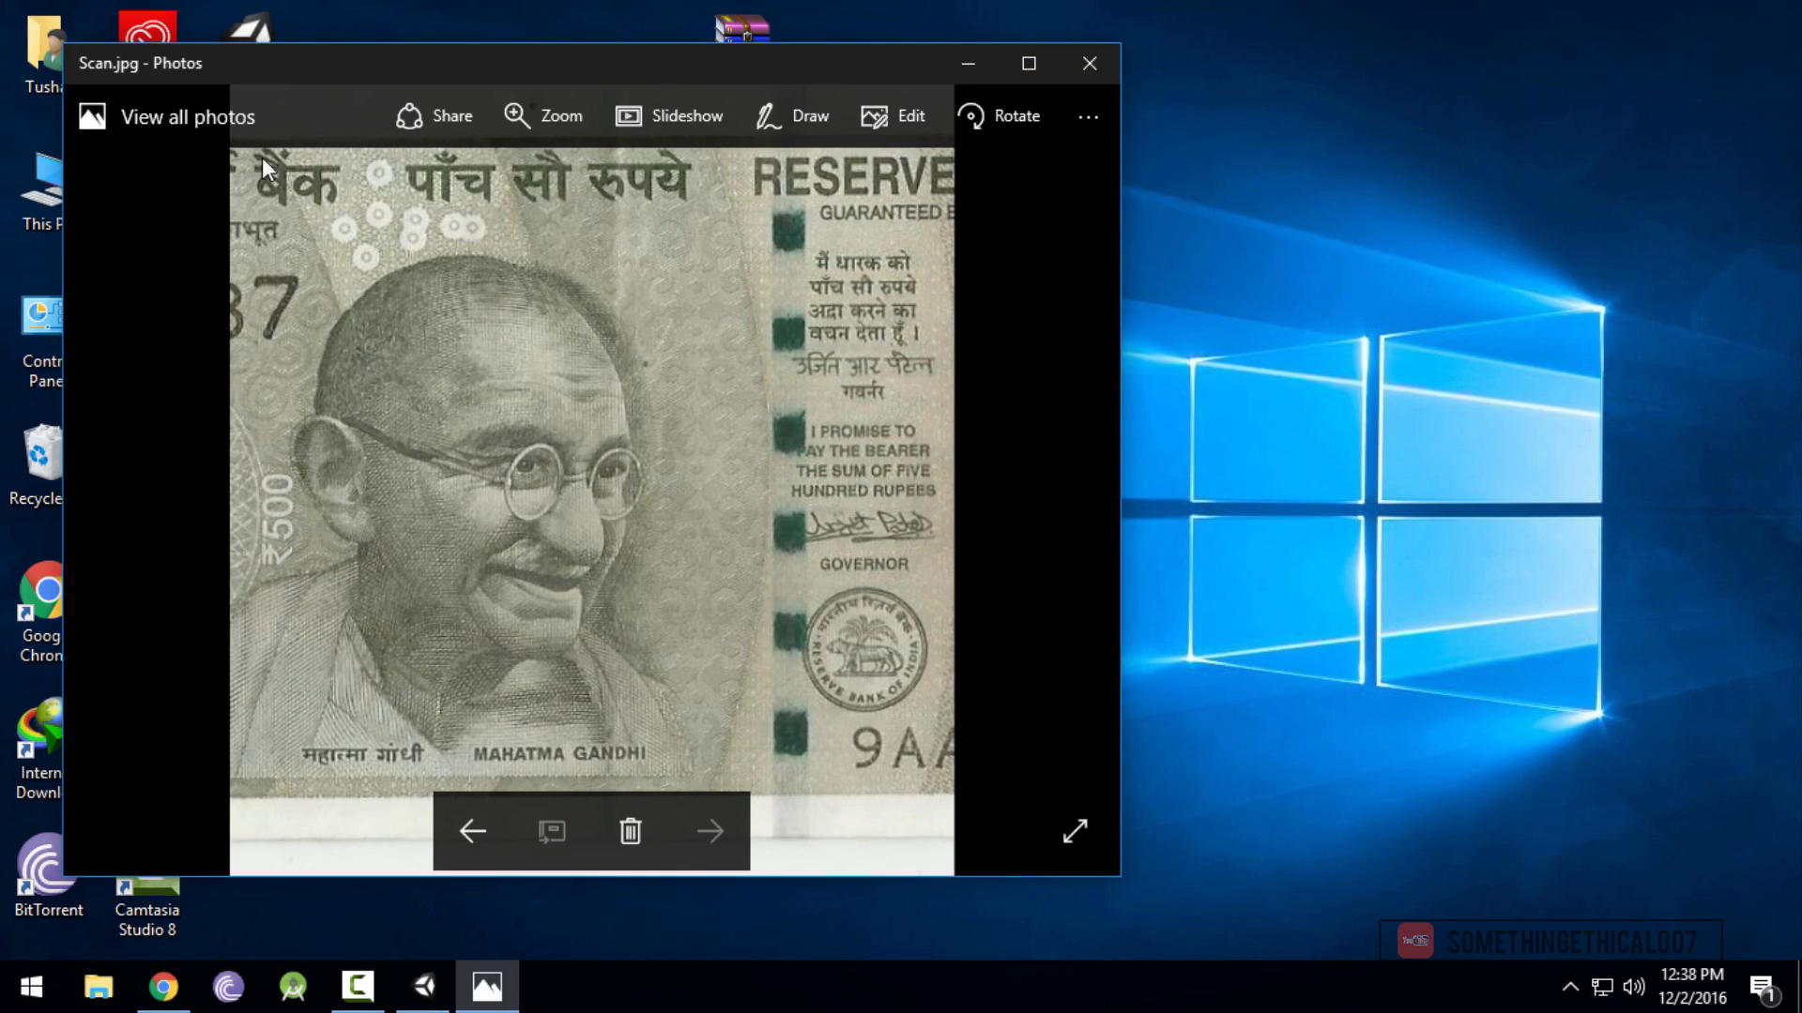
pyautogui.moveTo(845, 564)
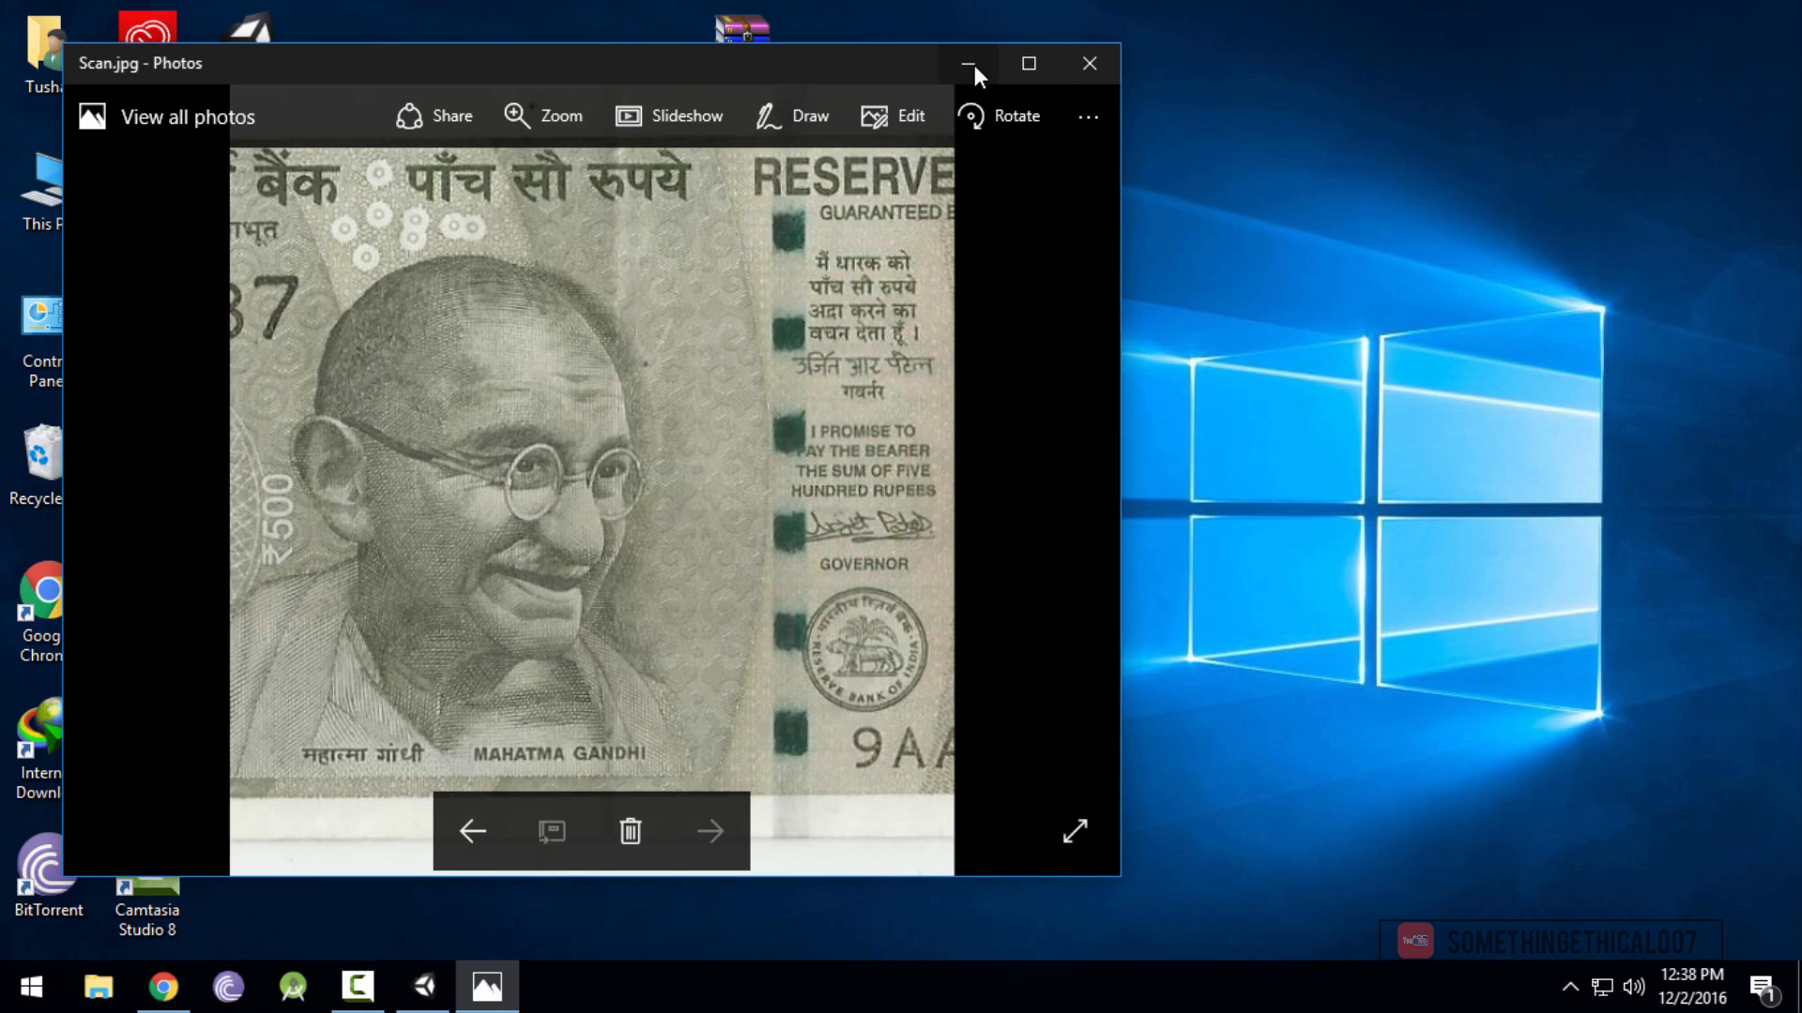
pyautogui.click(967, 63)
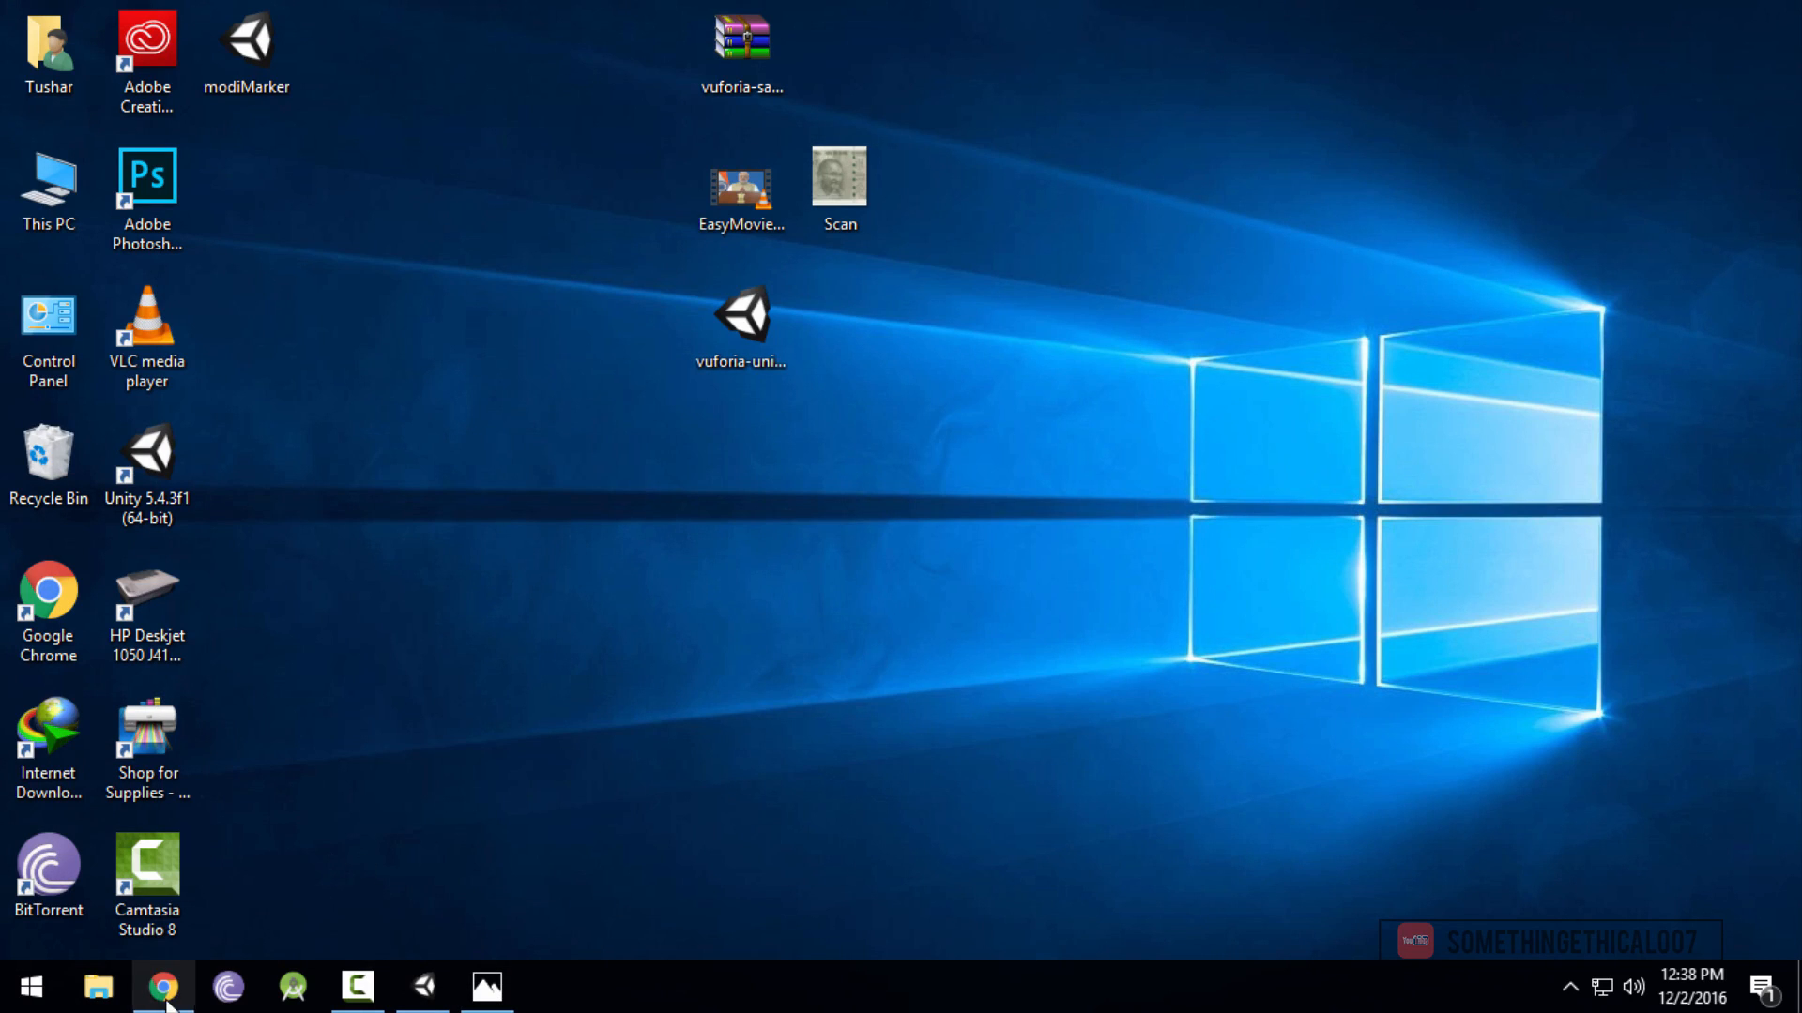
# Add Scan.jpg as a 320-wide target and download the database for Unity Editor
pyautogui.click(164, 987)
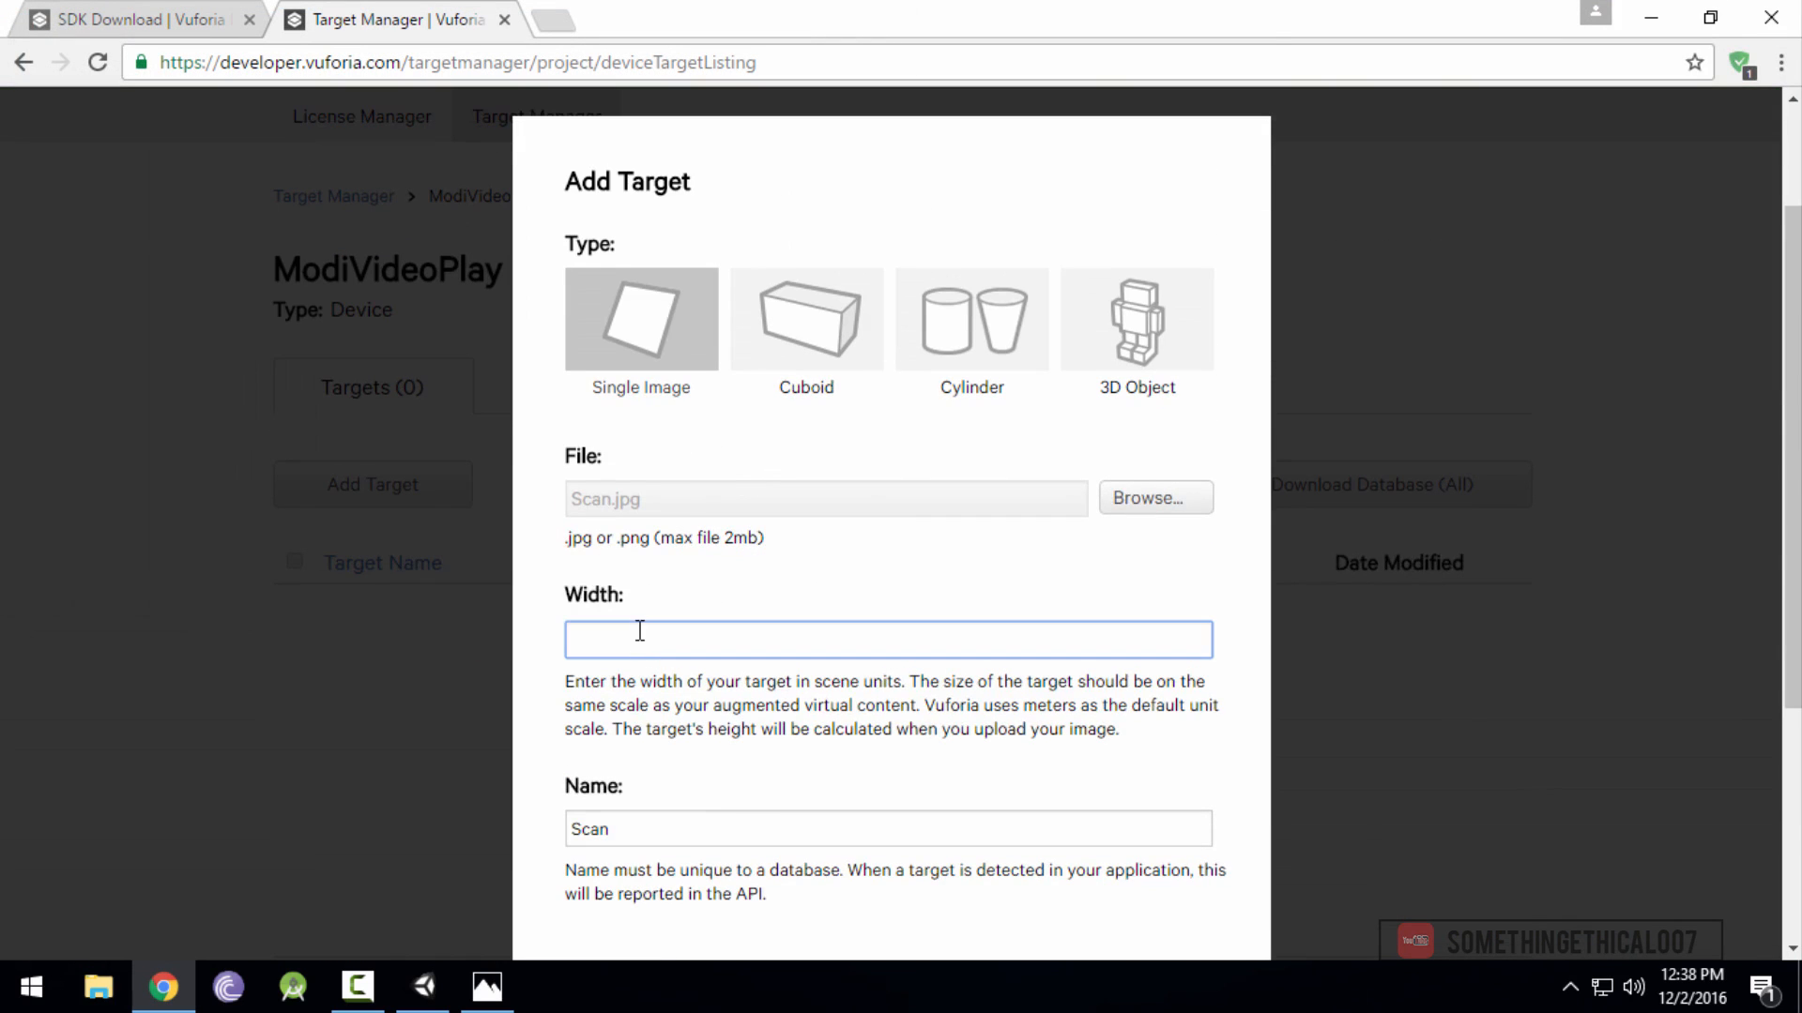
pyautogui.write('320')
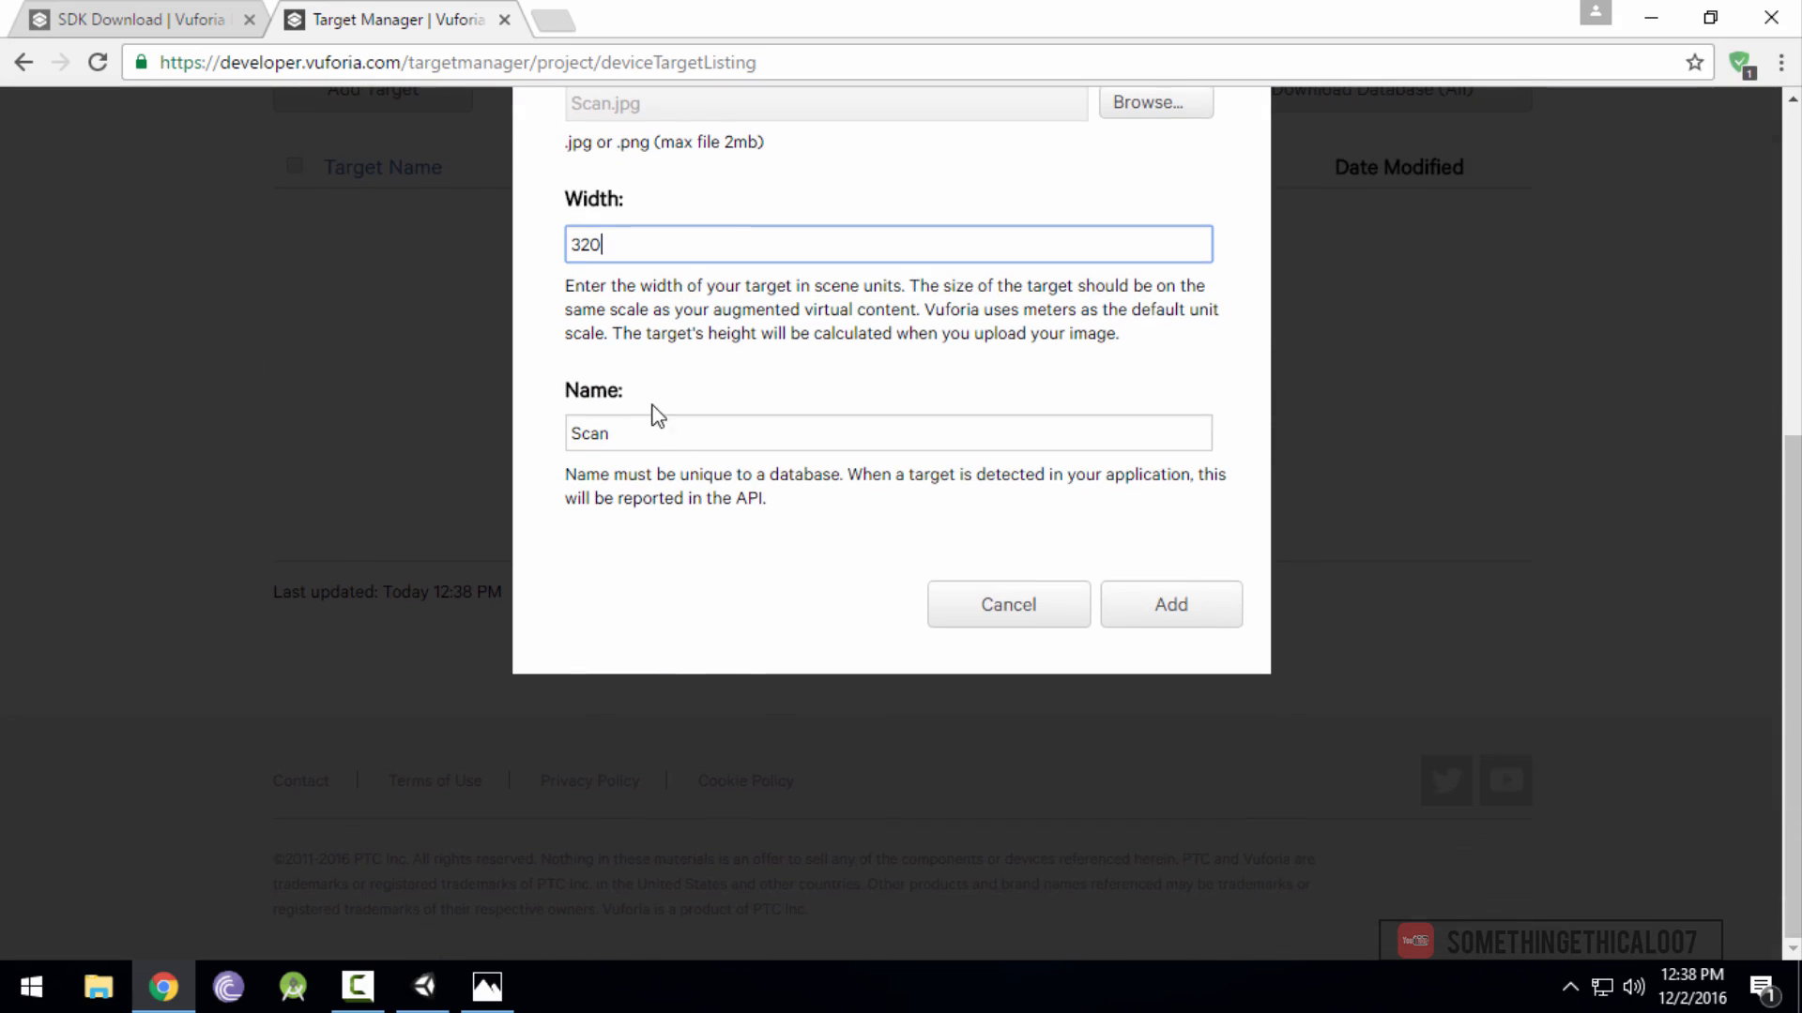
pyautogui.click(1168, 604)
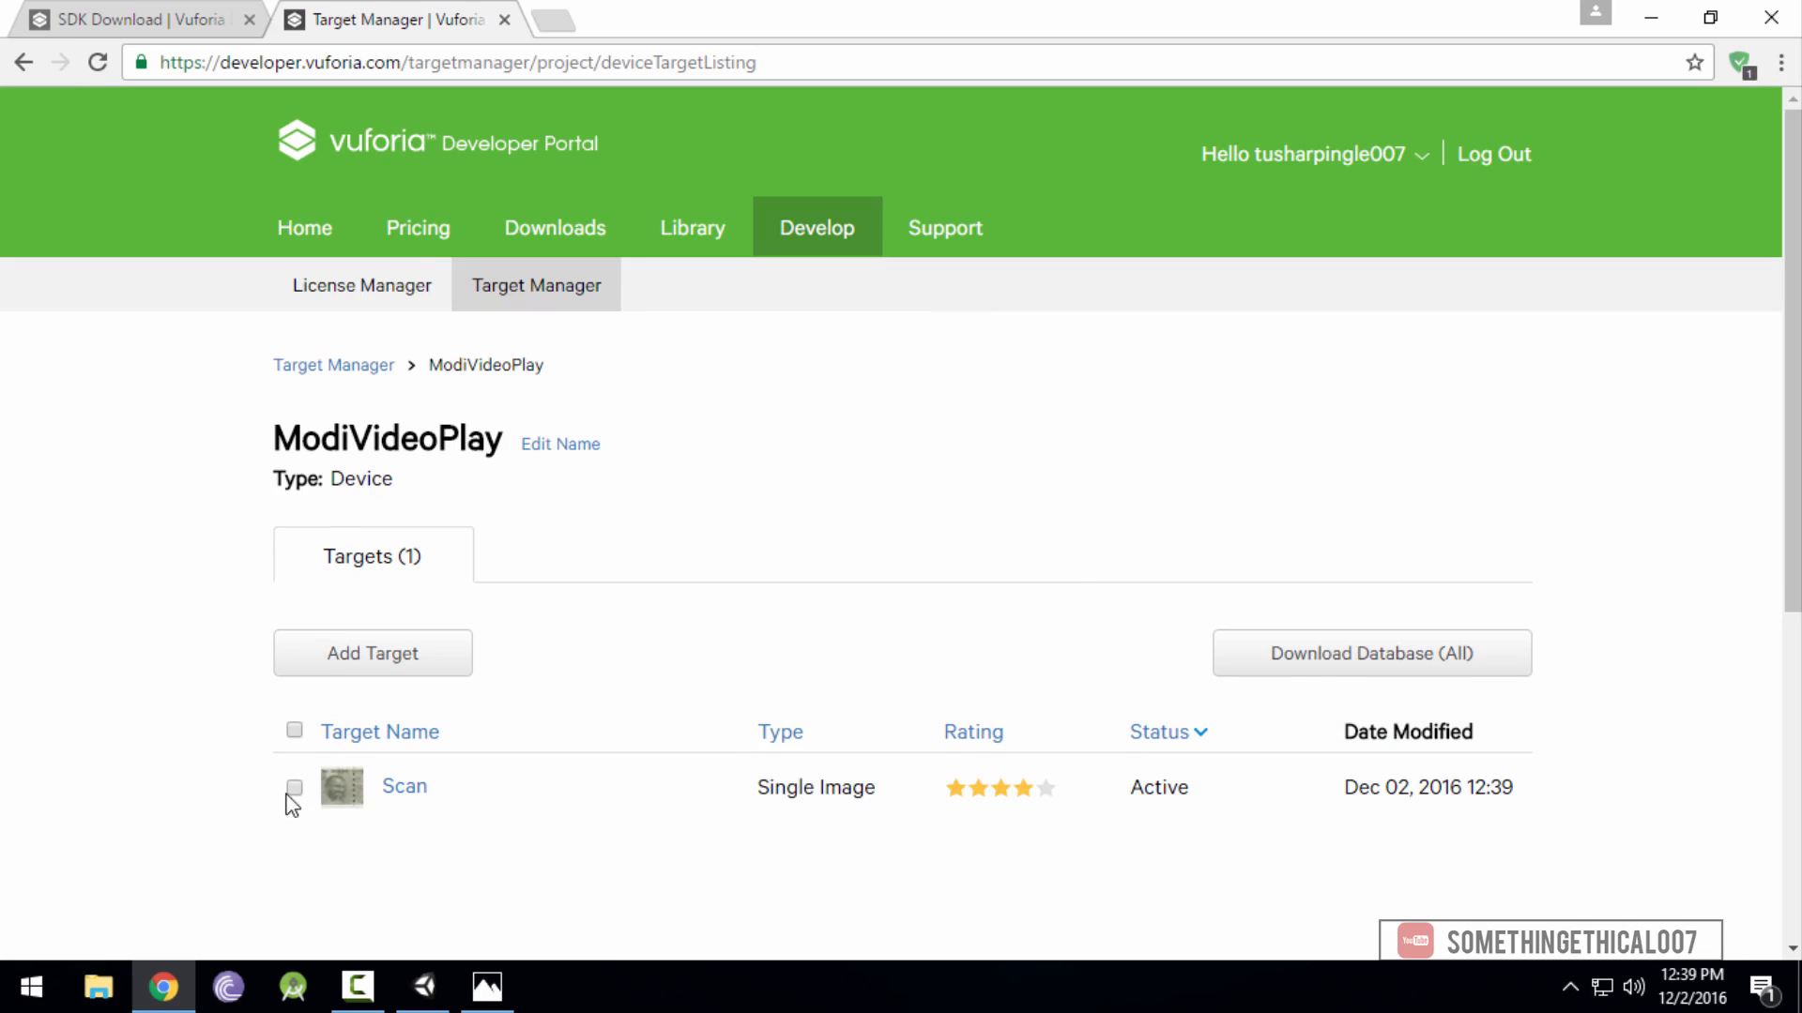
pyautogui.click(1370, 653)
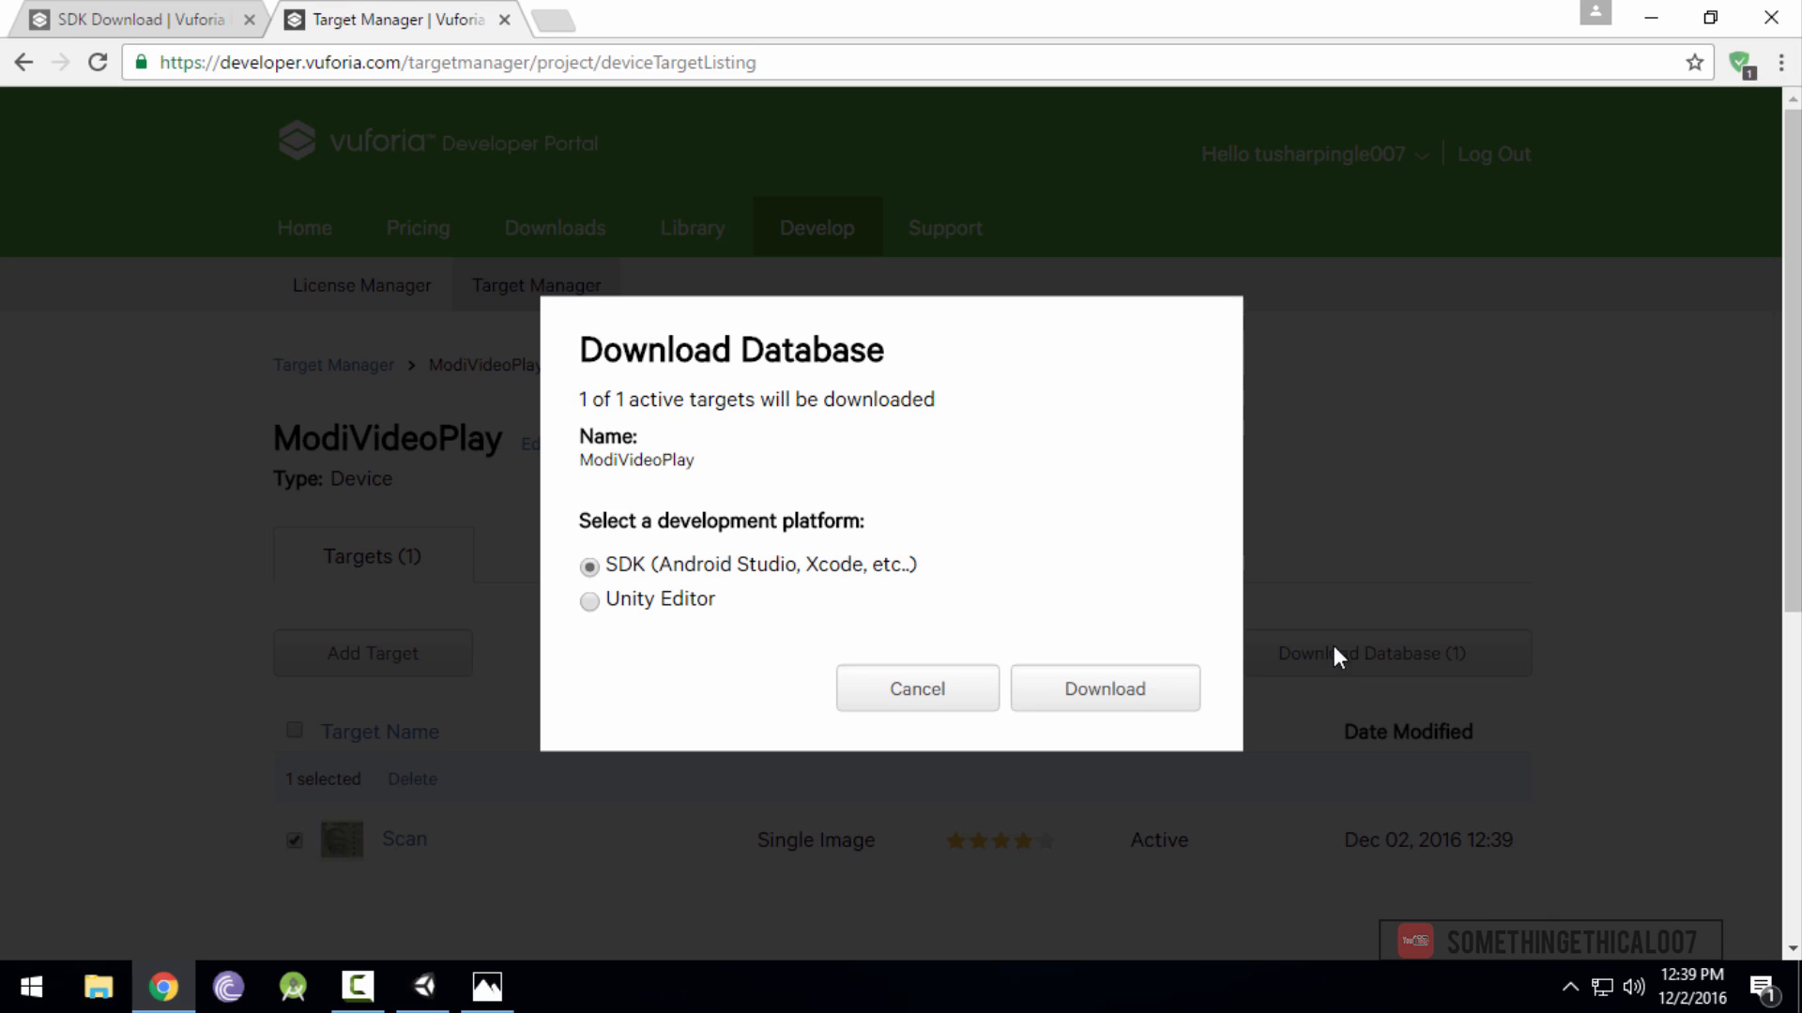
pyautogui.click(1101, 688)
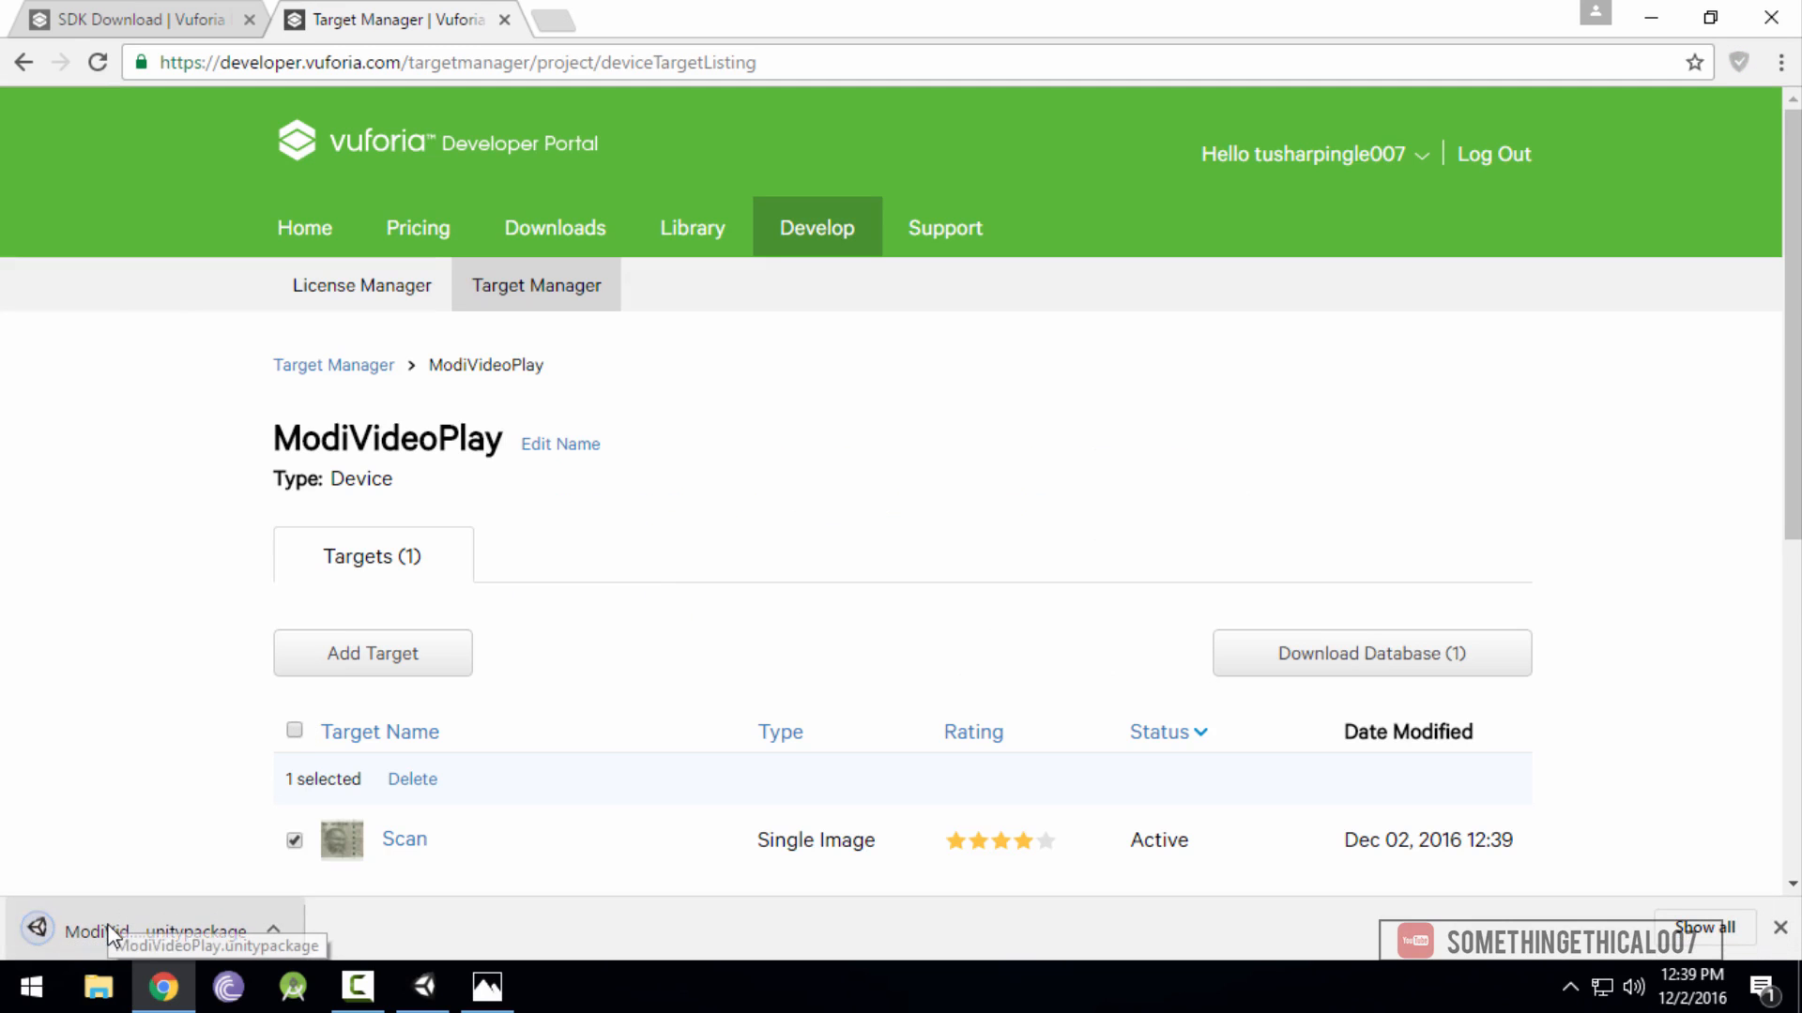
# Import the ModiVideoPlay package and set the ARCamera to load and activate ModiVideoPlay
pyautogui.click(149, 932)
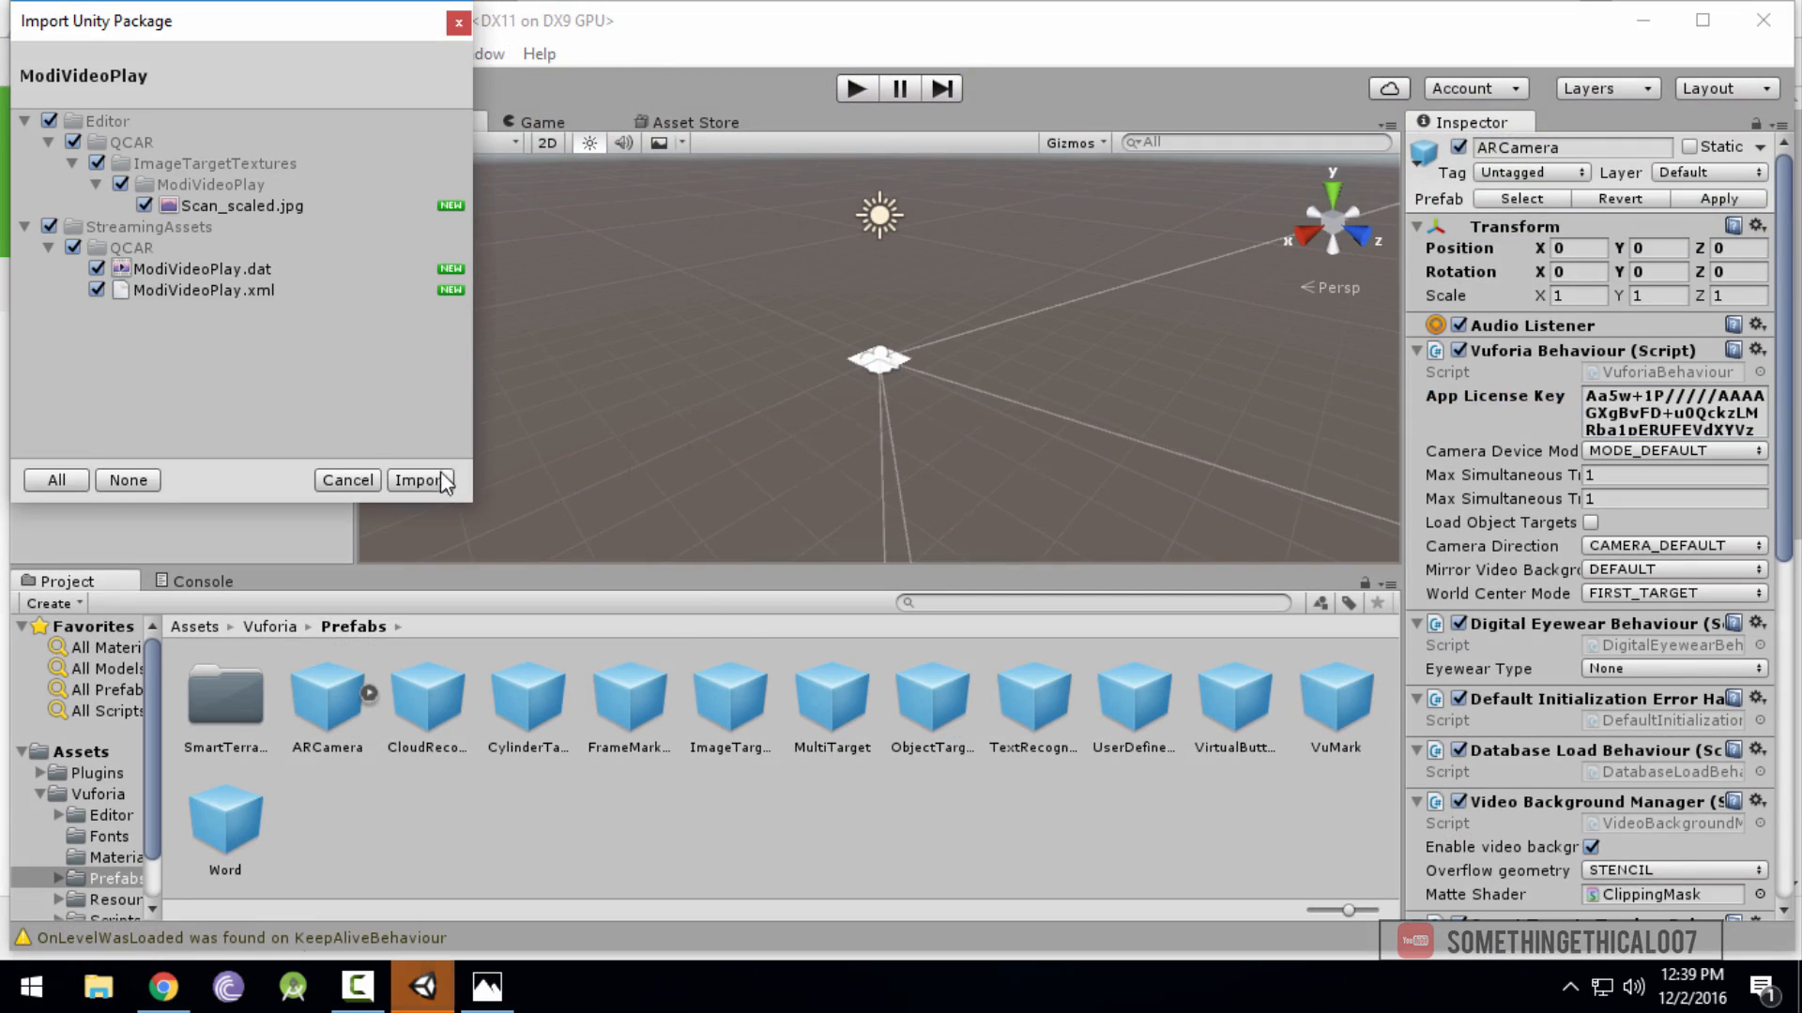
pyautogui.click(419, 480)
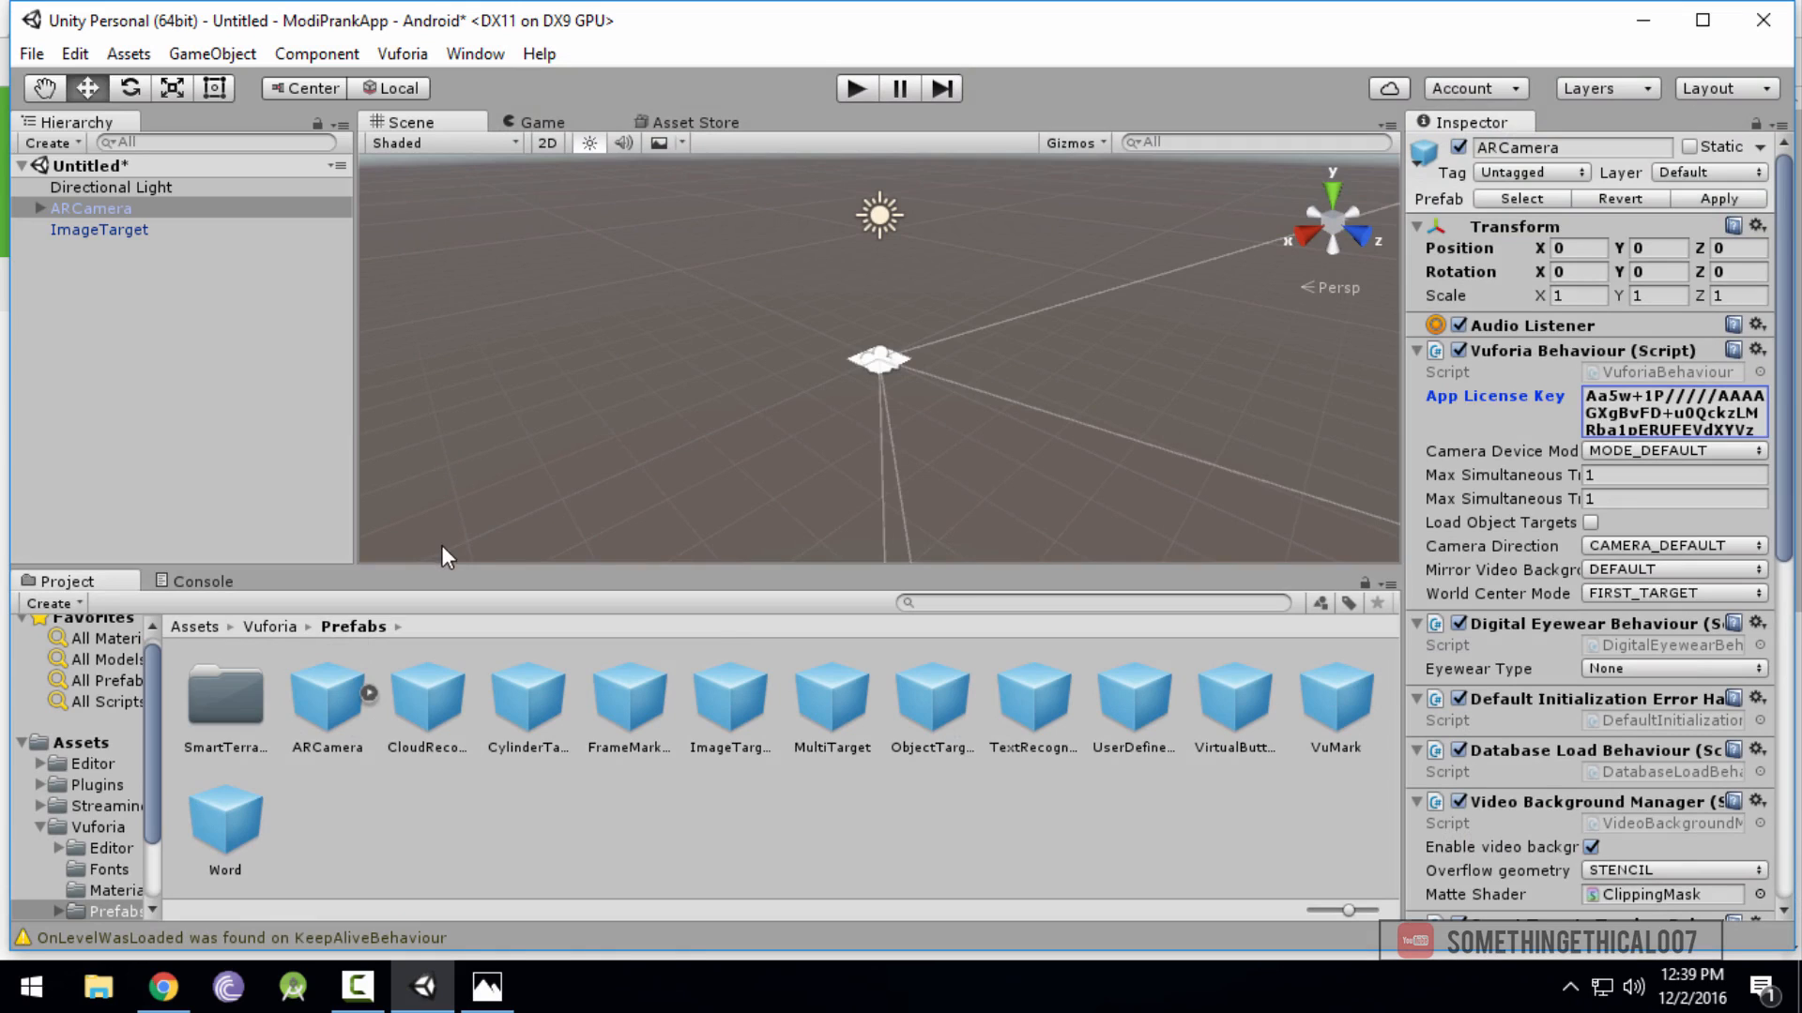
pyautogui.moveTo(101, 216)
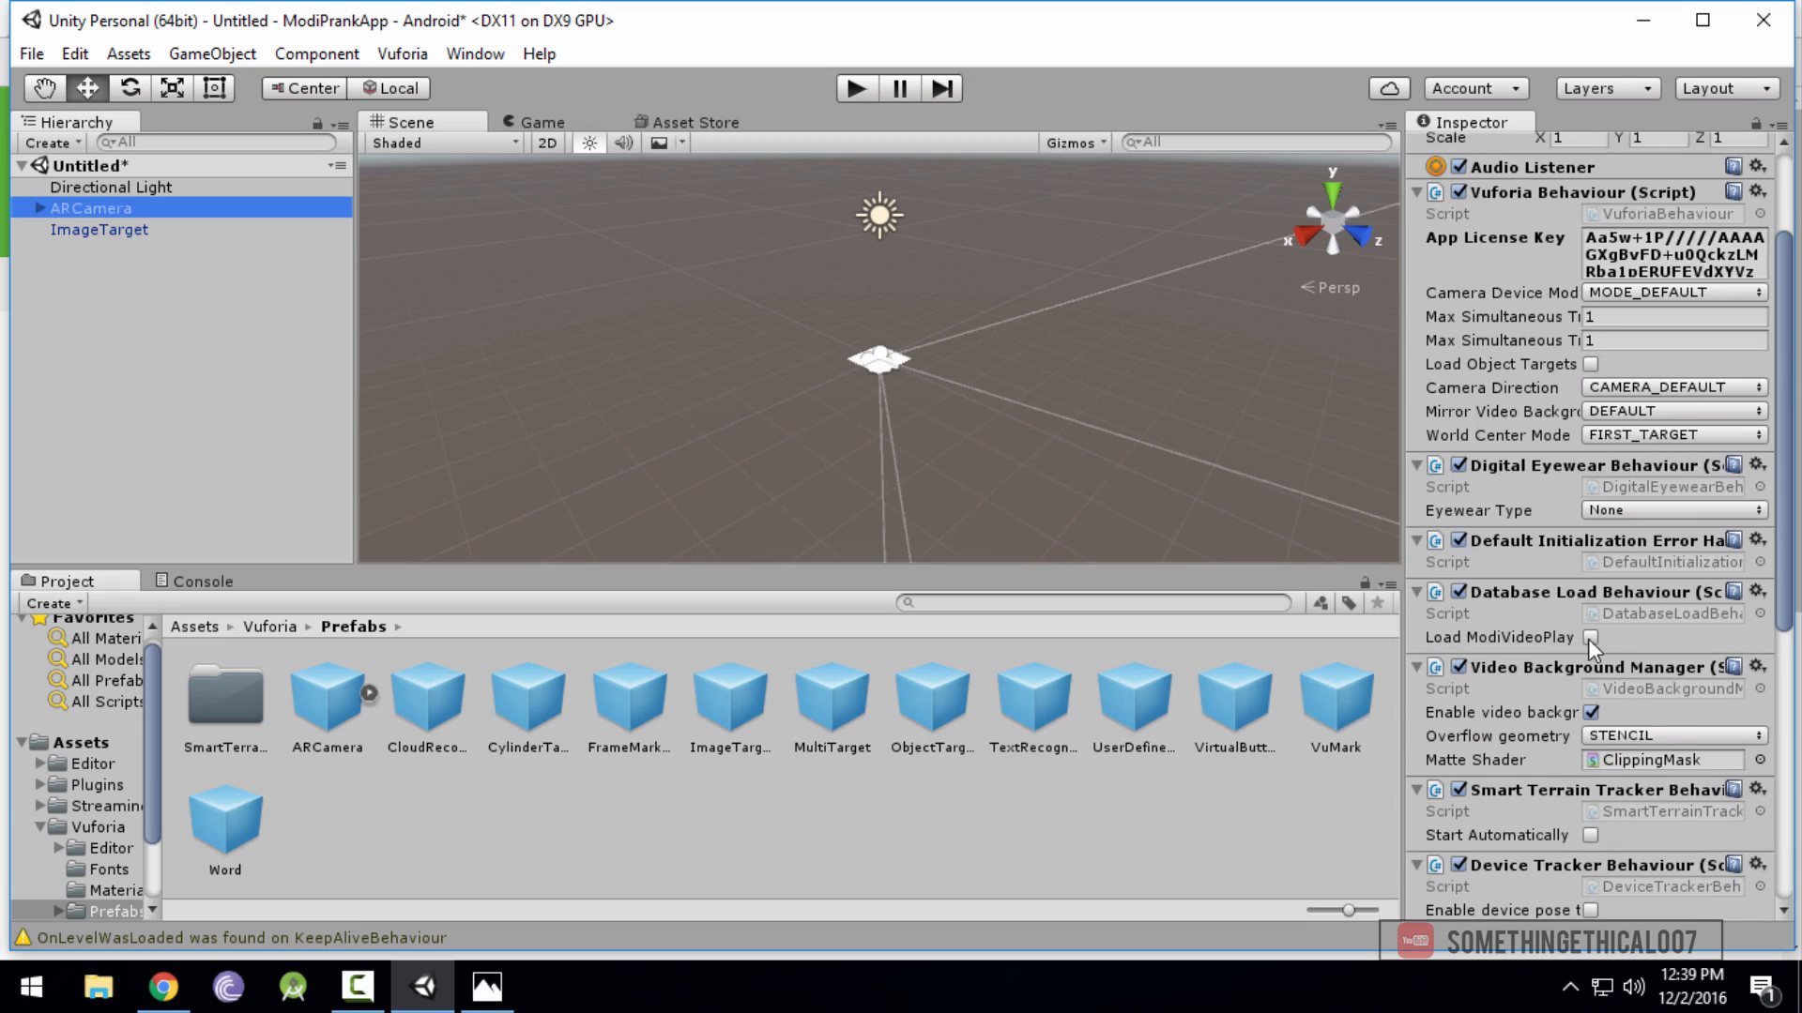
pyautogui.click(1590, 636)
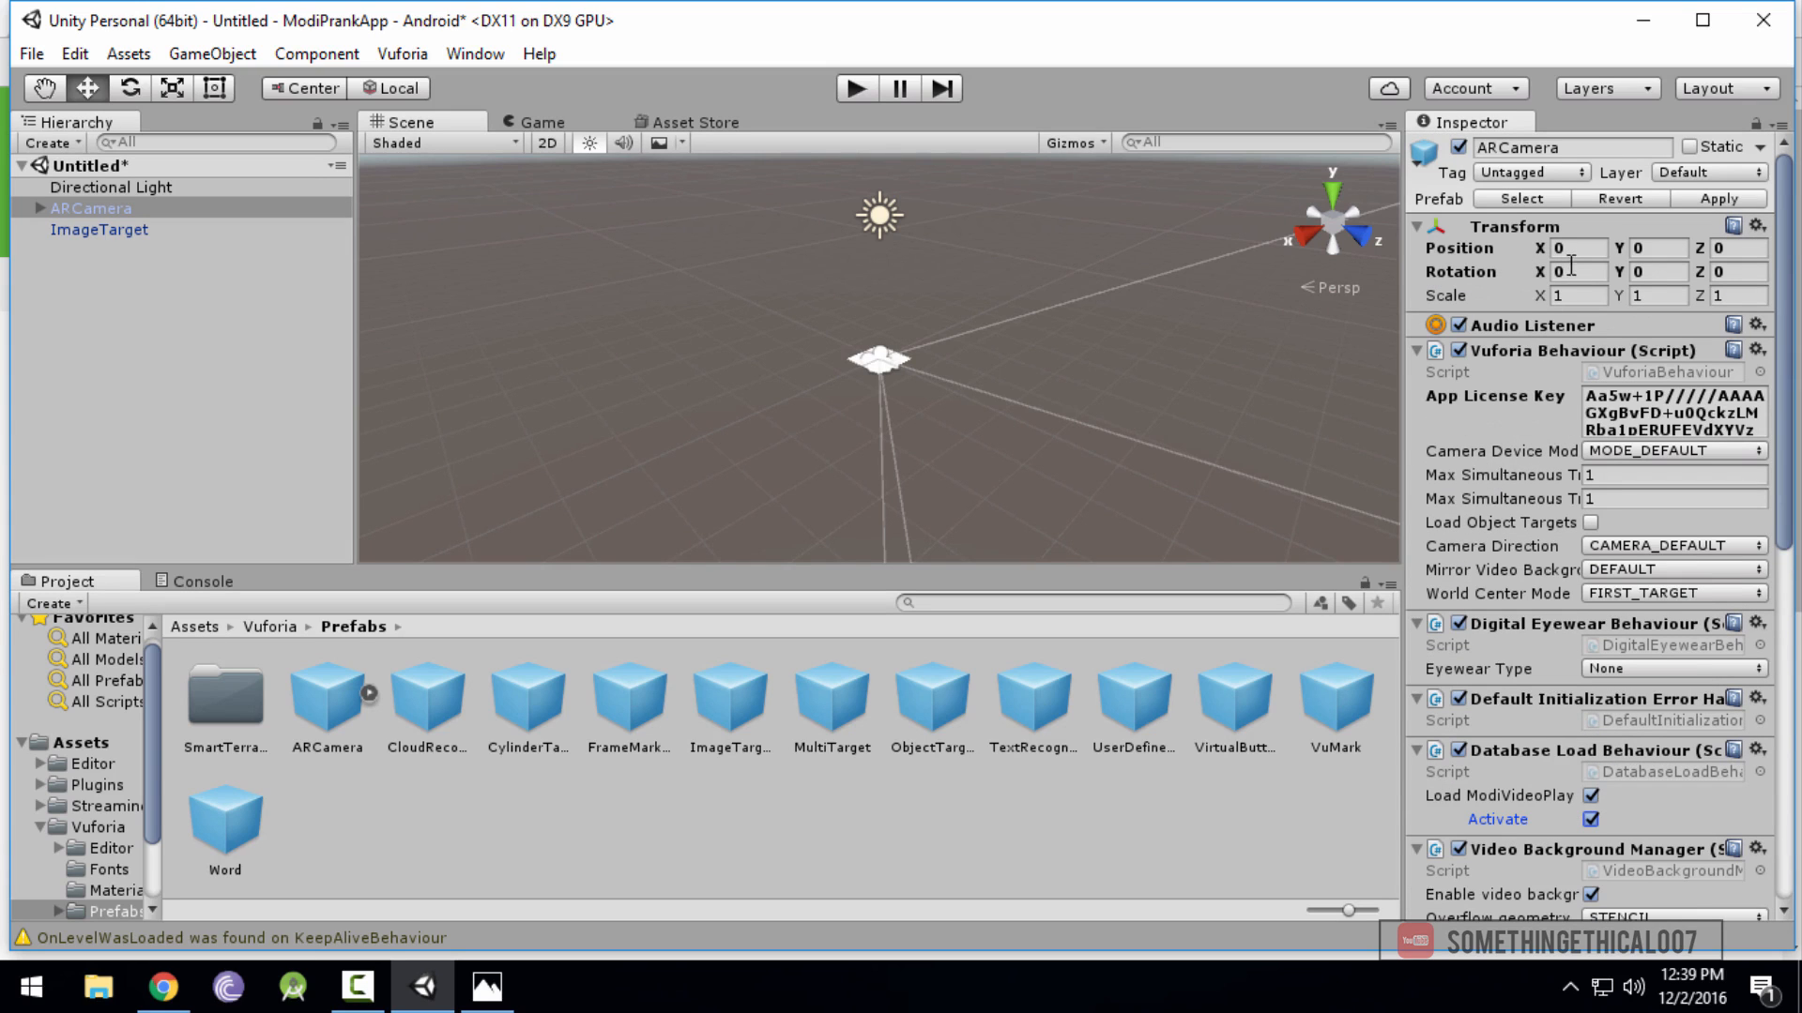
pyautogui.click(1571, 271)
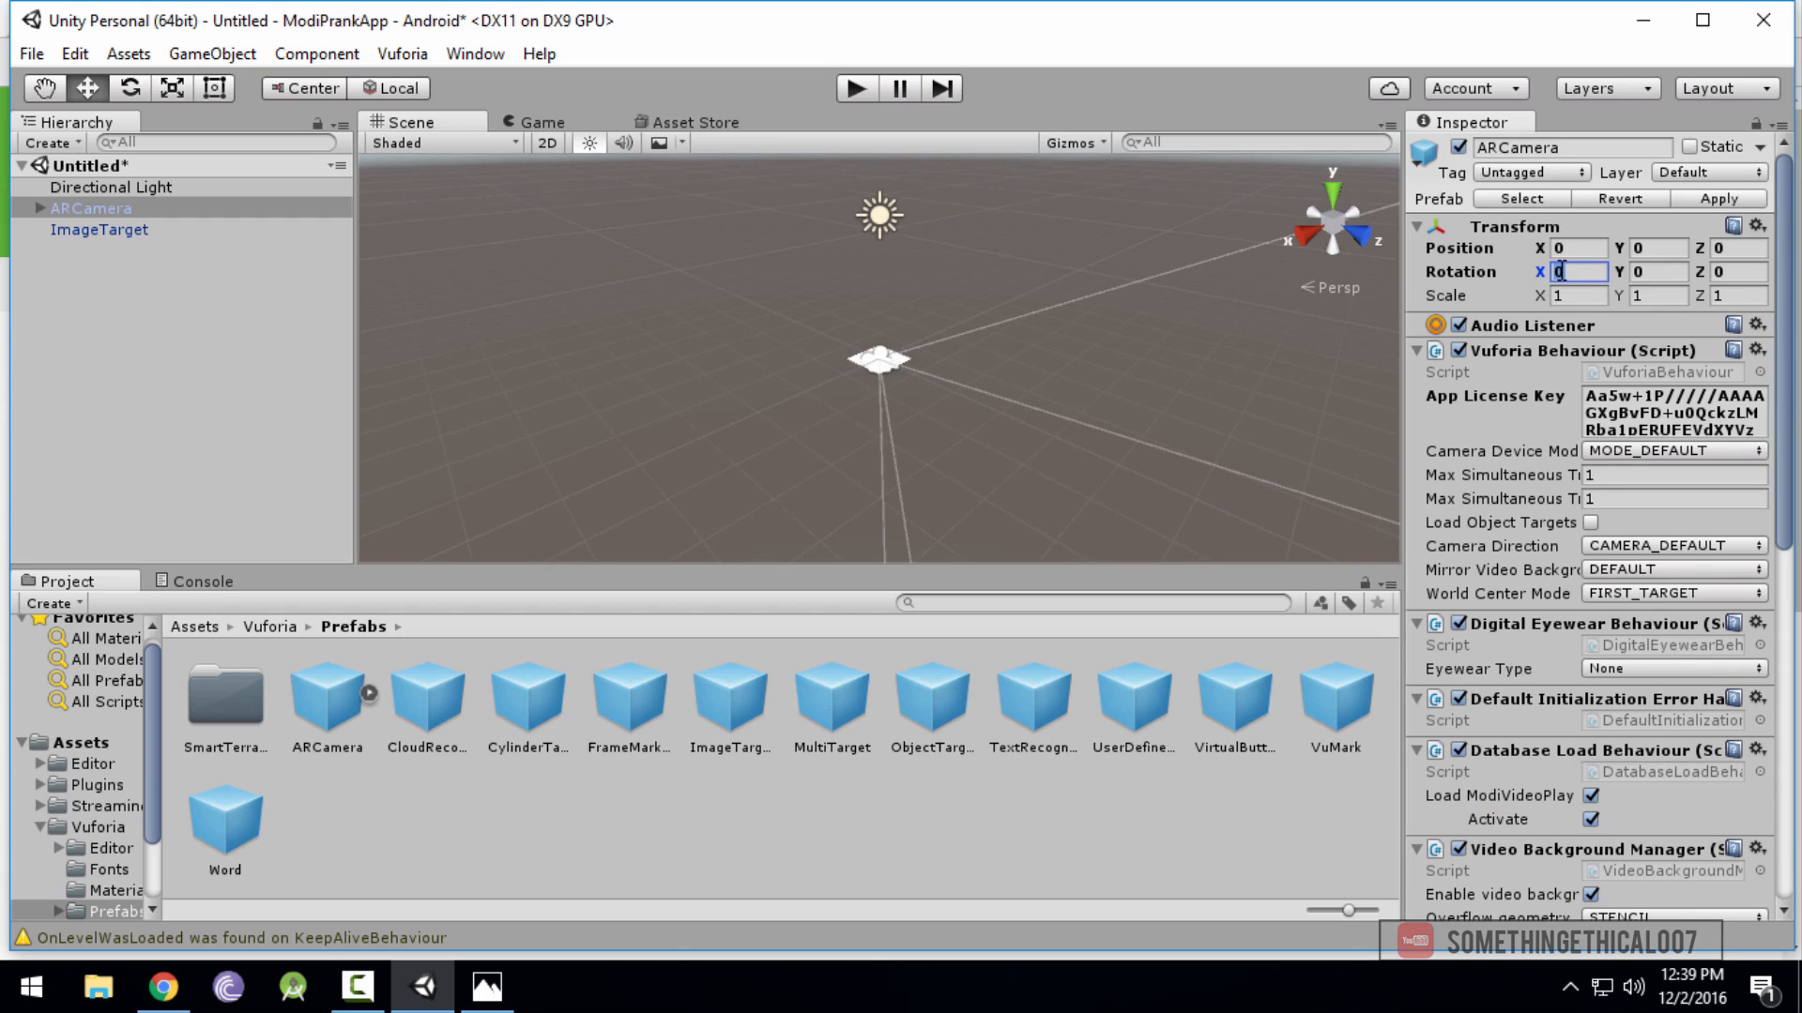
pyautogui.click(99, 230)
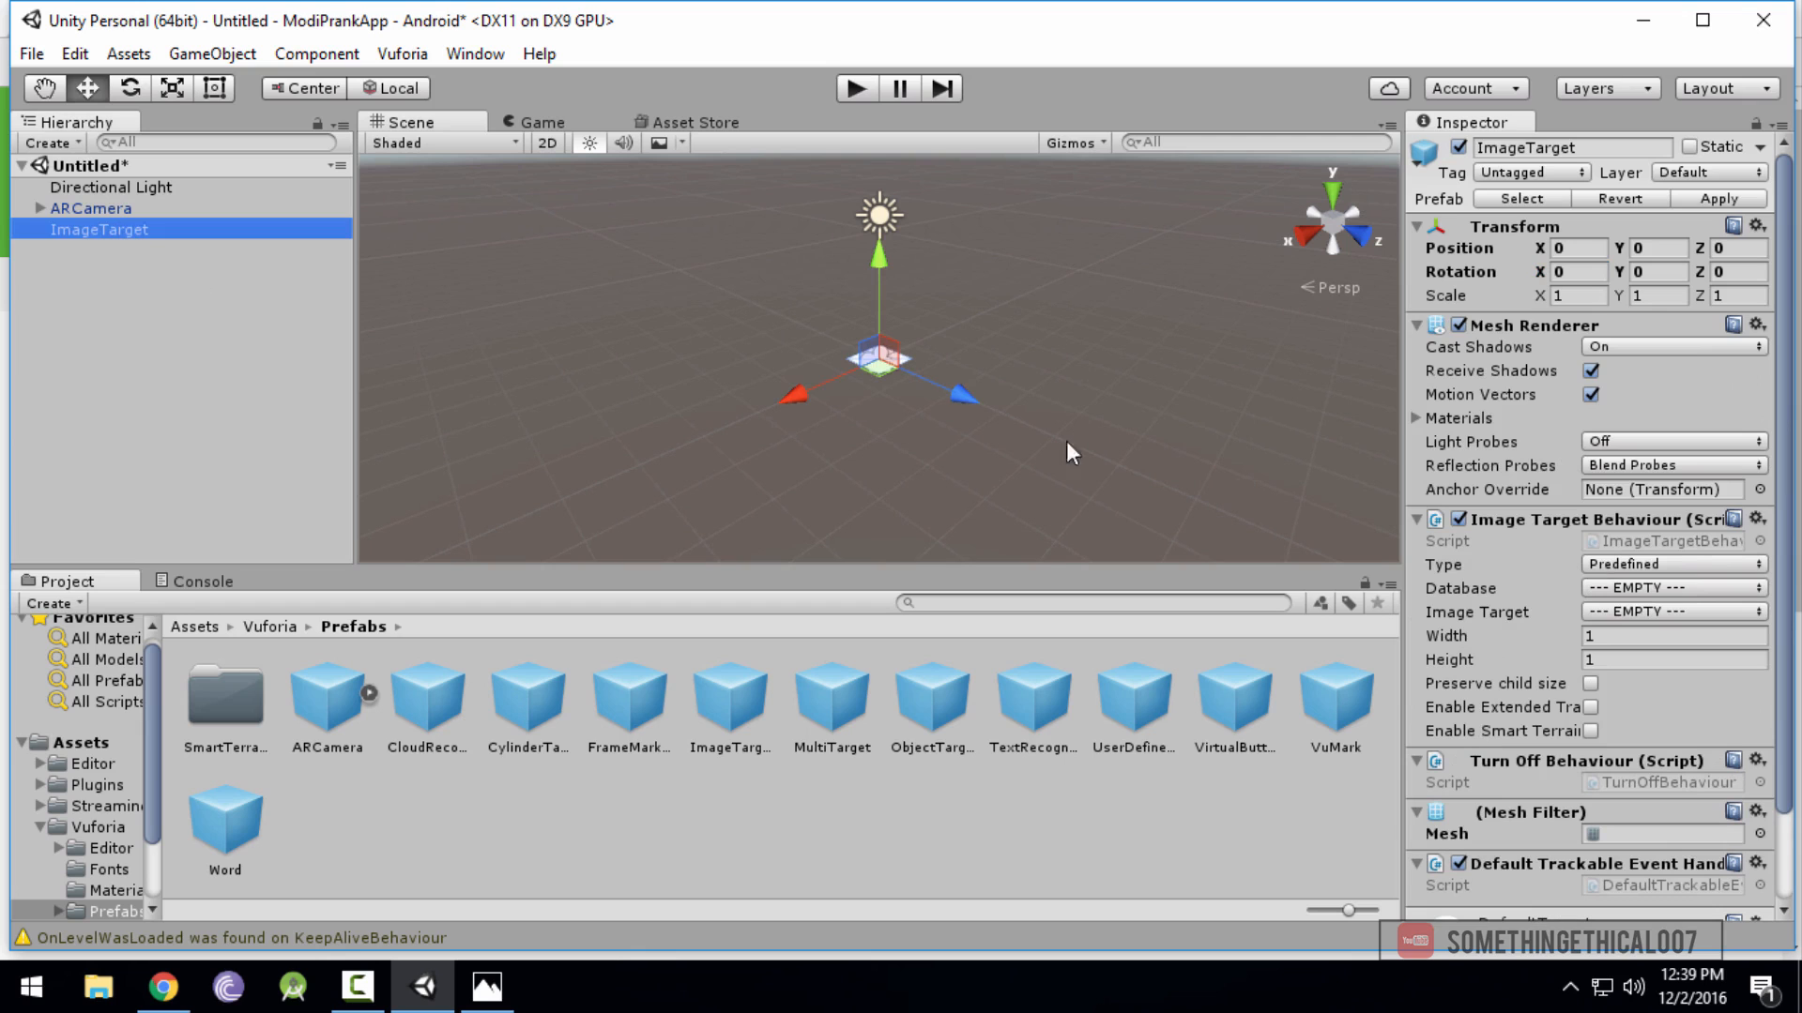
# Point the ImageTarget at the ModiVideoPlay database's Scan image target
pyautogui.click(1667, 587)
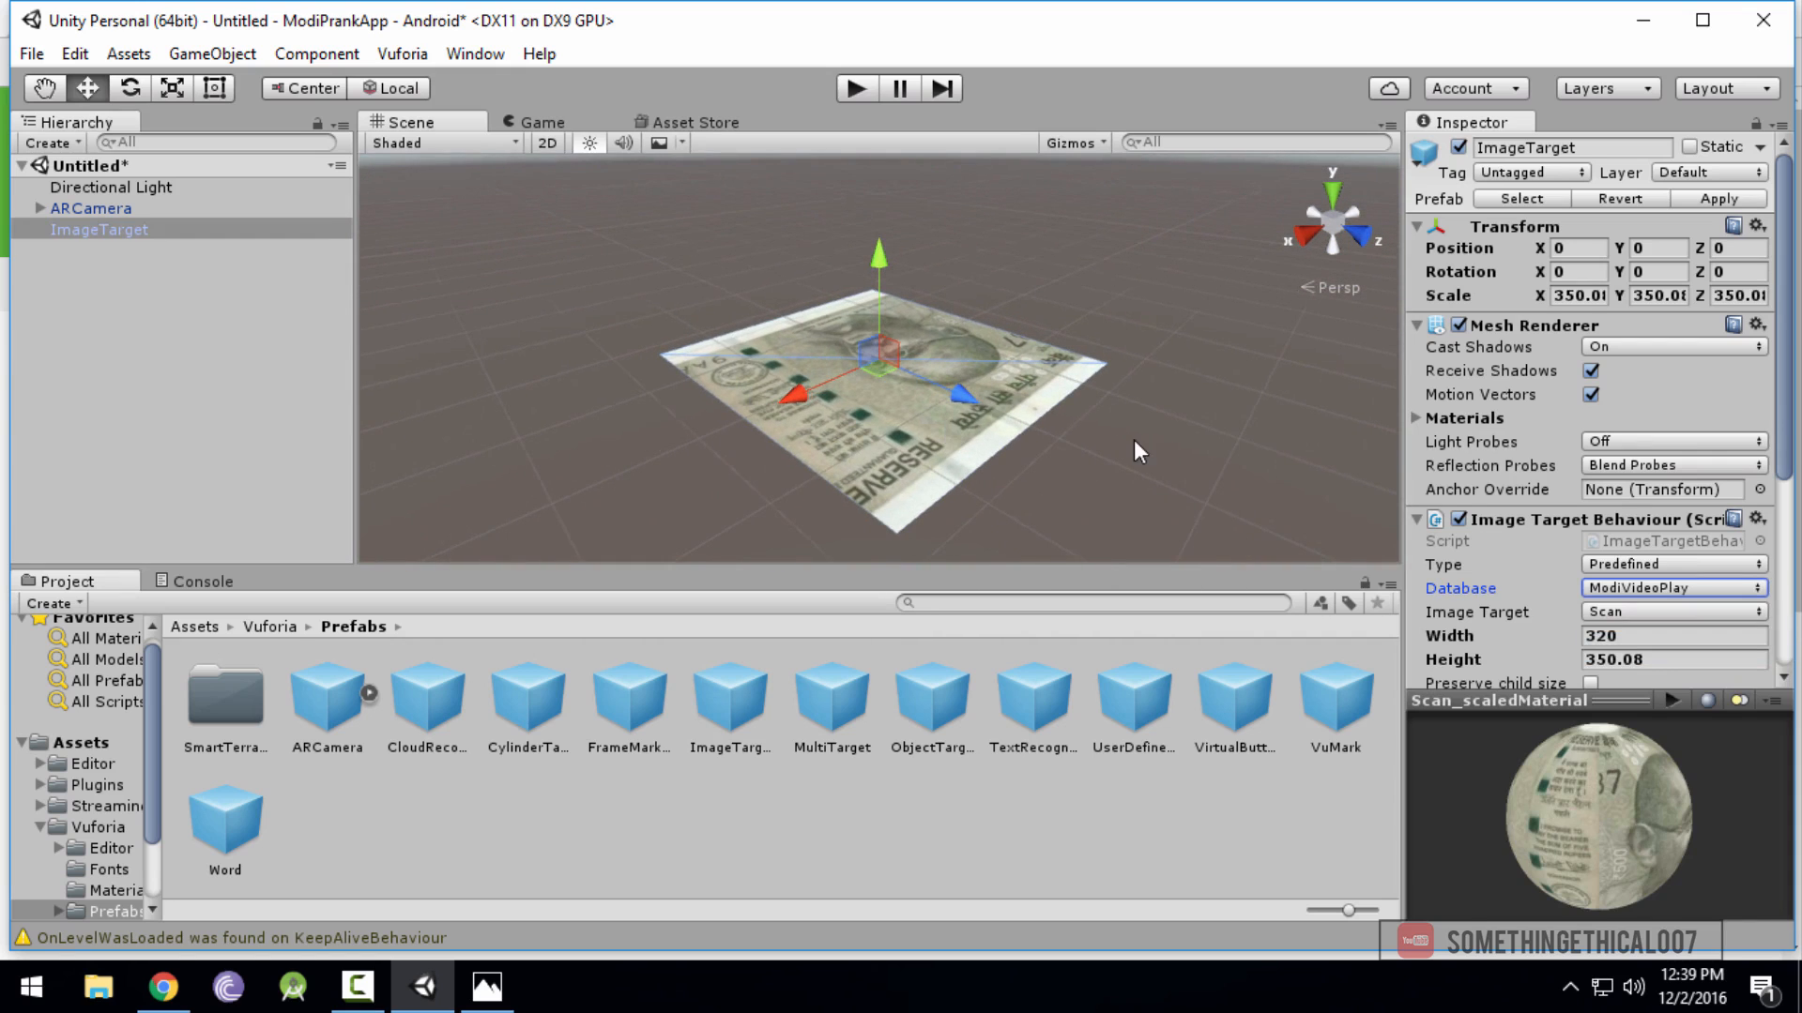
pyautogui.moveTo(902, 471)
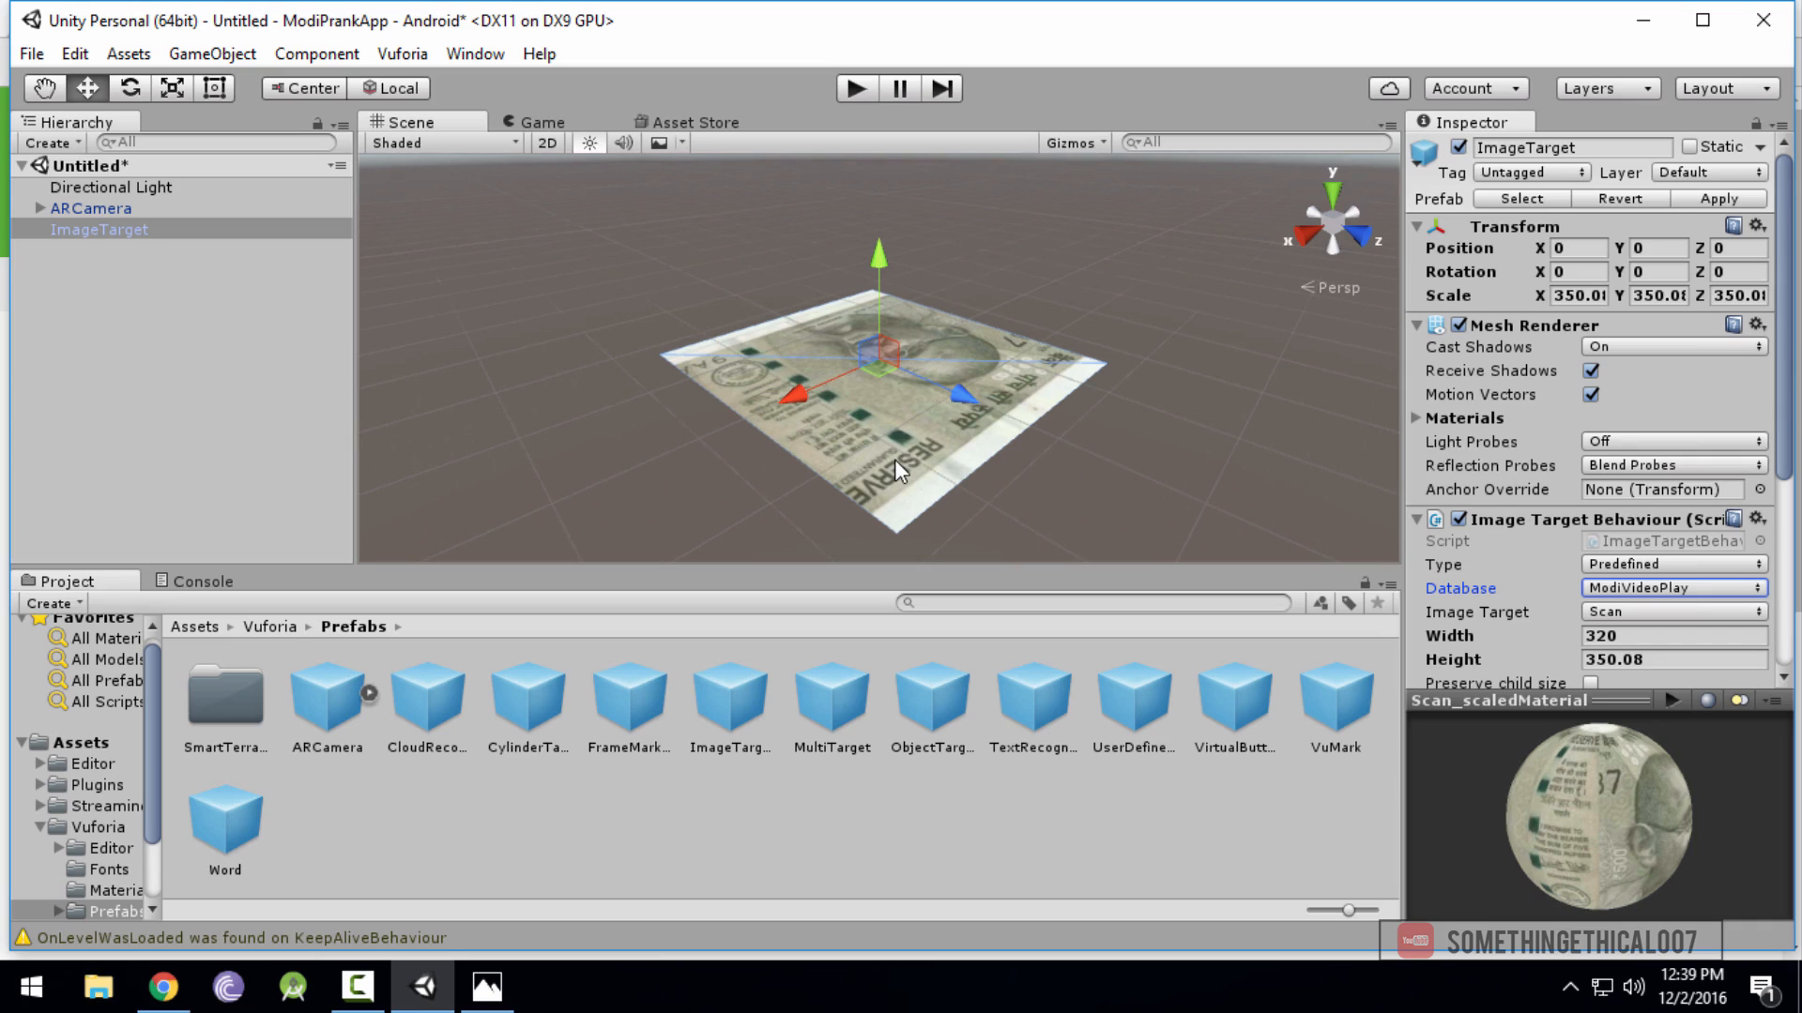
pyautogui.moveTo(502, 318)
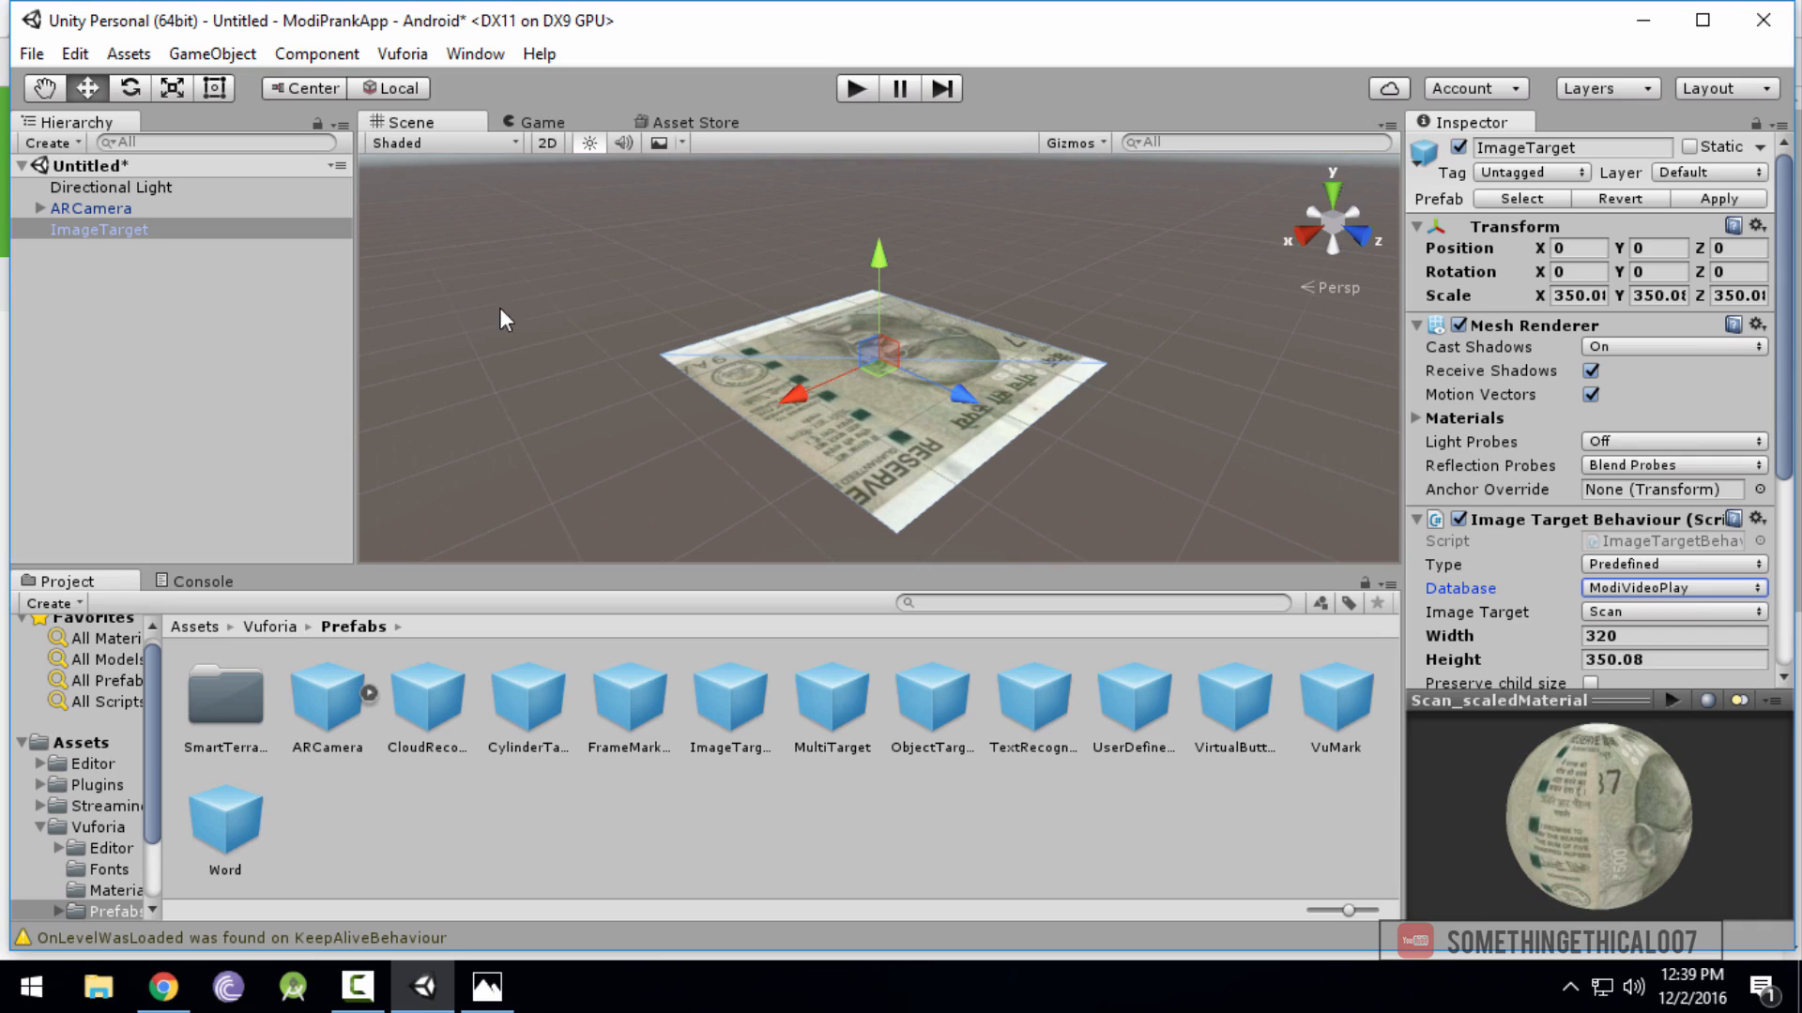
pyautogui.click(91, 208)
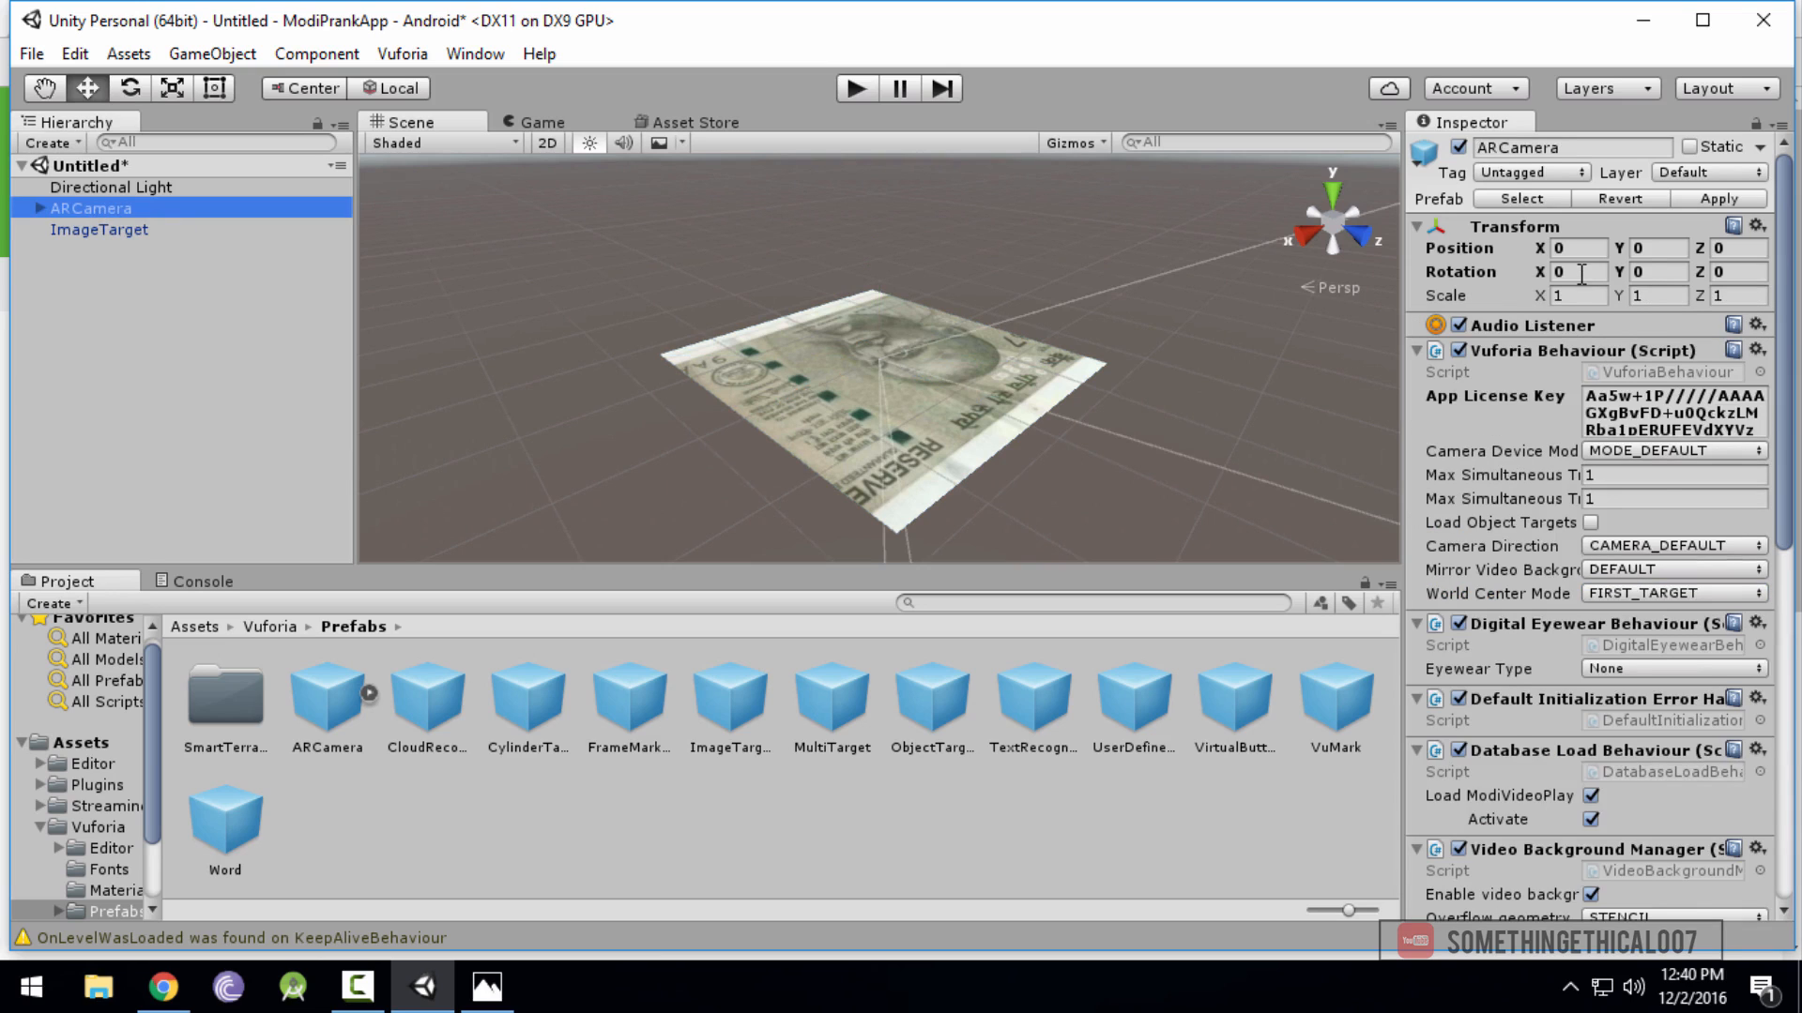
# Set the ARCamera's X rotation to 90 and raise it to Y 1337 above the banknote target
pyautogui.click(1576, 272)
pyautogui.write('90')
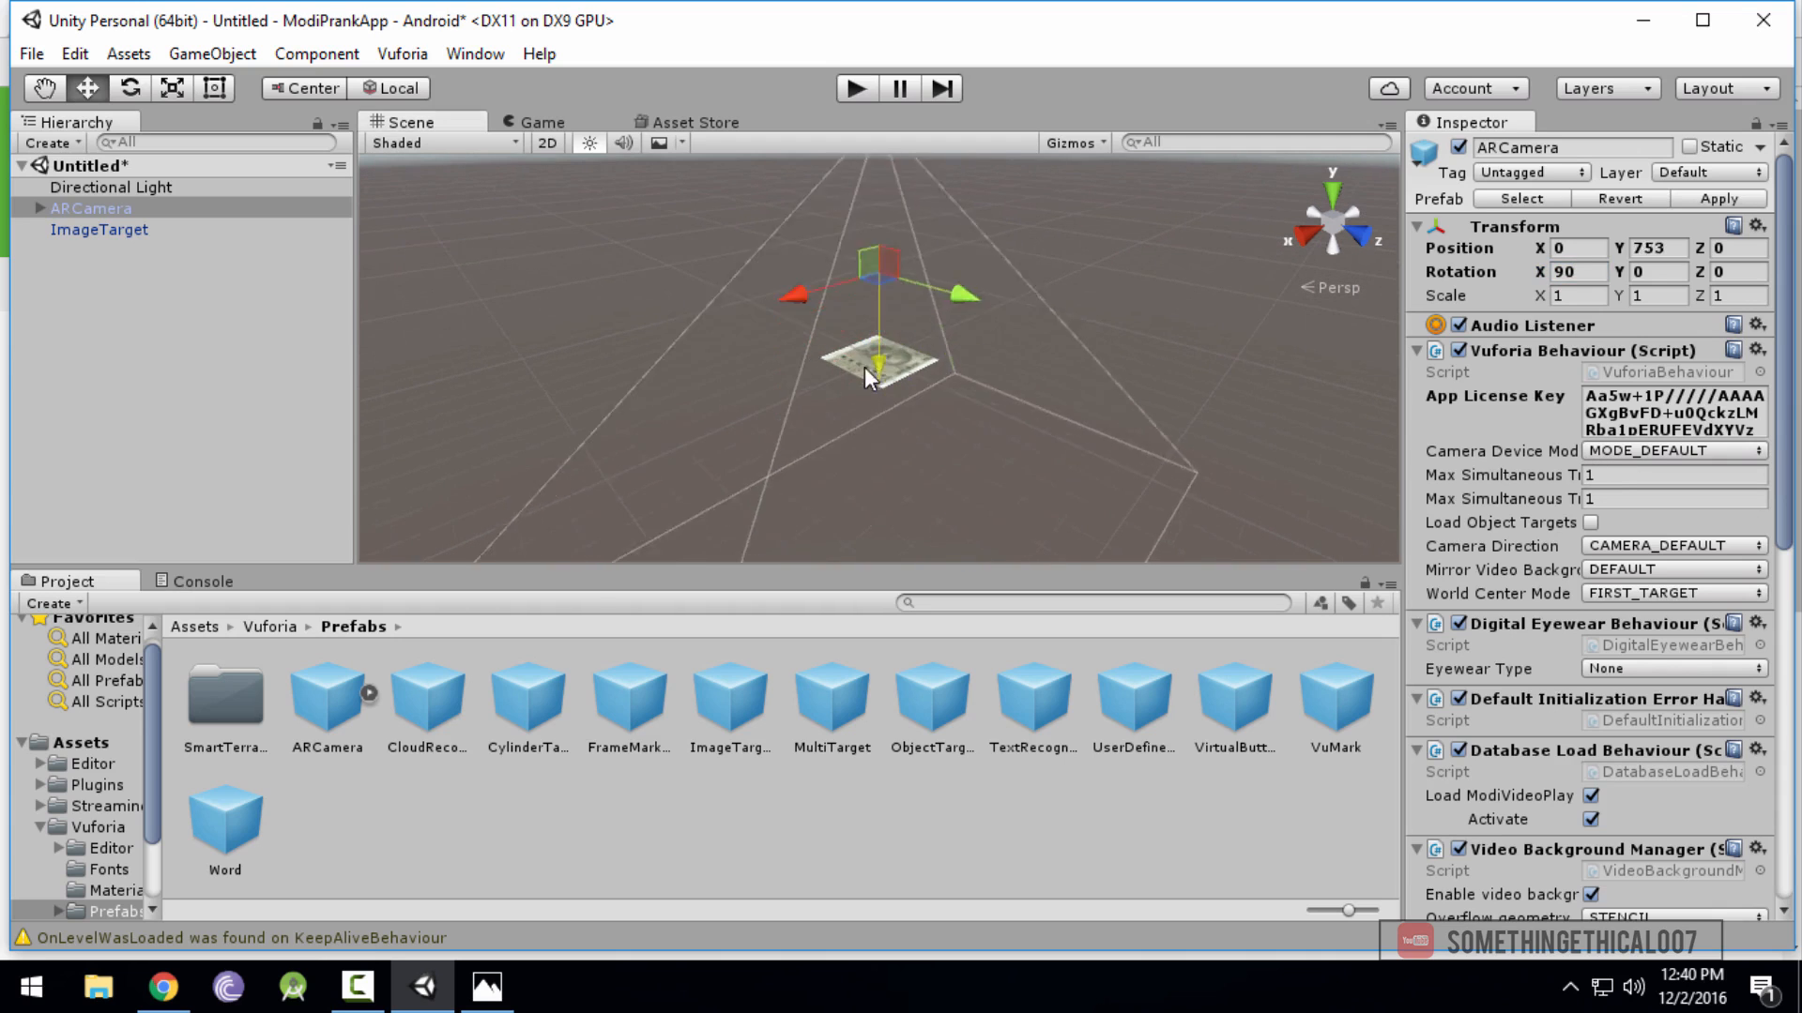
pyautogui.moveTo(880, 356); pyautogui.dragTo(876, 230)
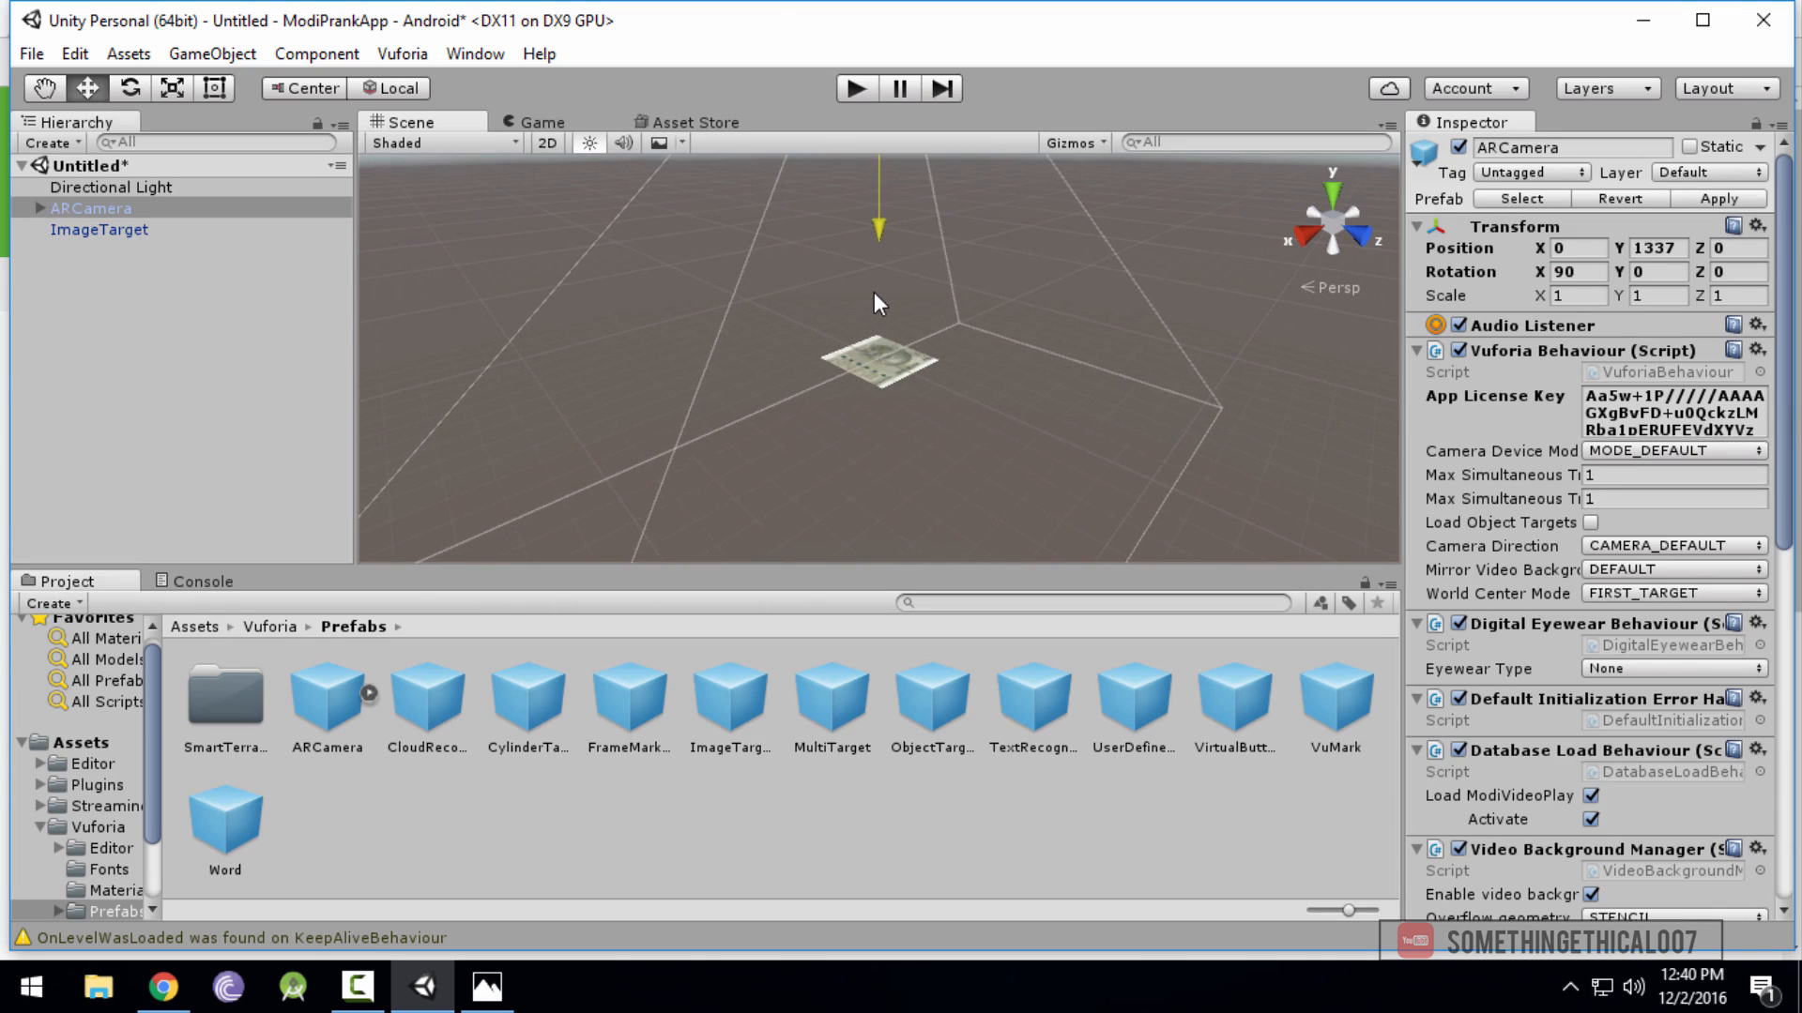
pyautogui.moveTo(913, 405)
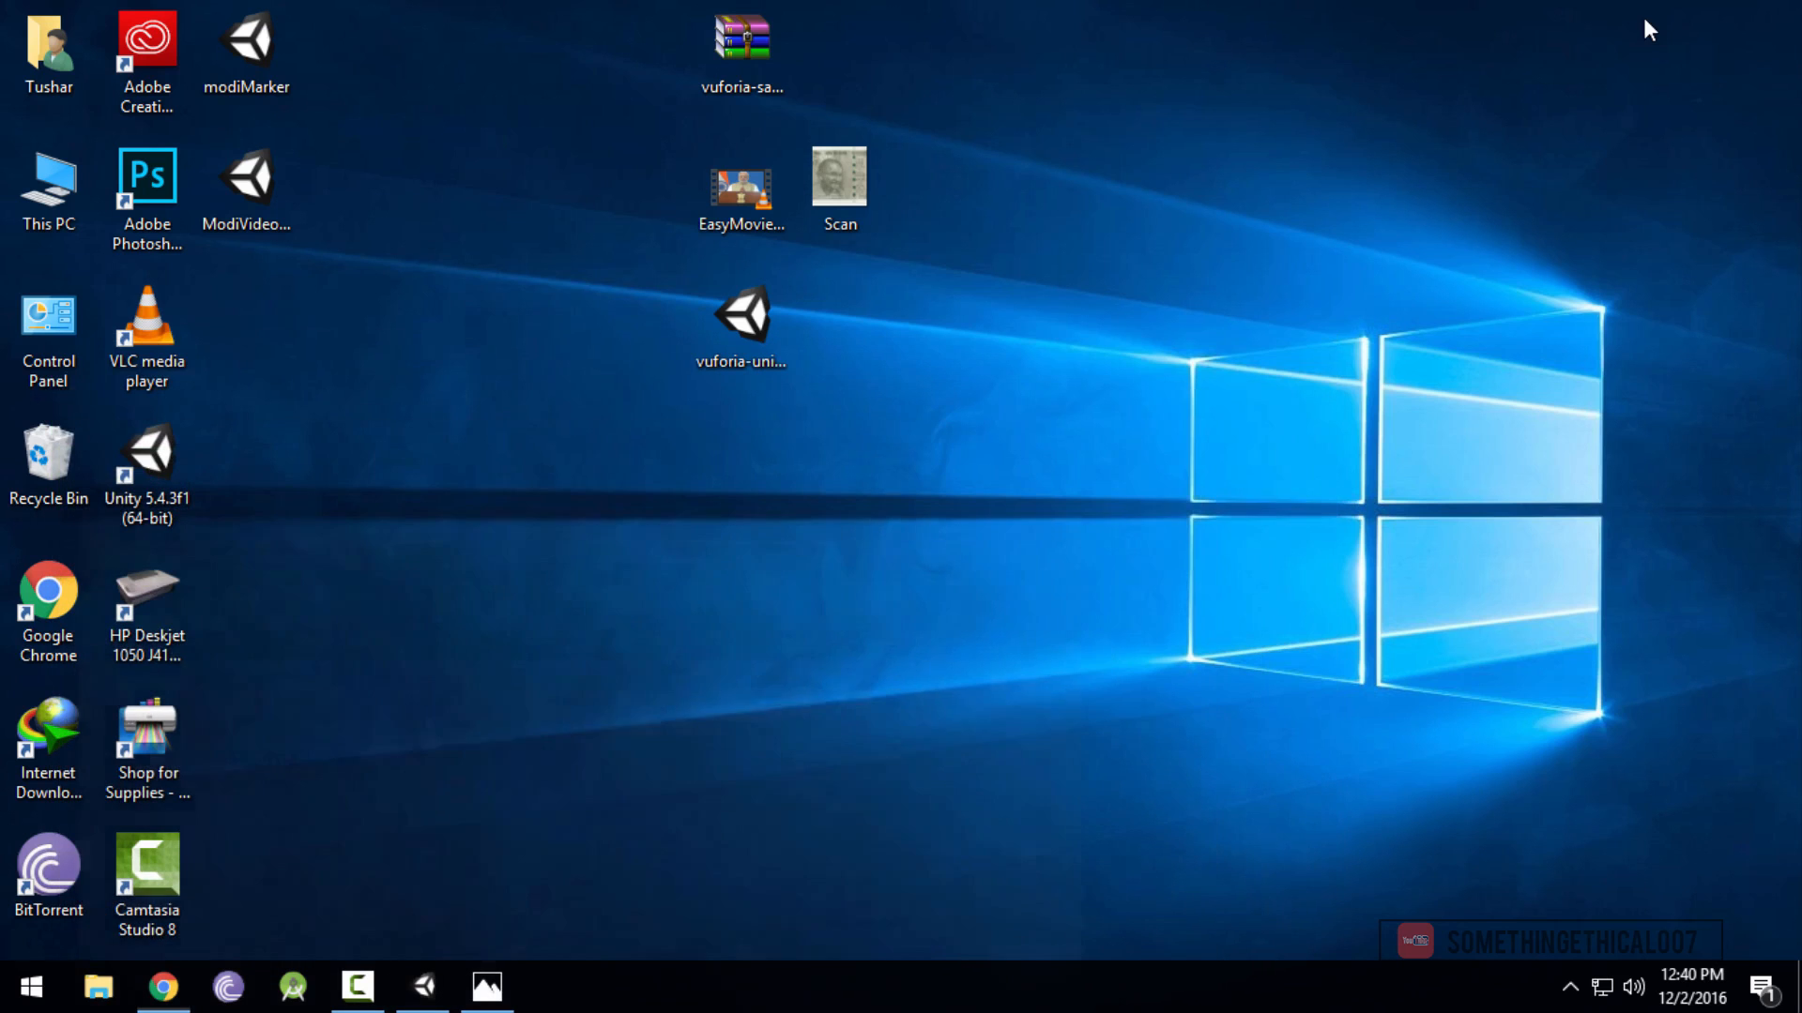
pyautogui.click(163, 986)
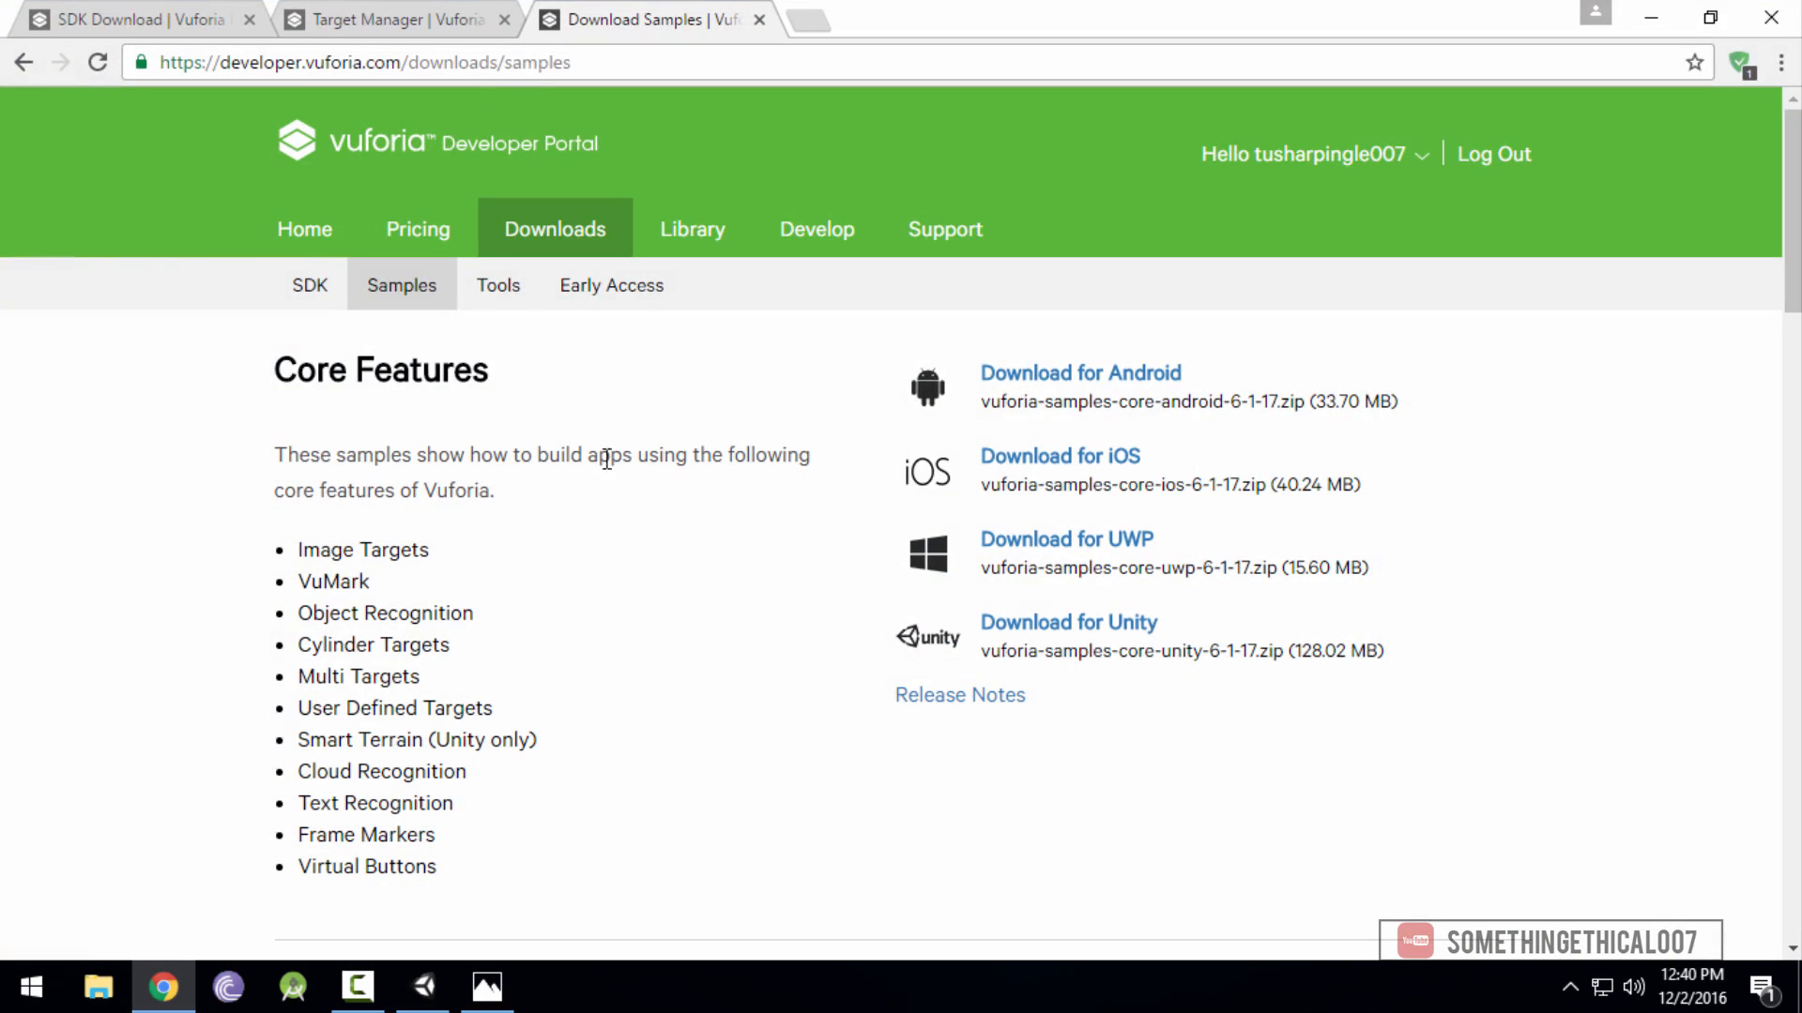
pyautogui.scroll(-3)
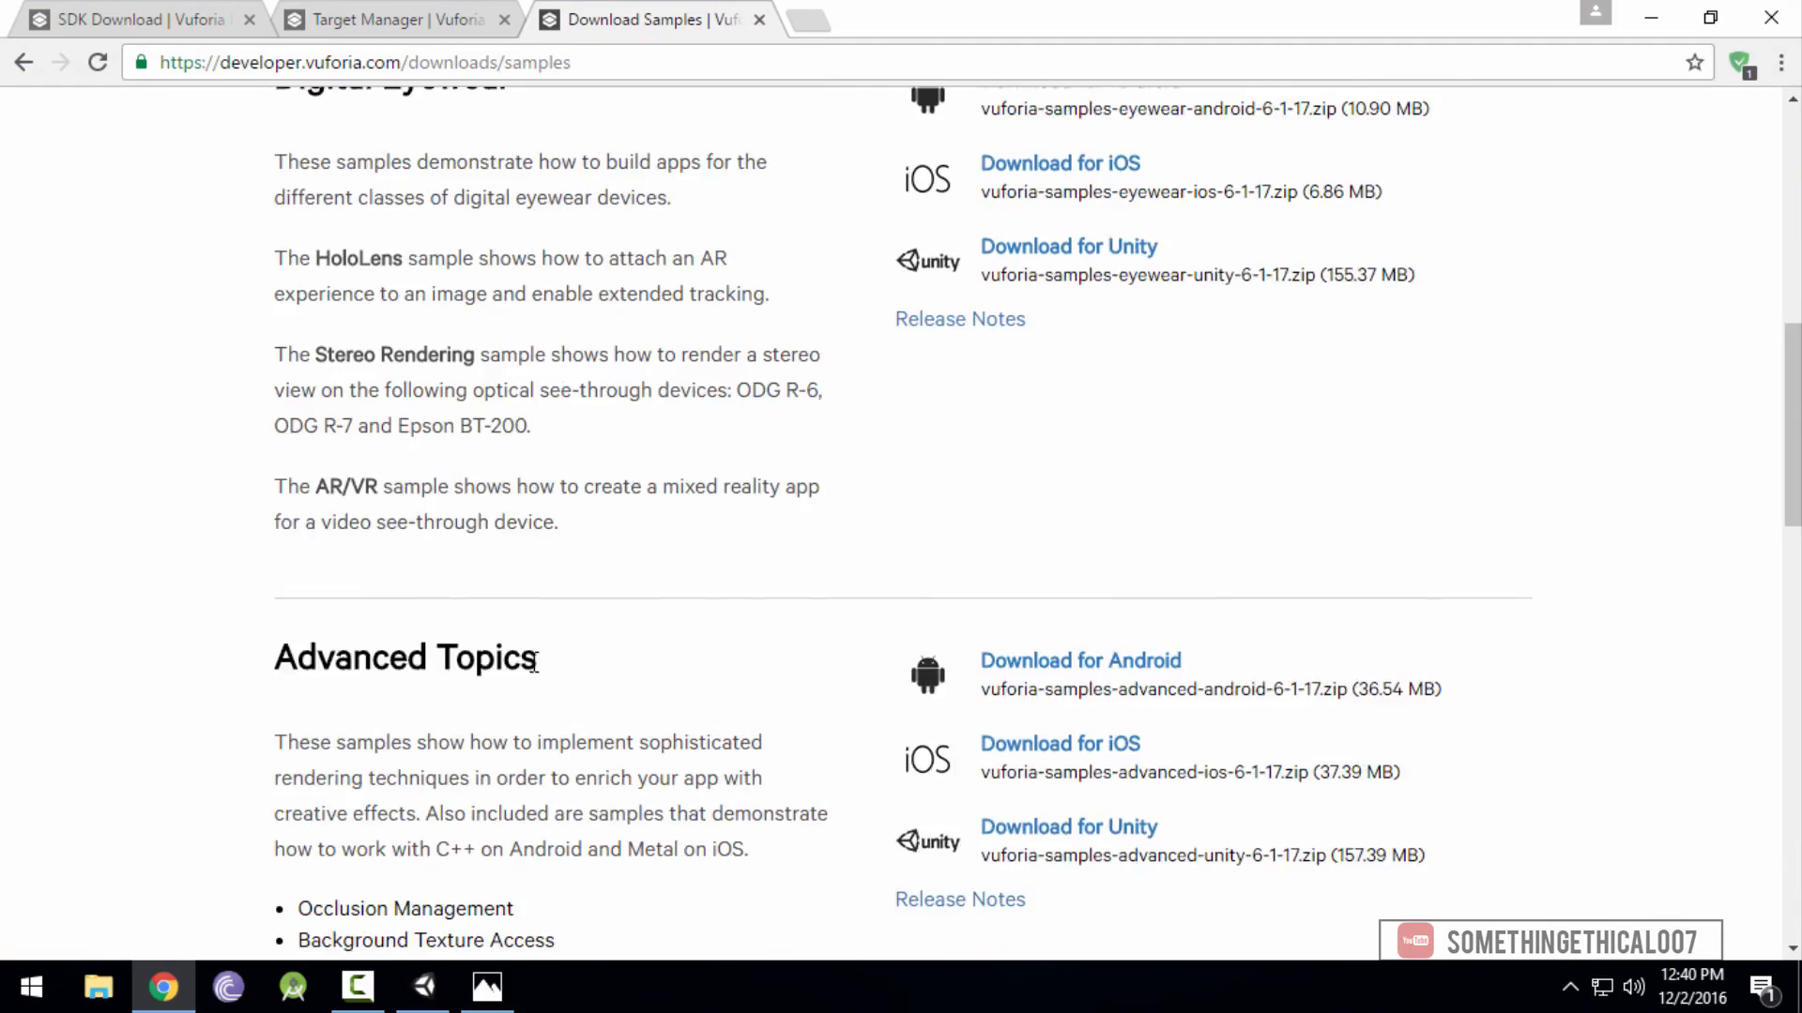
pyautogui.scroll(-3)
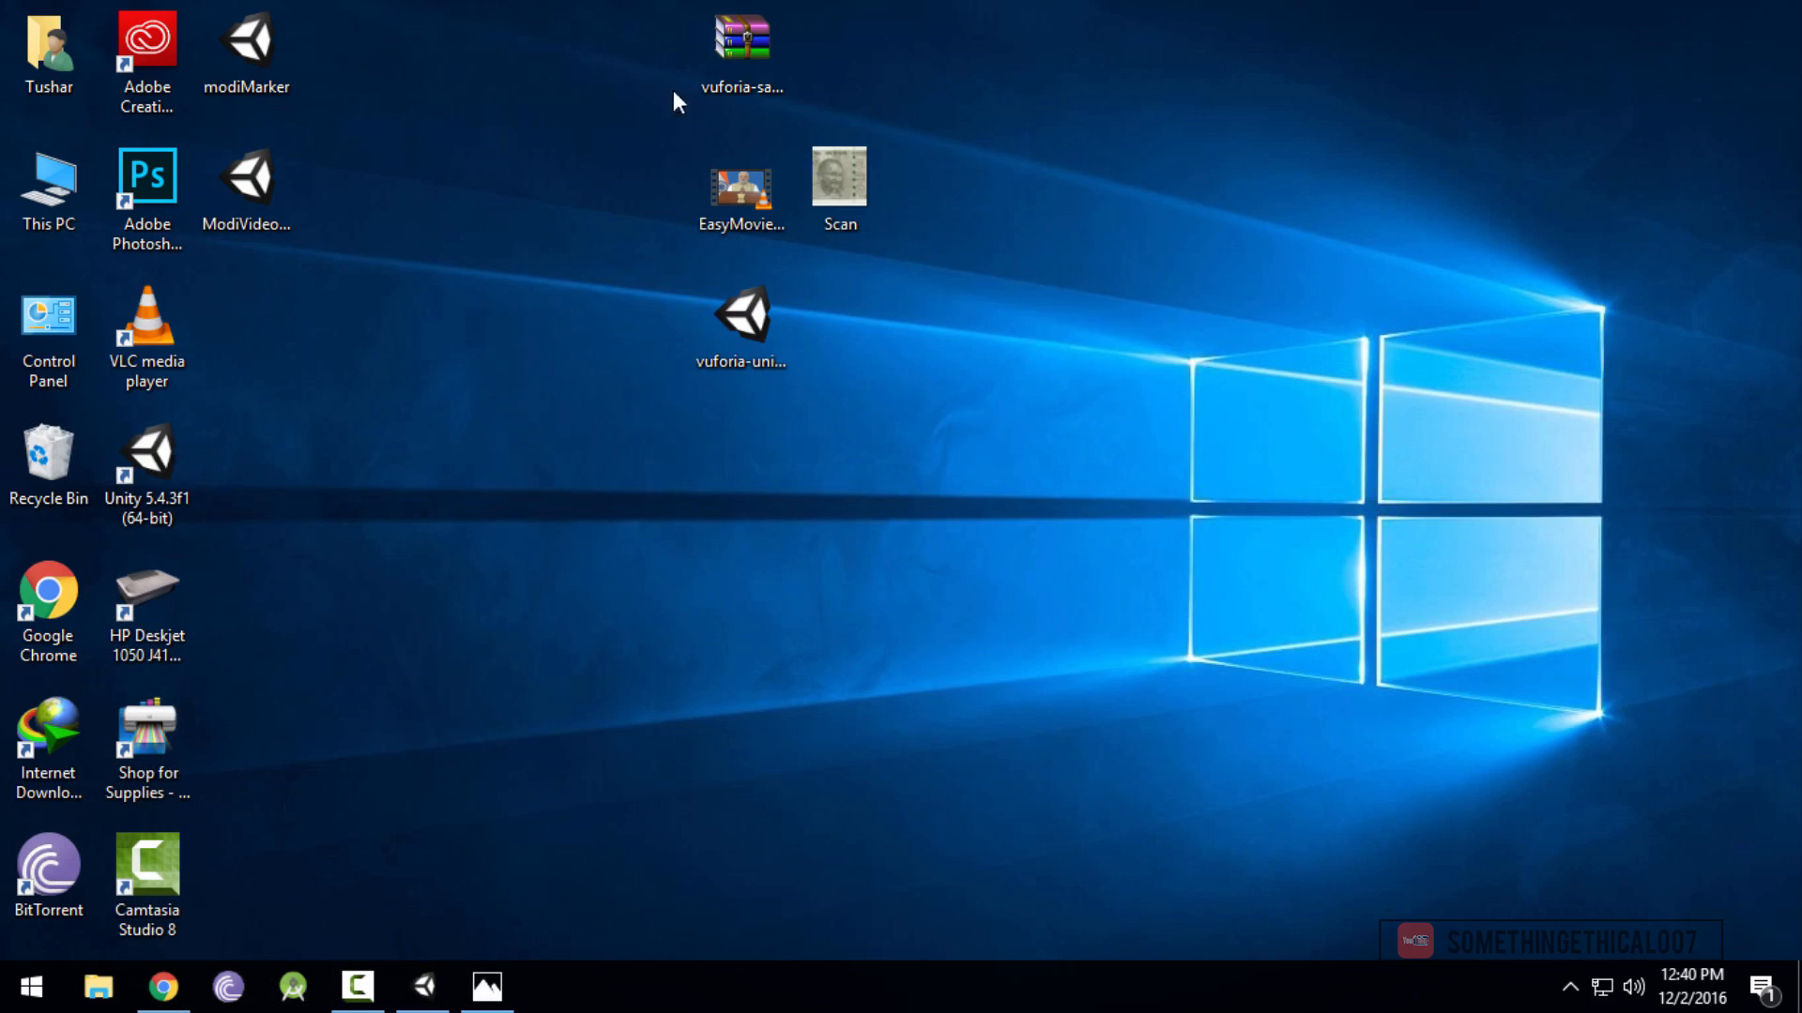
# Extract vuforia-samples-advanced-unity-6-1-17_0 and open the VideoPlayback-6-1-17 package
pyautogui.rightClick(740, 41)
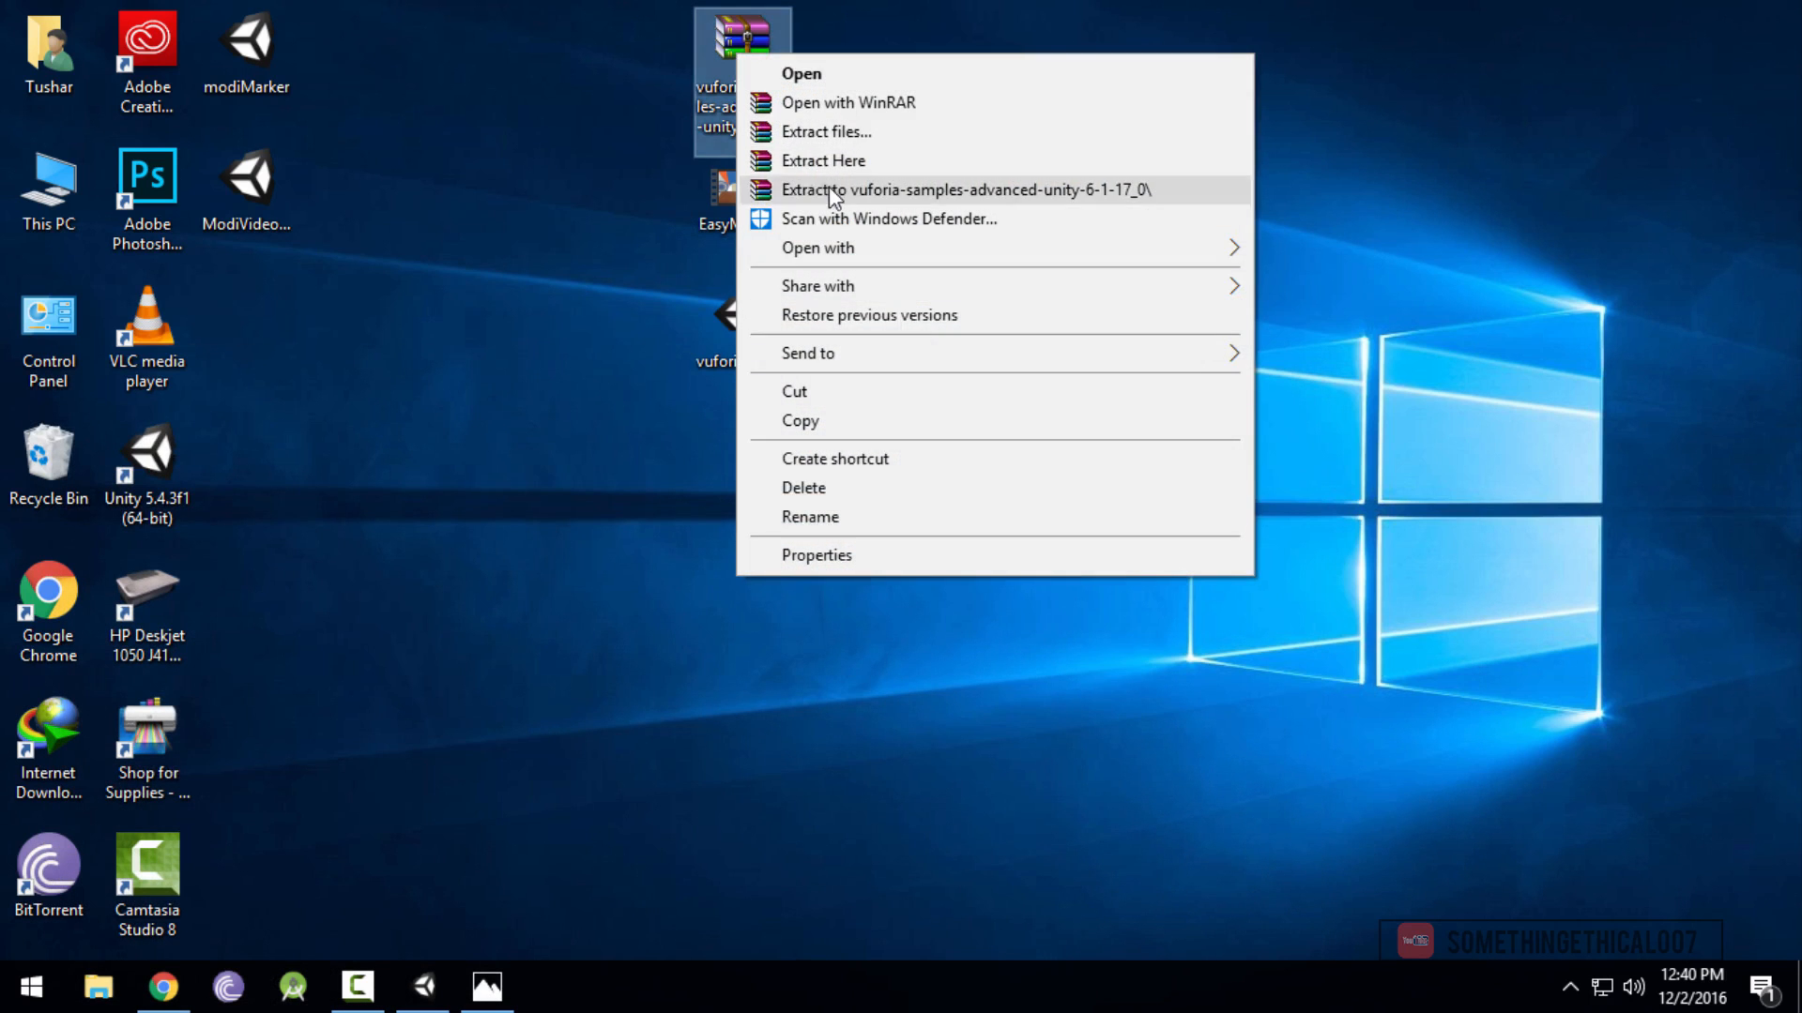
pyautogui.click(963, 190)
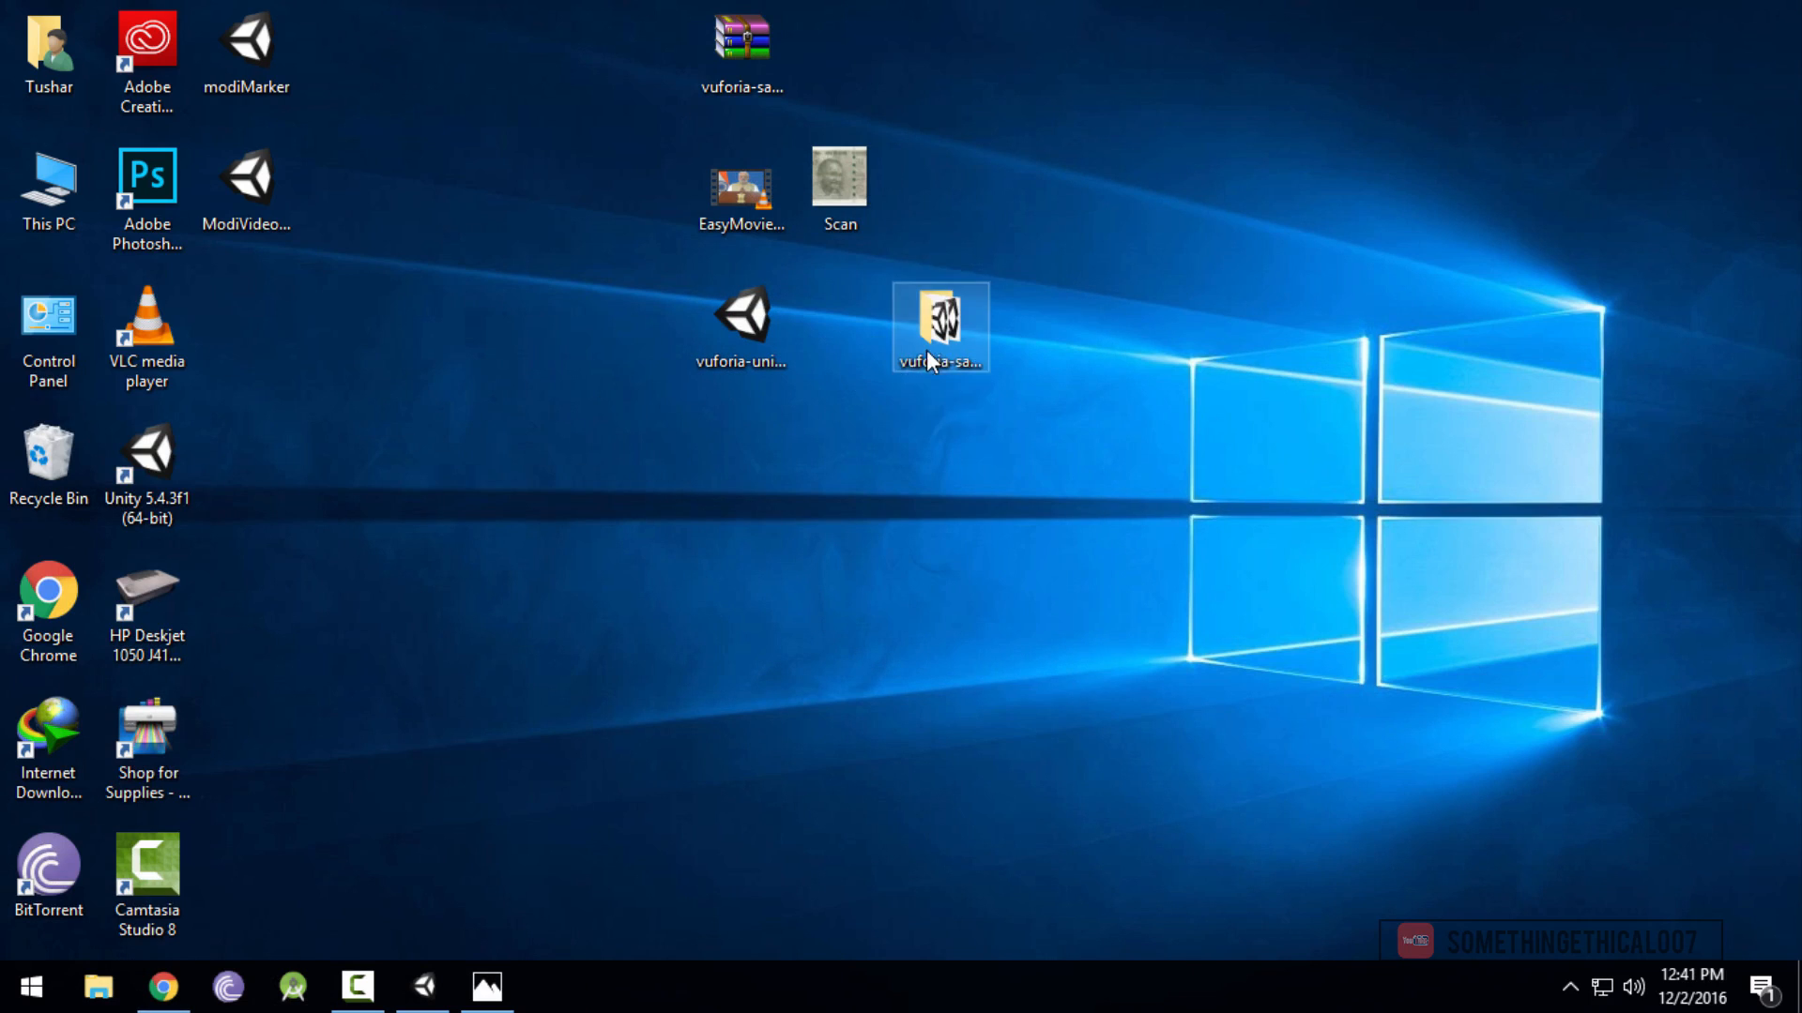
pyautogui.doubleClick(940, 326)
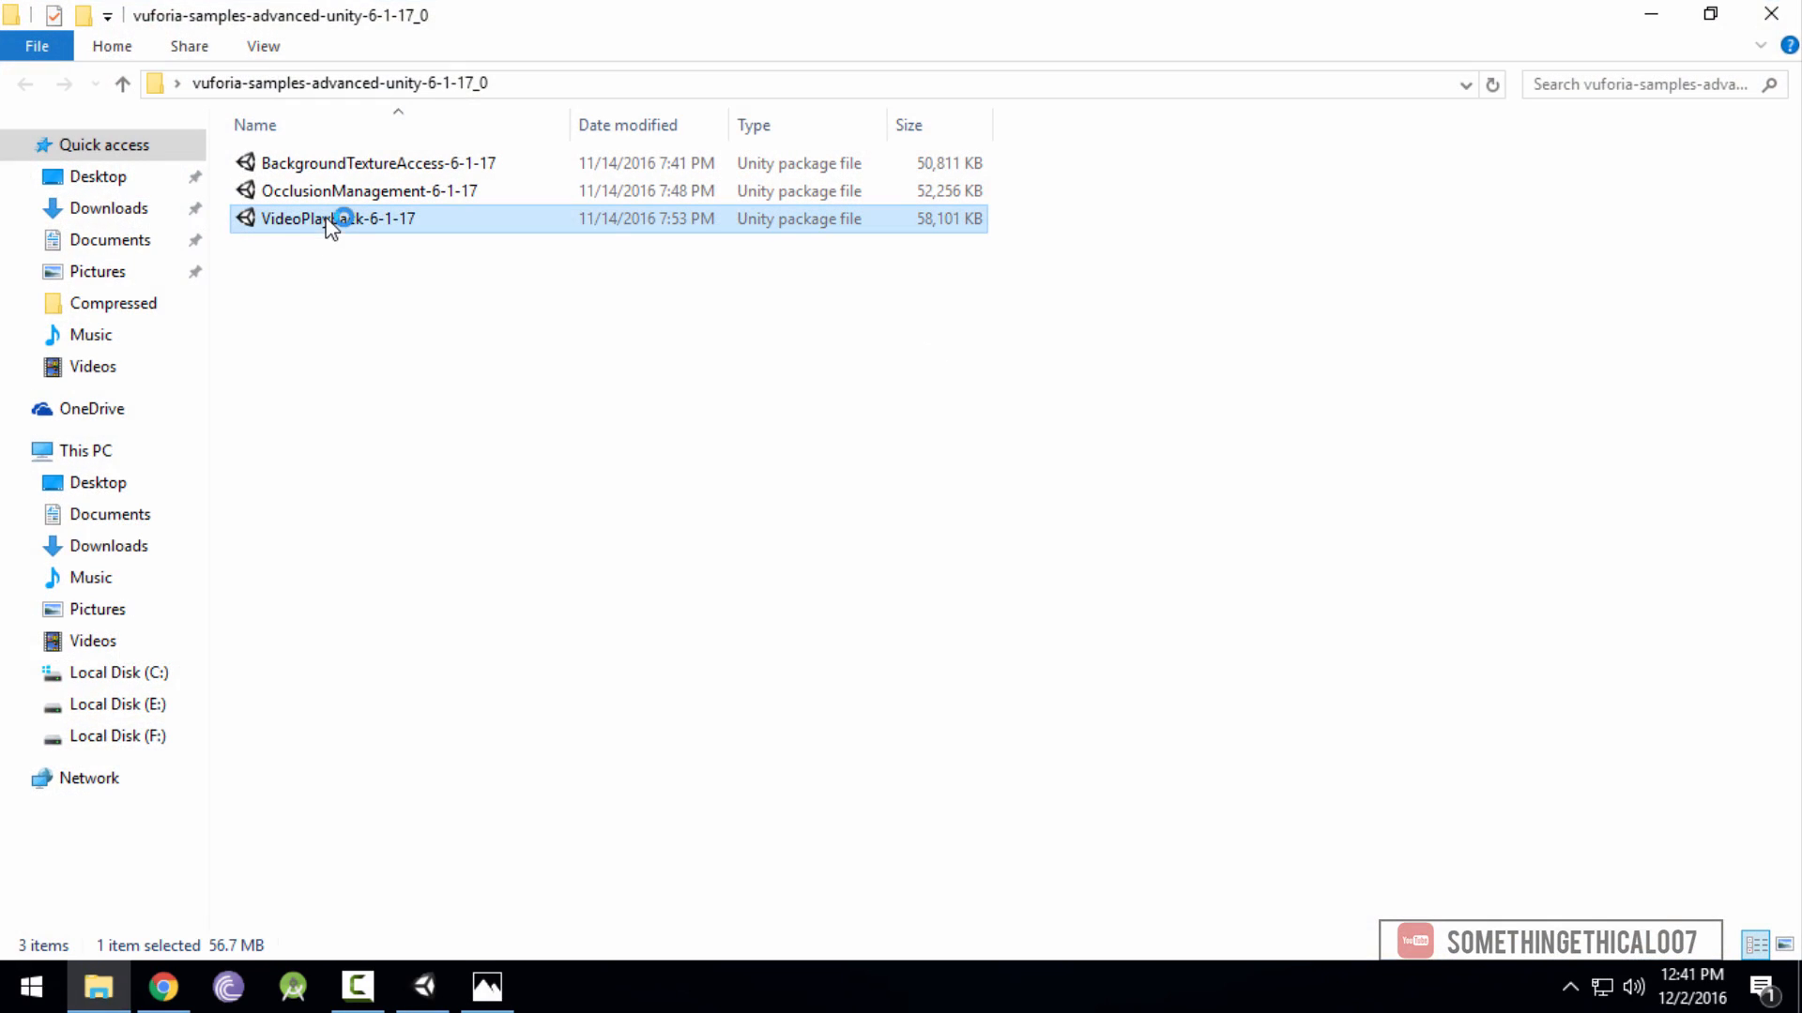
pyautogui.doubleClick(336, 219)
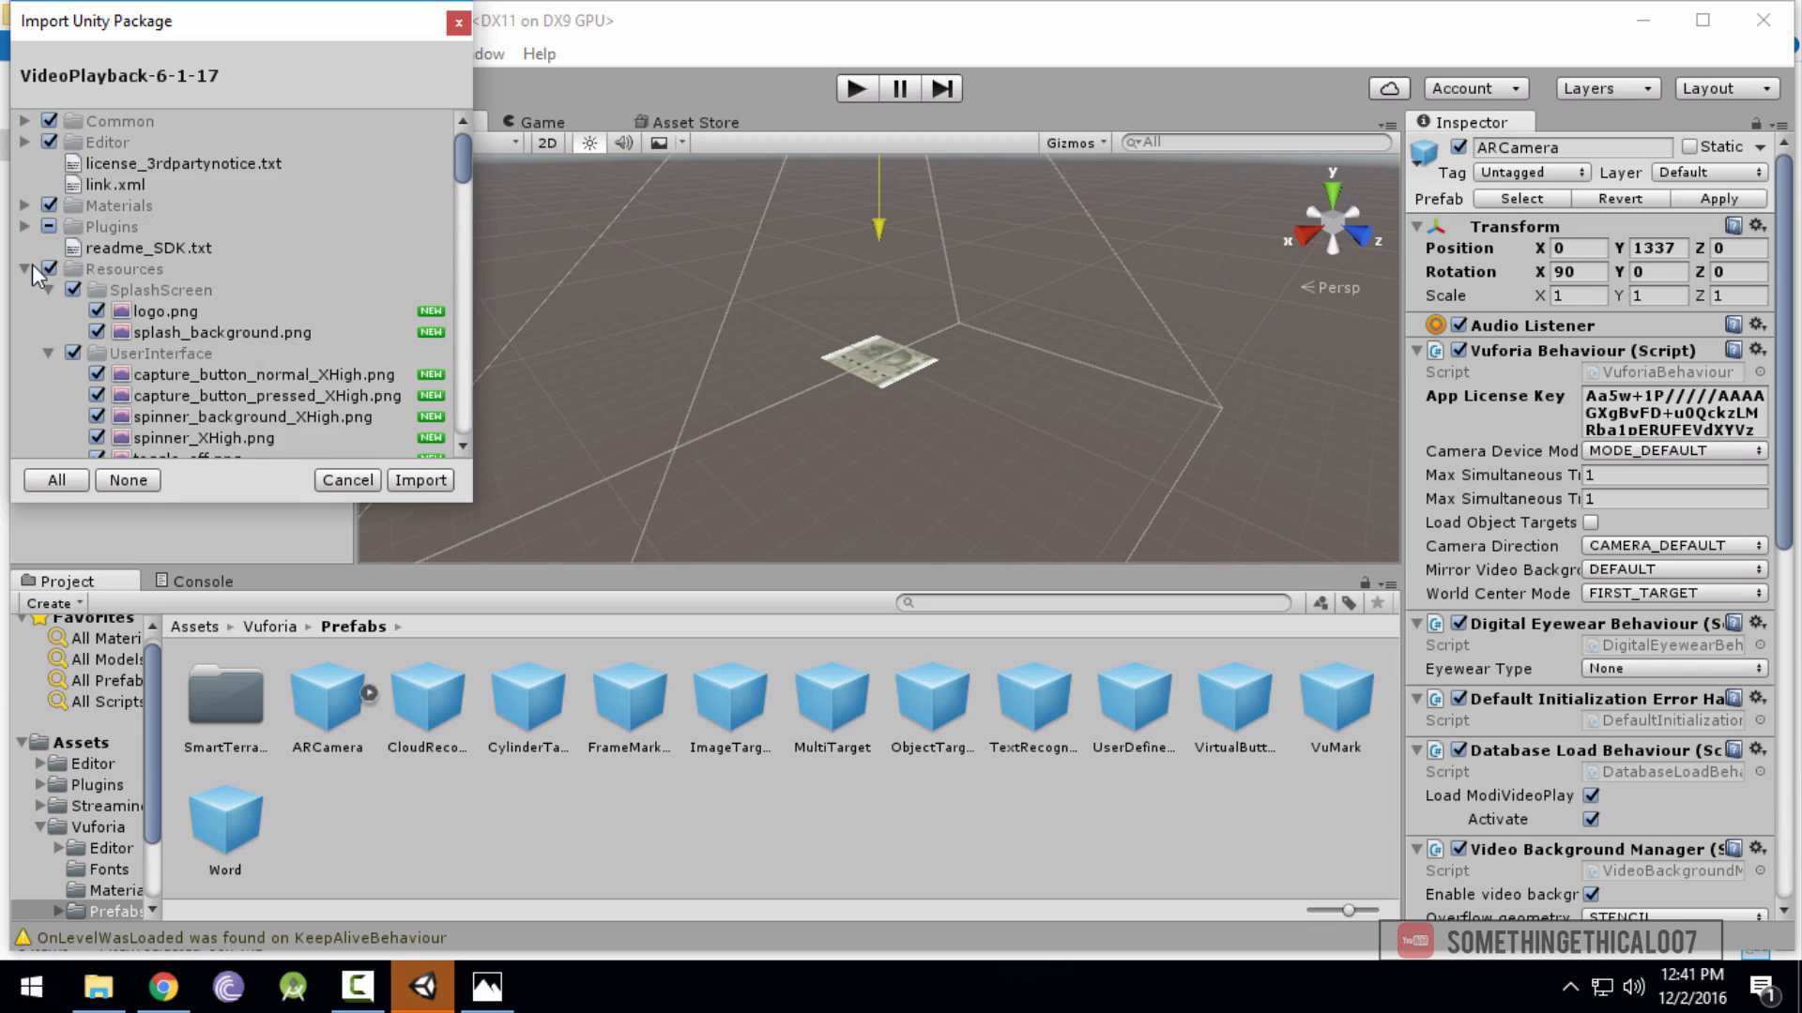
# Import the VideoPlayback package with the Scenes folder unchecked
pyautogui.click(24, 269)
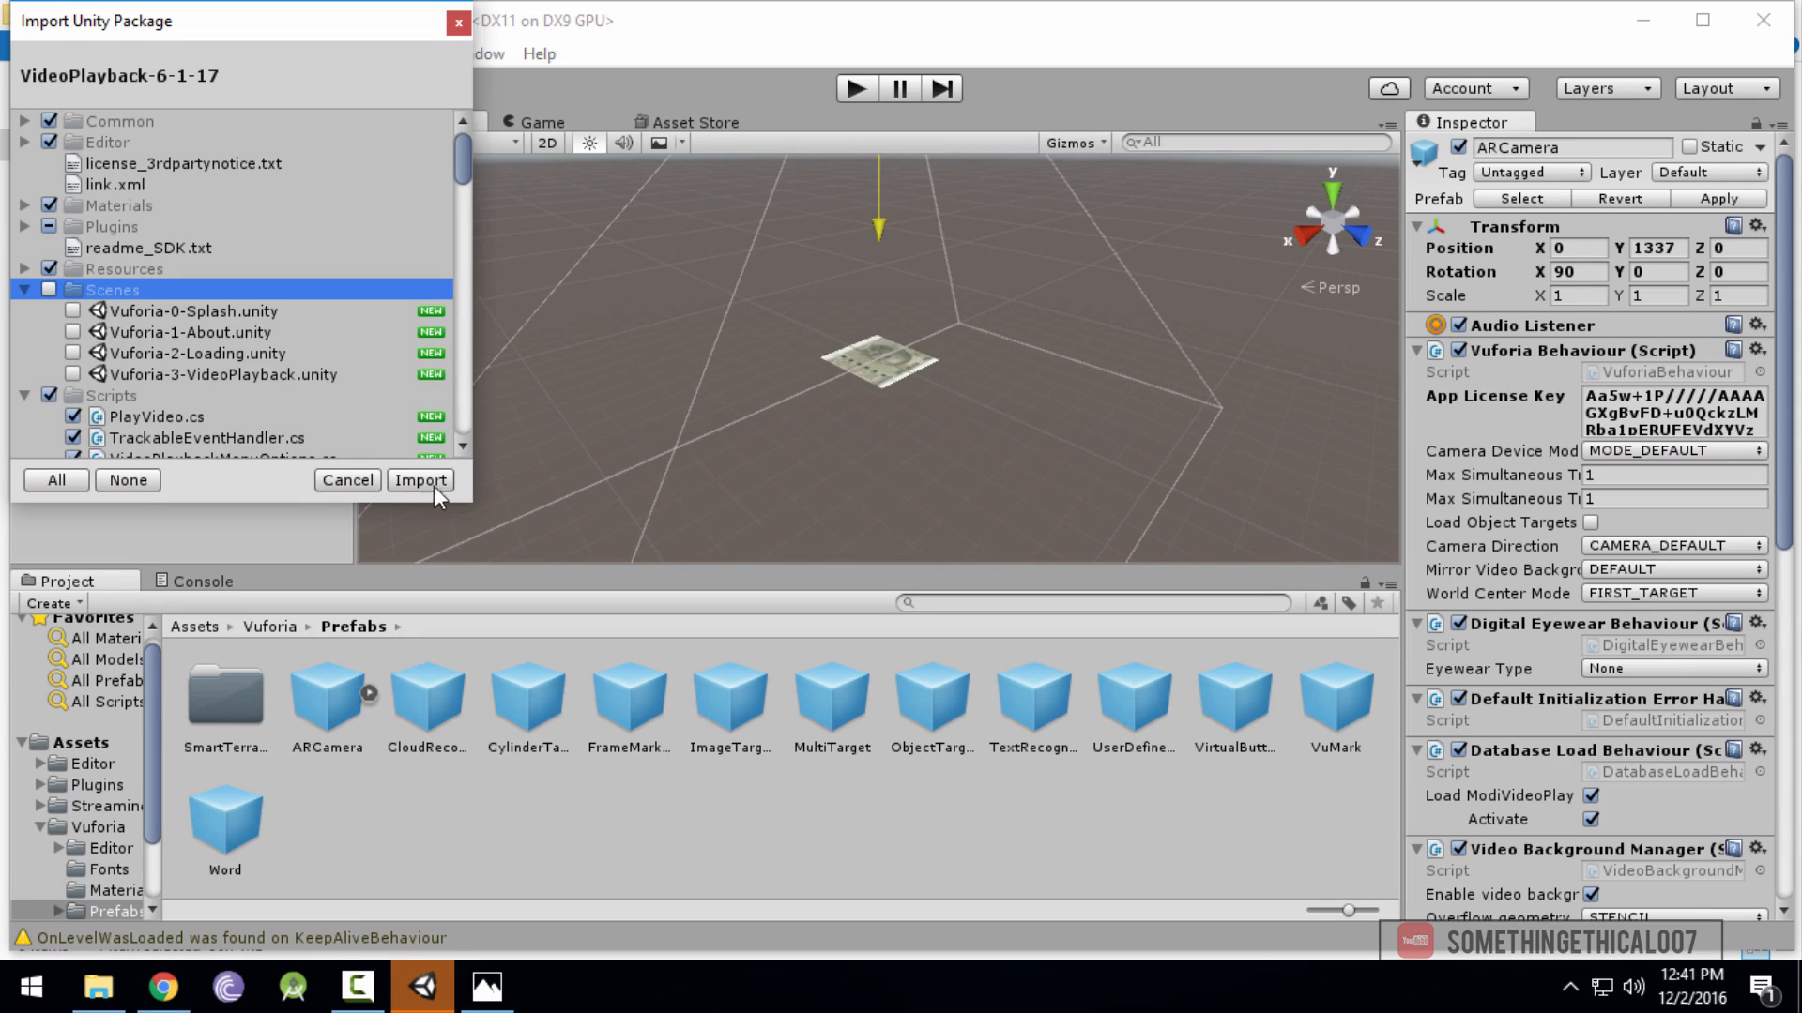
pyautogui.click(420, 480)
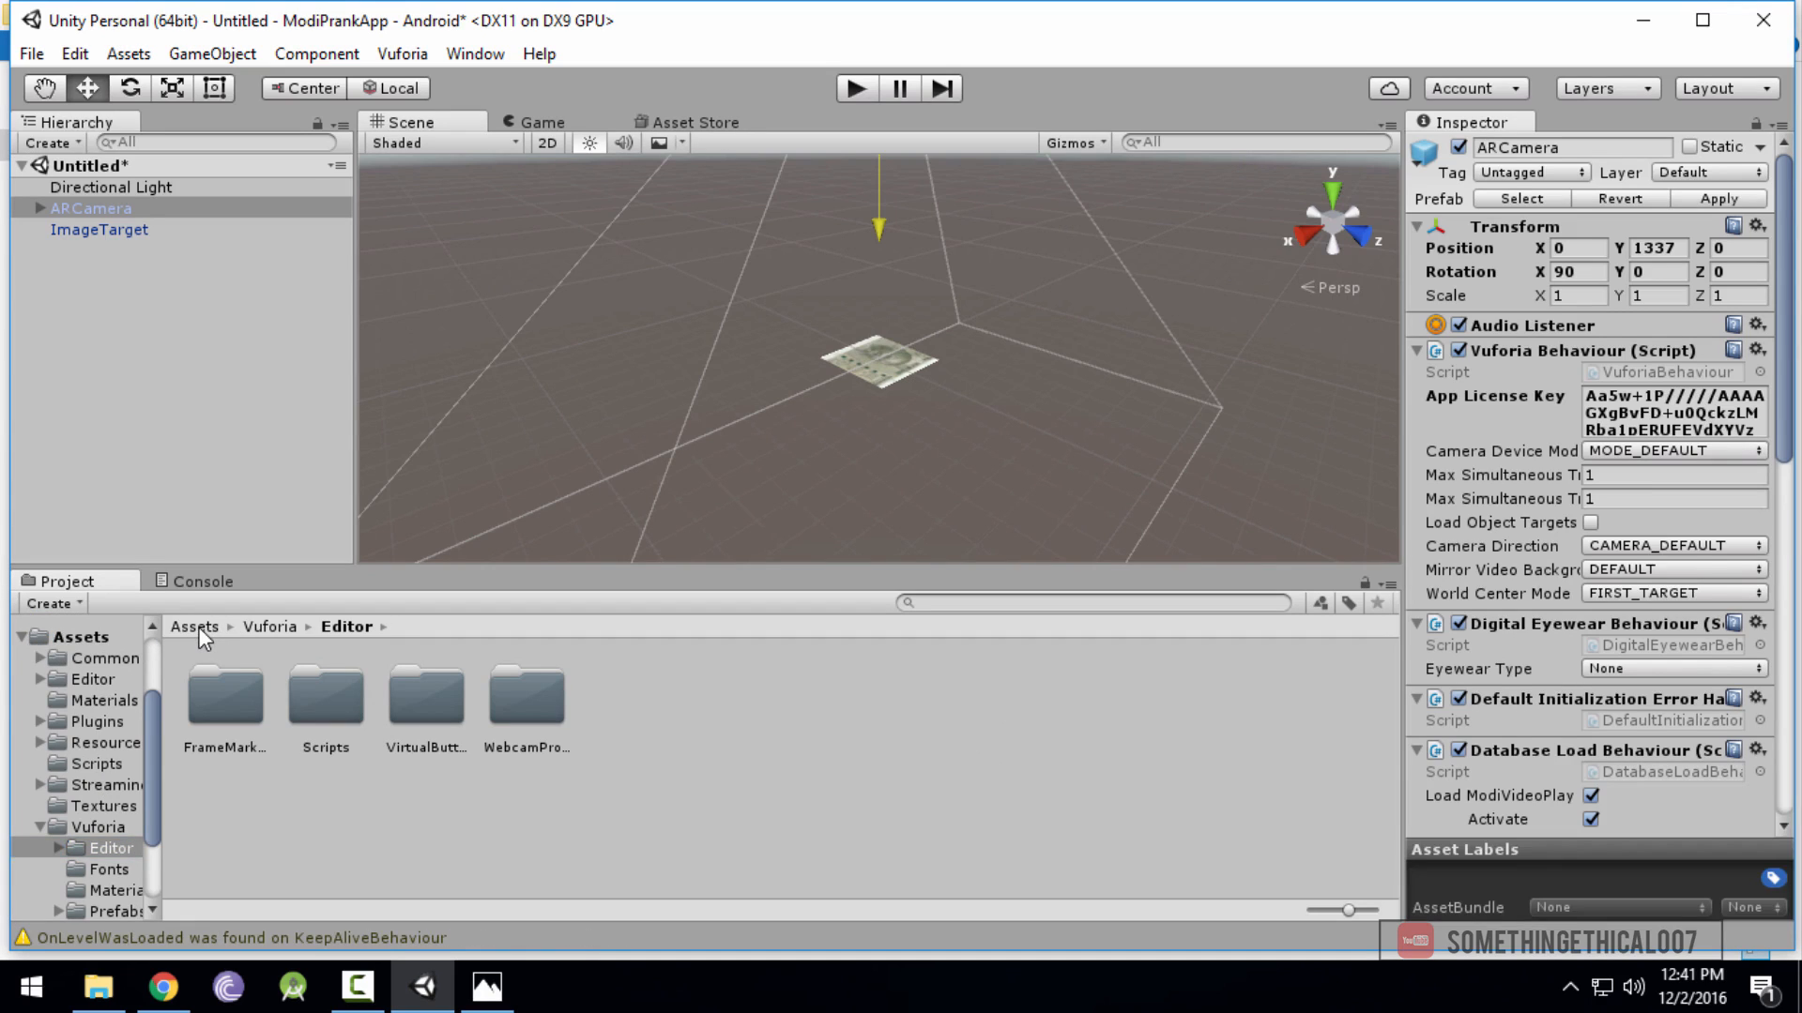
# Open the Vuforia Video Playback Prefabs folder in the Project window
pyautogui.click(194, 626)
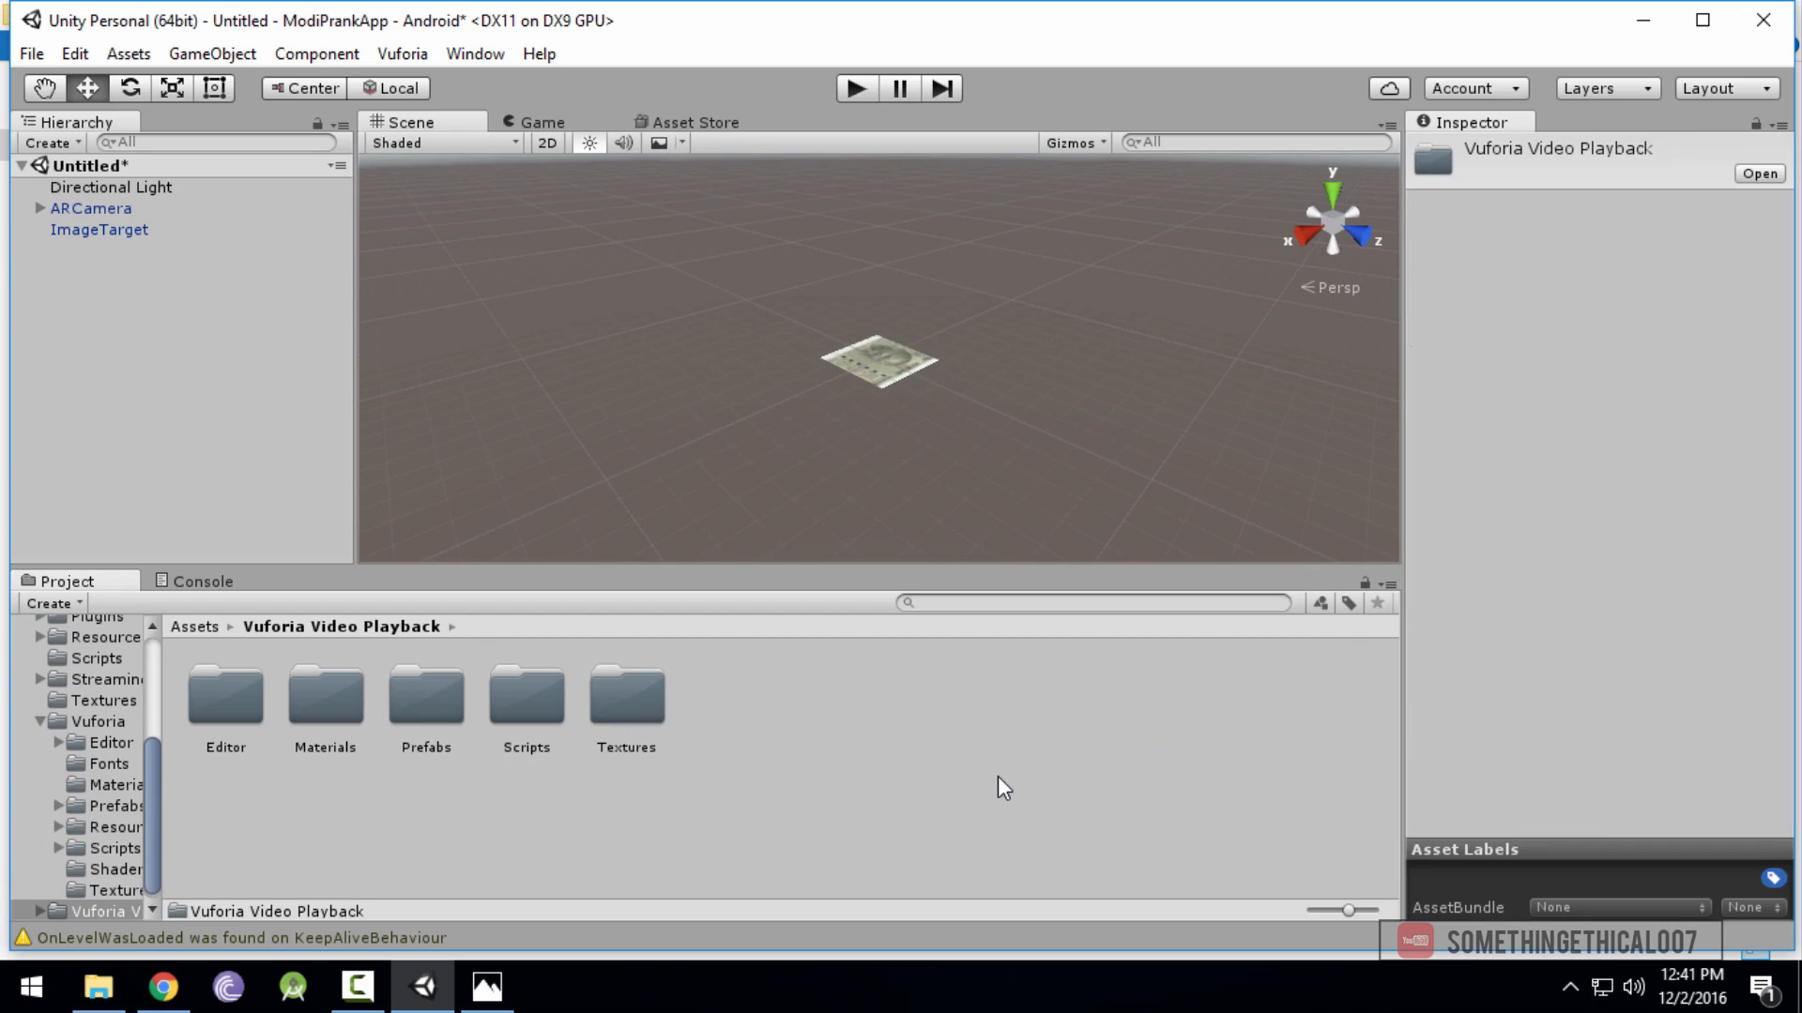
pyautogui.click(425, 695)
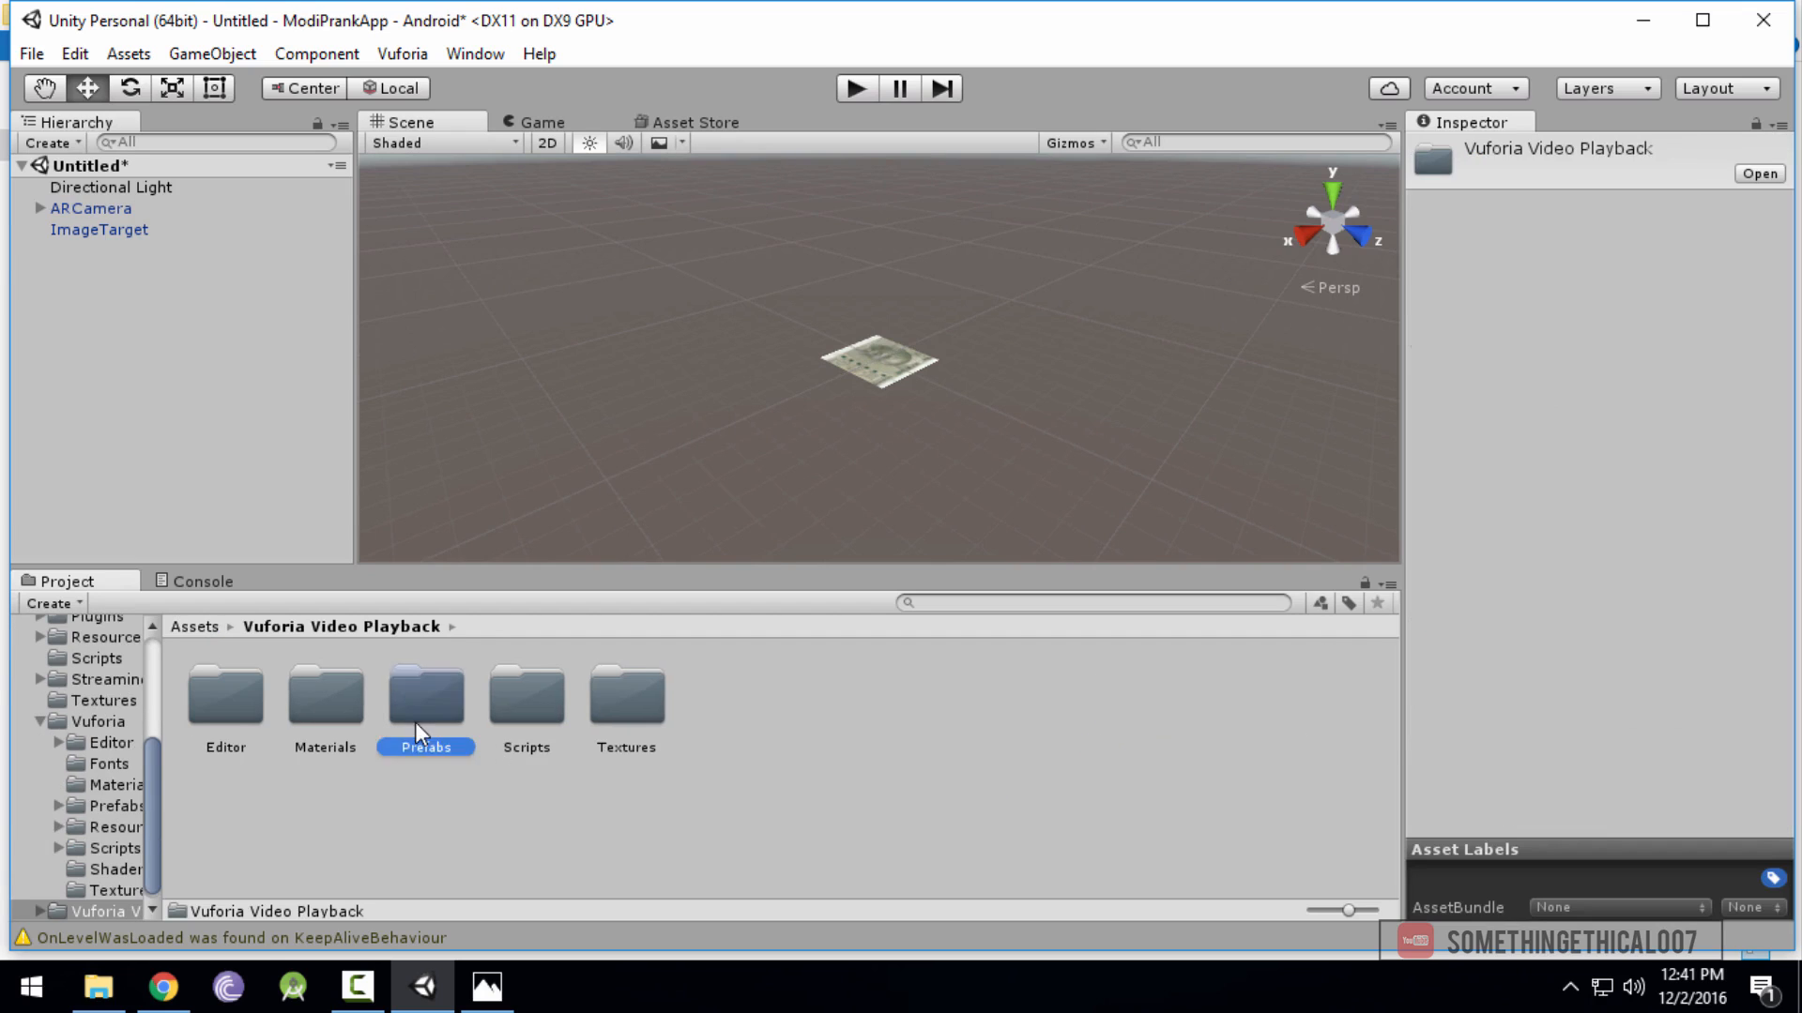
pyautogui.doubleClick(425, 695)
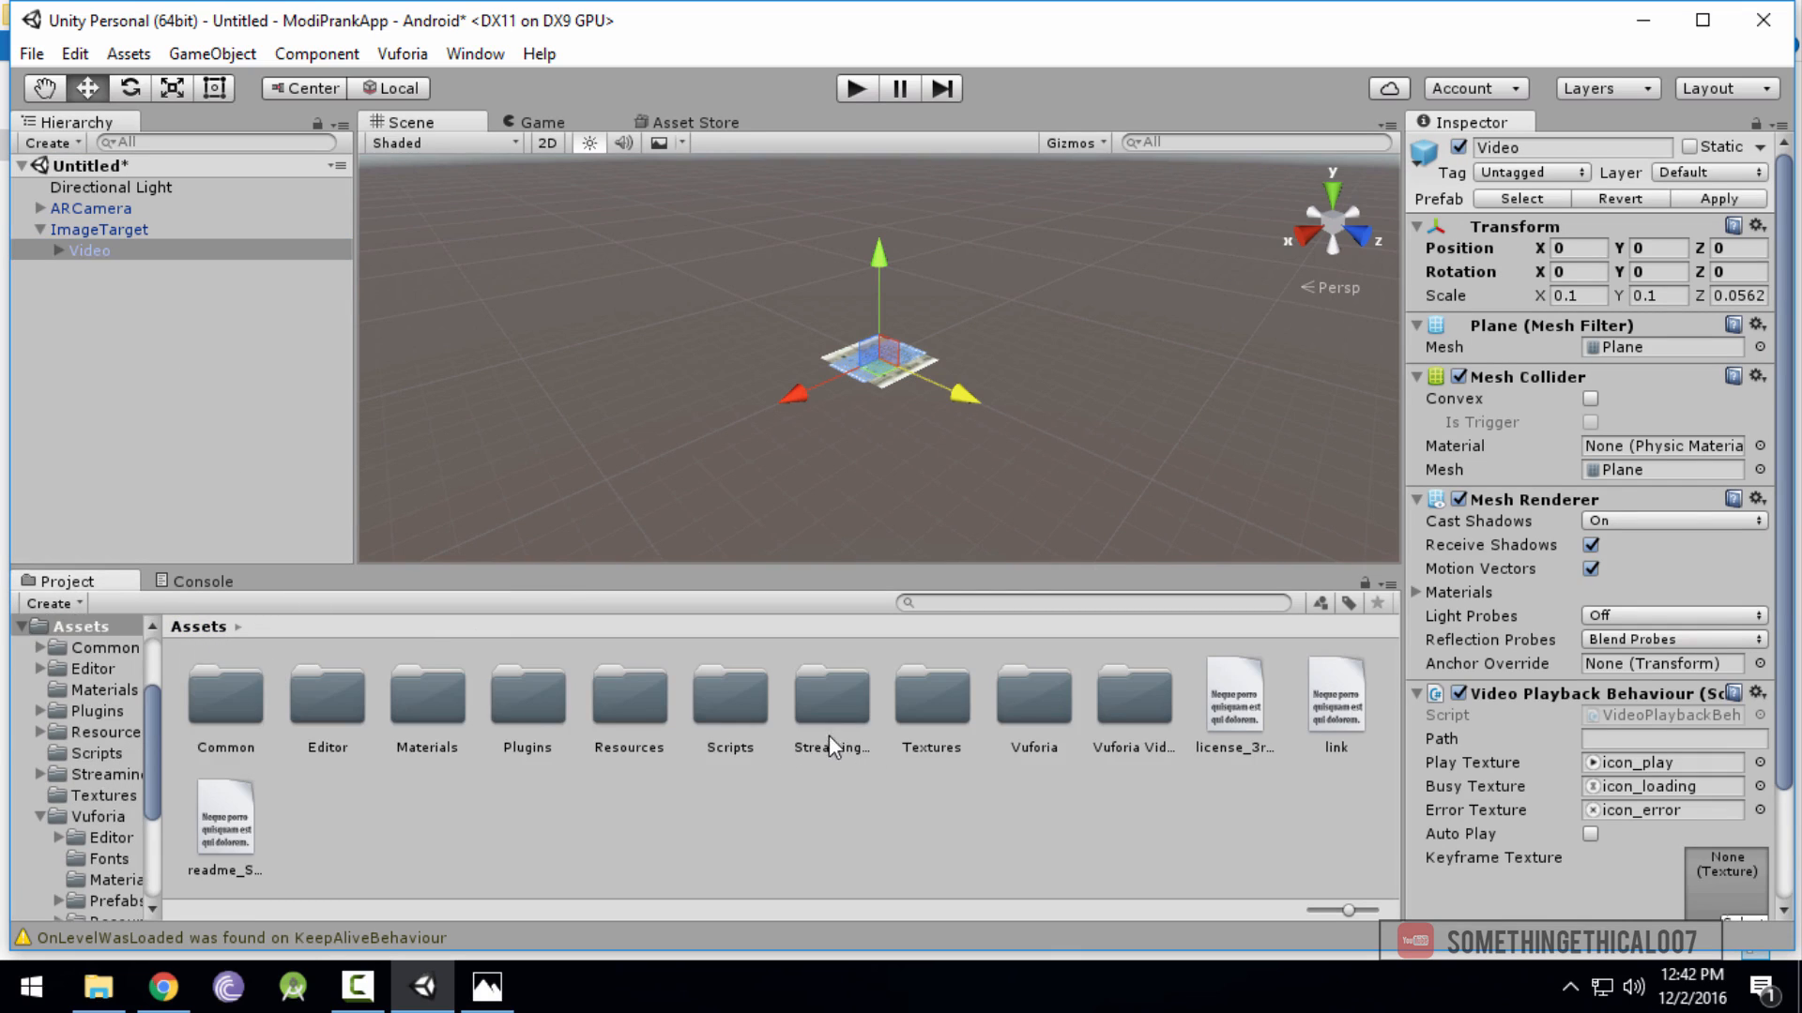
# Open StreamingAssets and drag the EasyMovieTexture mp4 video from the desktop into it
pyautogui.doubleClick(829, 697)
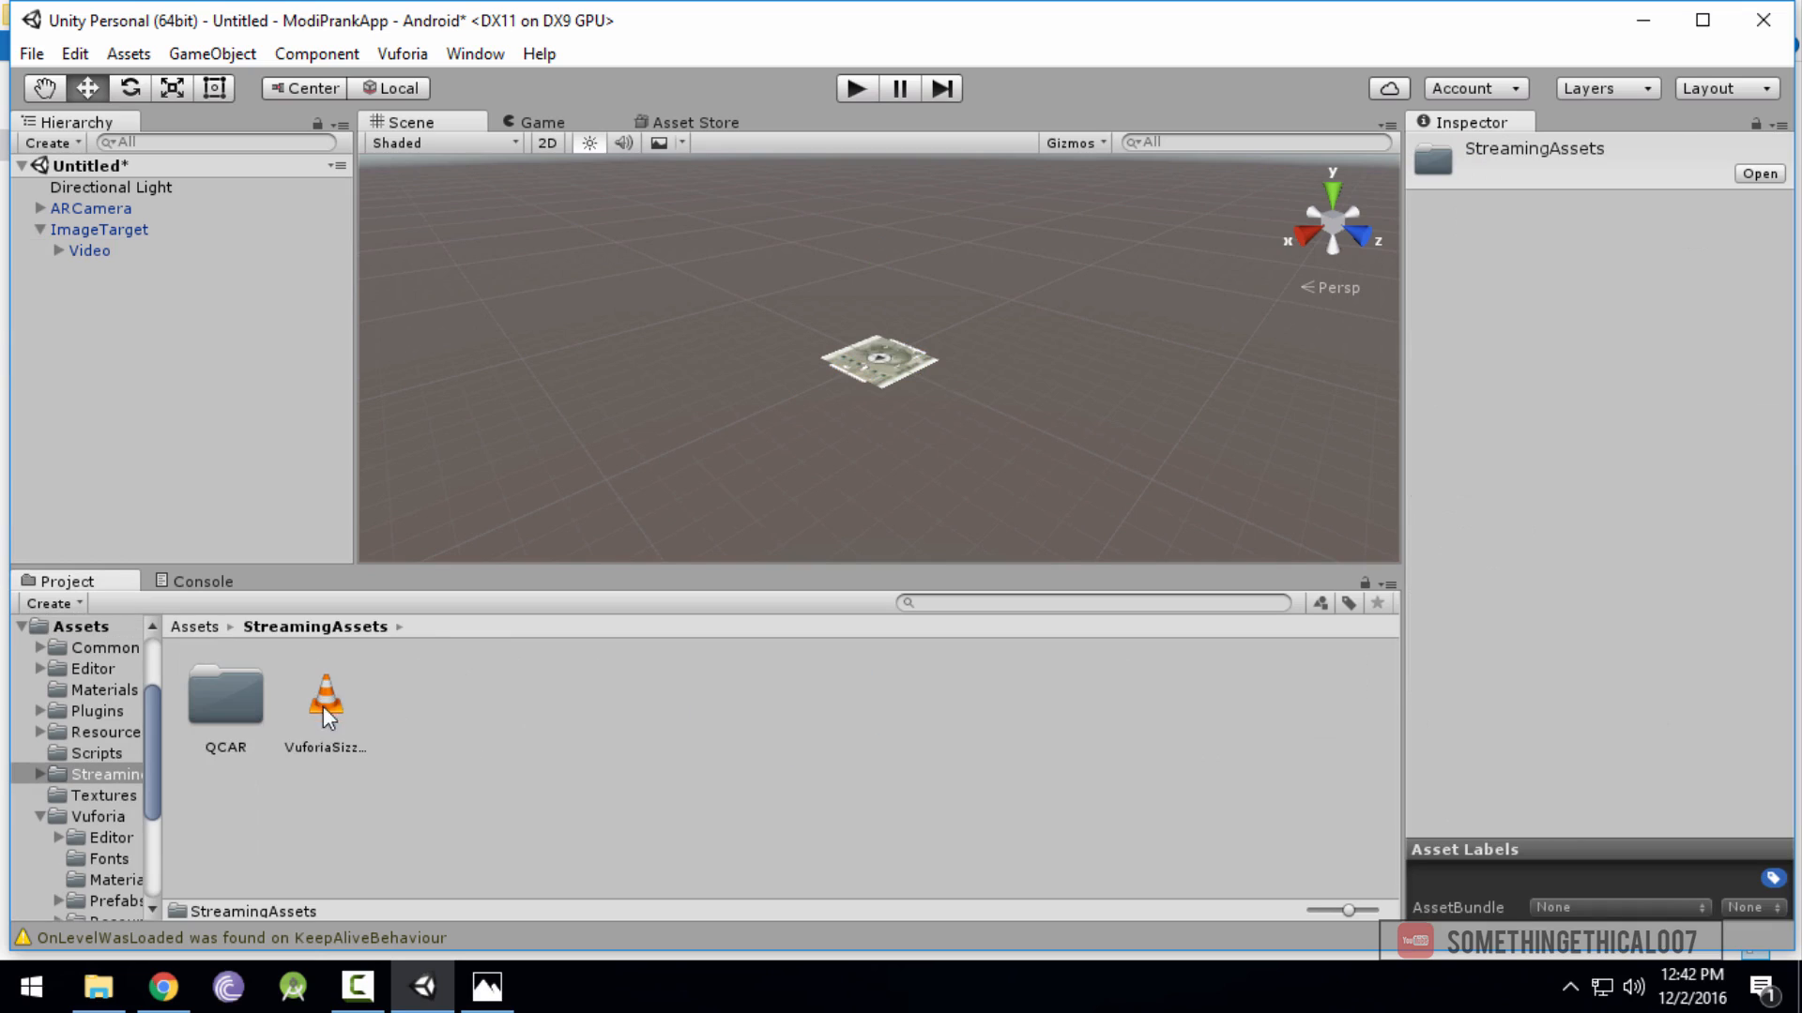
pyautogui.click(326, 701)
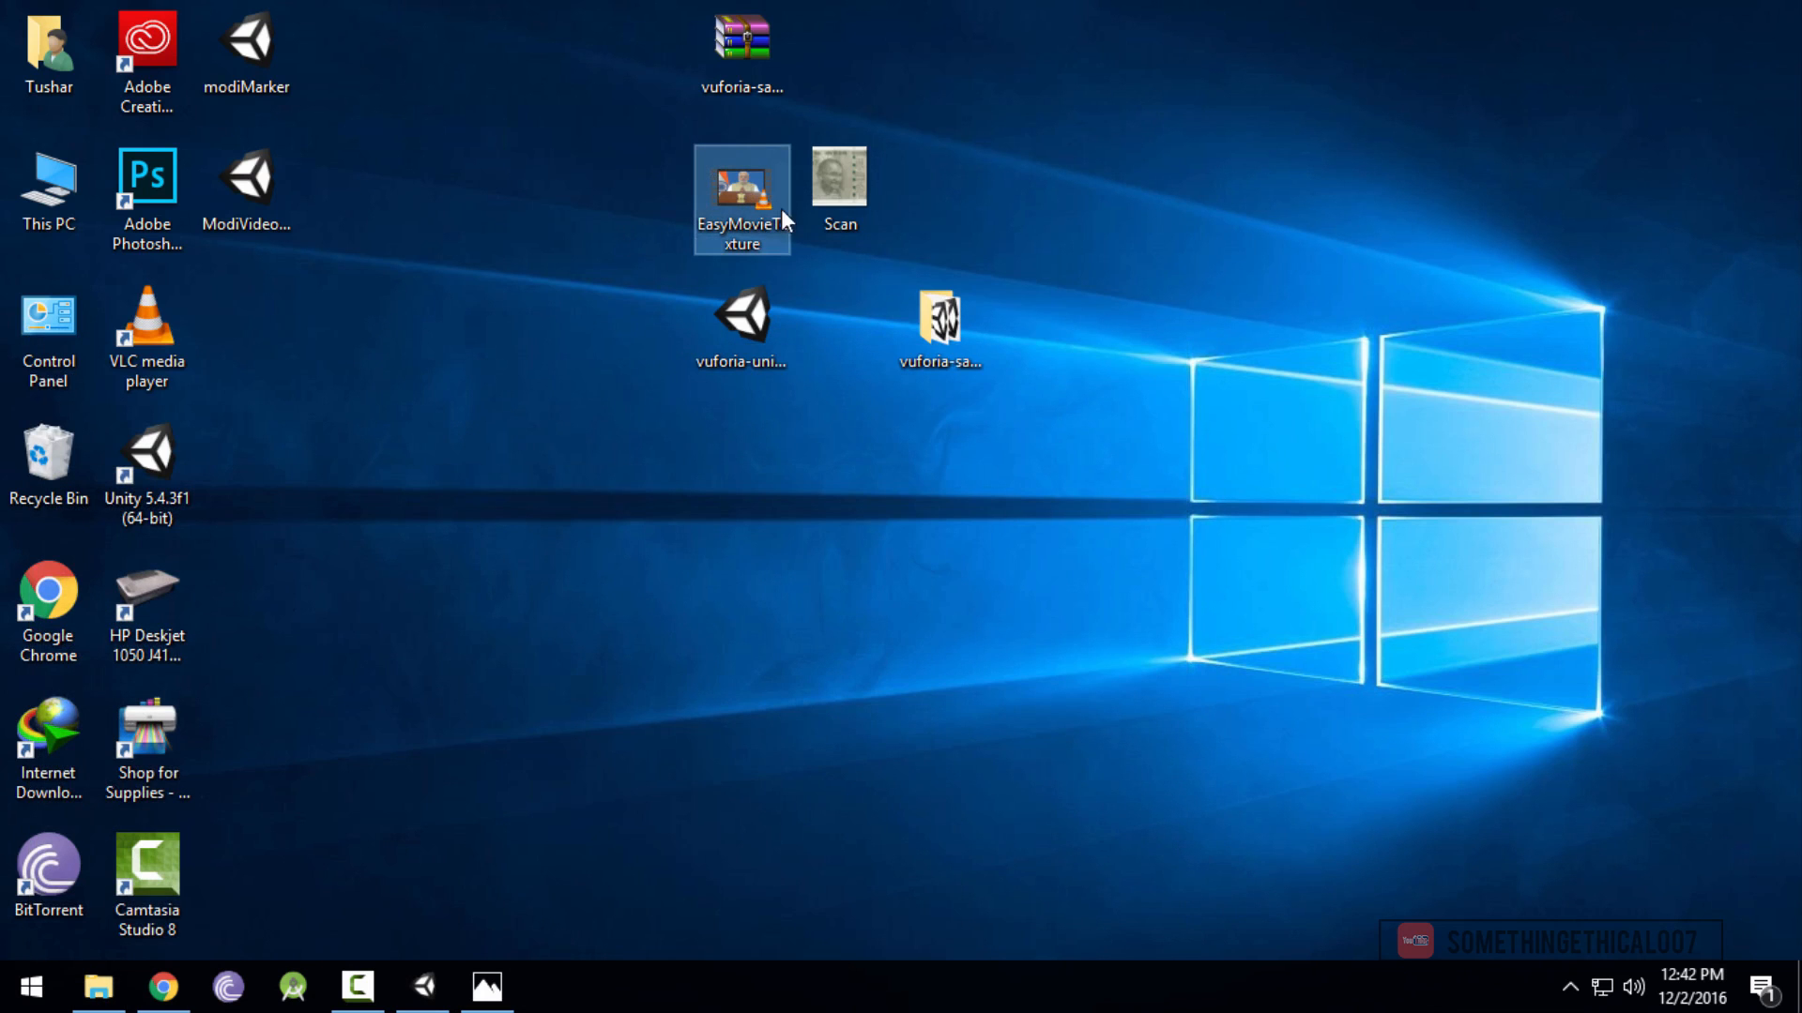
pyautogui.moveTo(742, 201)
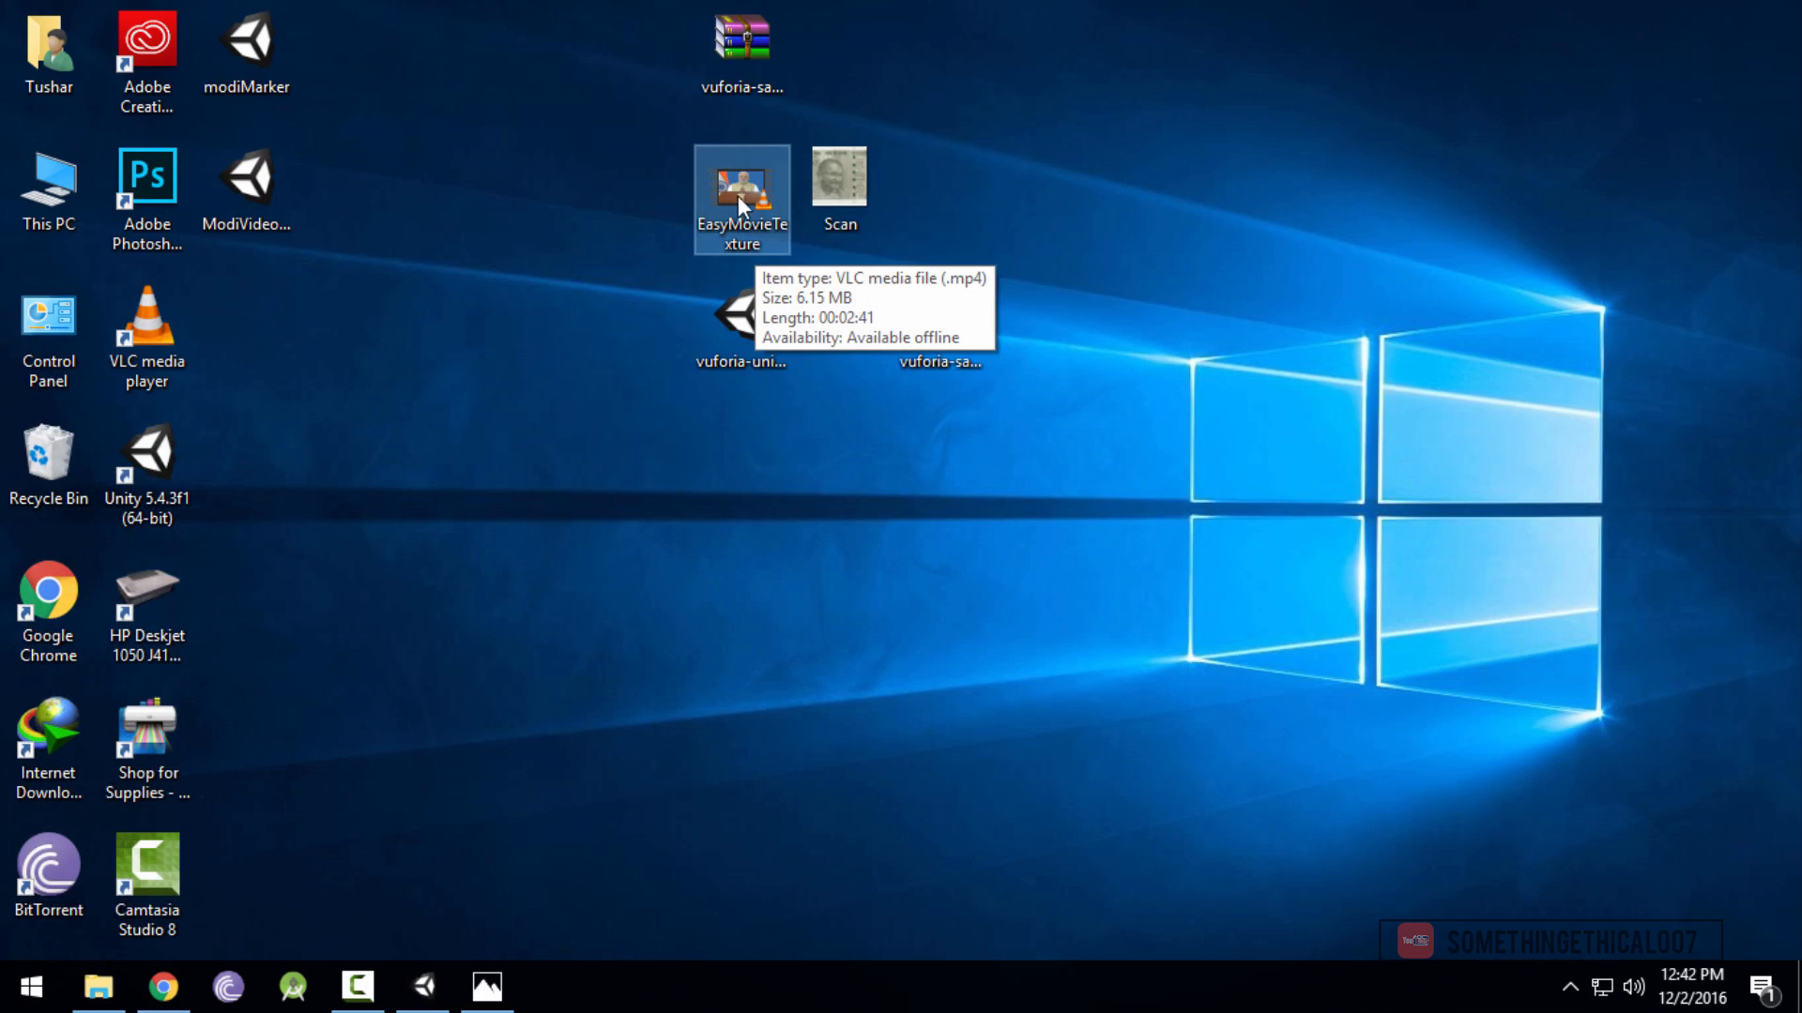
pyautogui.moveTo(741, 201); pyautogui.dragTo(417, 902)
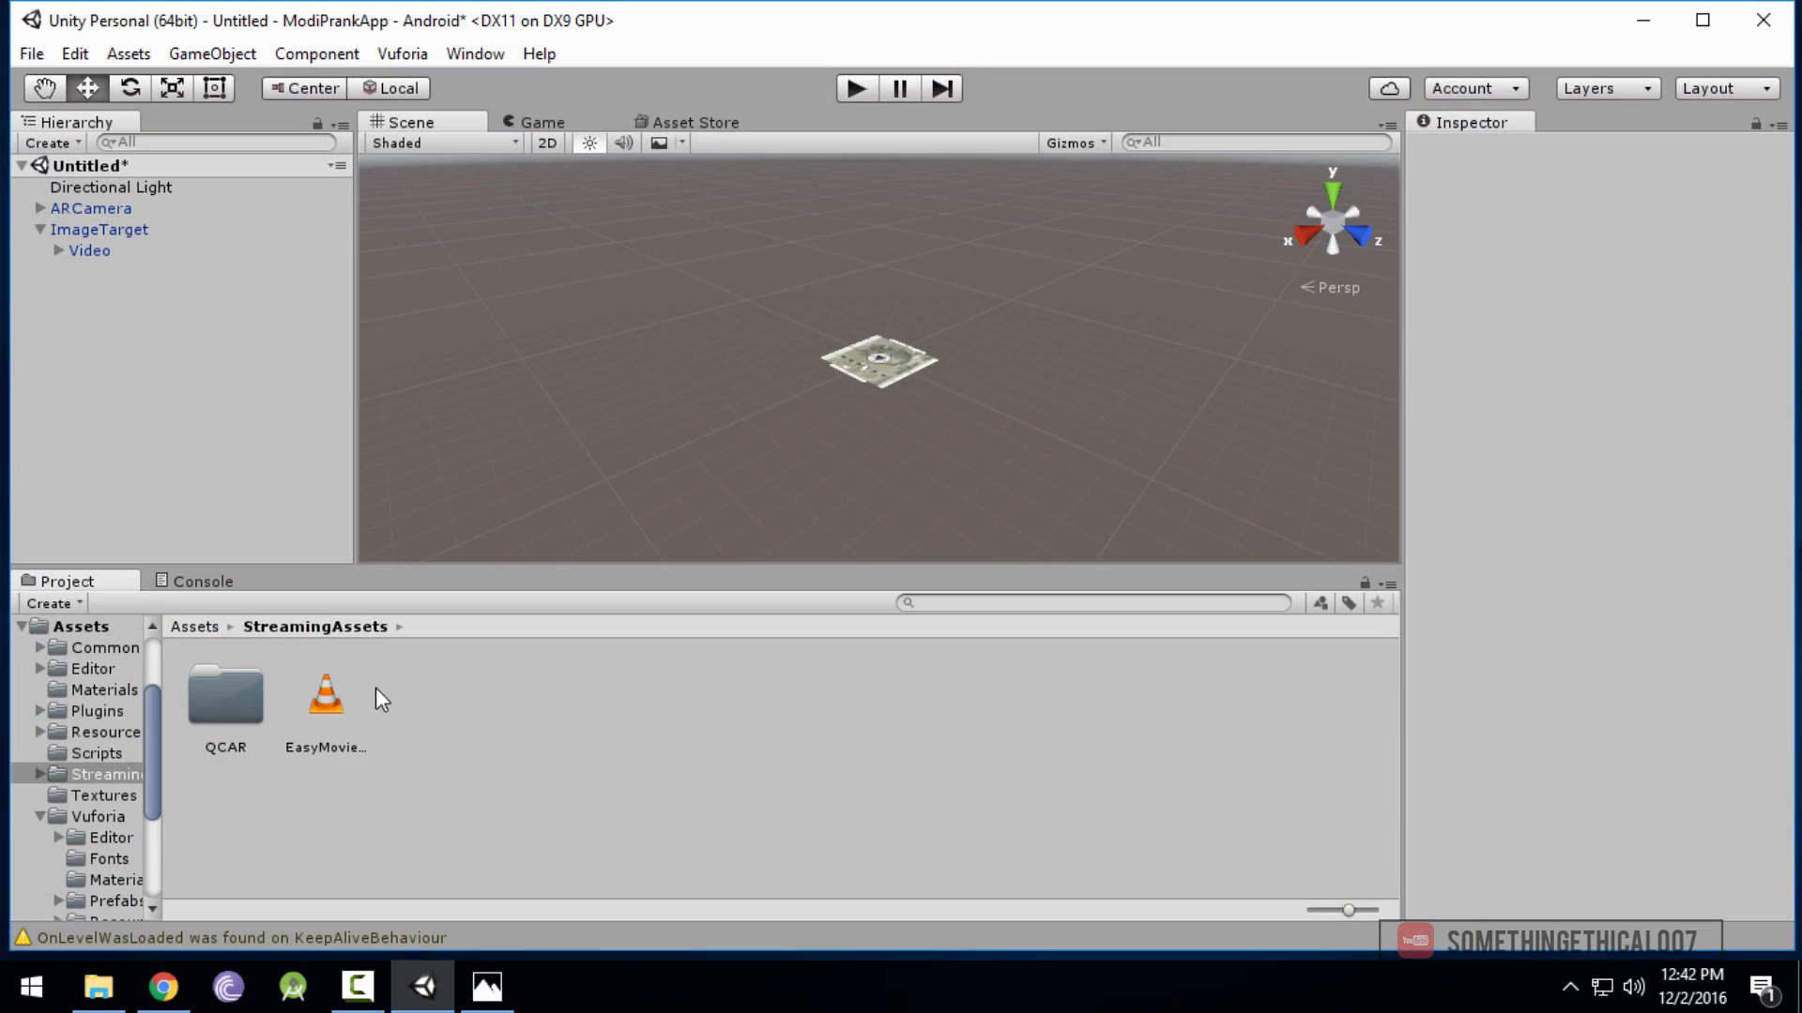
# Enter EasyMovieTexture.mp4 as the Video object's Video Playback Behaviour path
pyautogui.click(90, 251)
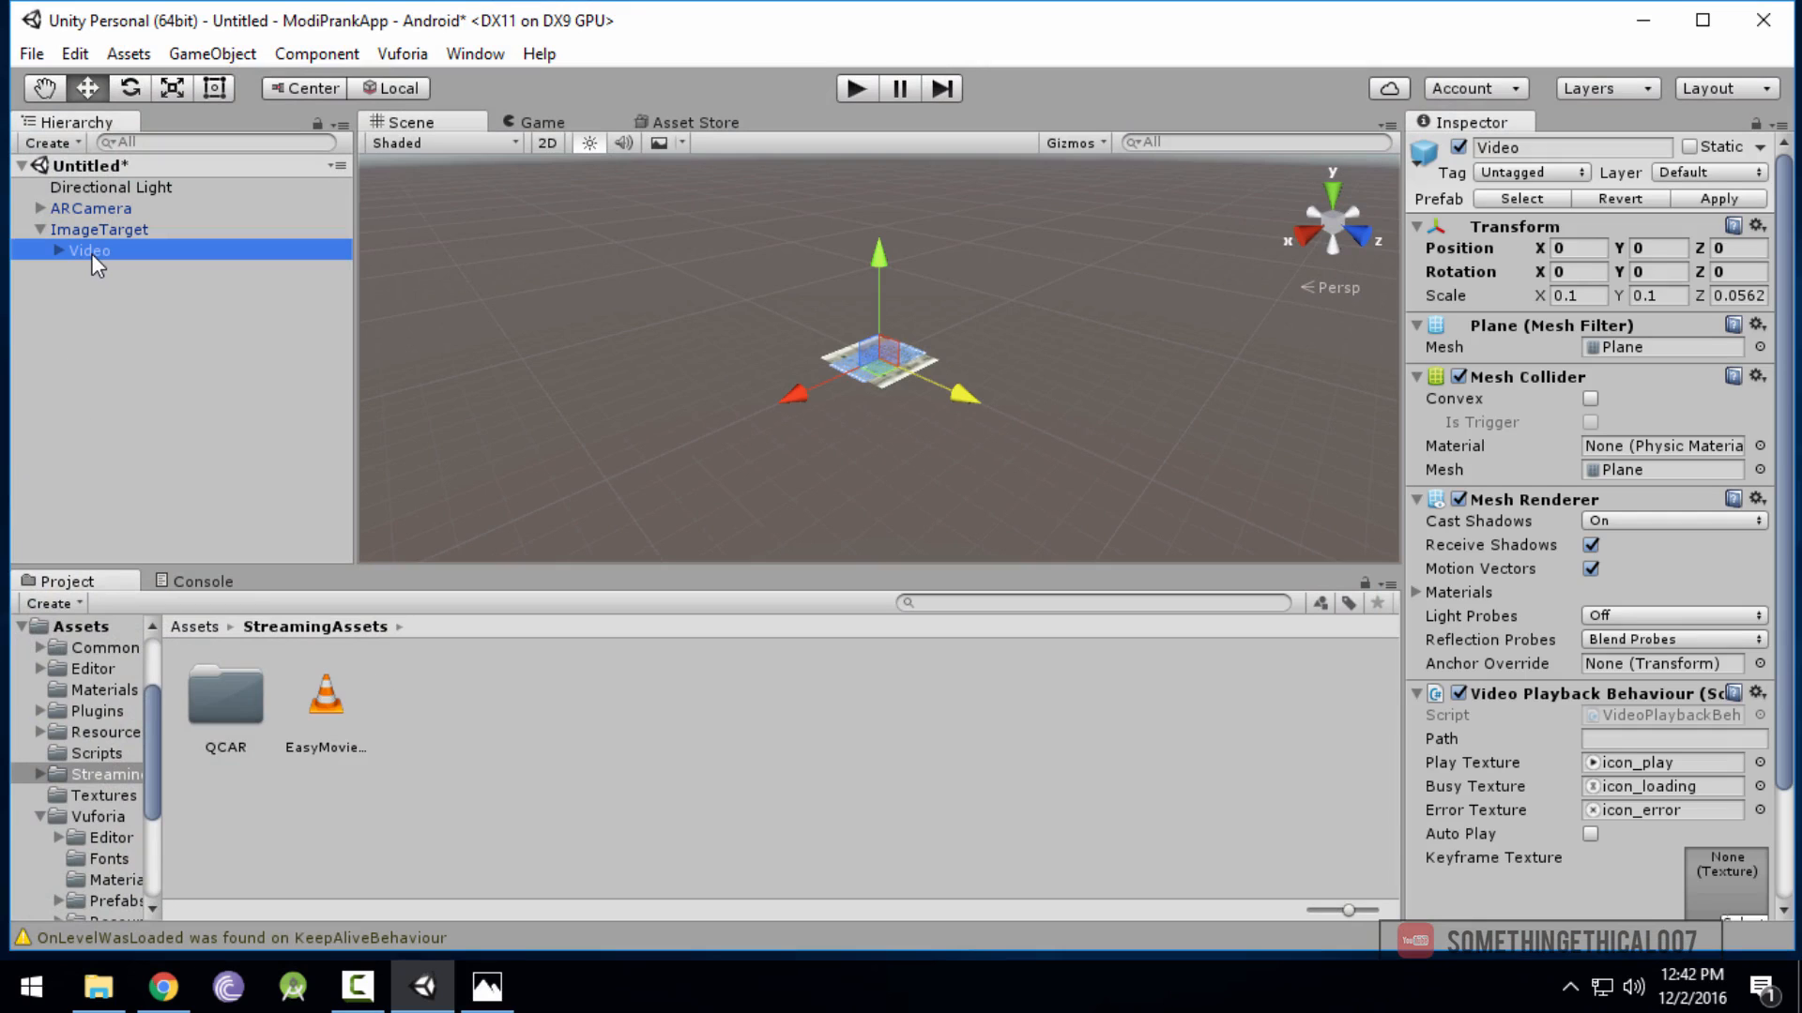
pyautogui.click(326, 690)
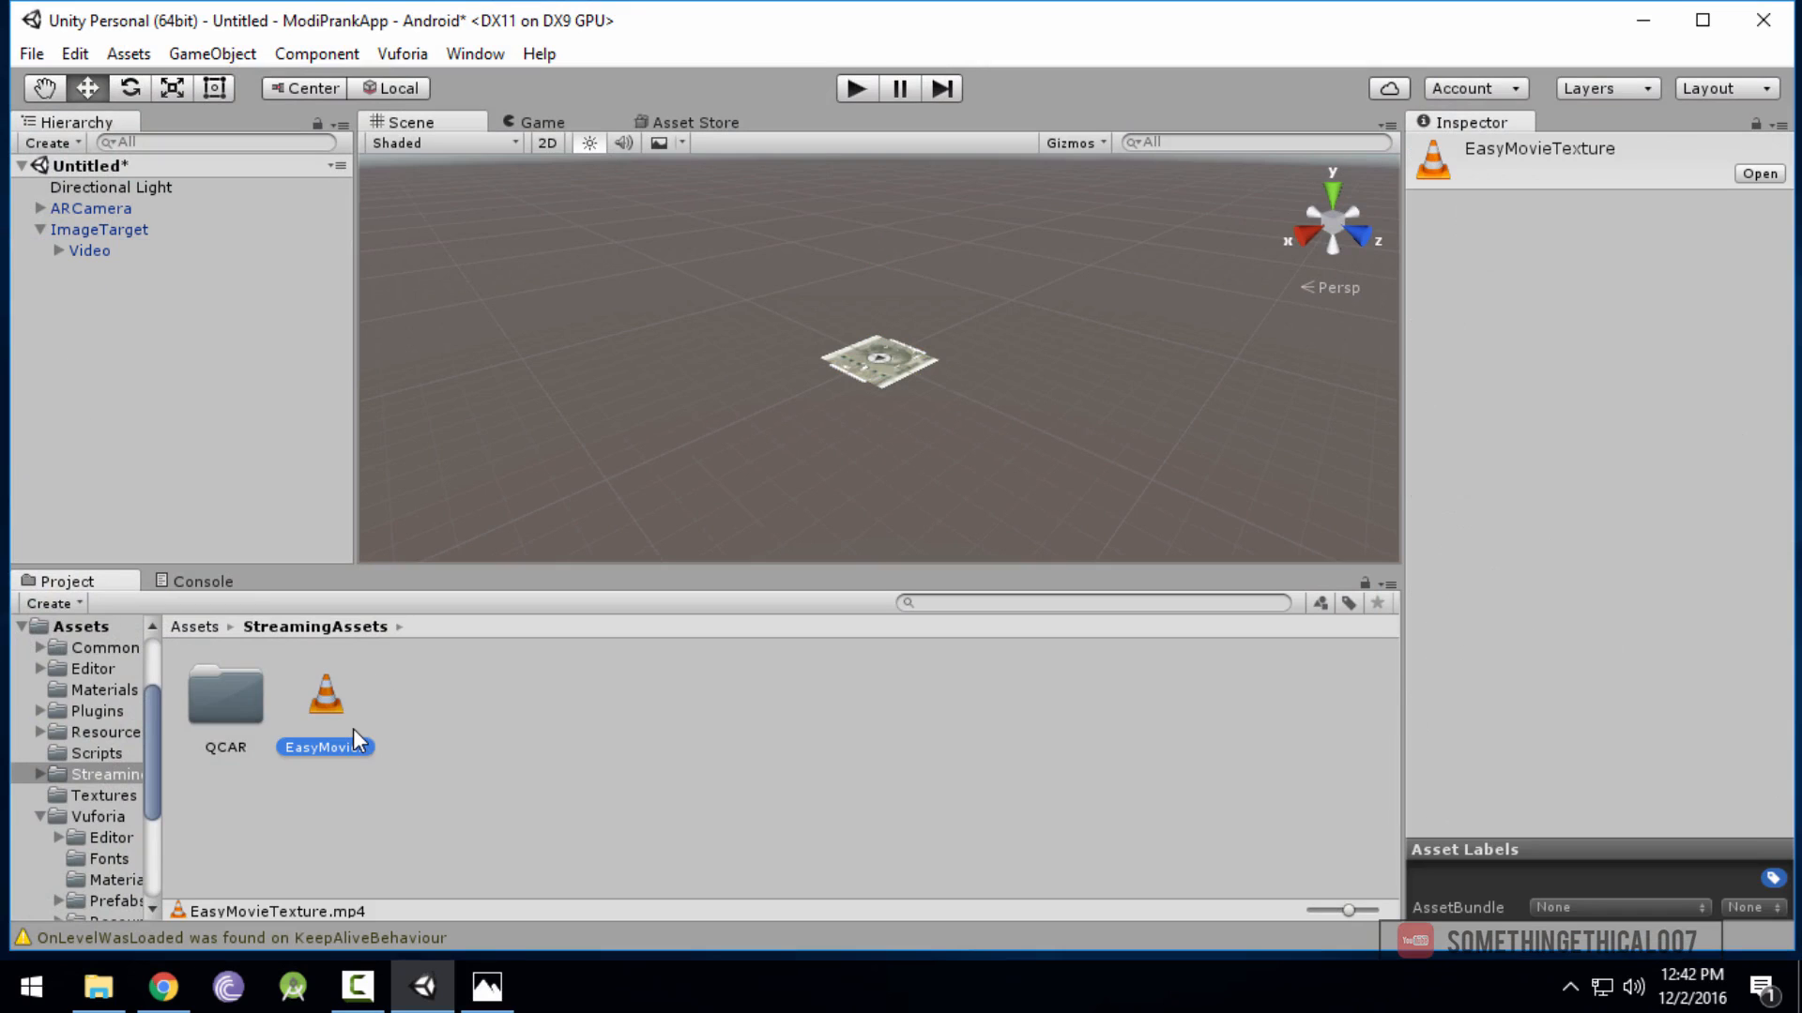
pyautogui.doubleClick(325, 747)
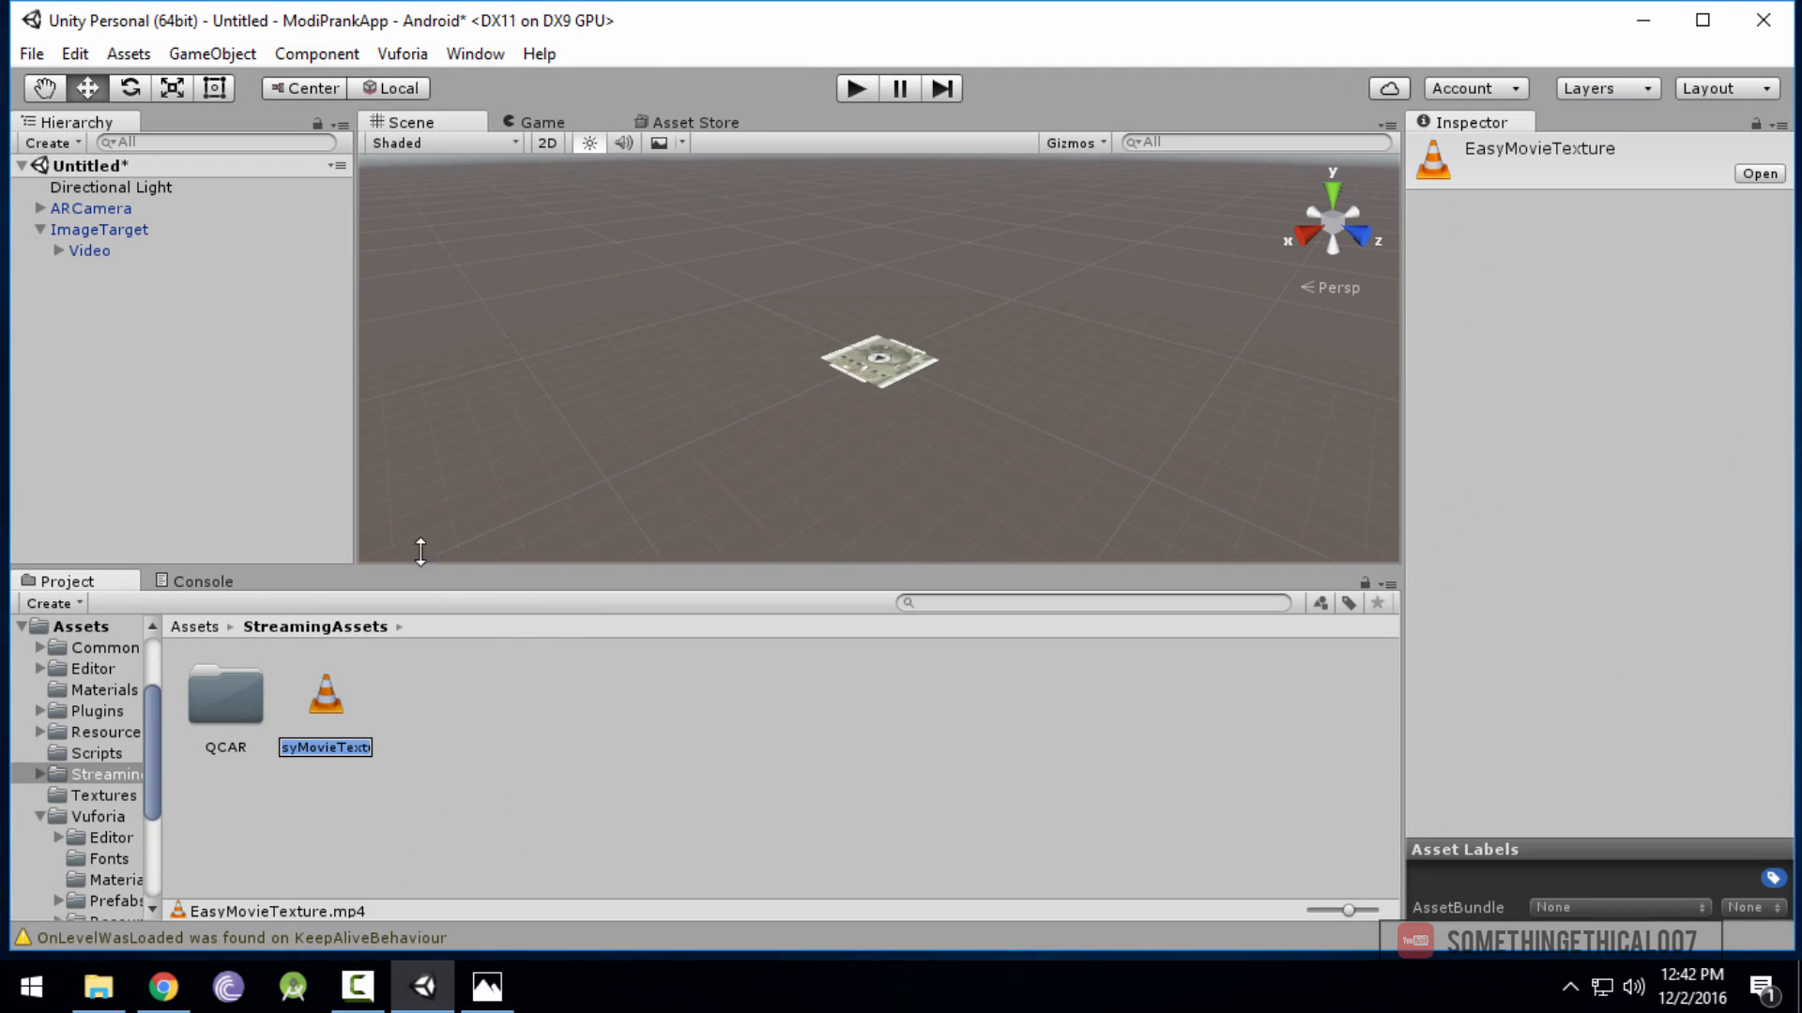
pyautogui.click(90, 250)
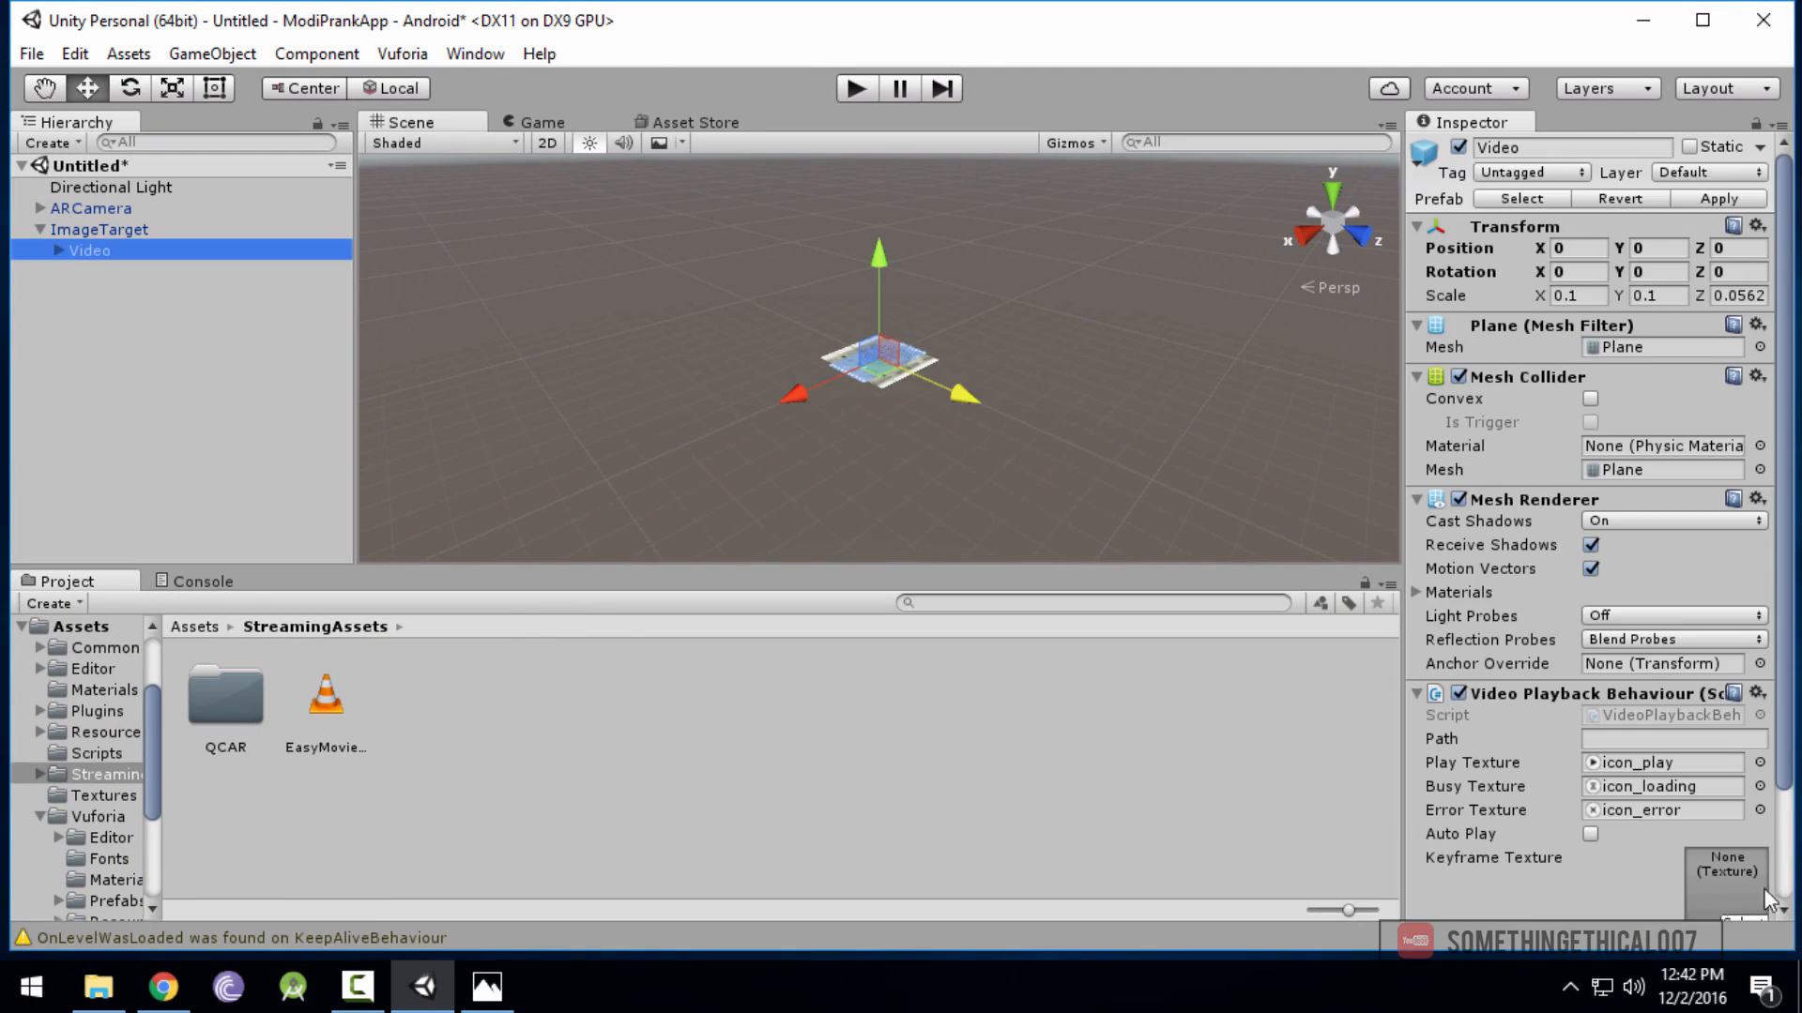
pyautogui.click(1672, 738)
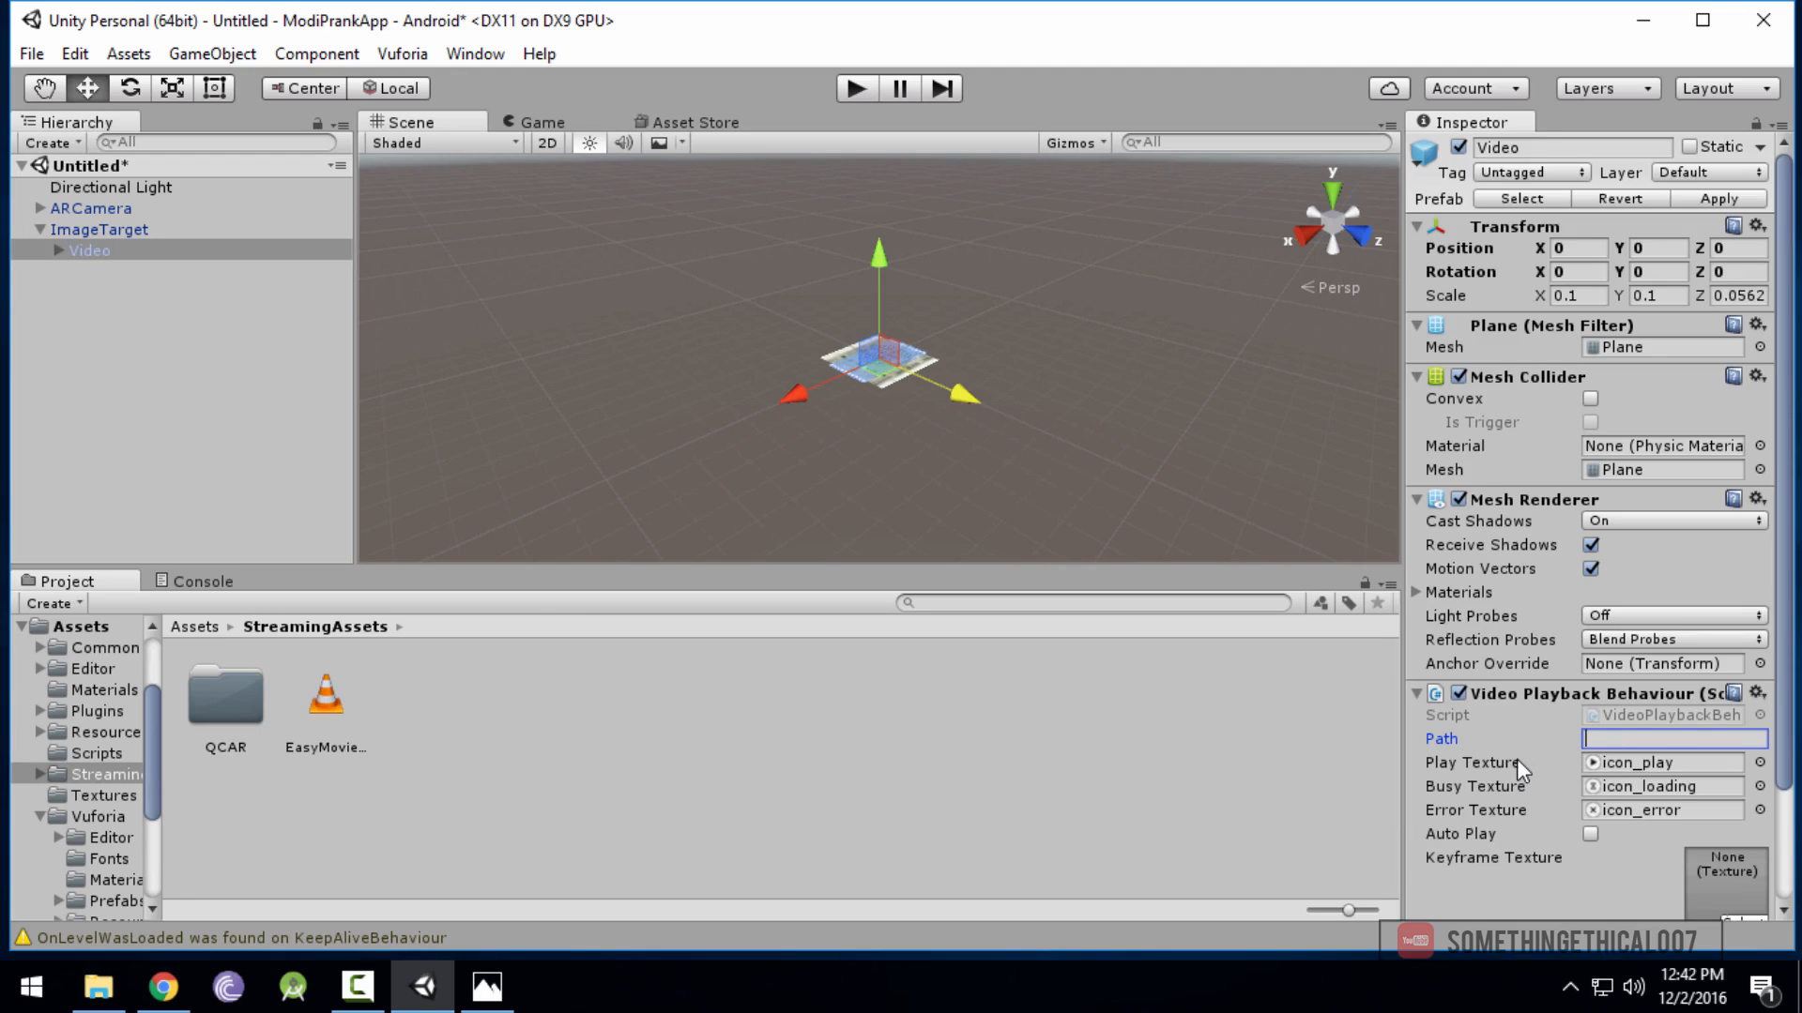
pyautogui.write('EasyMovieTexture.')
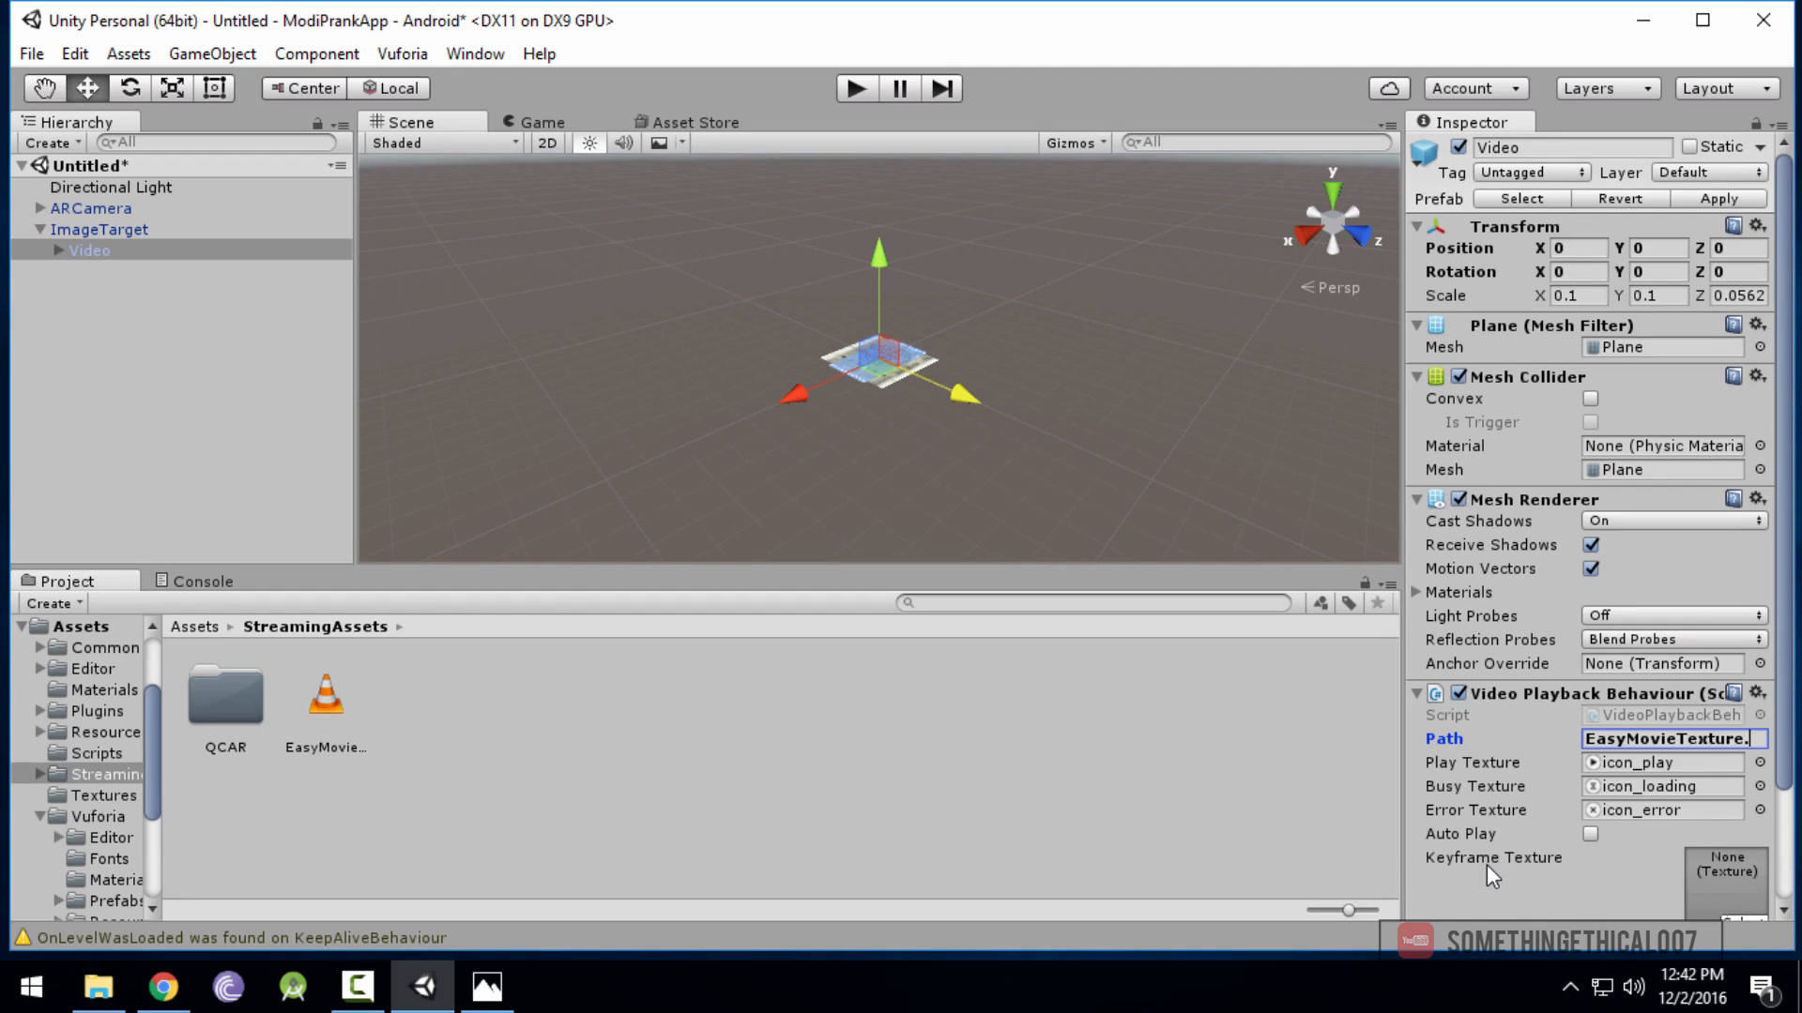
pyautogui.write('.mp4')
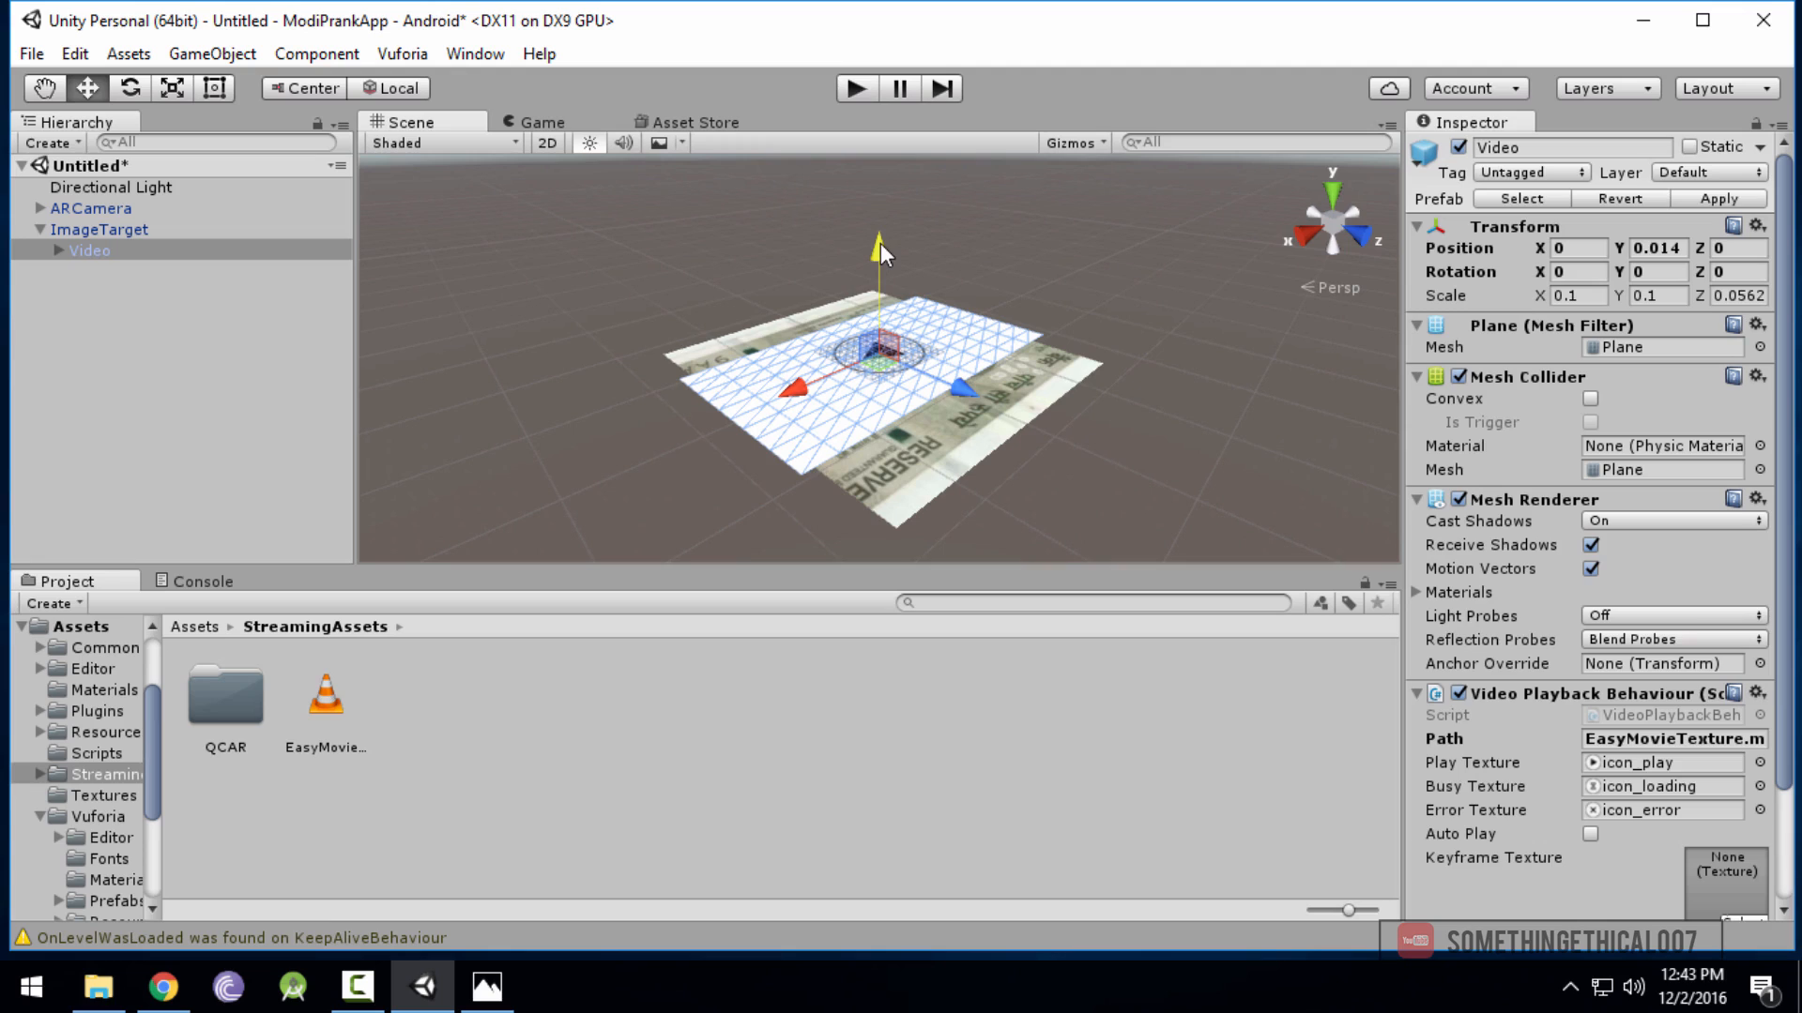
pyautogui.moveTo(942, 450)
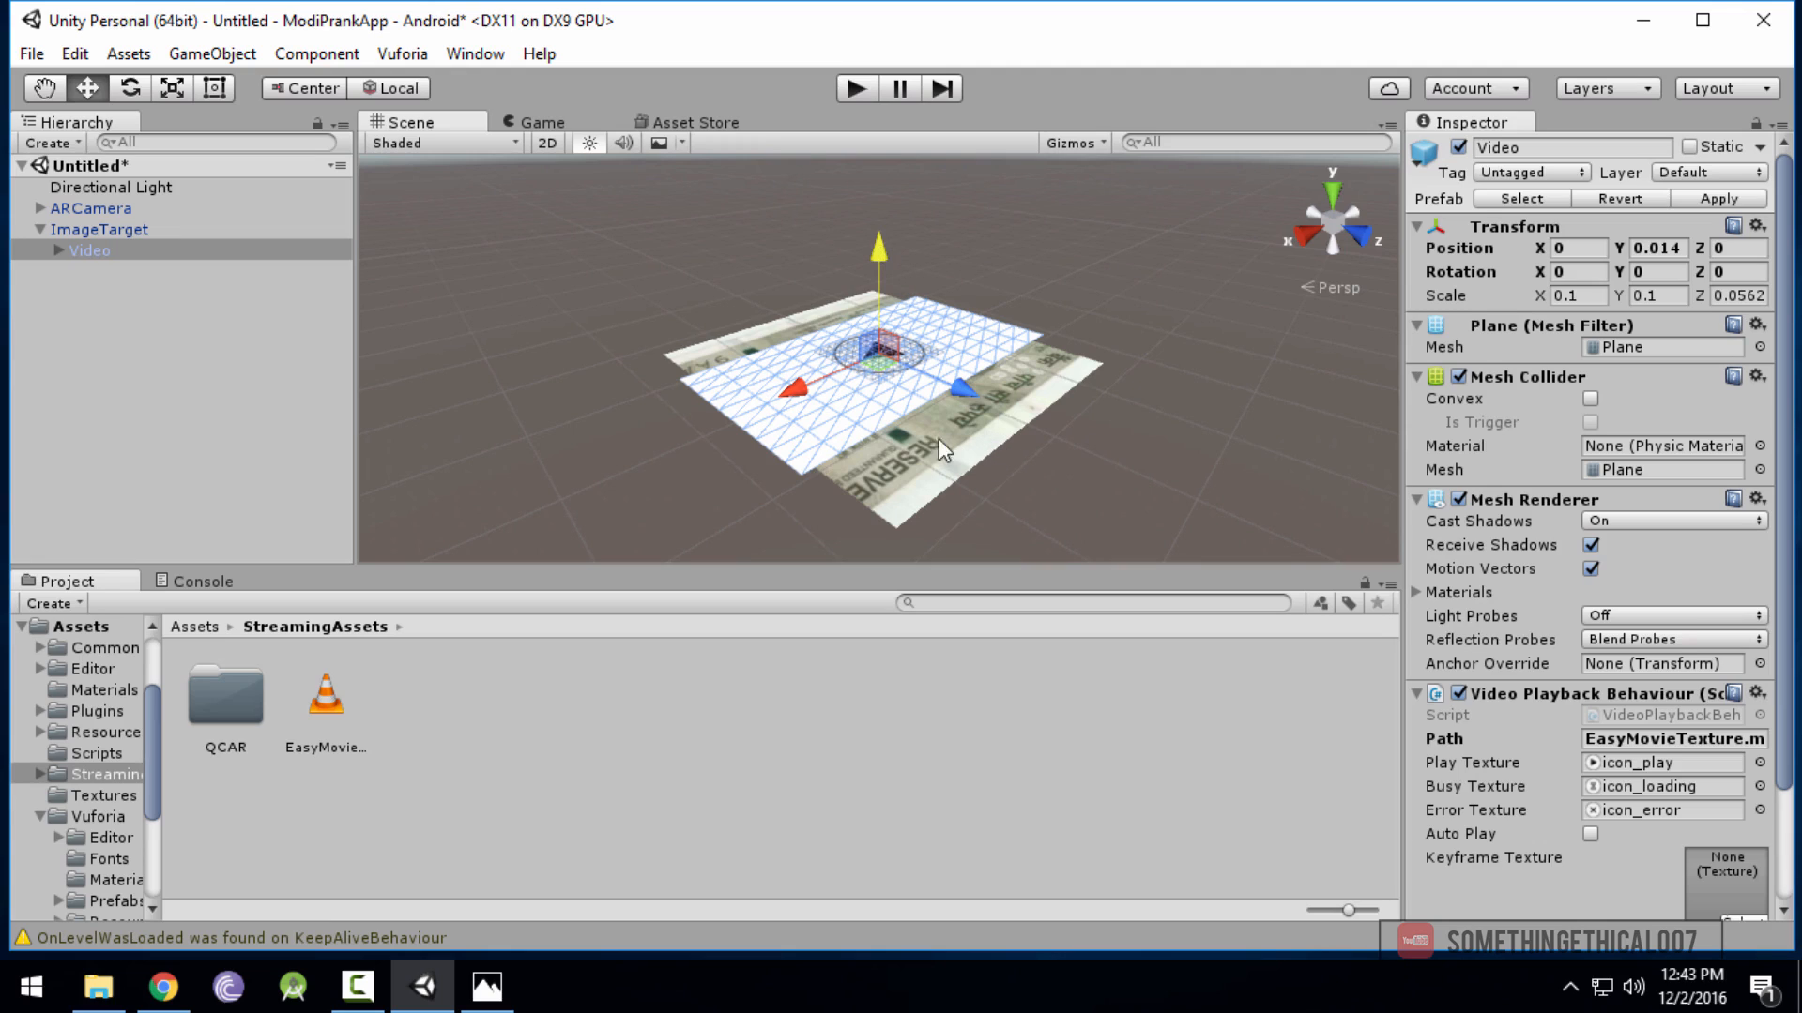
# Drag the TrackableEventHandler script from Assets > Scripts onto ImageTarget
pyautogui.click(195, 626)
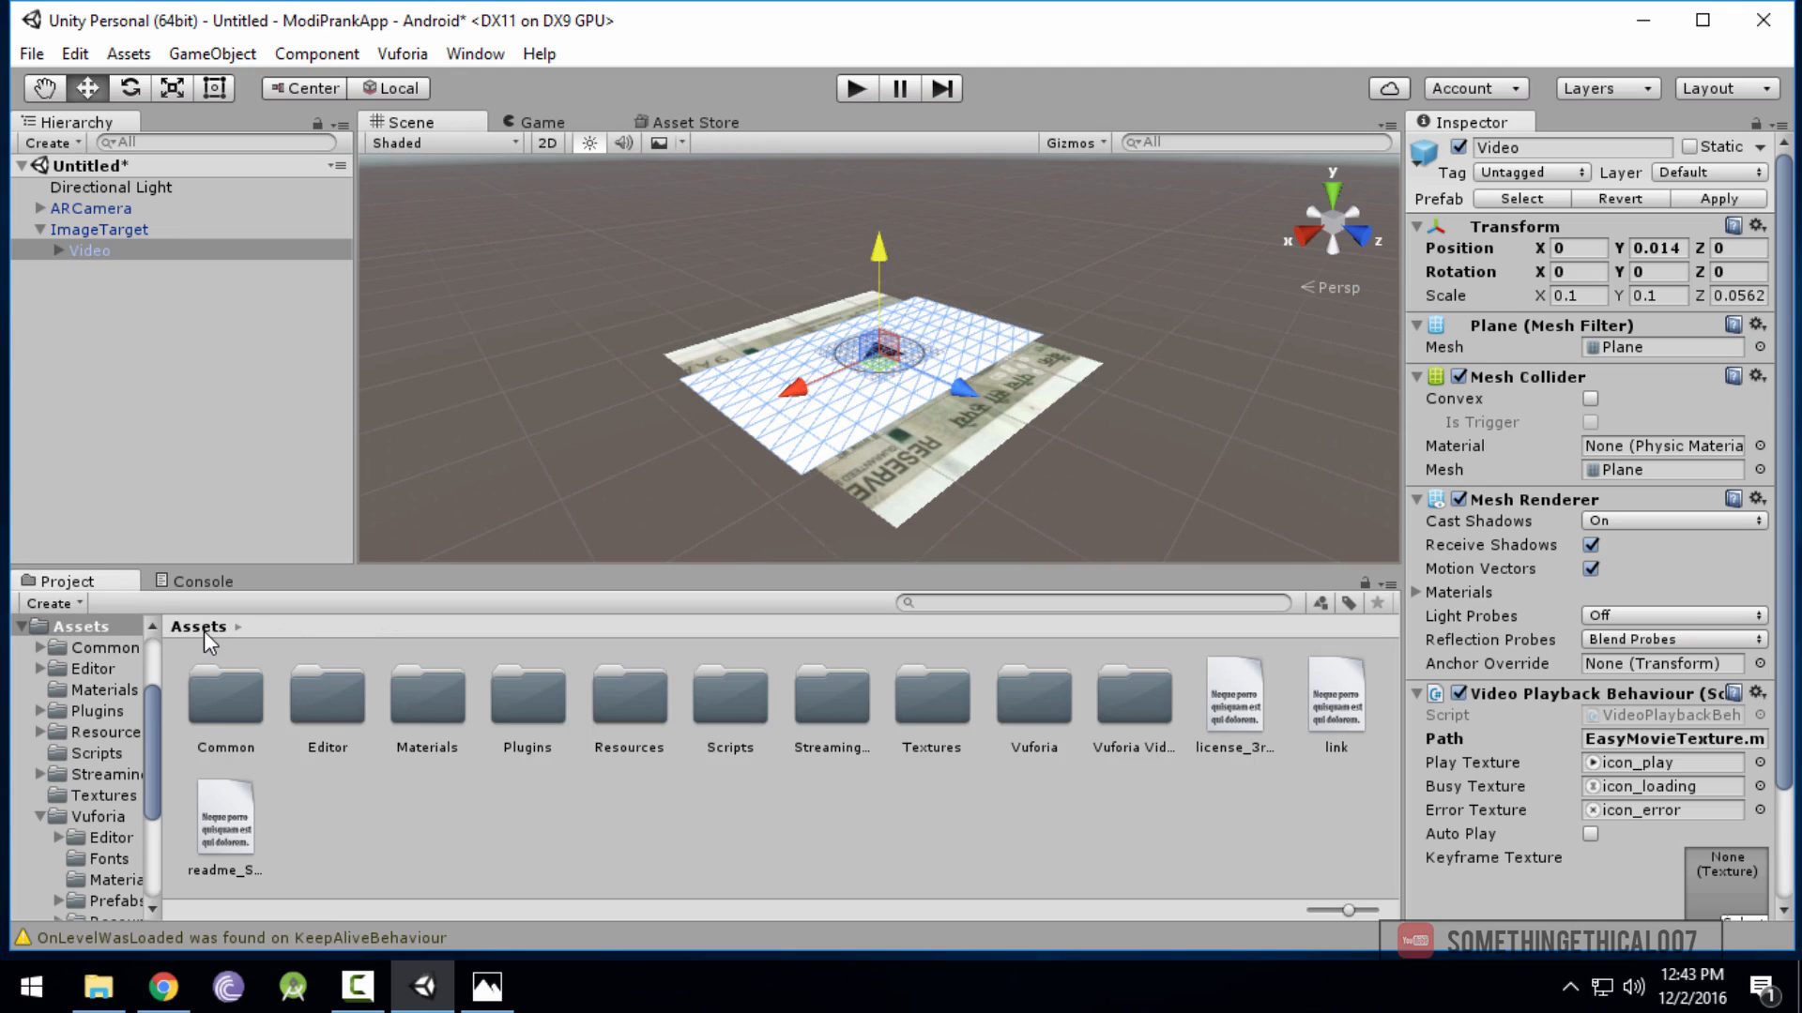
pyautogui.moveTo(772, 733)
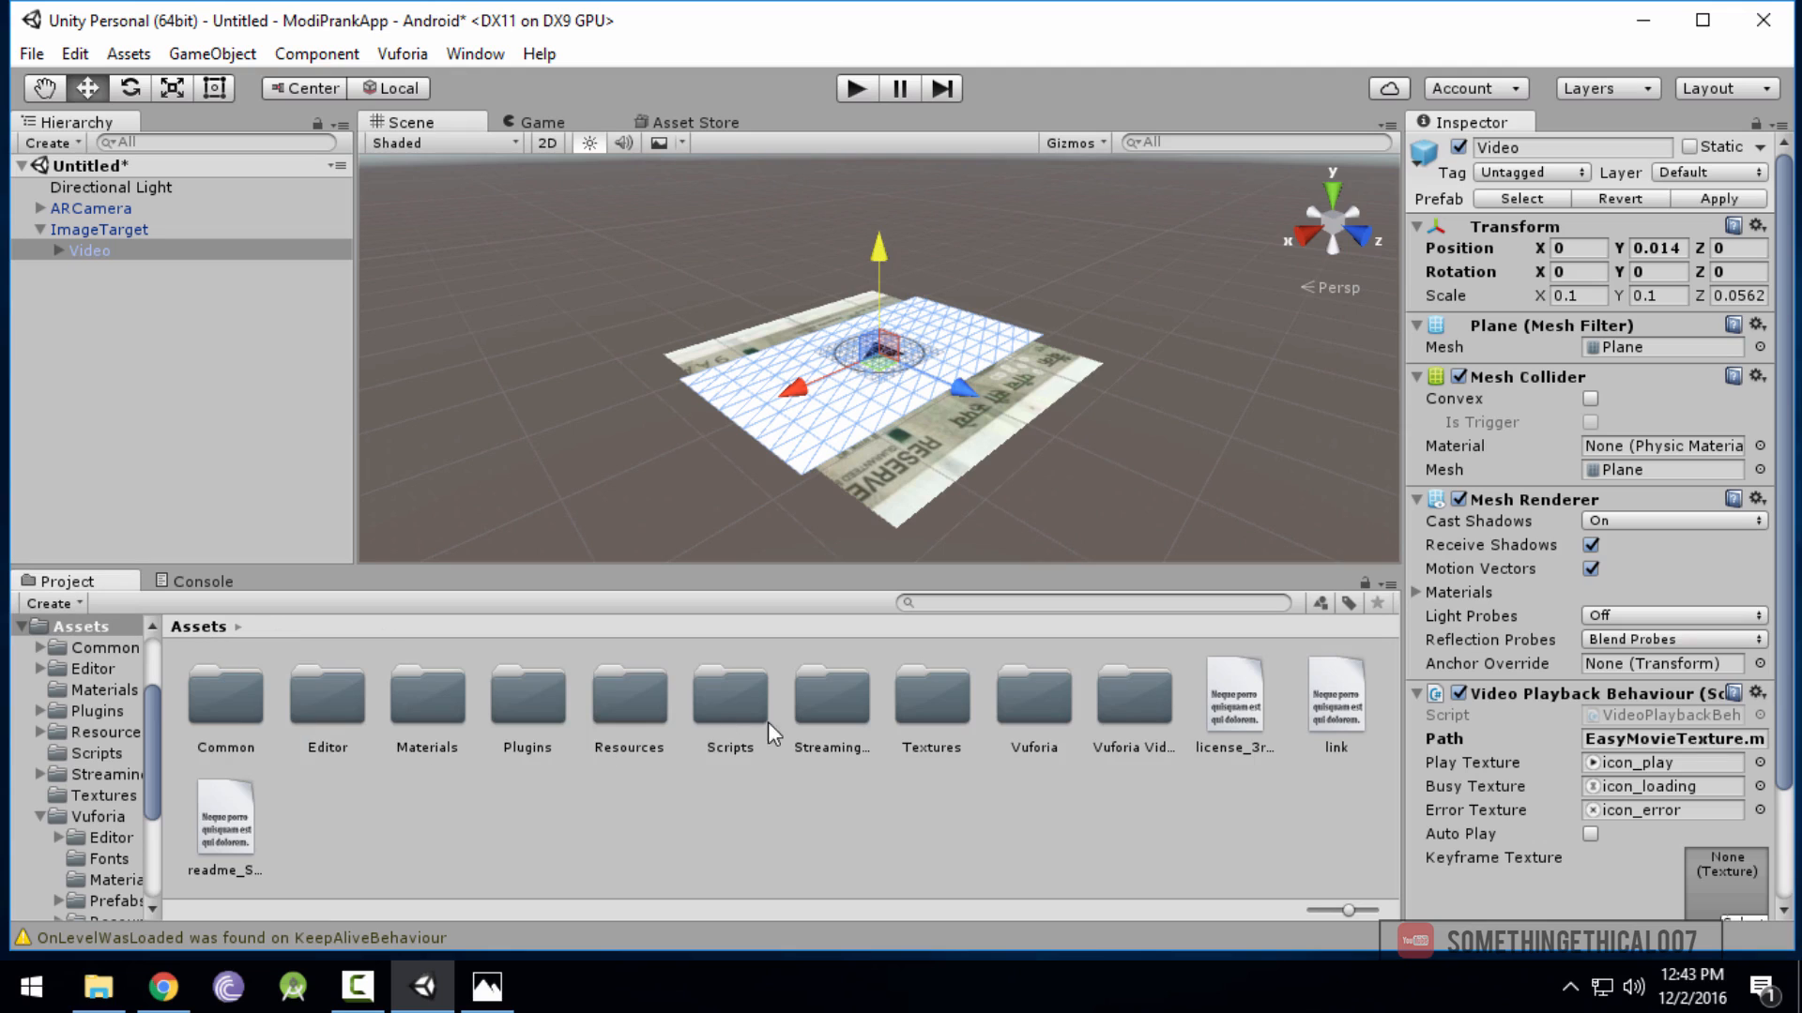
pyautogui.doubleClick(728, 701)
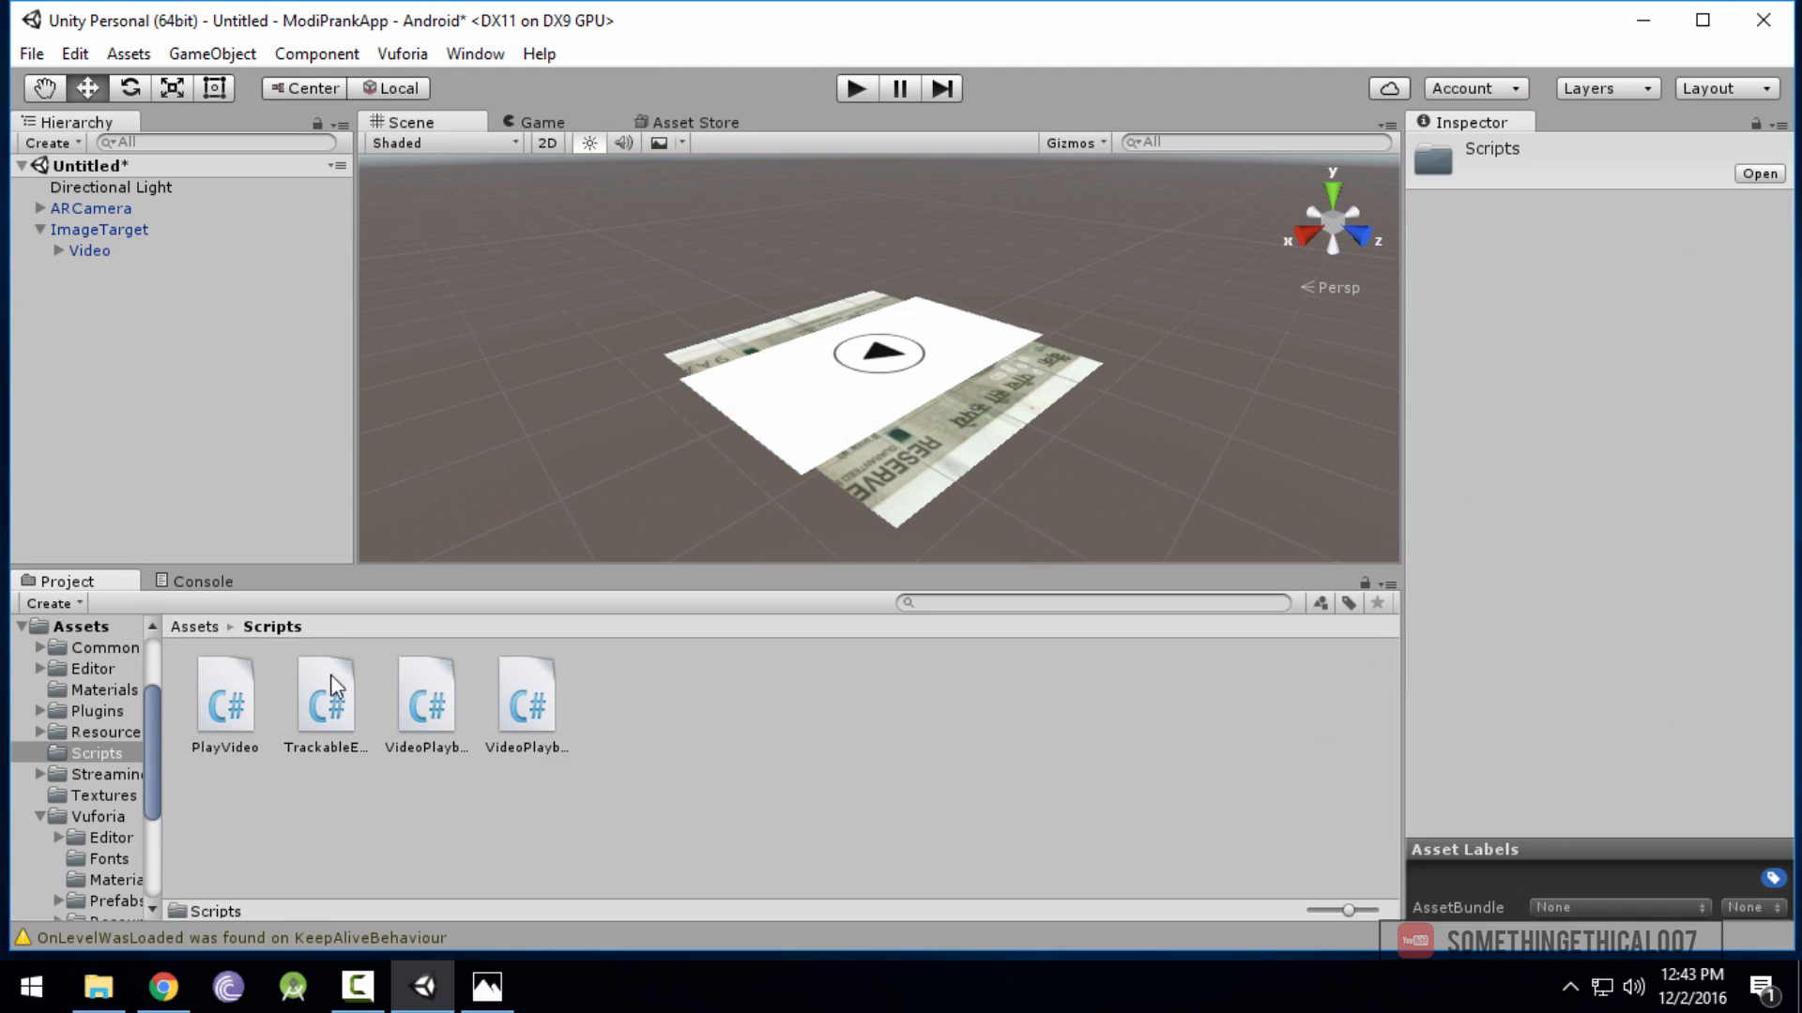
pyautogui.moveTo(326, 721)
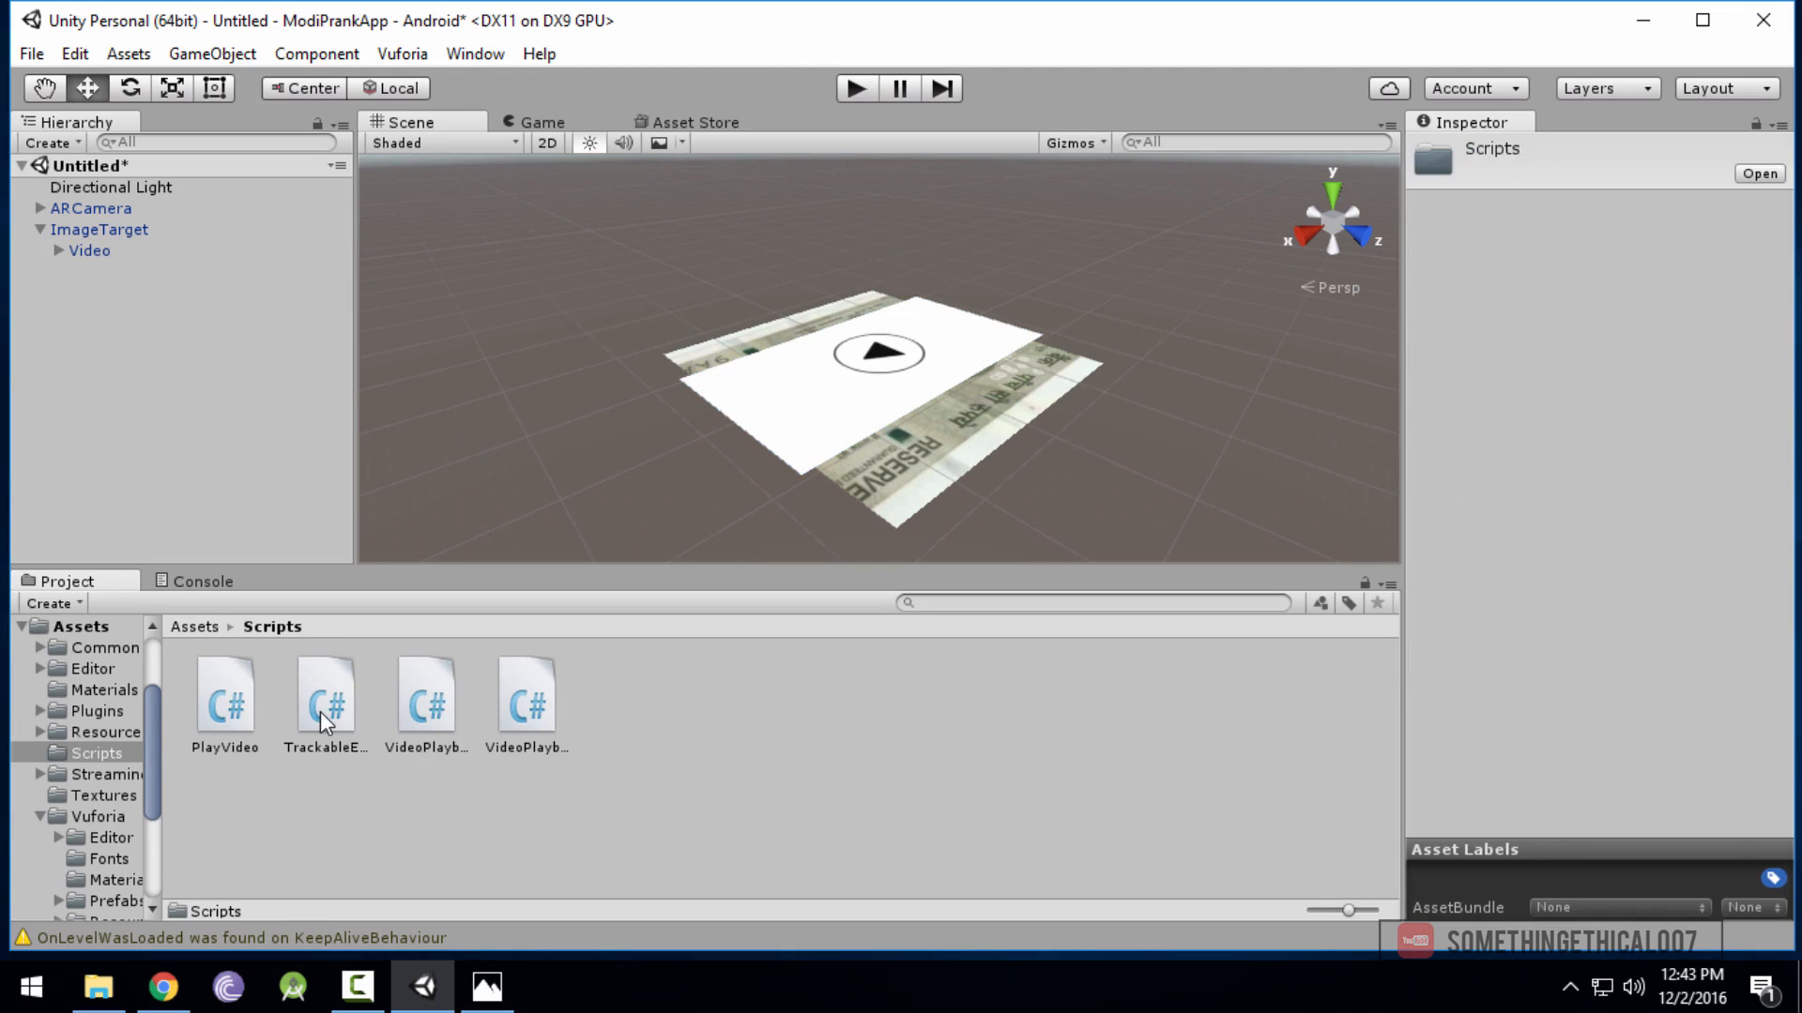
pyautogui.moveTo(326, 721); pyautogui.dragTo(144, 281)
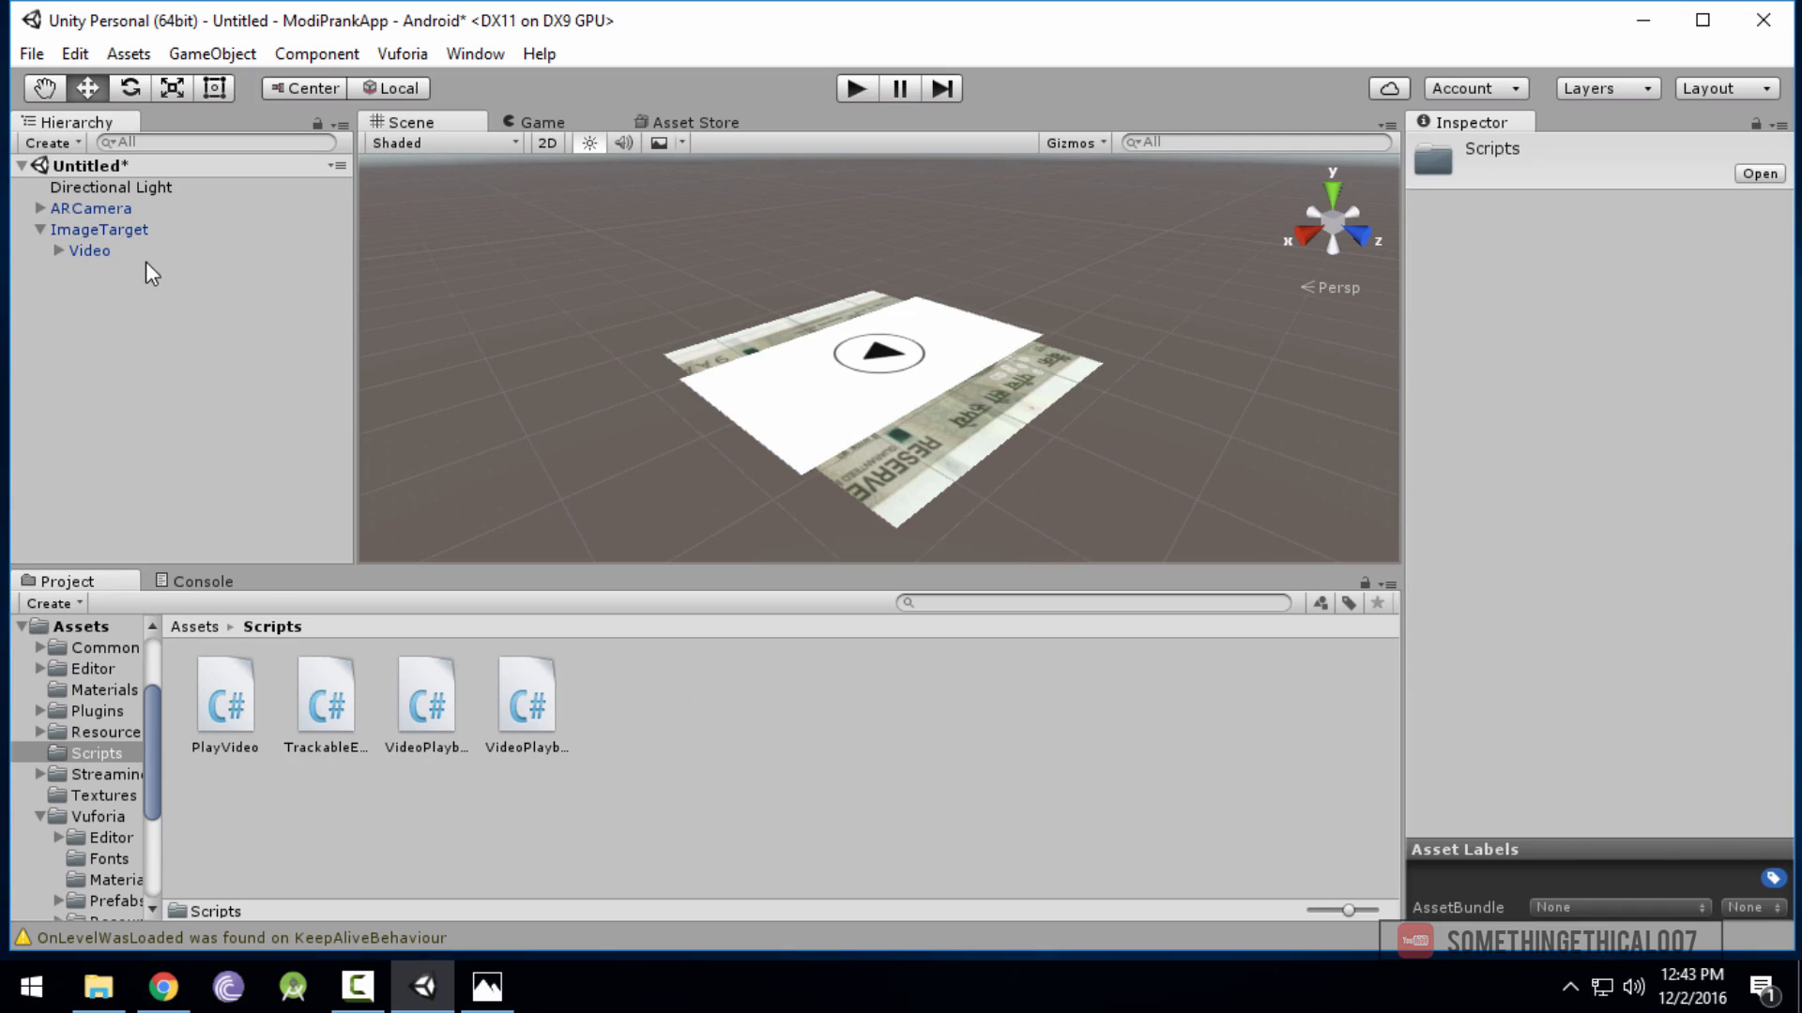
# Remove the Default Trackable Event Handler component from ImageTarget, then reselect Video
pyautogui.click(101, 229)
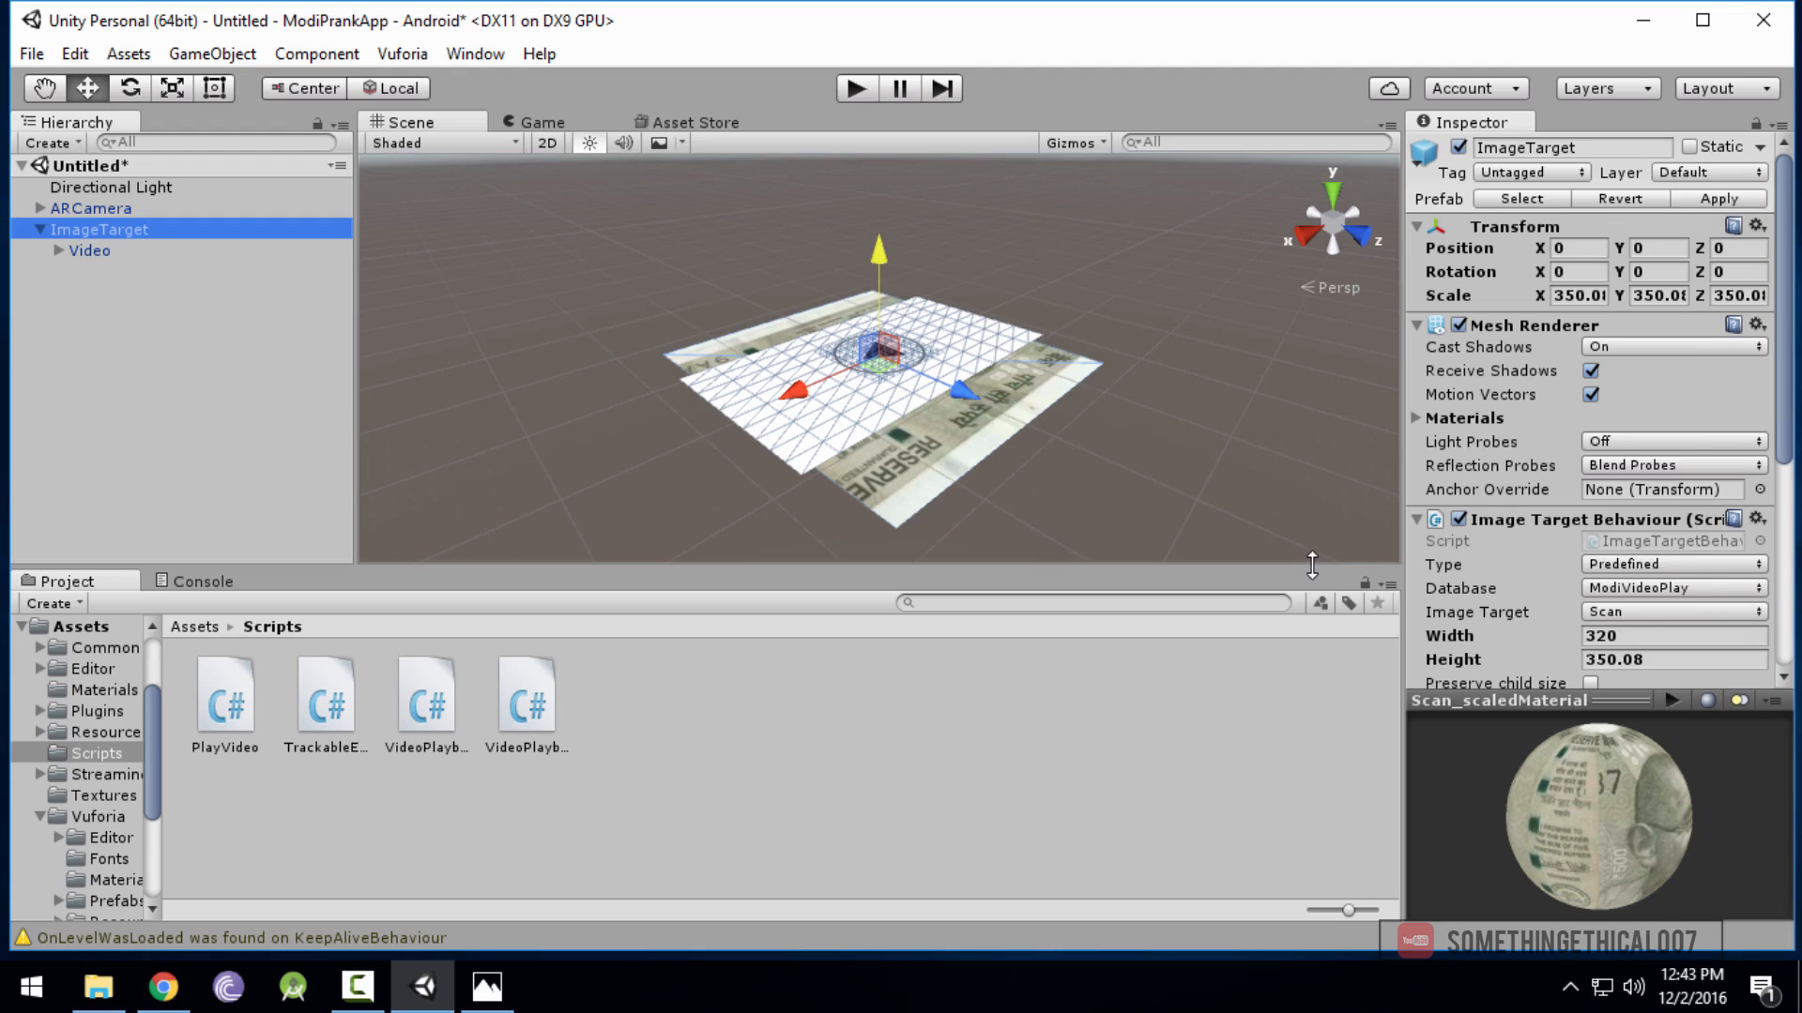
pyautogui.scroll(-3)
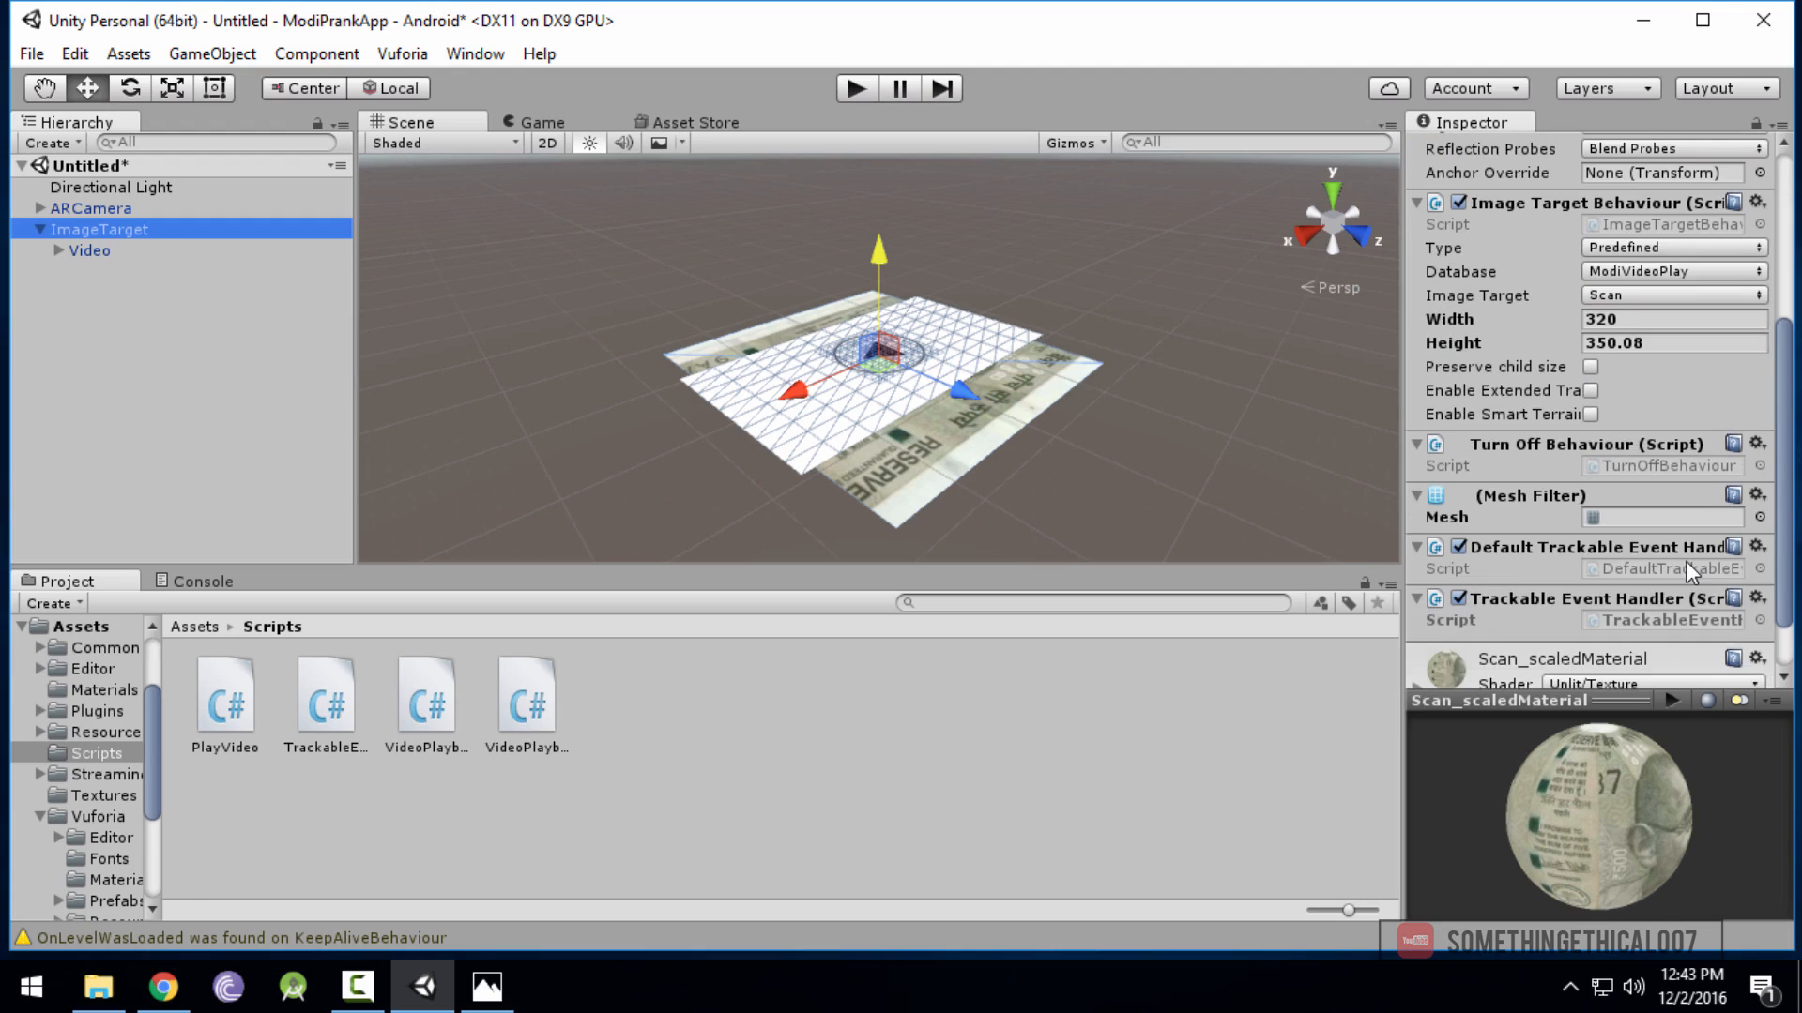
pyautogui.scroll(-3)
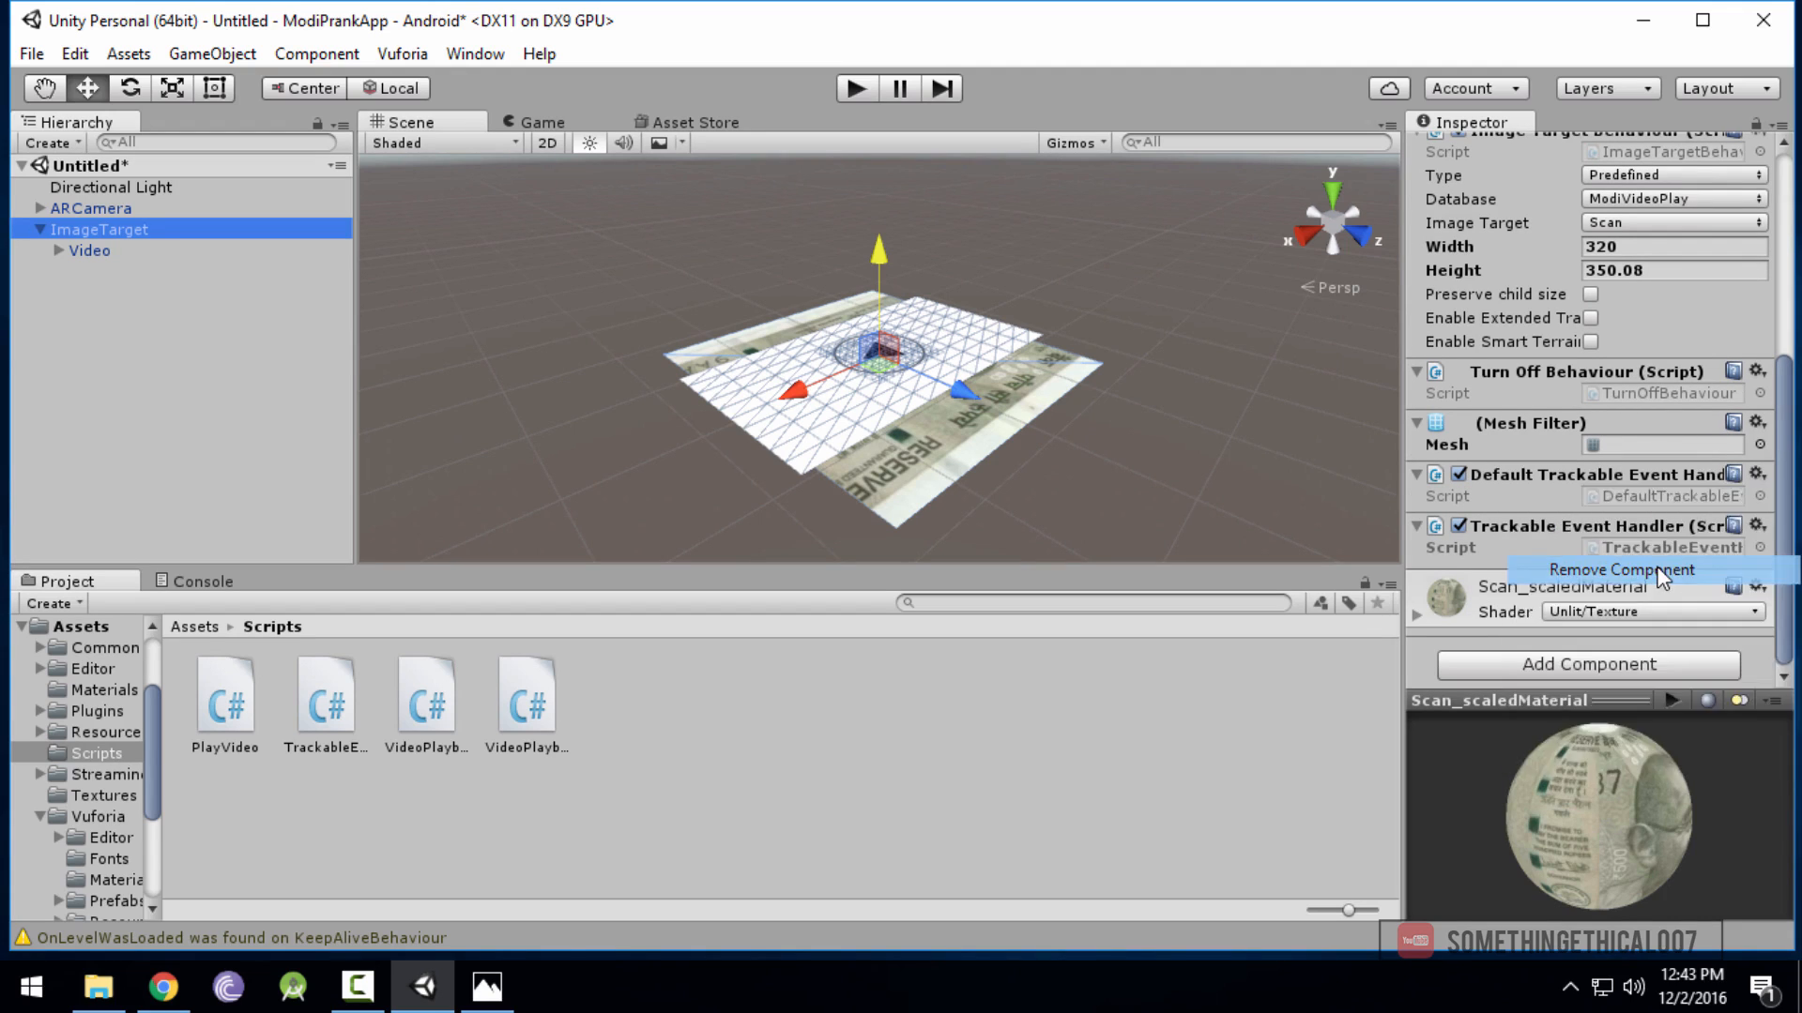
pyautogui.click(1620, 570)
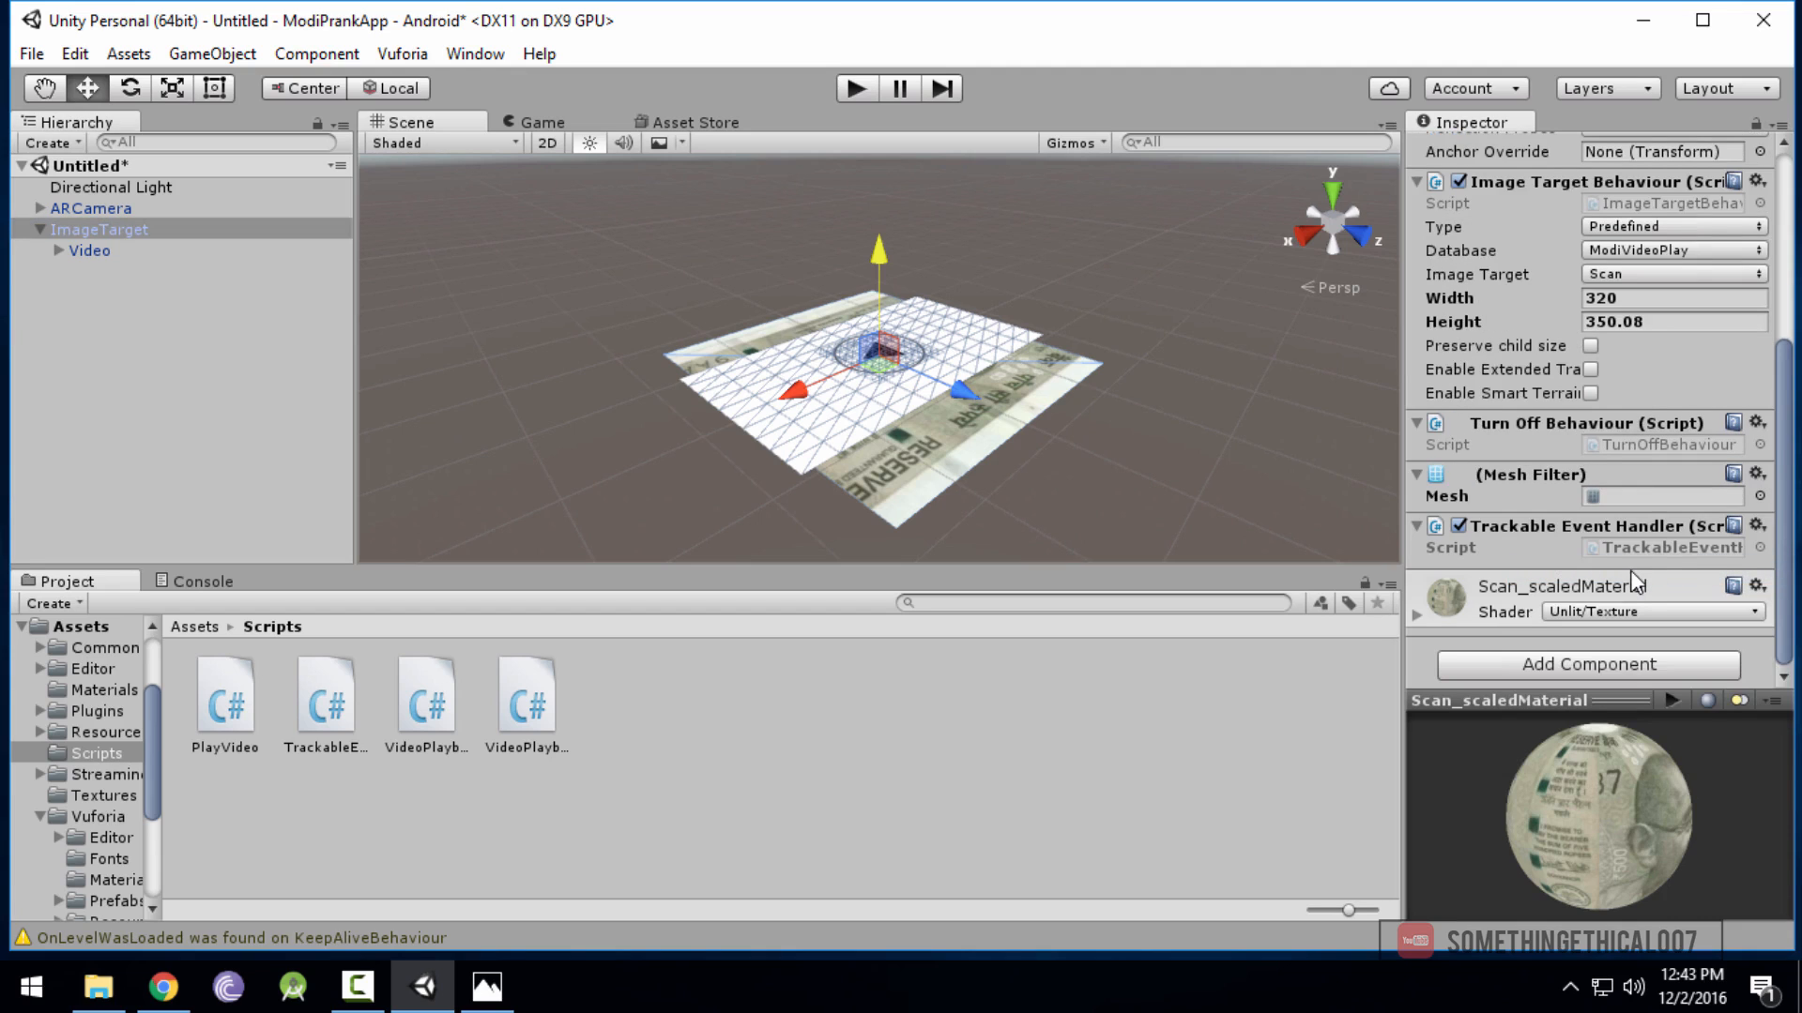
pyautogui.click(88, 250)
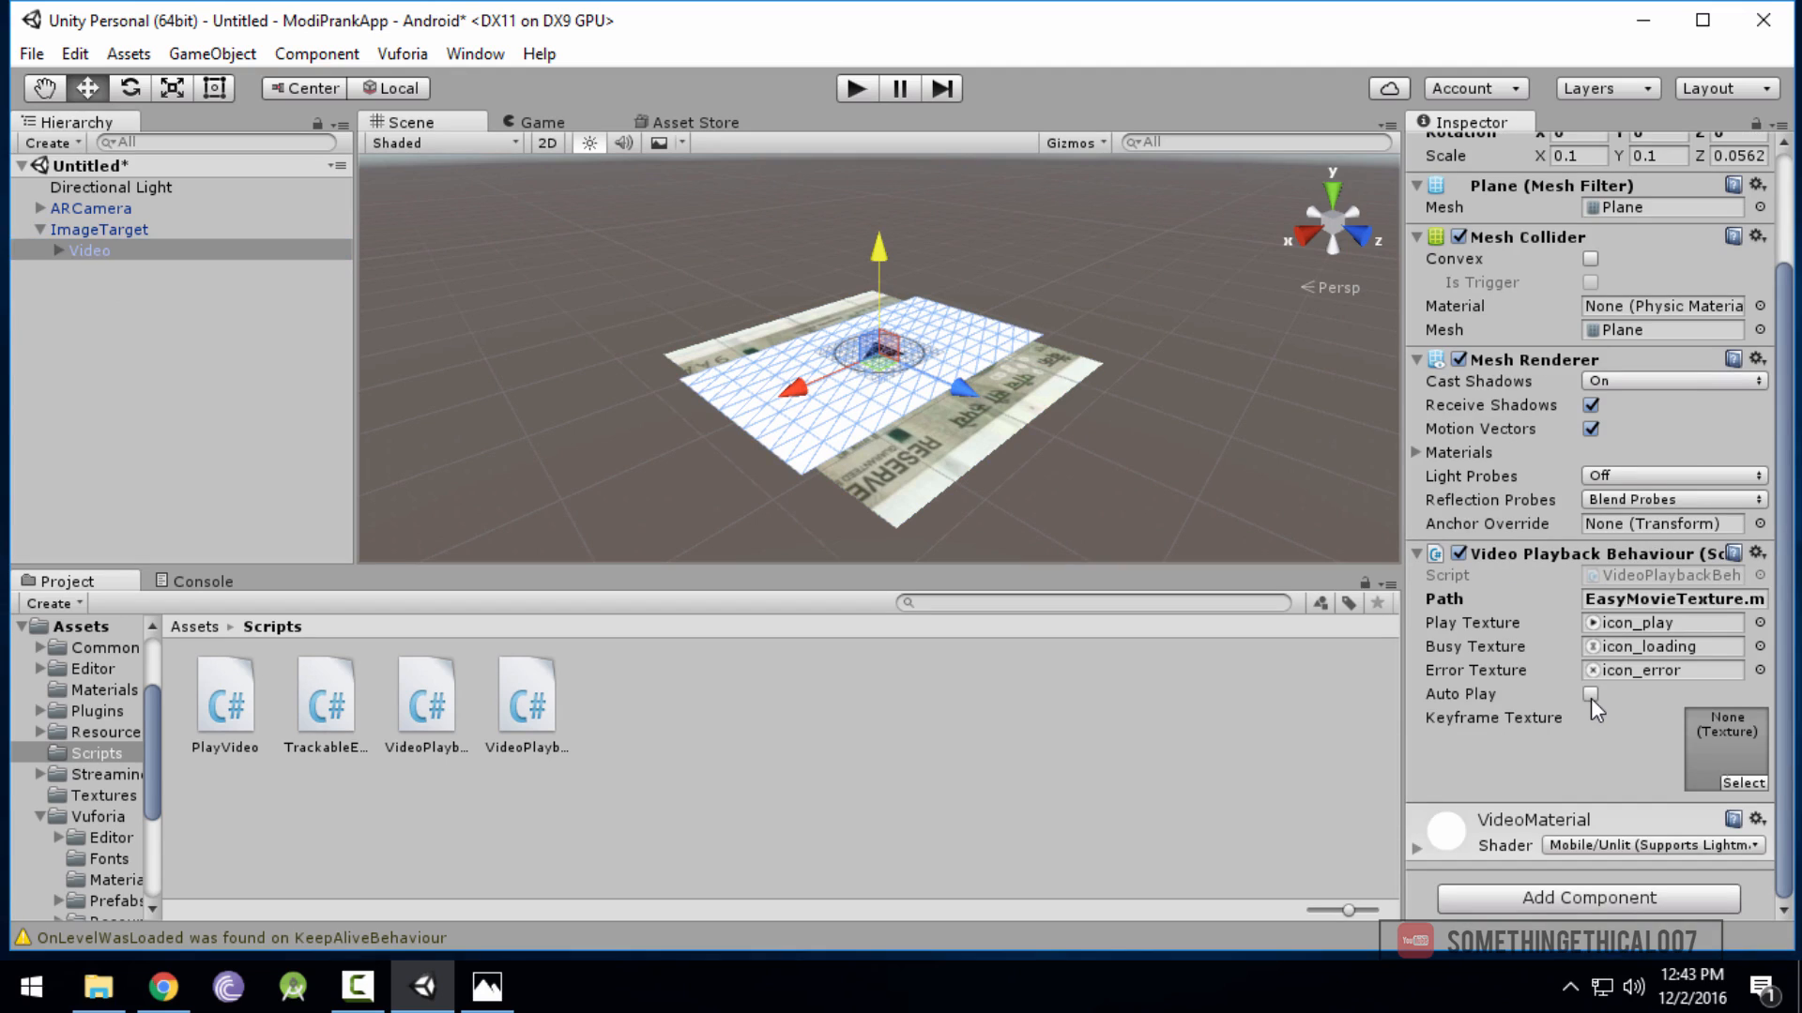
# Tick Auto Play in the Video object's Video Playback Behaviour
pyautogui.click(1591, 695)
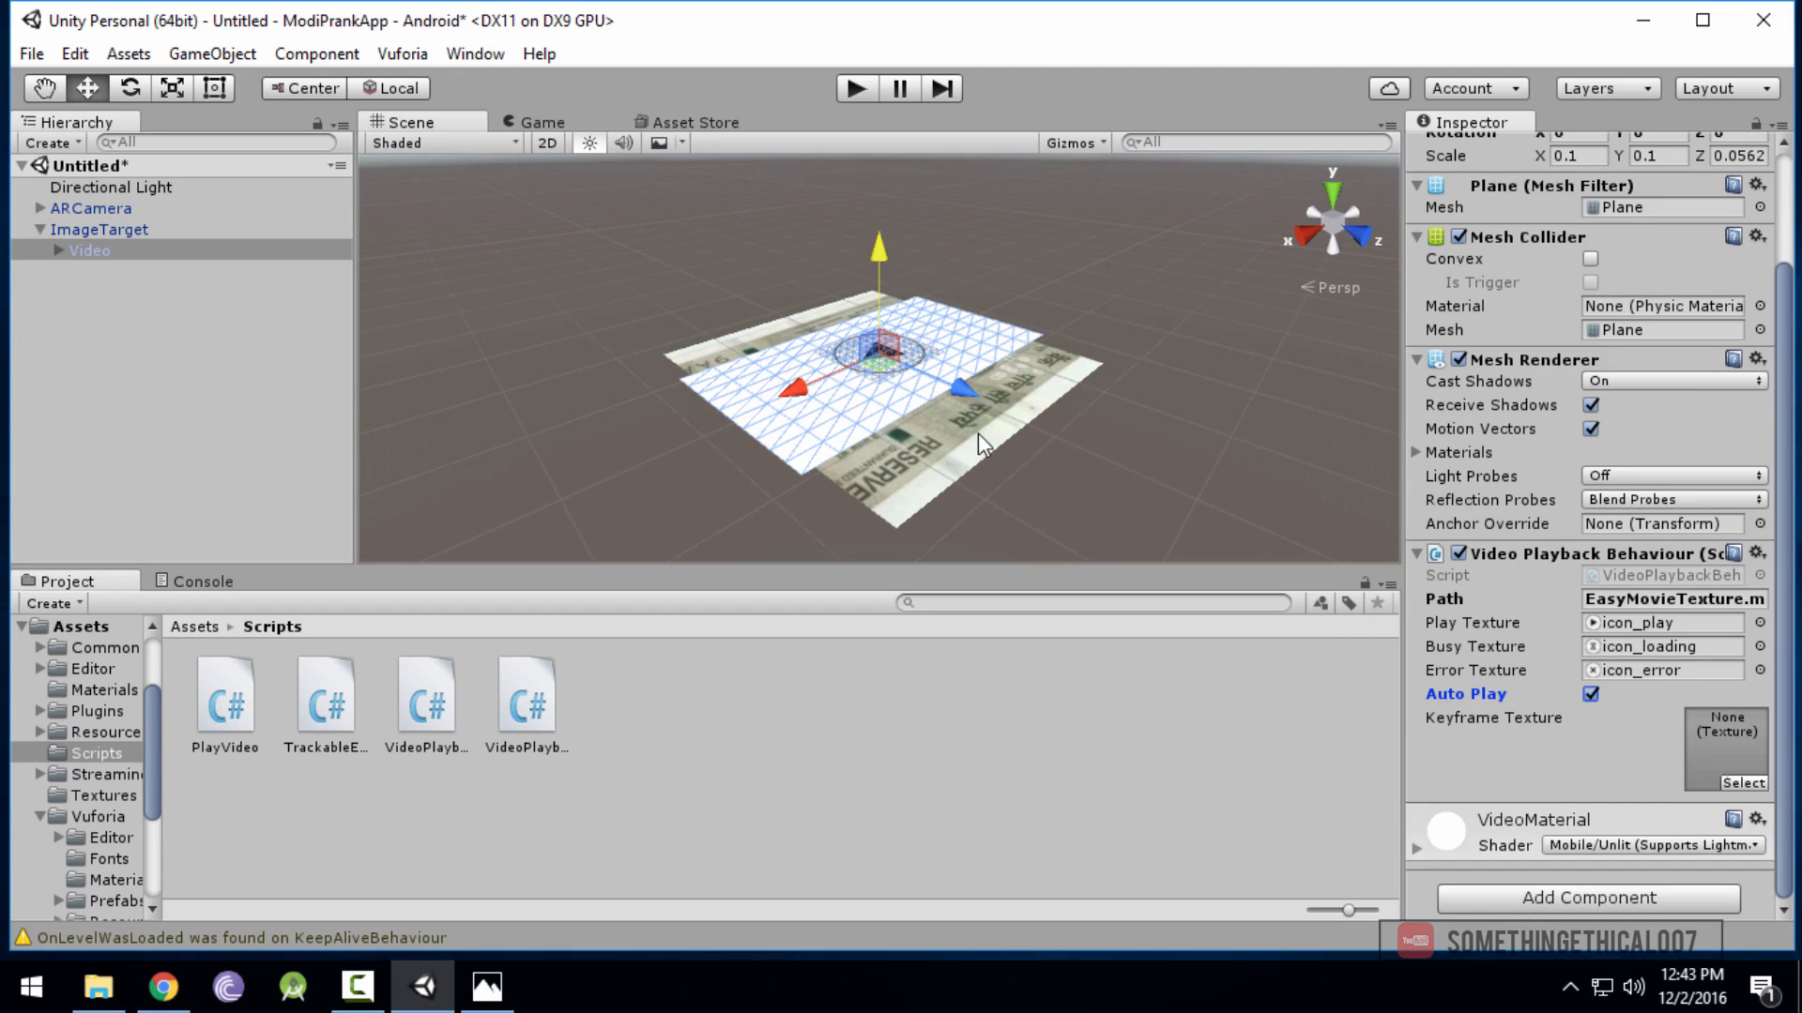
pyautogui.moveTo(865, 465)
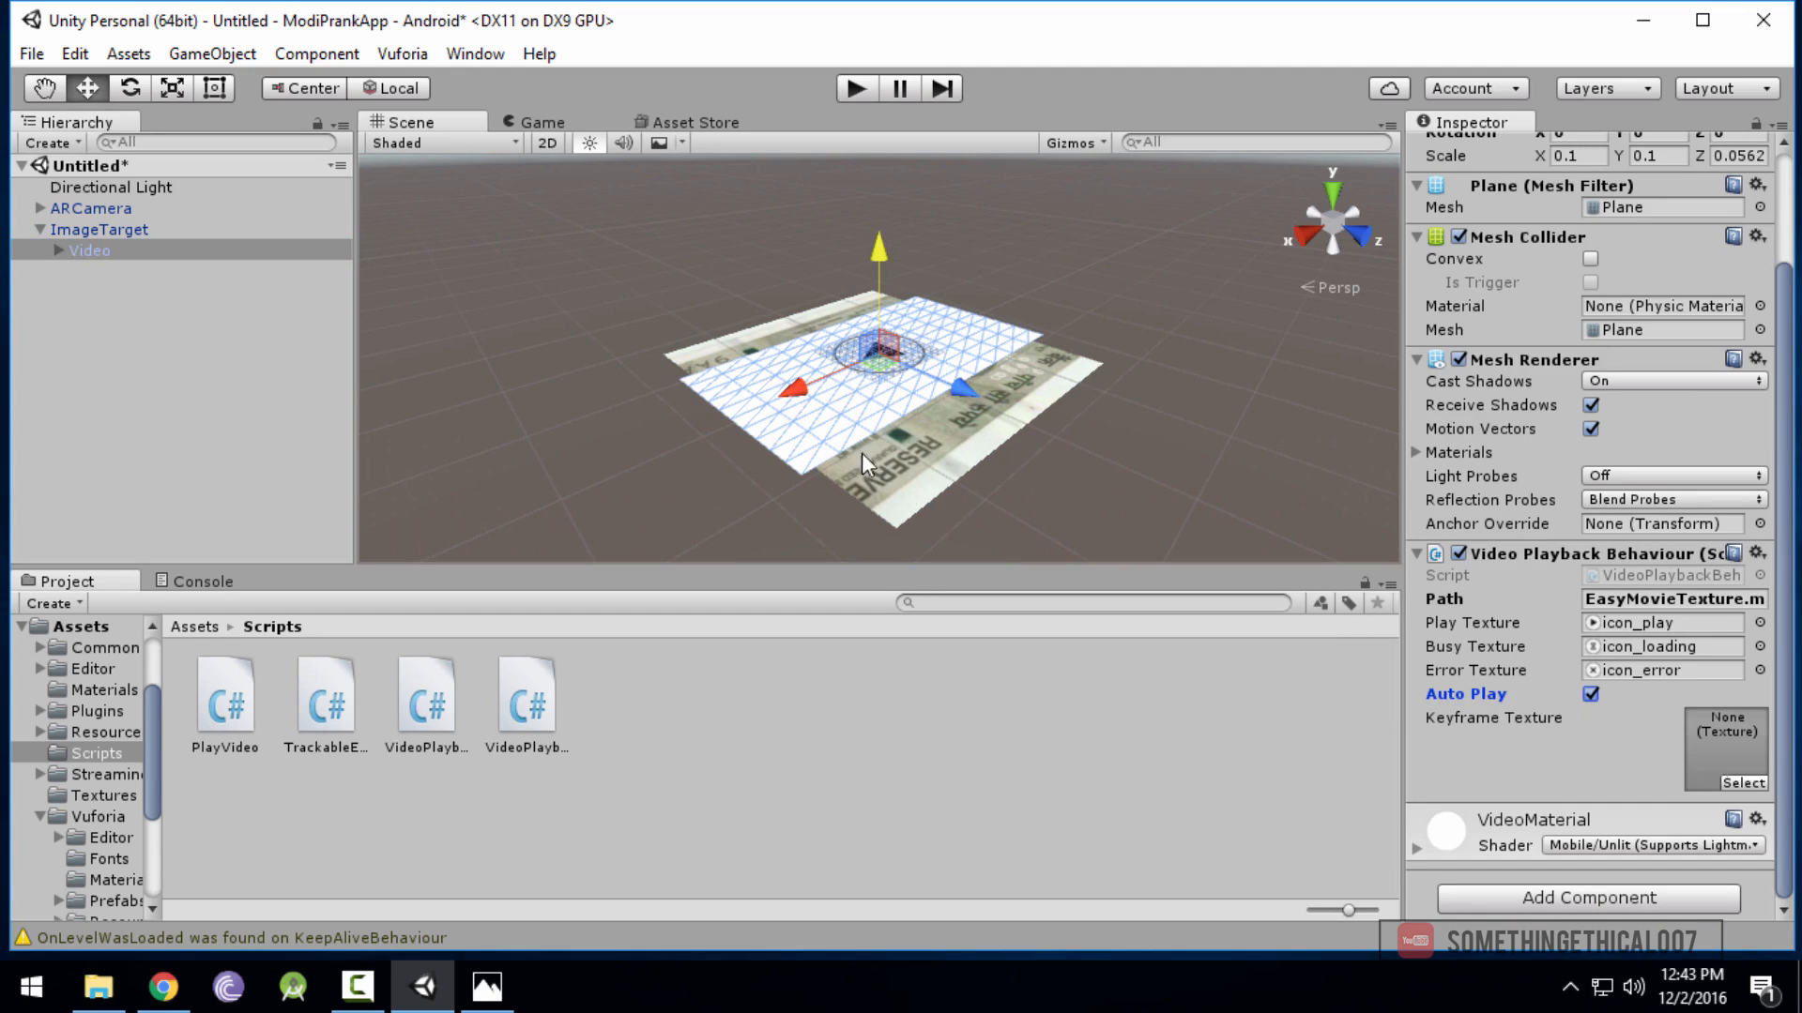
pyautogui.moveTo(928, 297)
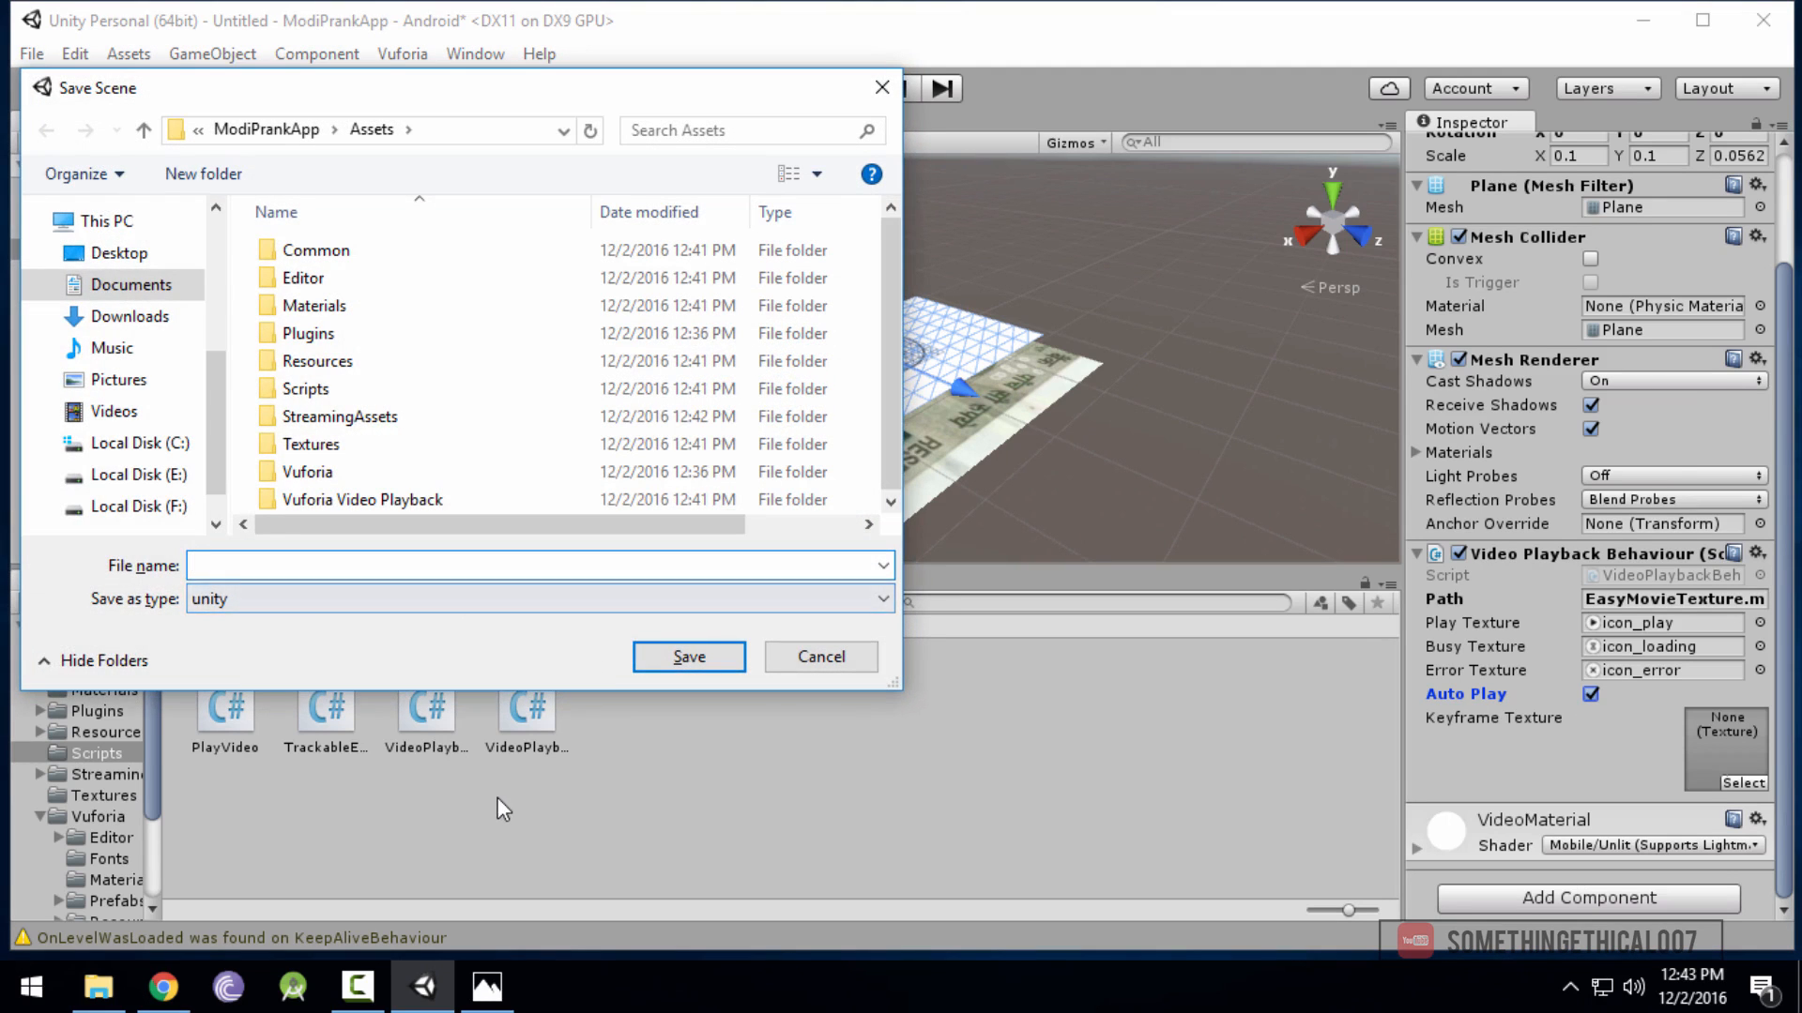
# Save the scene under the name modiPrank
pyautogui.write('modi')
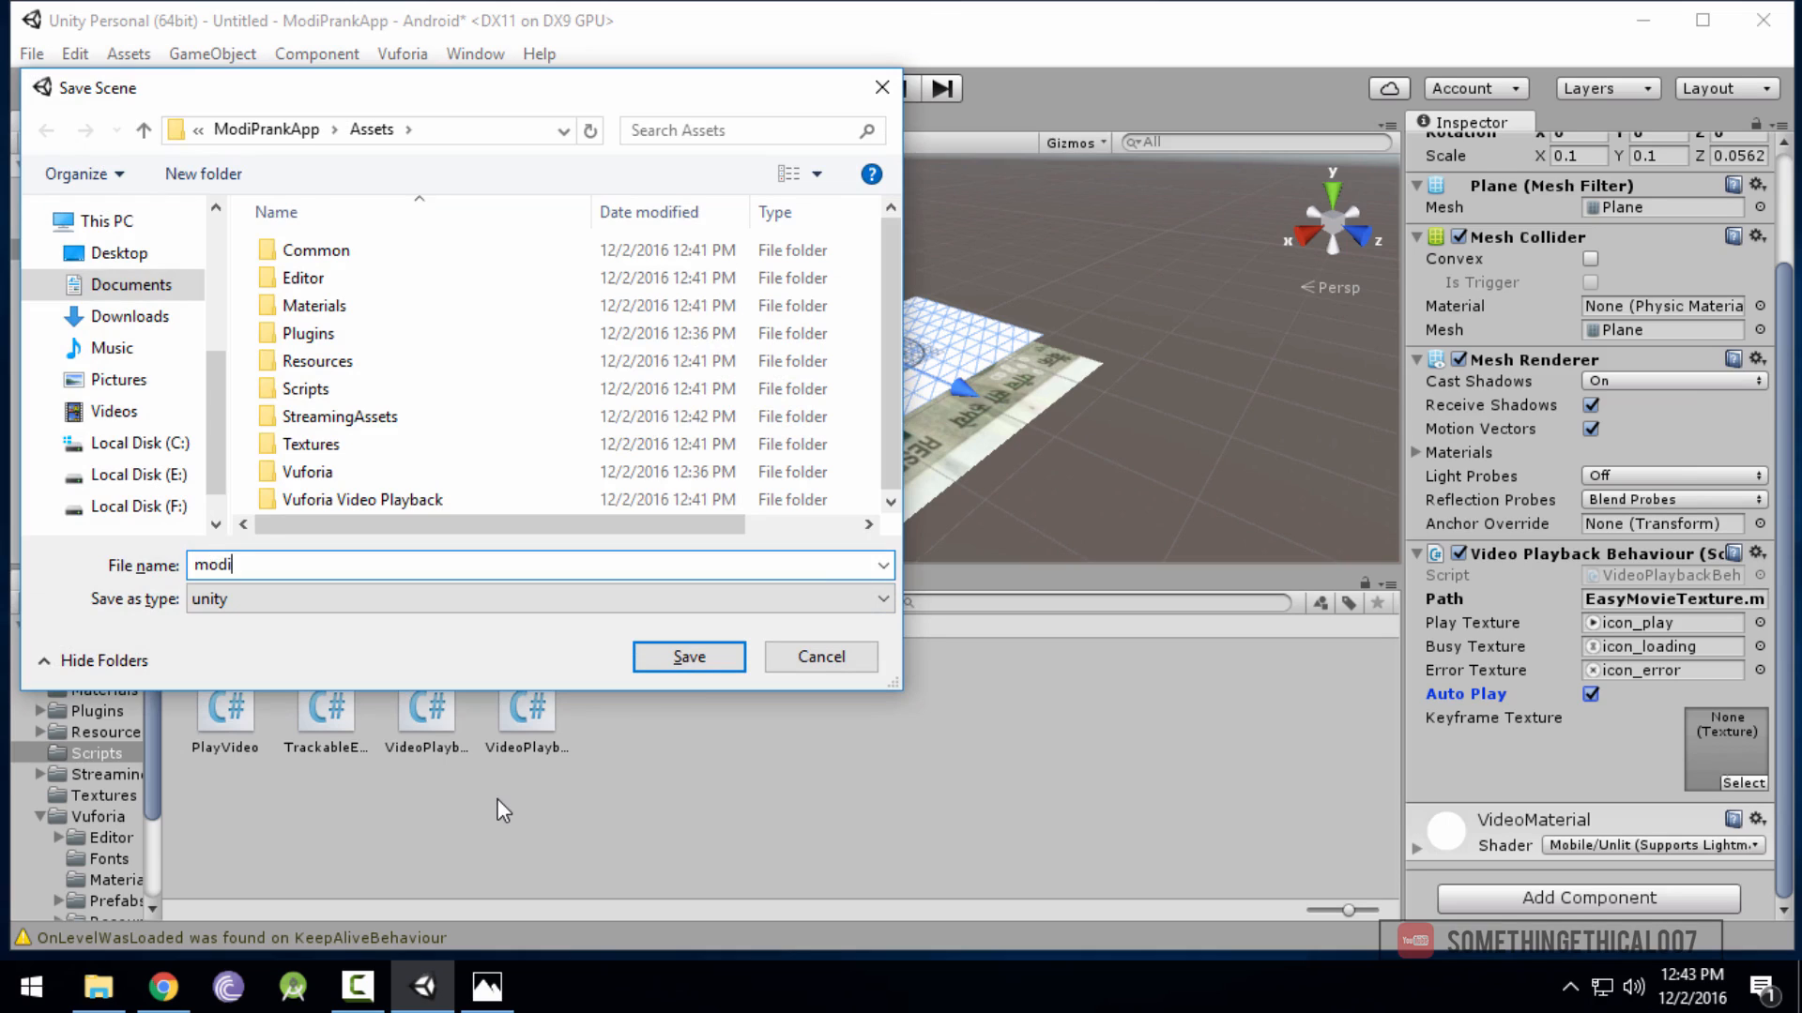
pyautogui.write('Pran')
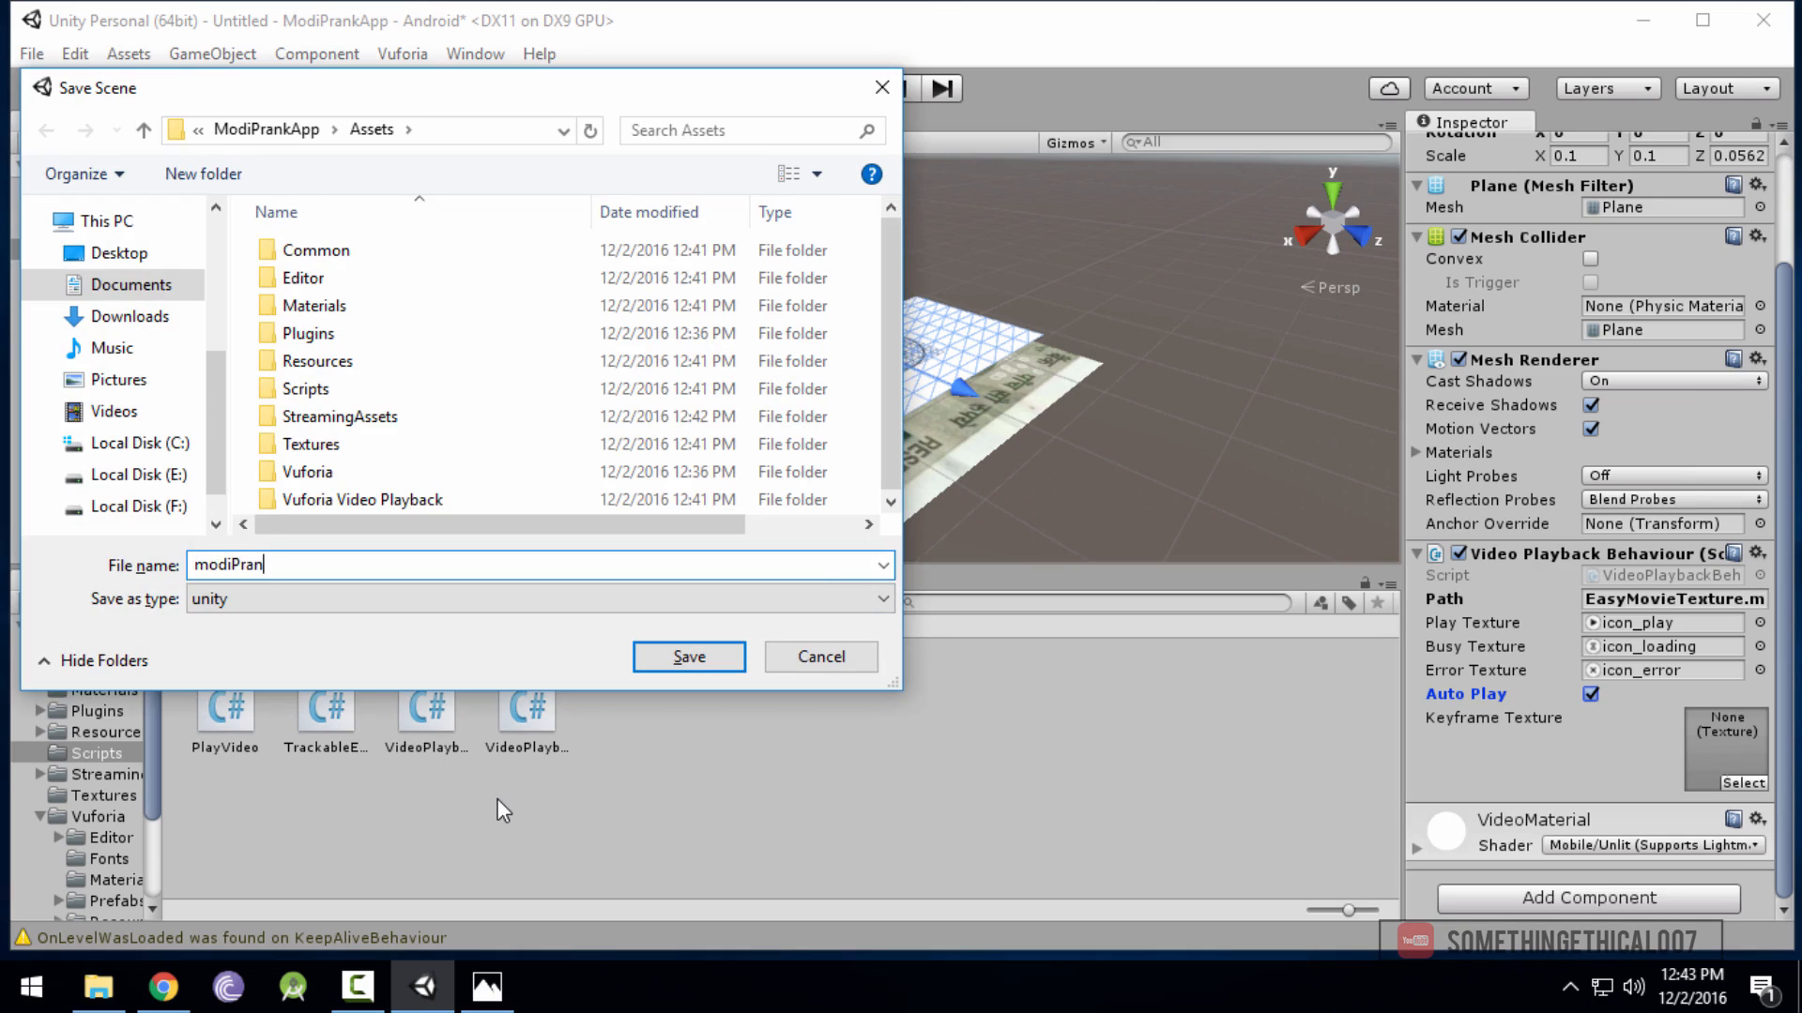
pyautogui.write('k')
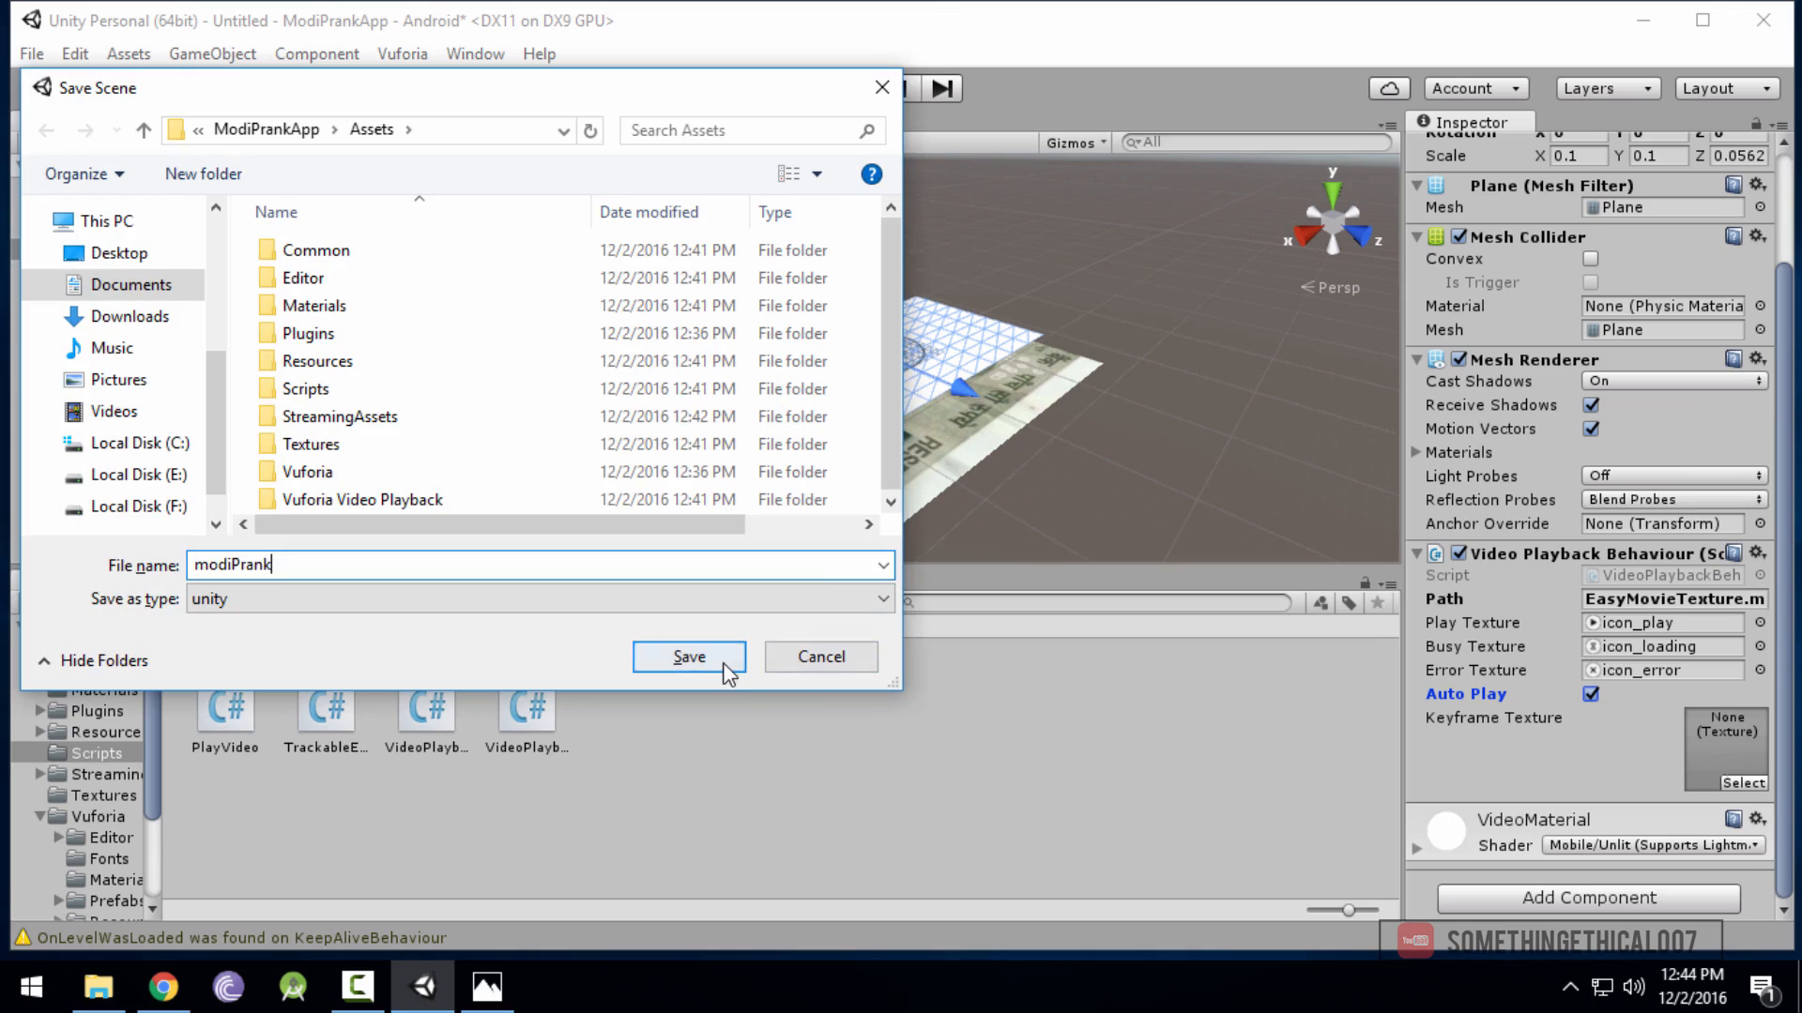
pyautogui.click(687, 656)
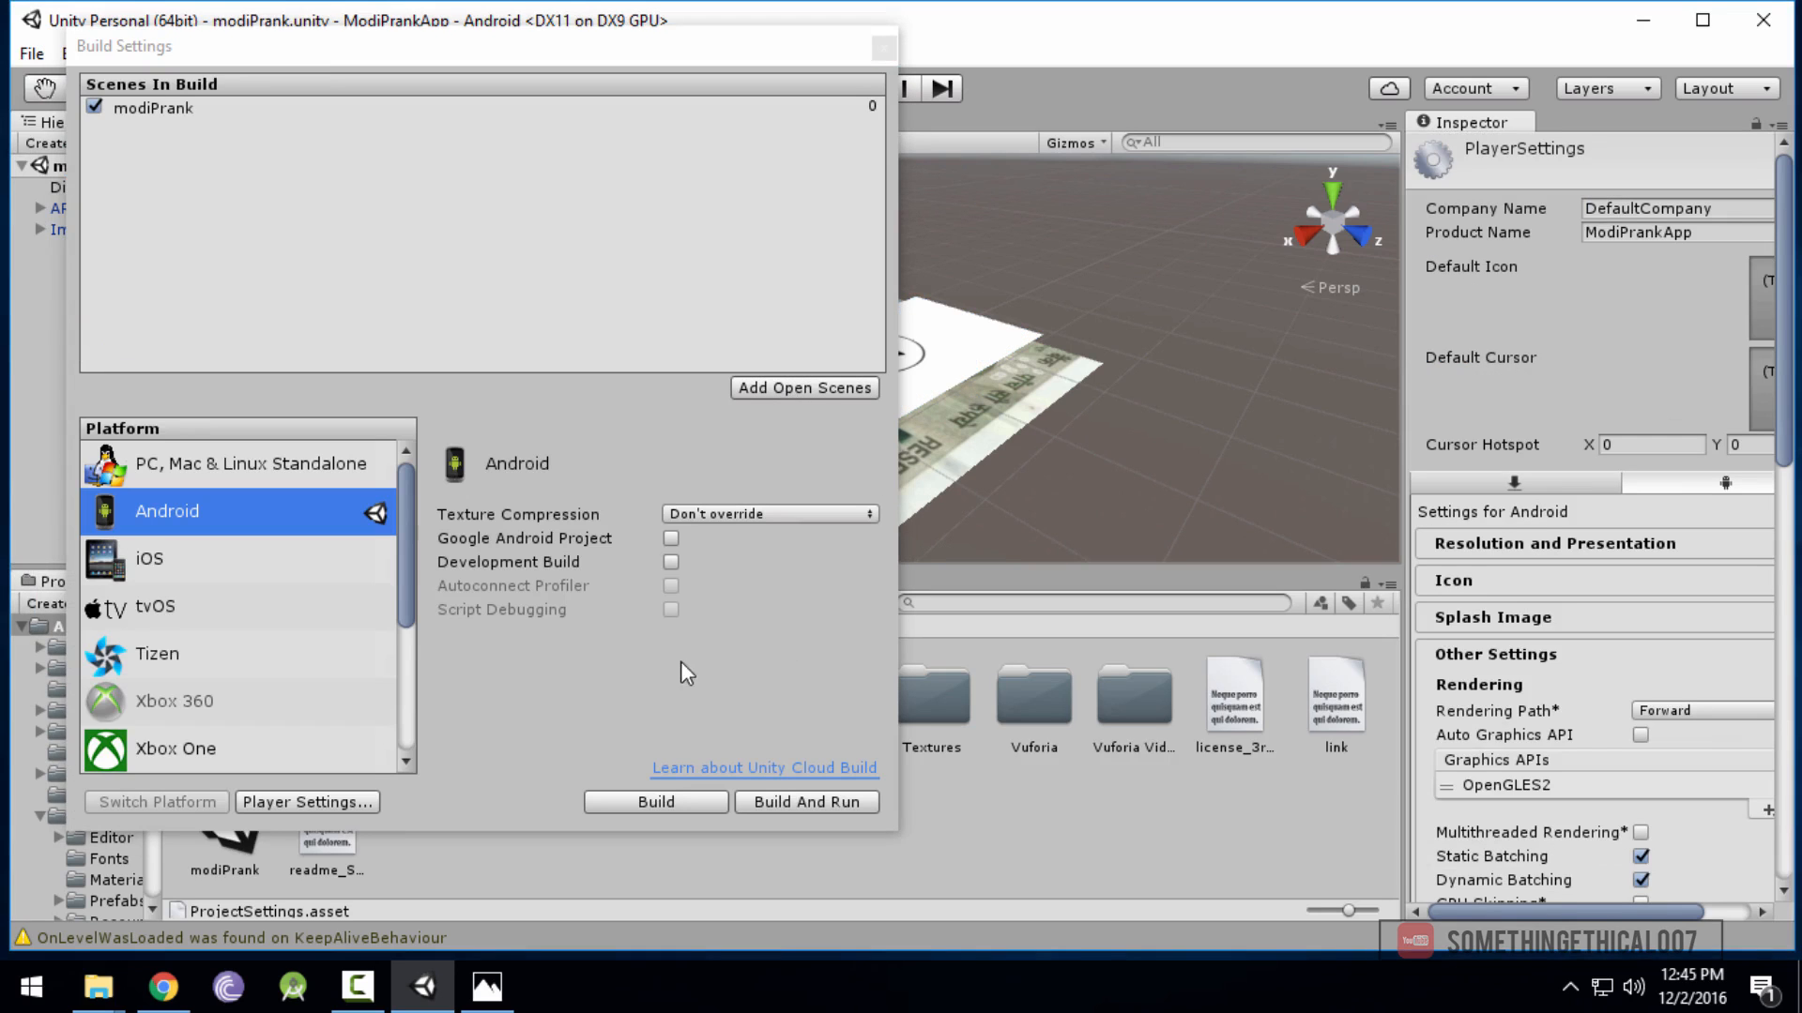
# Enter a custom Bundle Identifier under the Android Other Settings
pyautogui.scroll(-3)
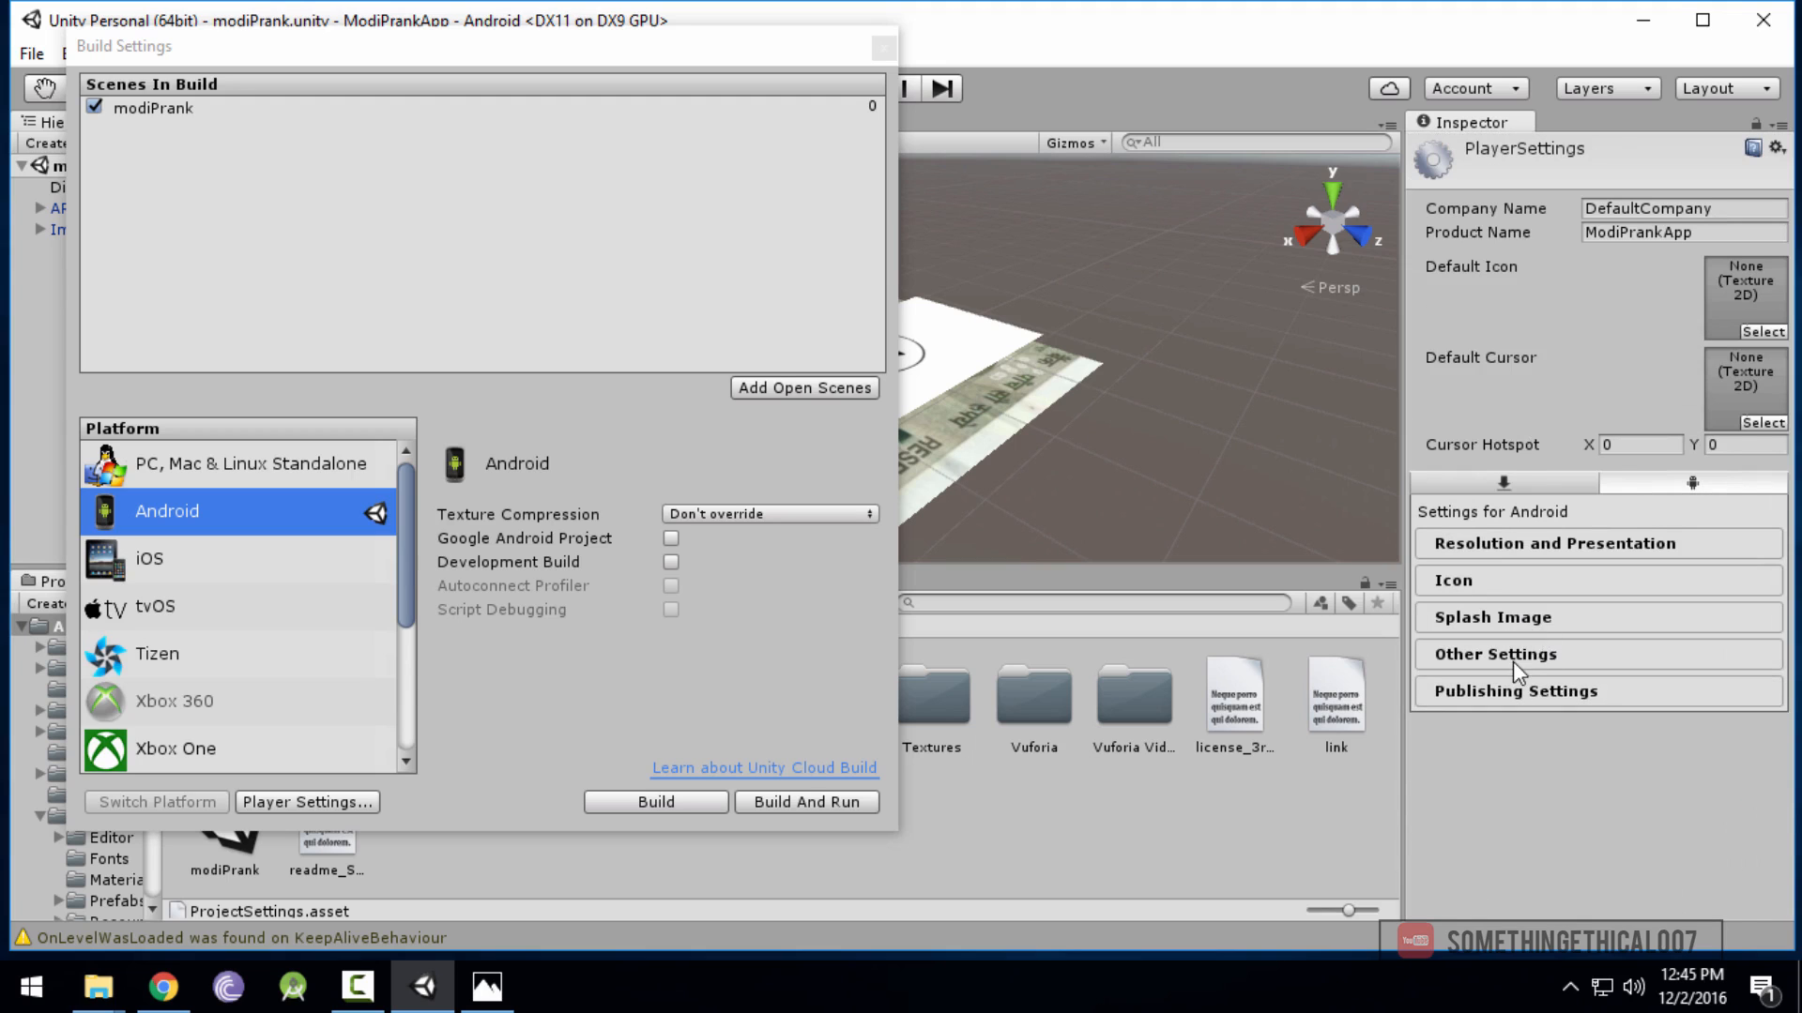
pyautogui.click(1493, 654)
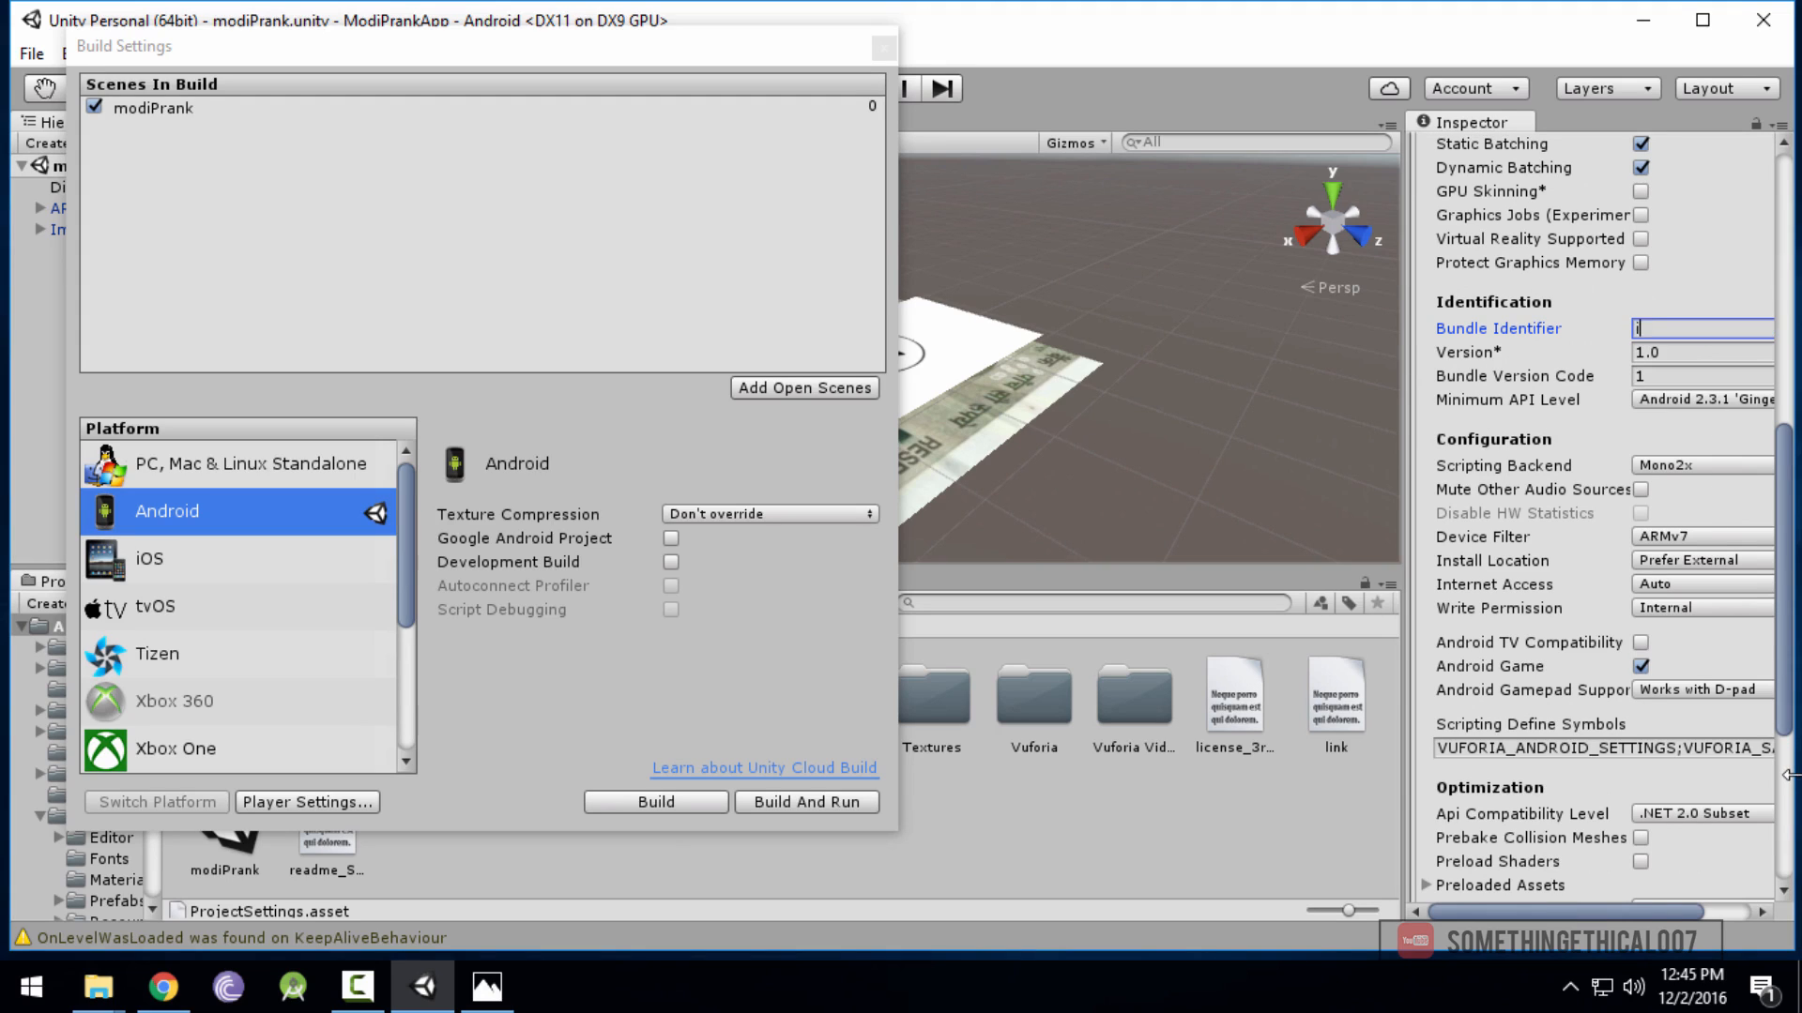
pyautogui.write('n.Pi')
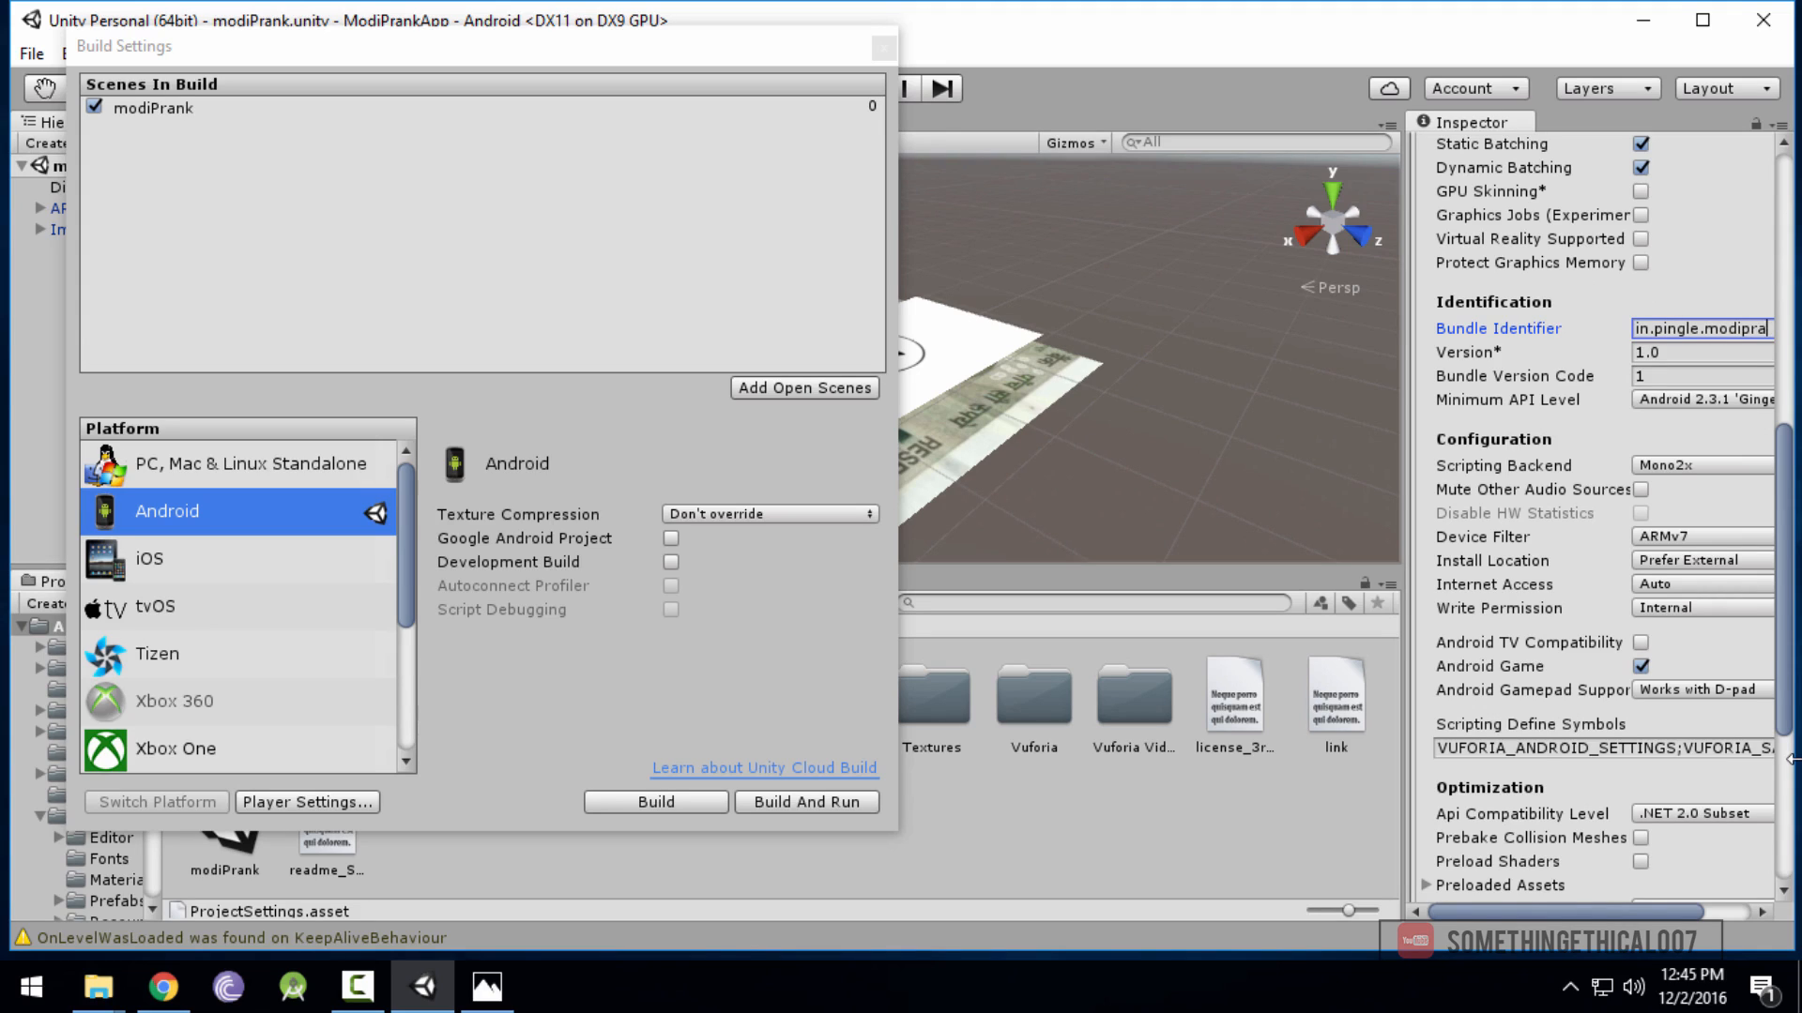
# Change the Company Name in Player Settings to TusharLtd
pyautogui.click(306, 802)
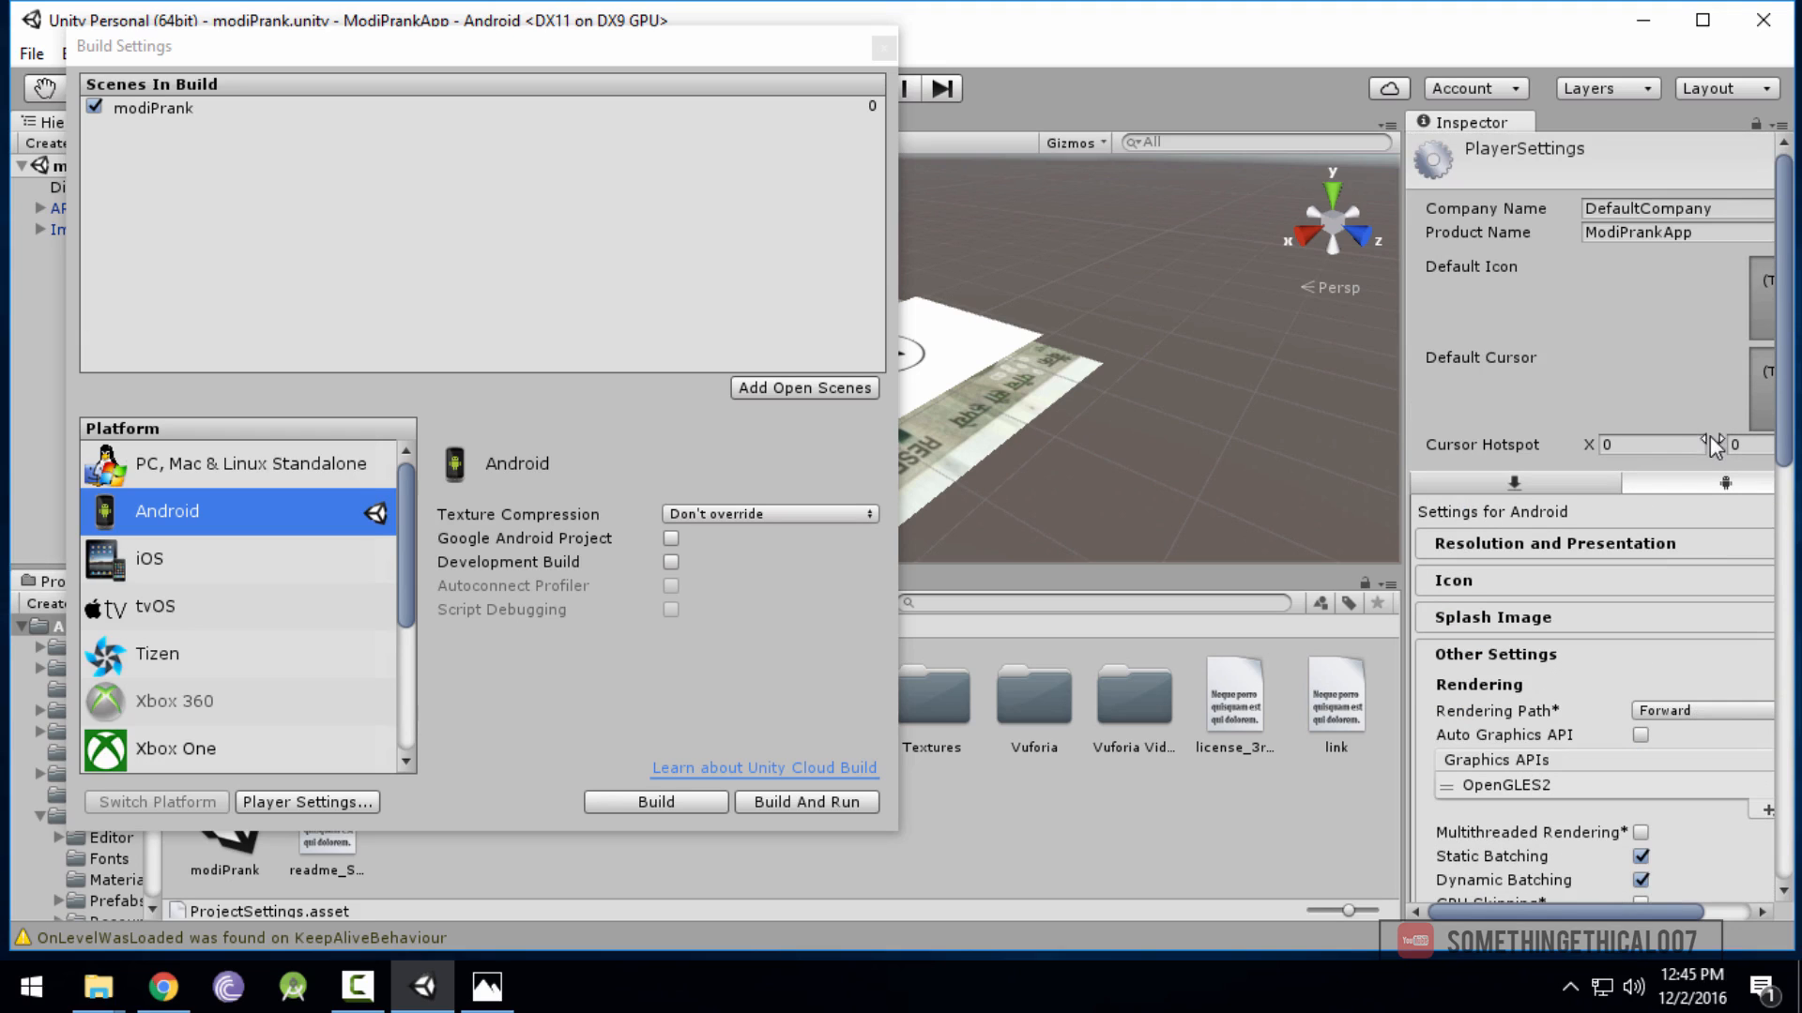
pyautogui.click(1674, 209)
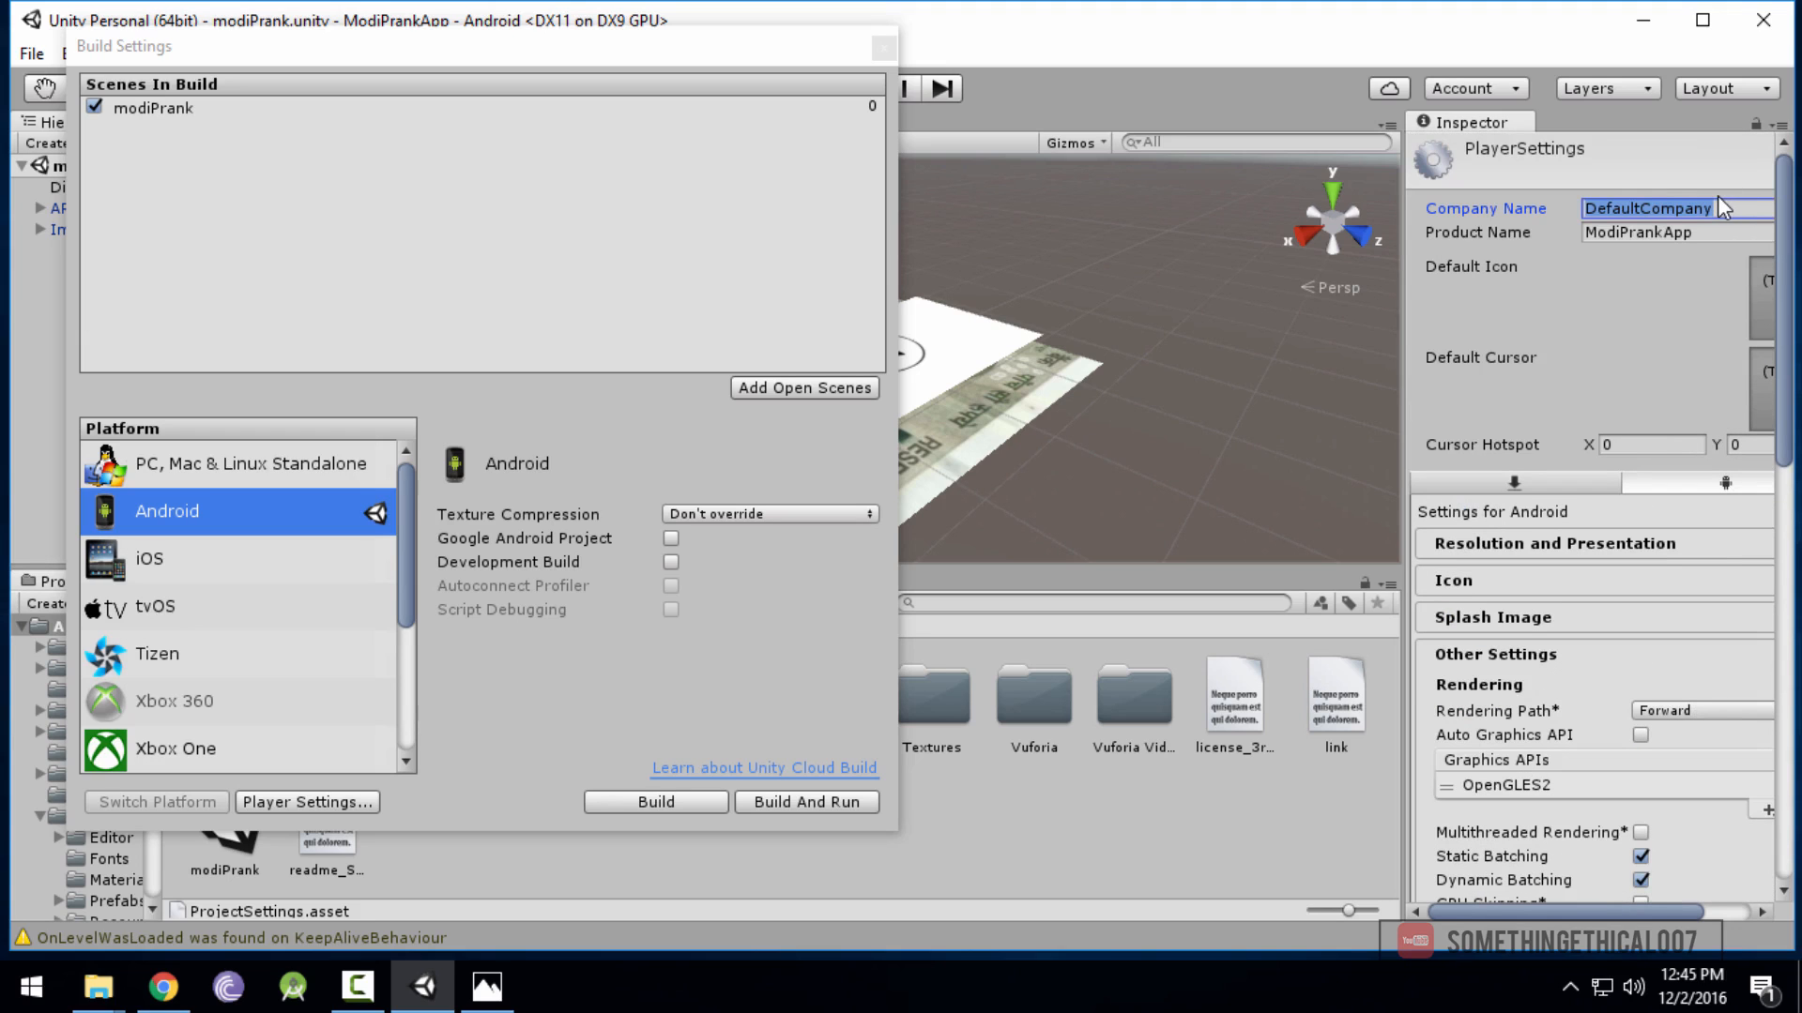
pyautogui.write('Tushar')
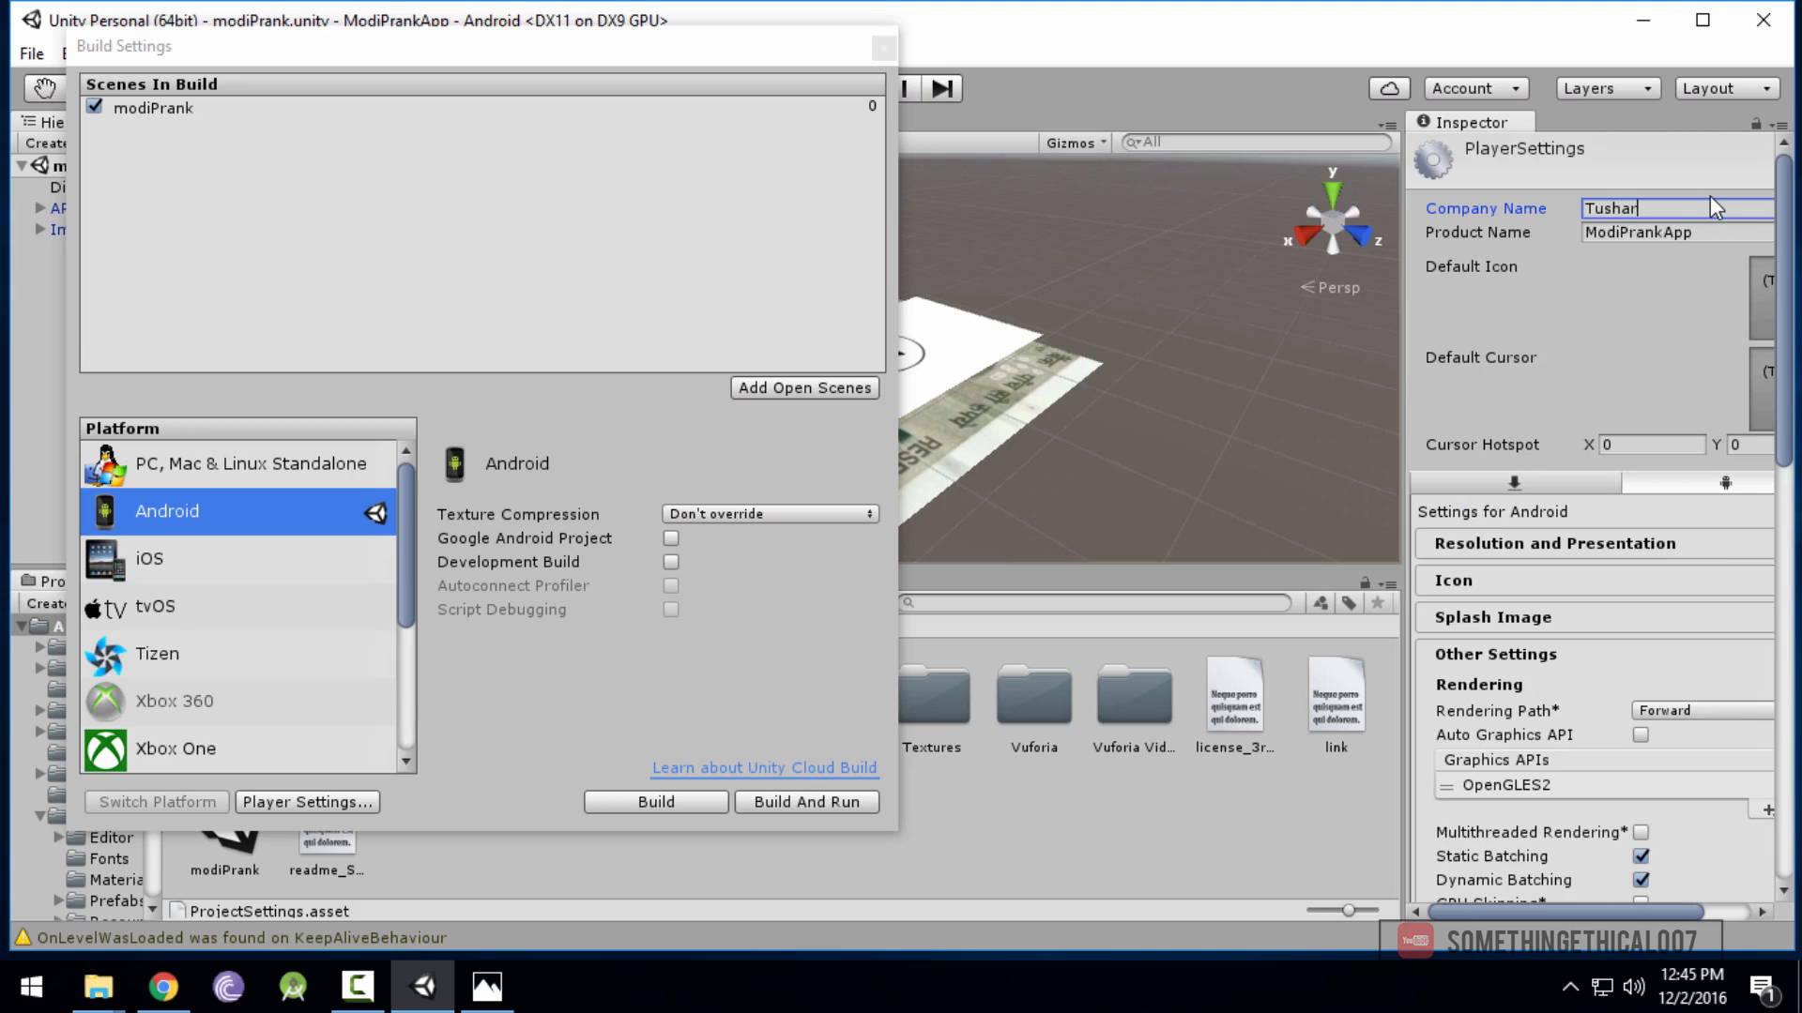
pyautogui.write('Ltd')
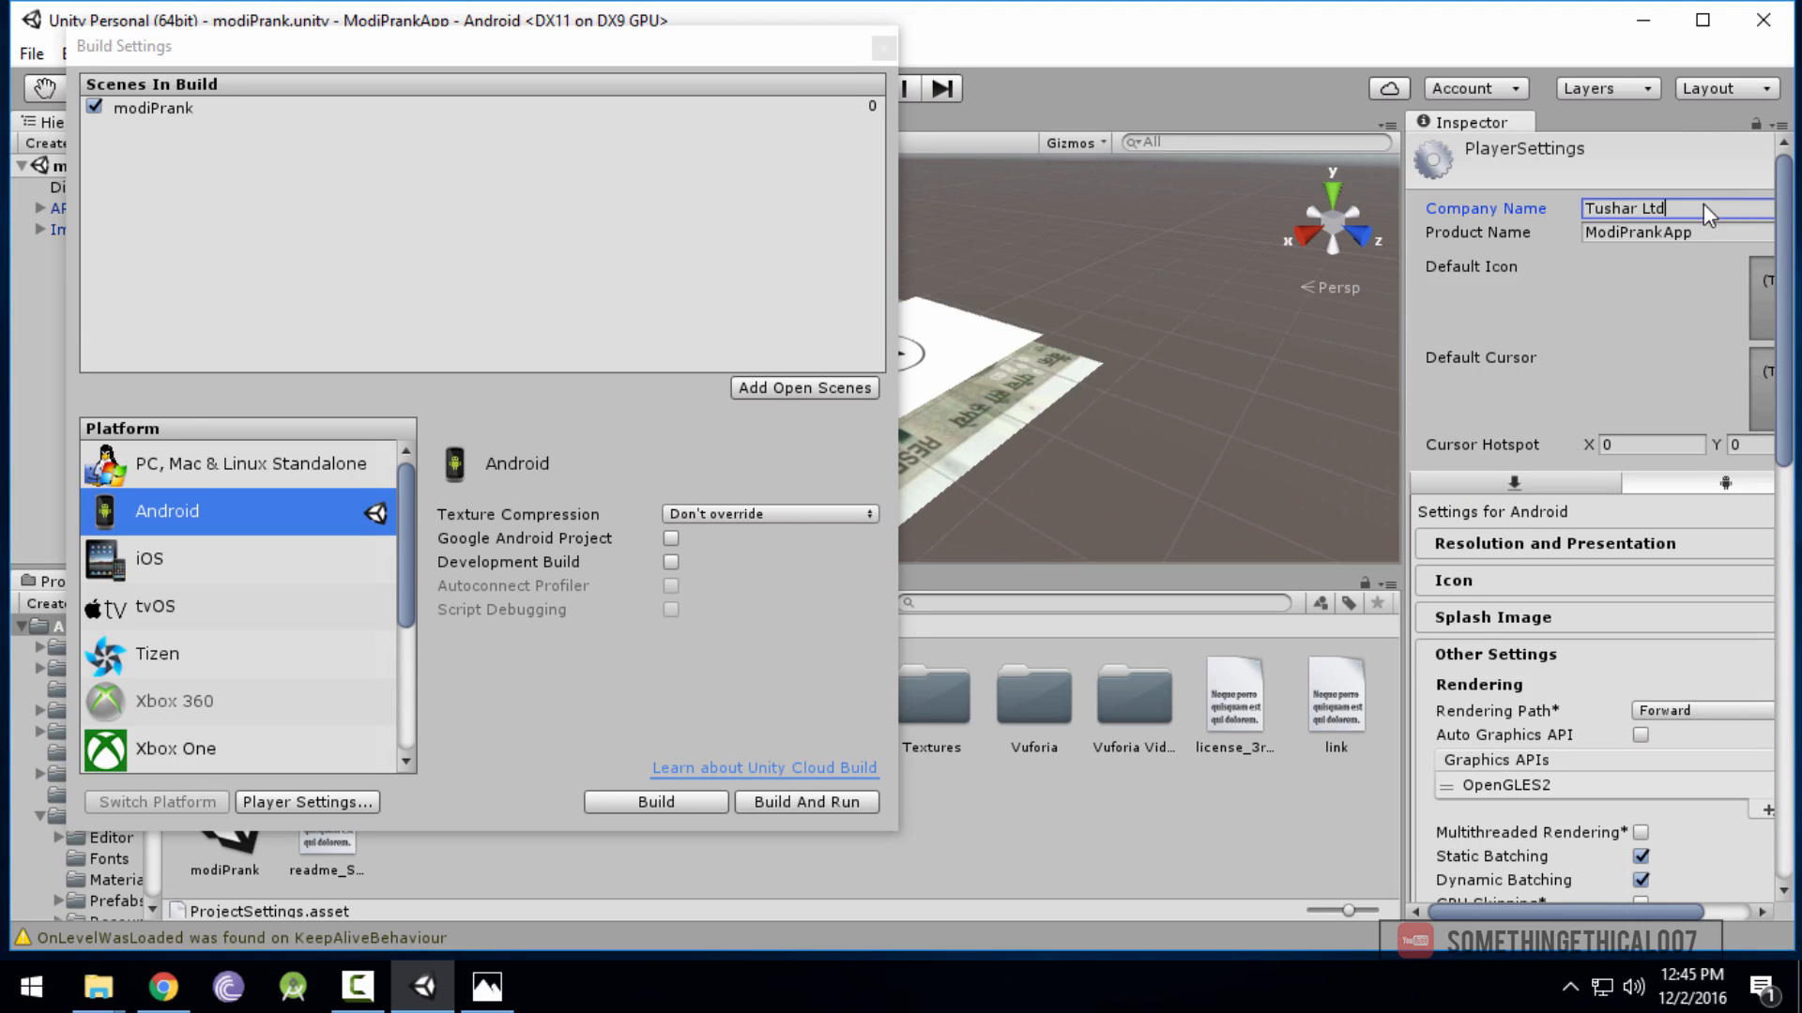
pyautogui.scroll(-3)
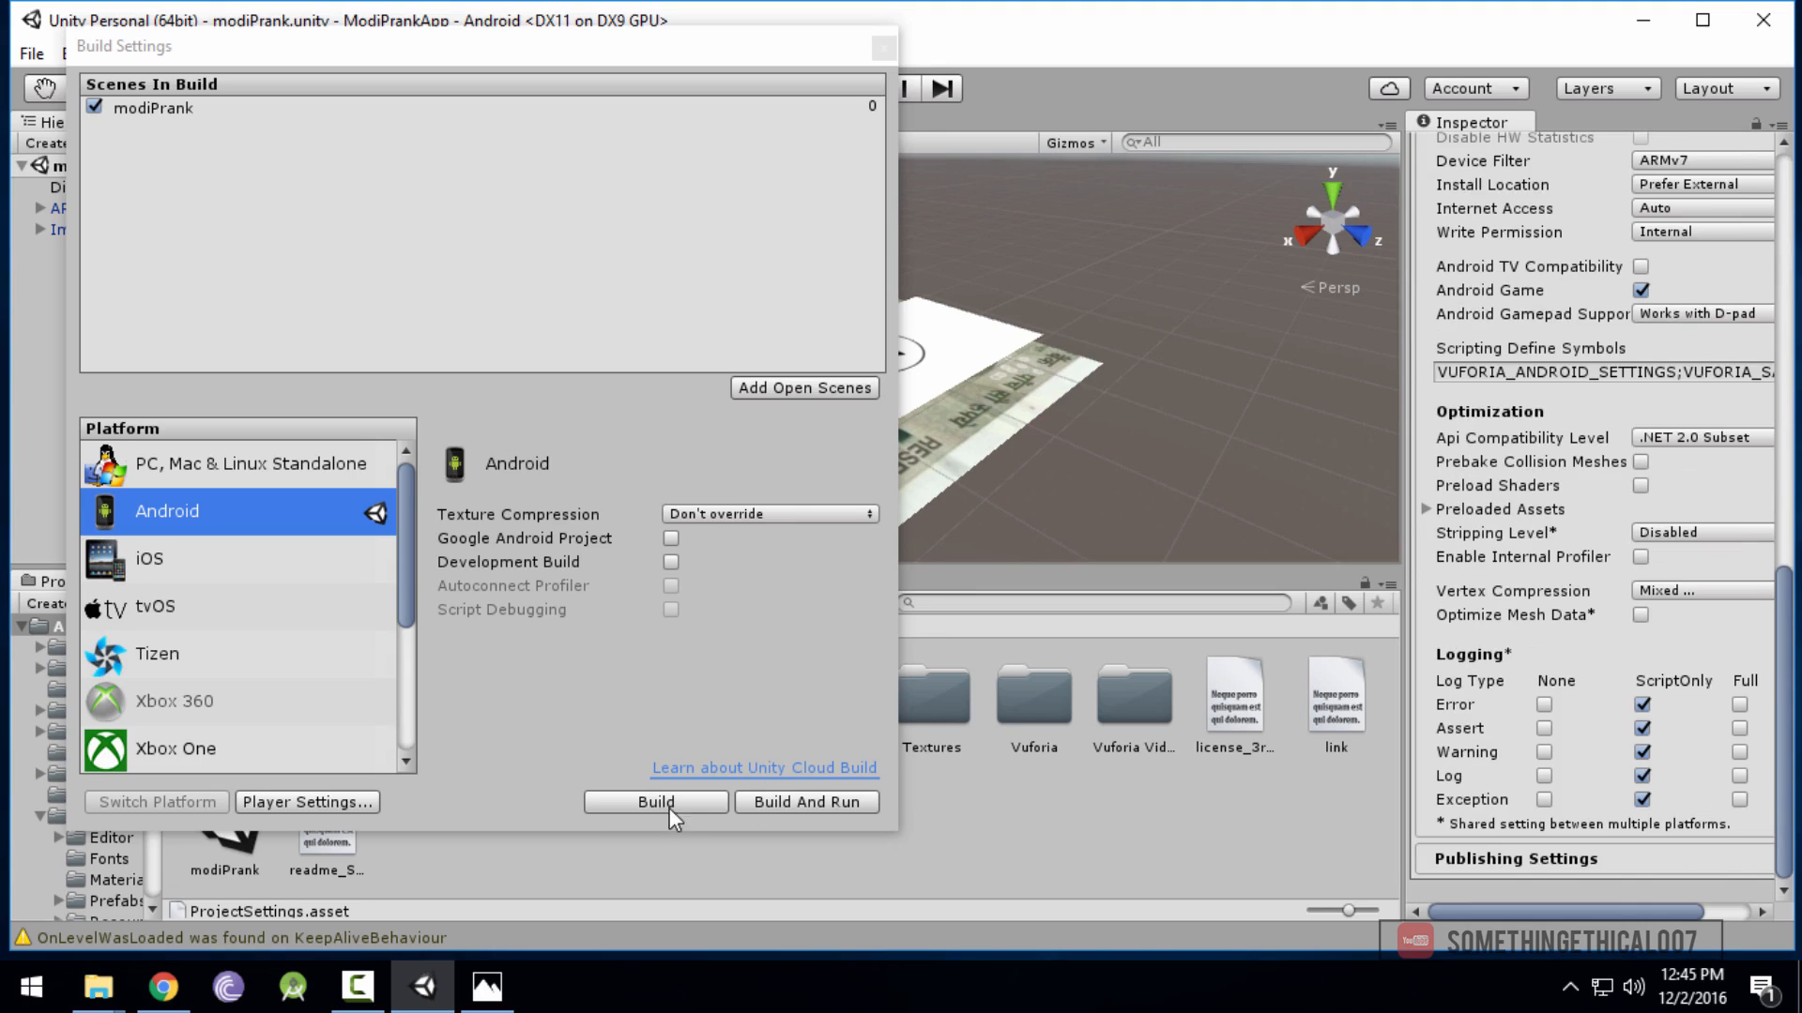
# Build the Android app as ModiPrank.apk on the Desktop, then close Build Settings
pyautogui.click(656, 800)
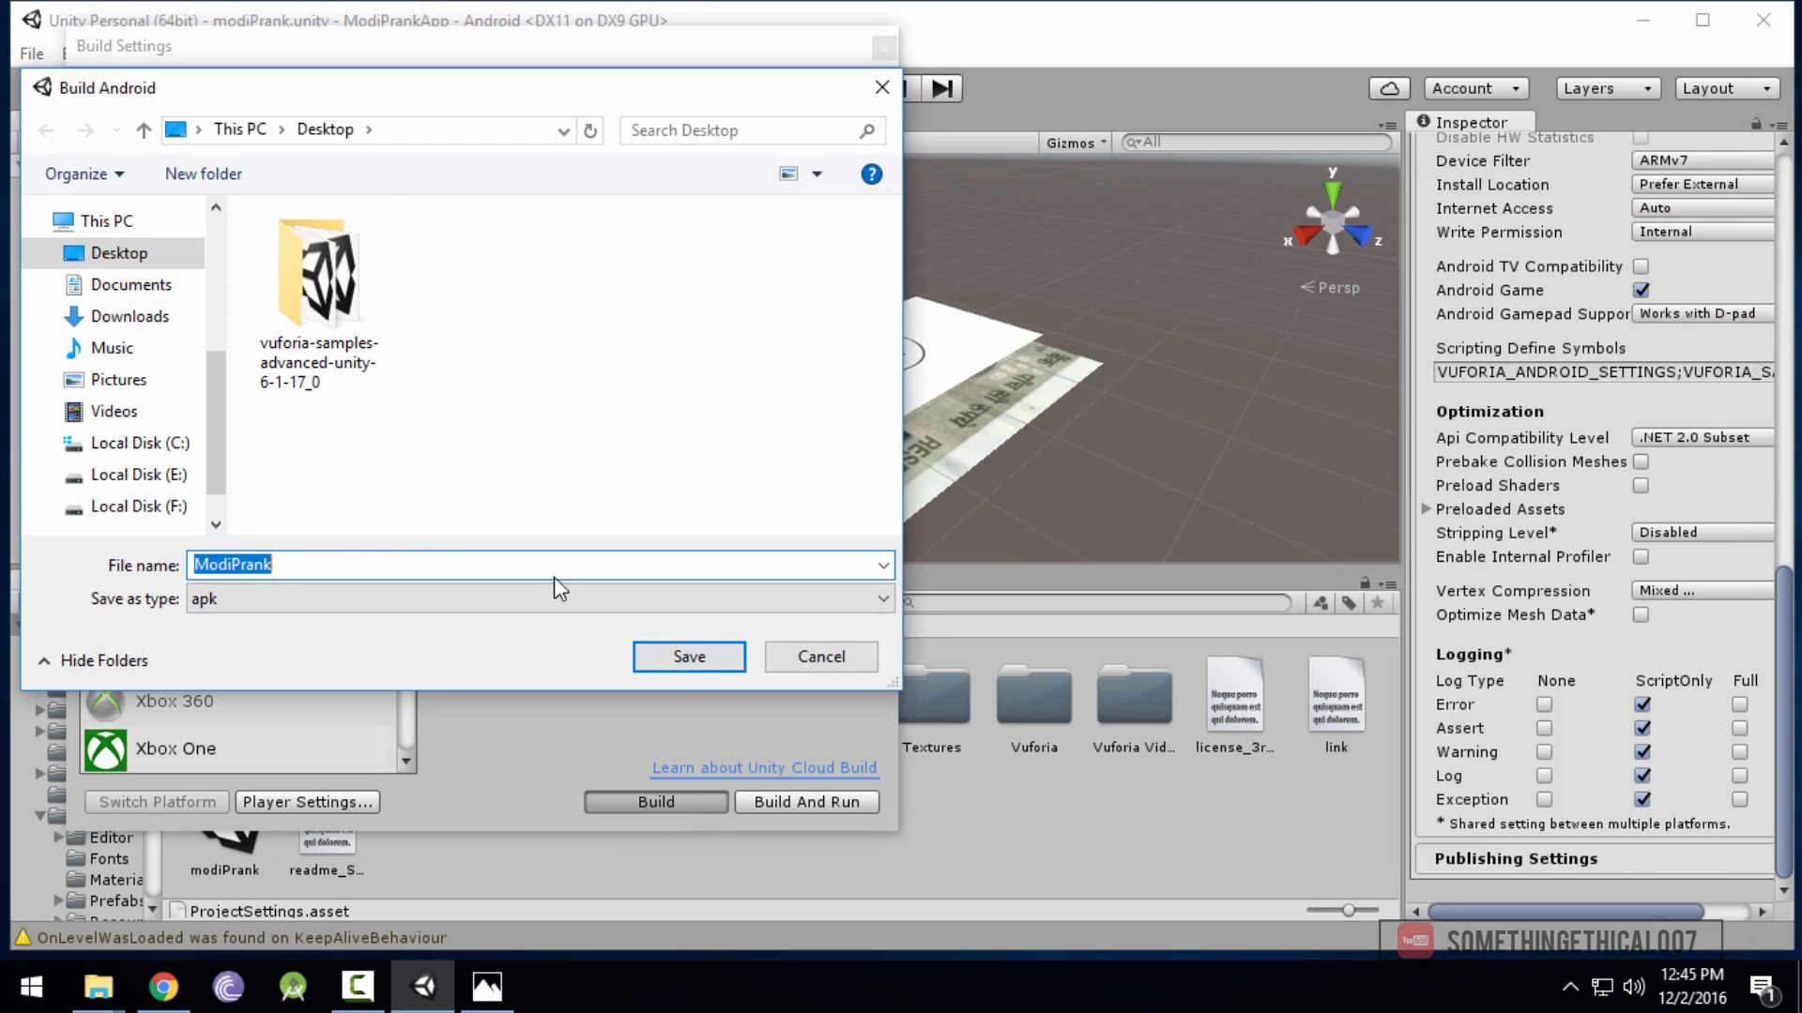
pyautogui.click(687, 656)
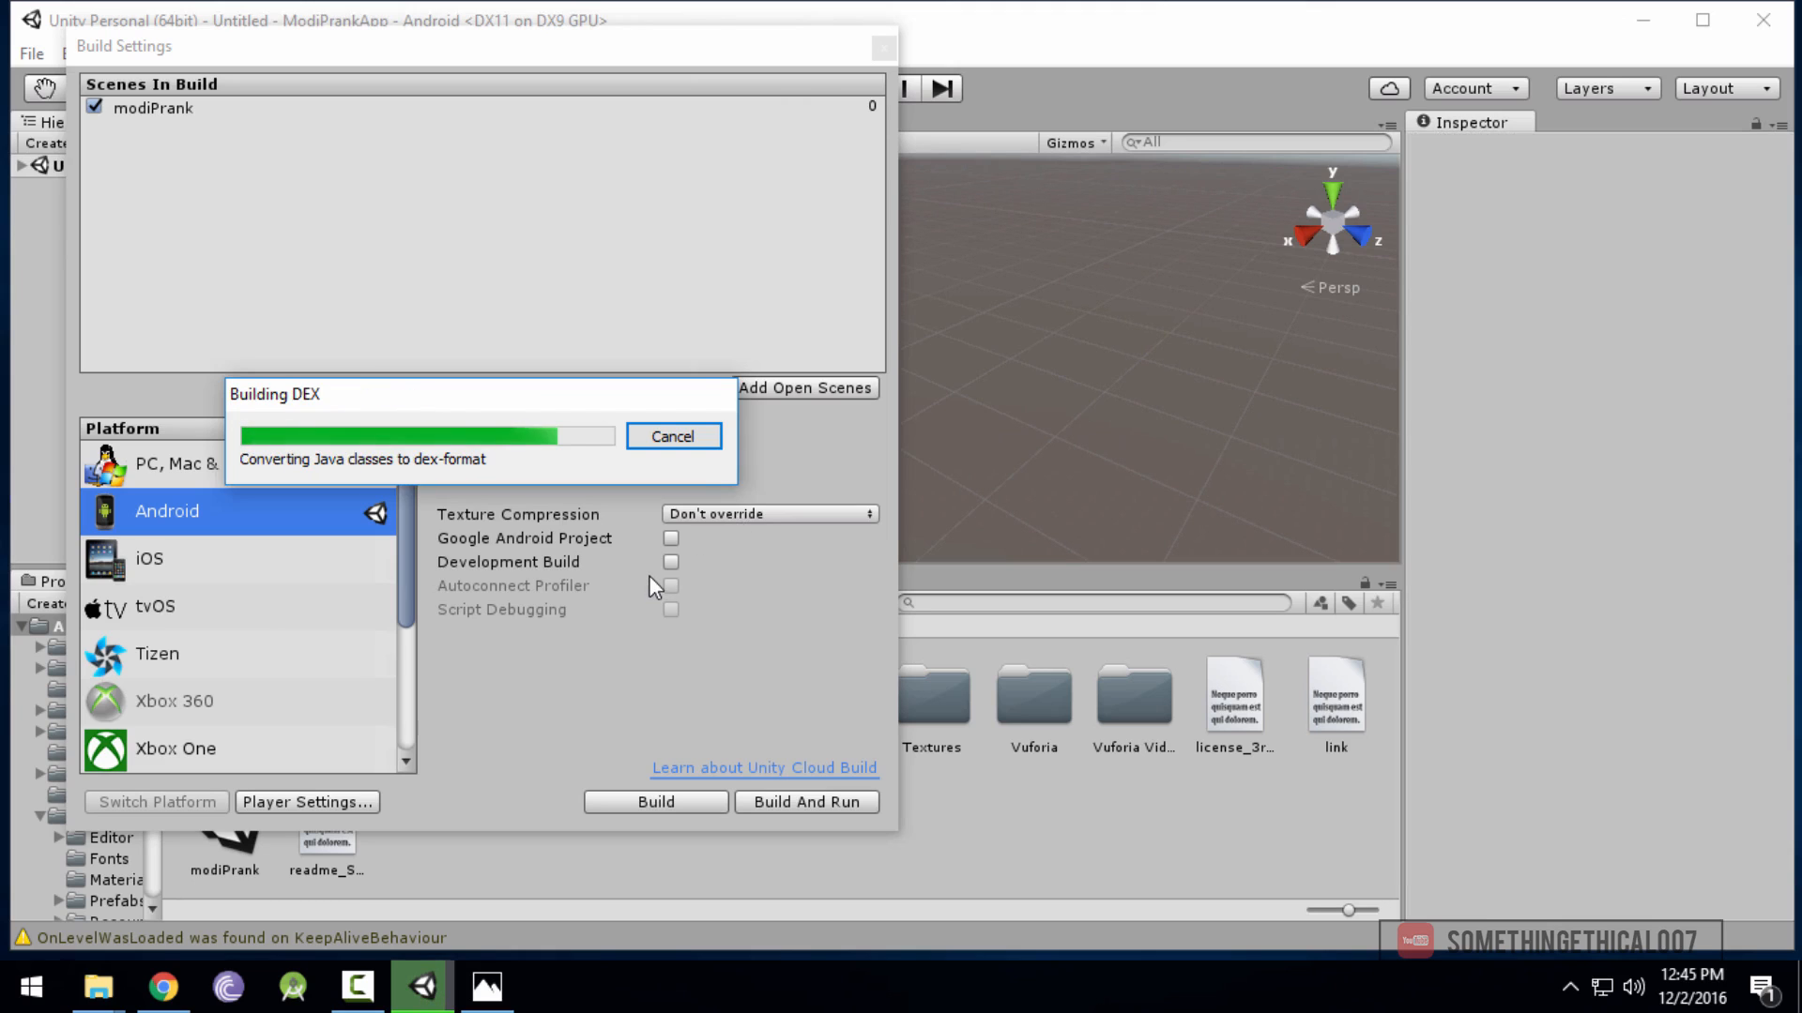
pyautogui.moveTo(629, 589)
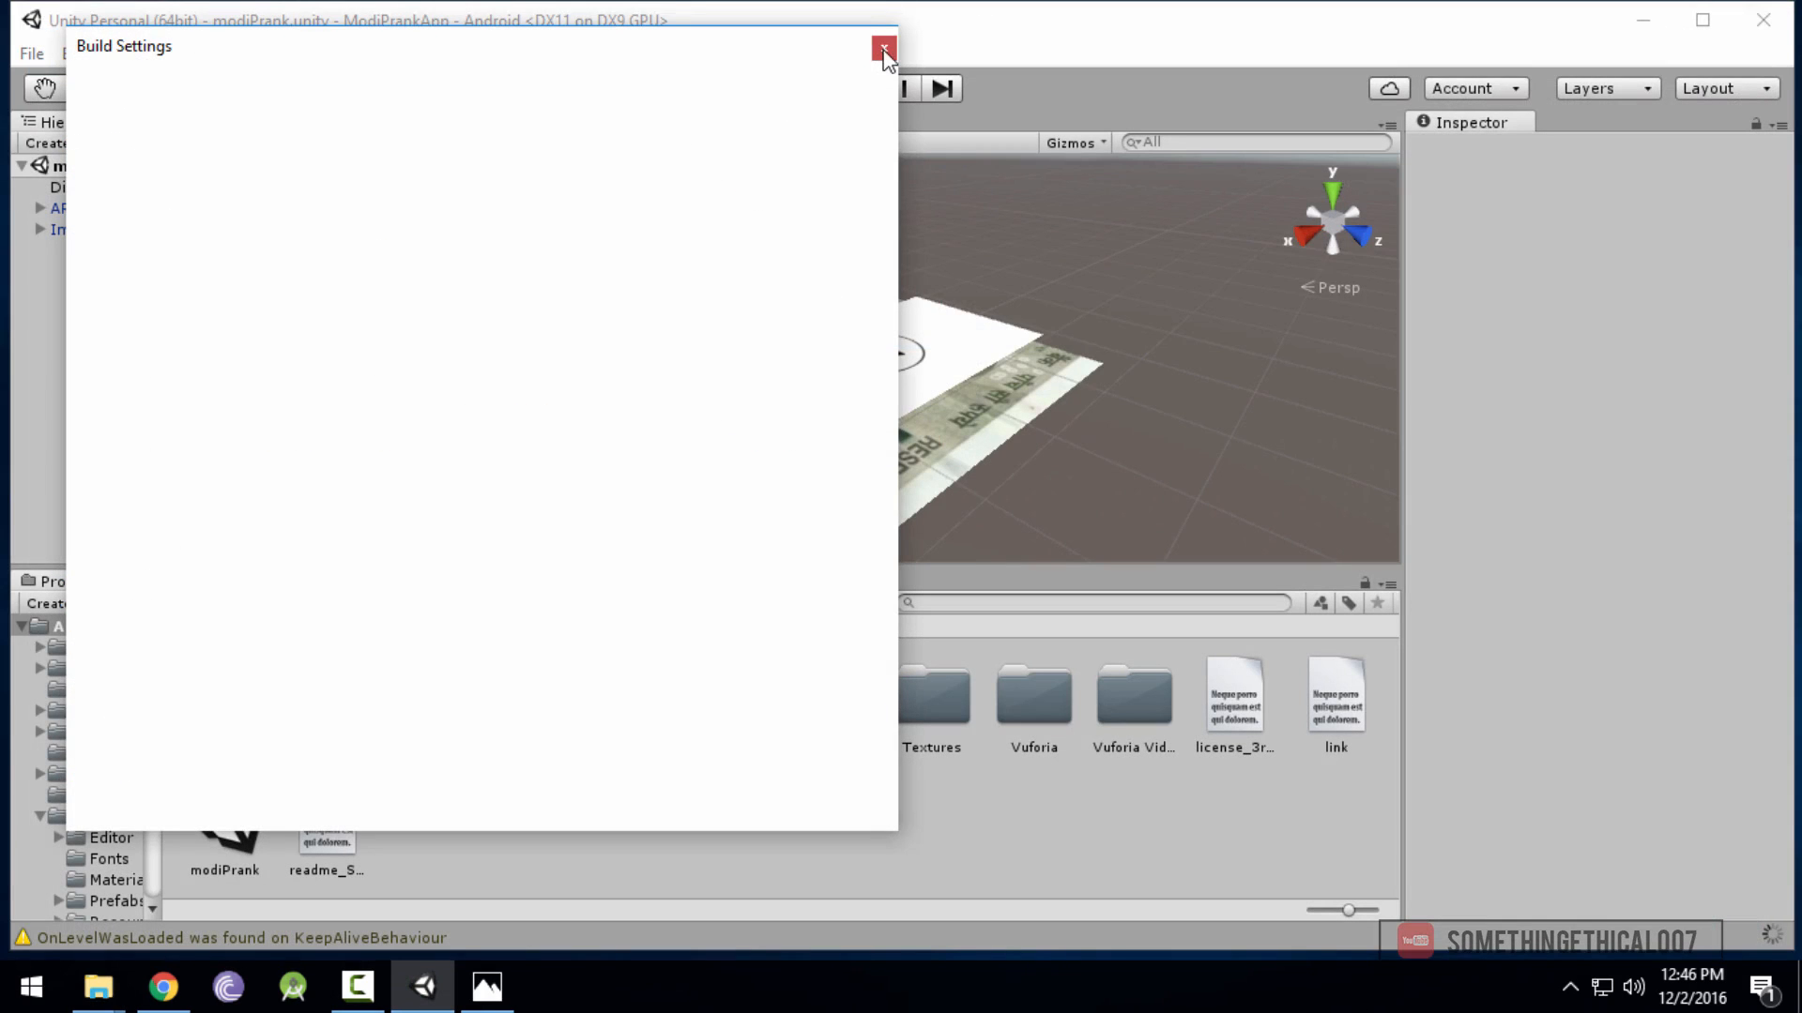
pyautogui.click(882, 50)
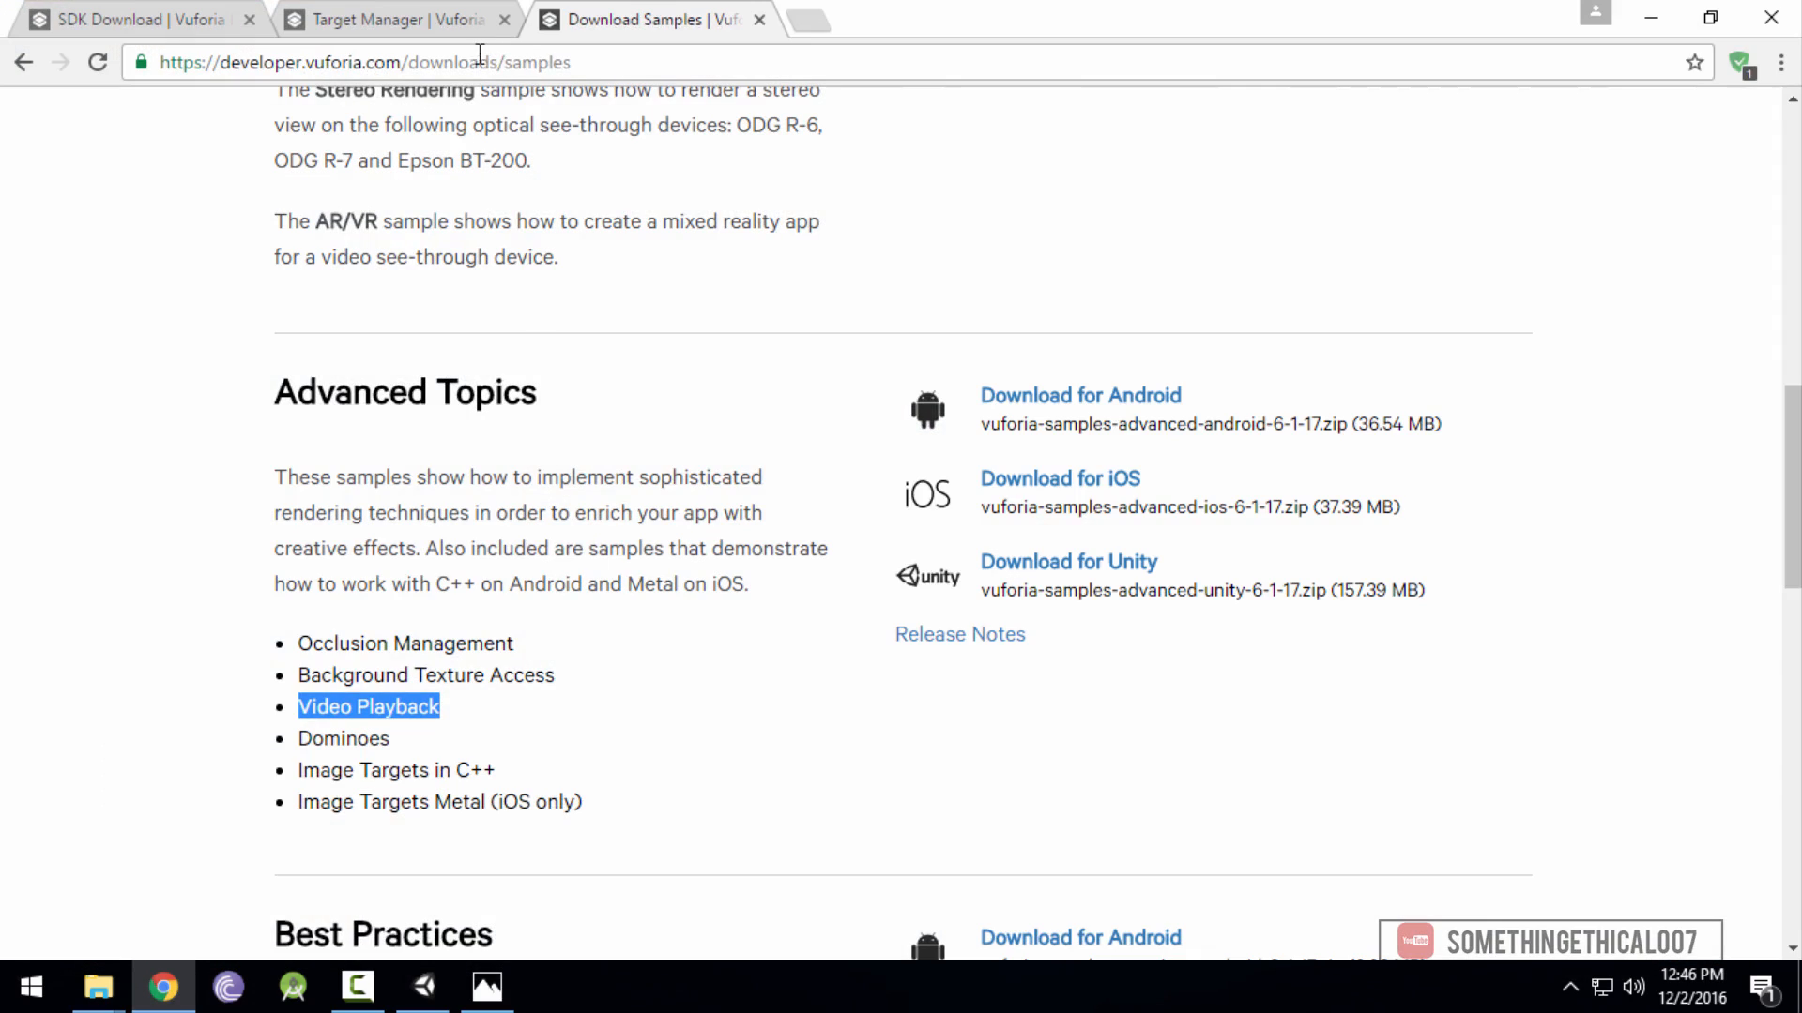
# Open the phone's file manager at 192.168.1.1 and enter Internal storage
pyautogui.click(362, 62)
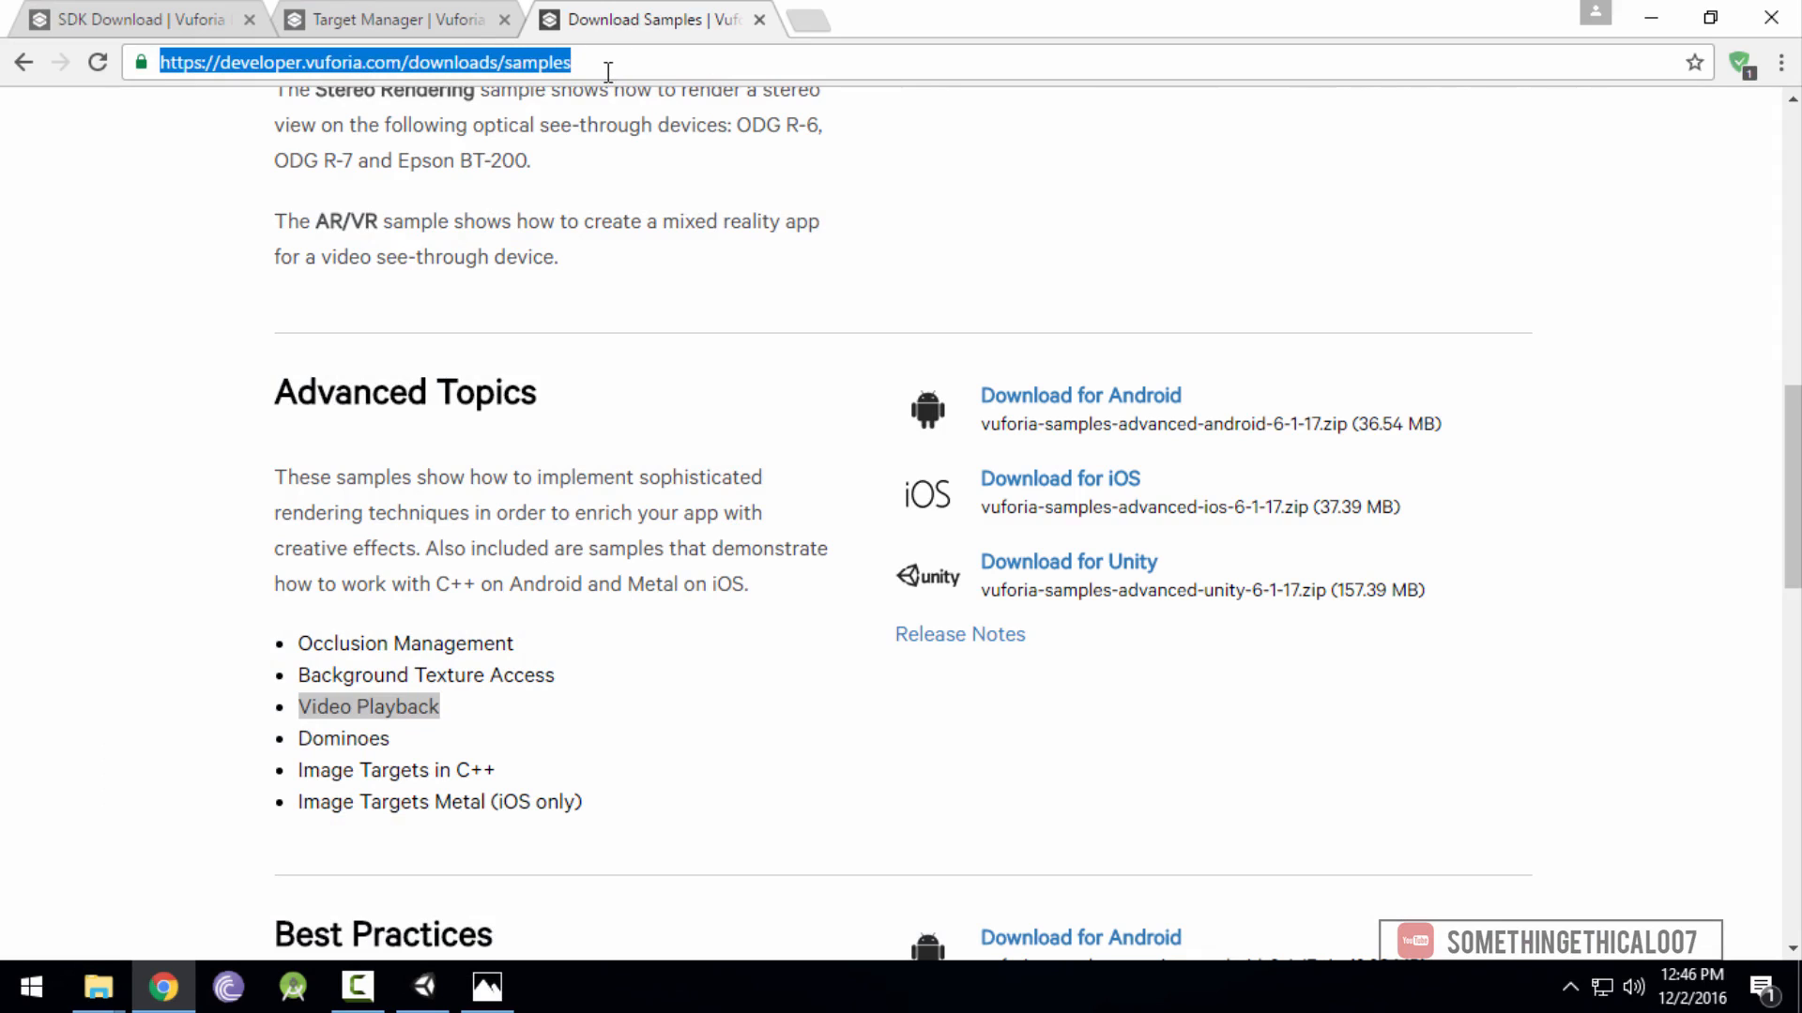
pyautogui.write('192.168.1.1')
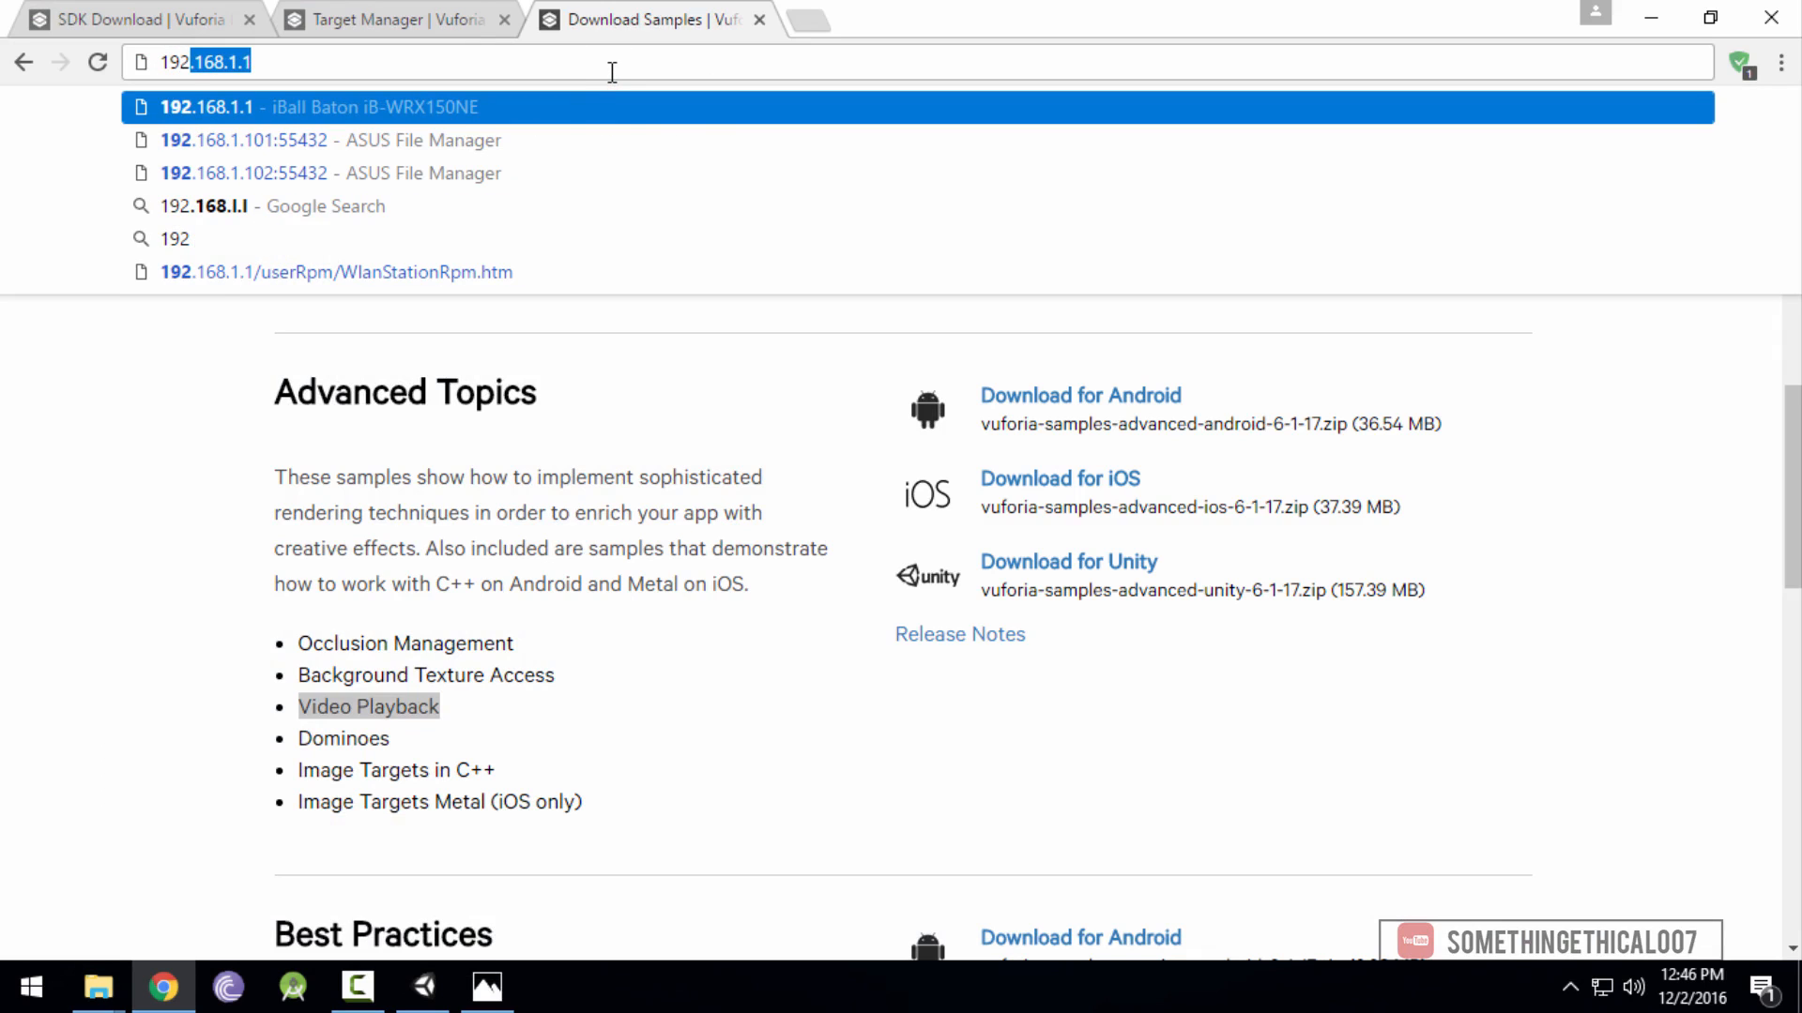
pyautogui.click(242, 140)
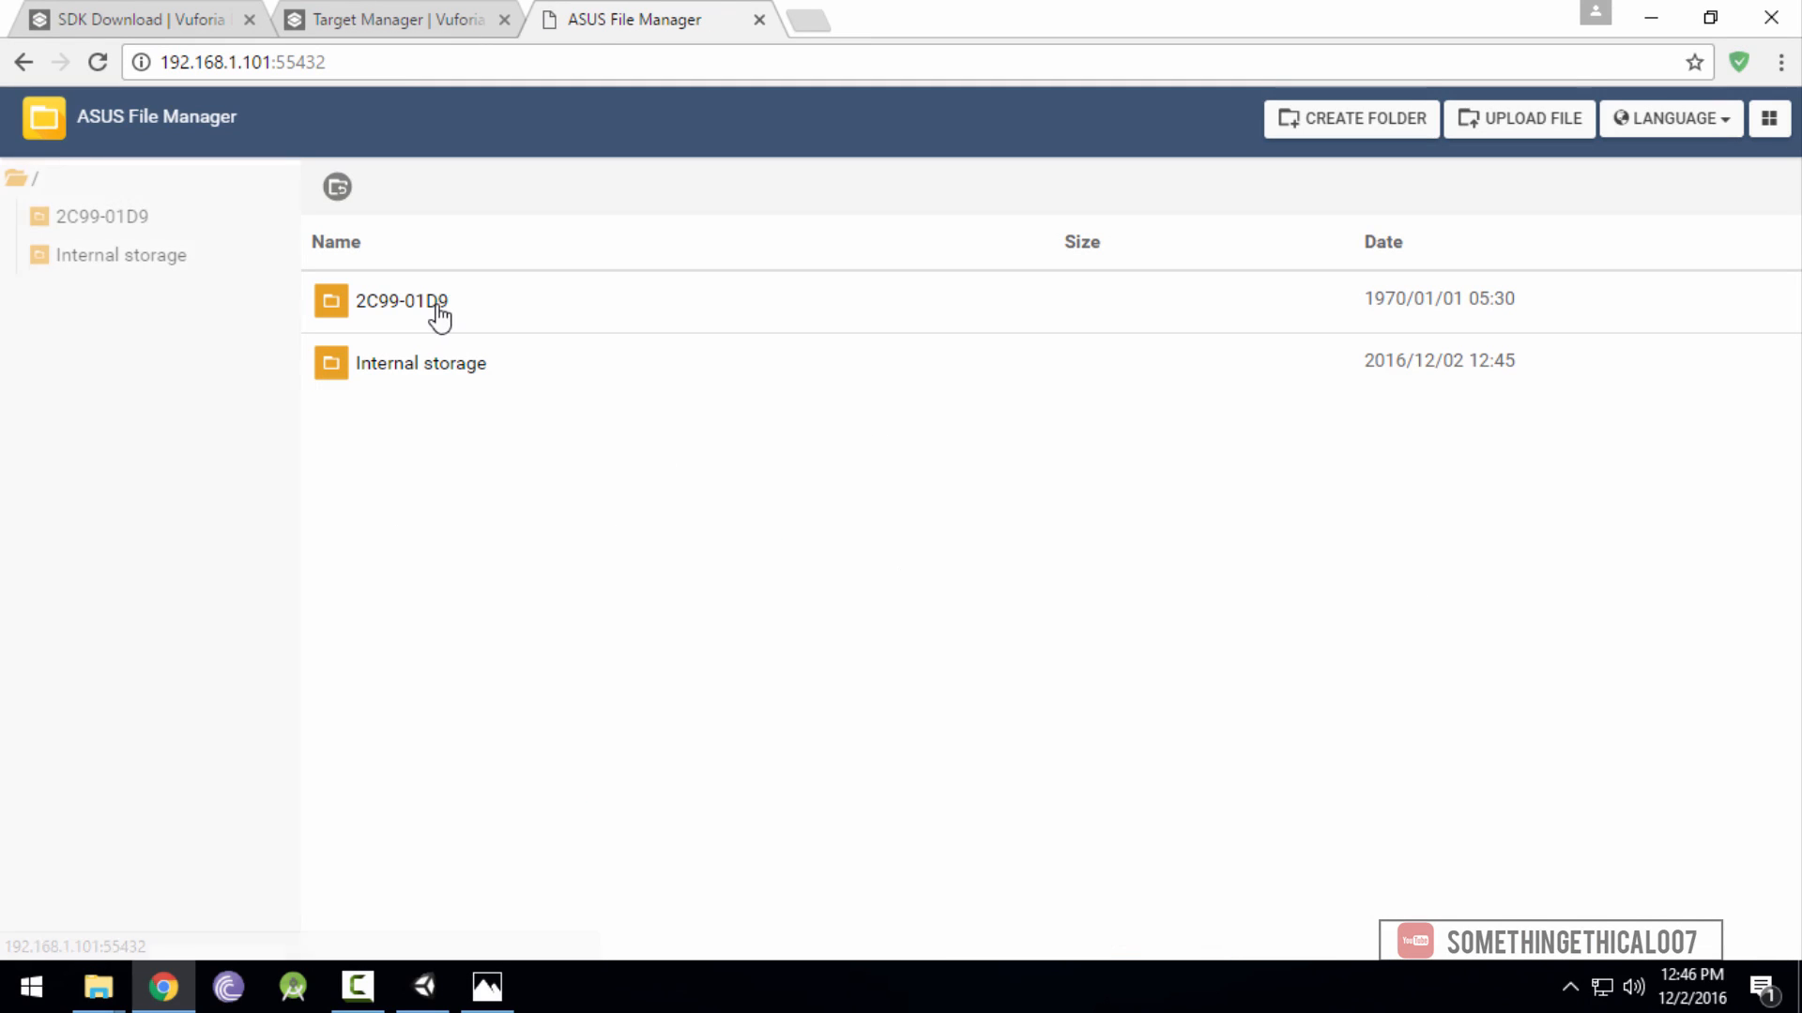
pyautogui.doubleClick(421, 362)
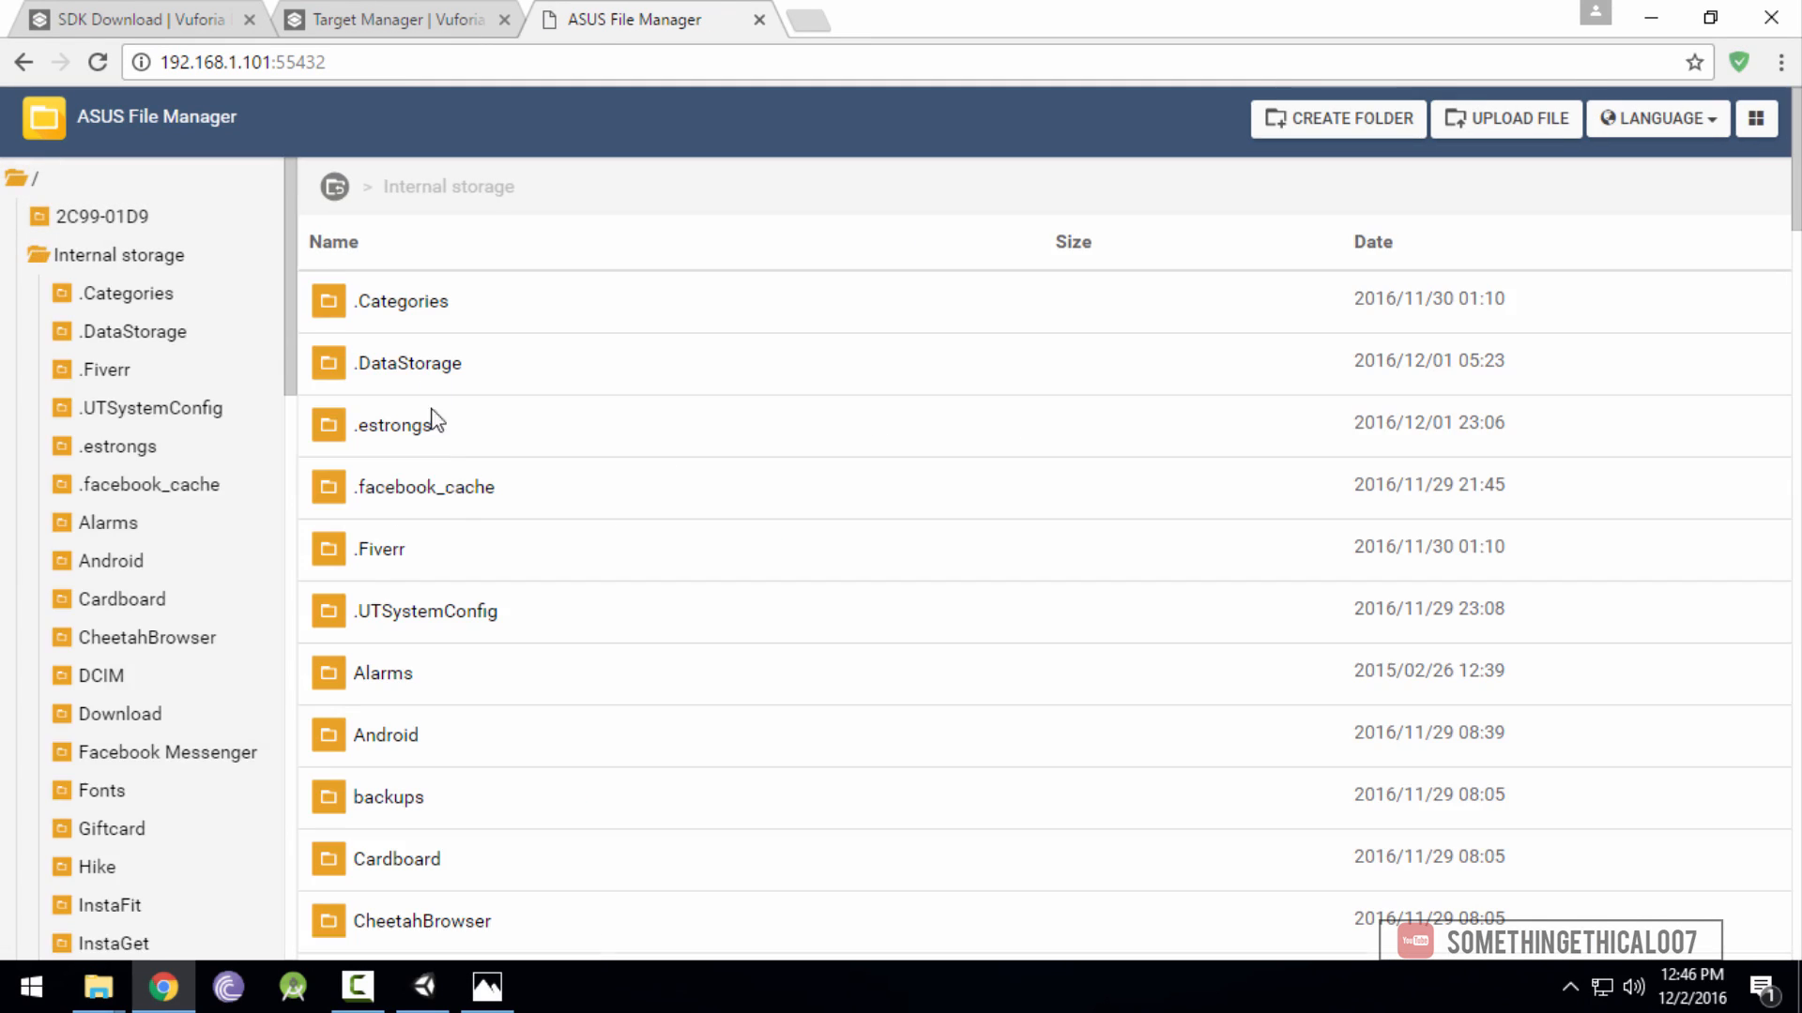
# Upload ModiPrank.apk from the Desktop into Internal storage and dismiss the upload dialog
pyautogui.click(1516, 117)
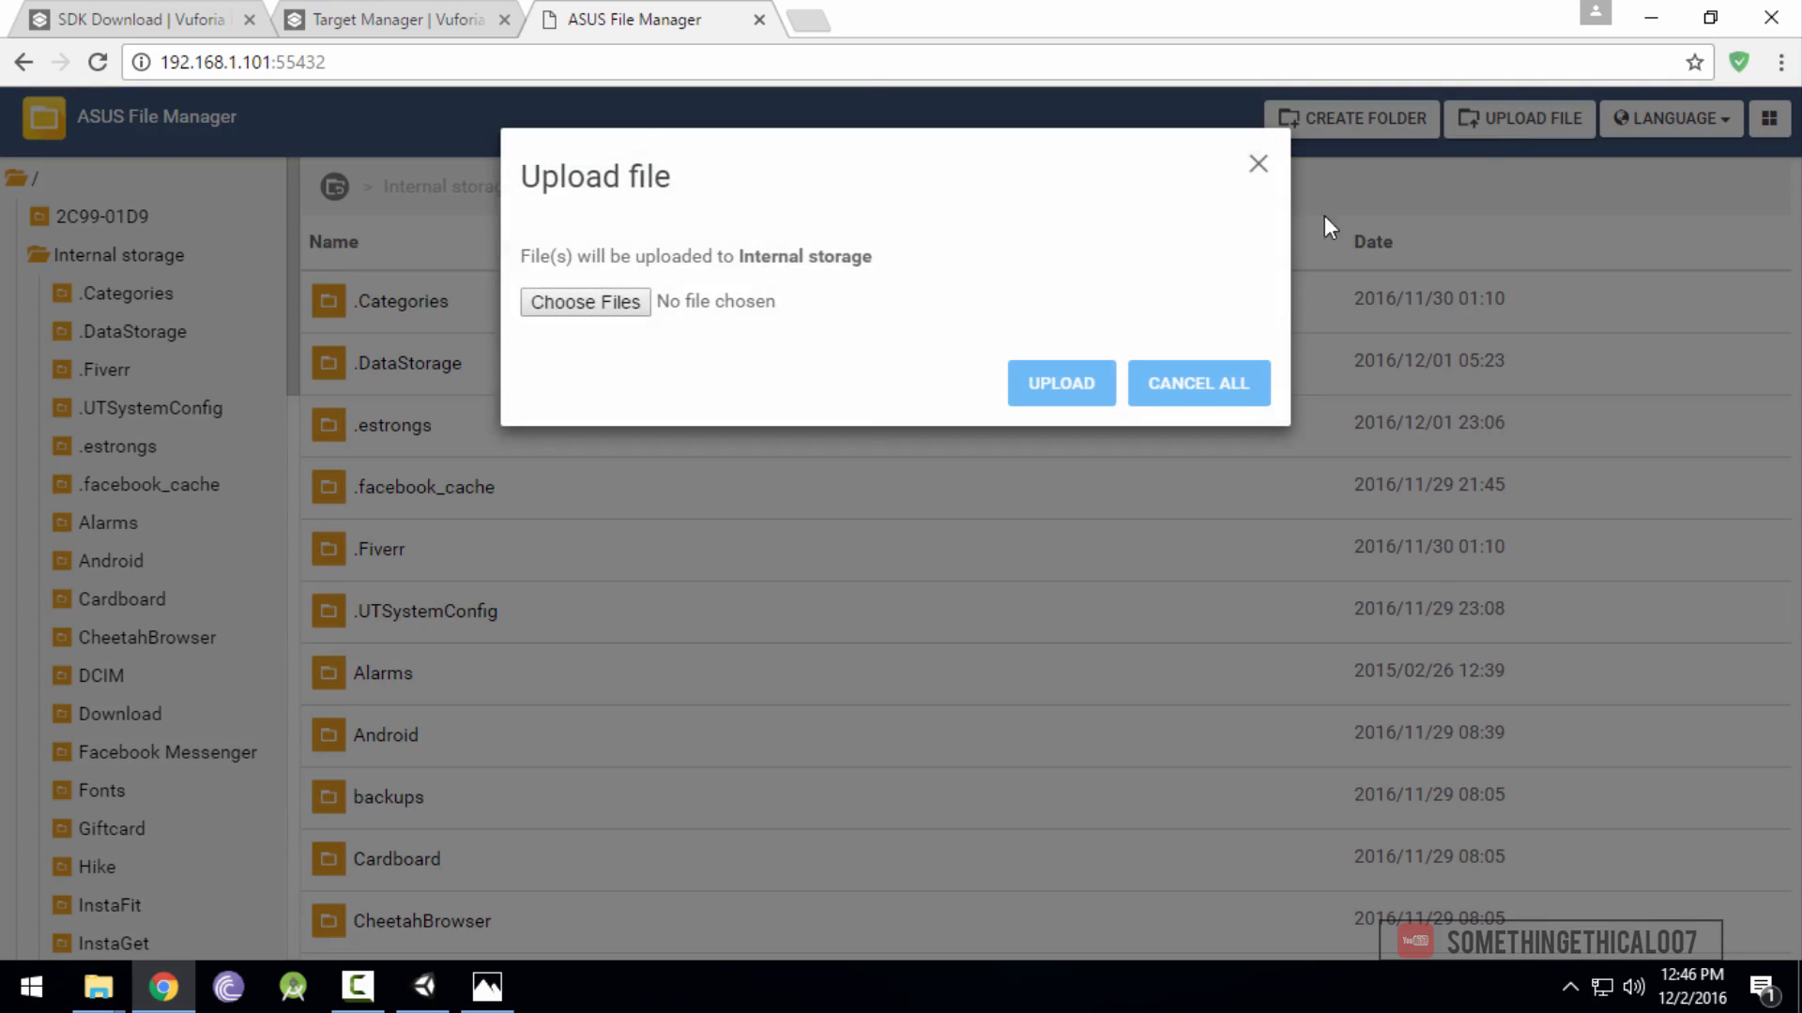
pyautogui.click(584, 301)
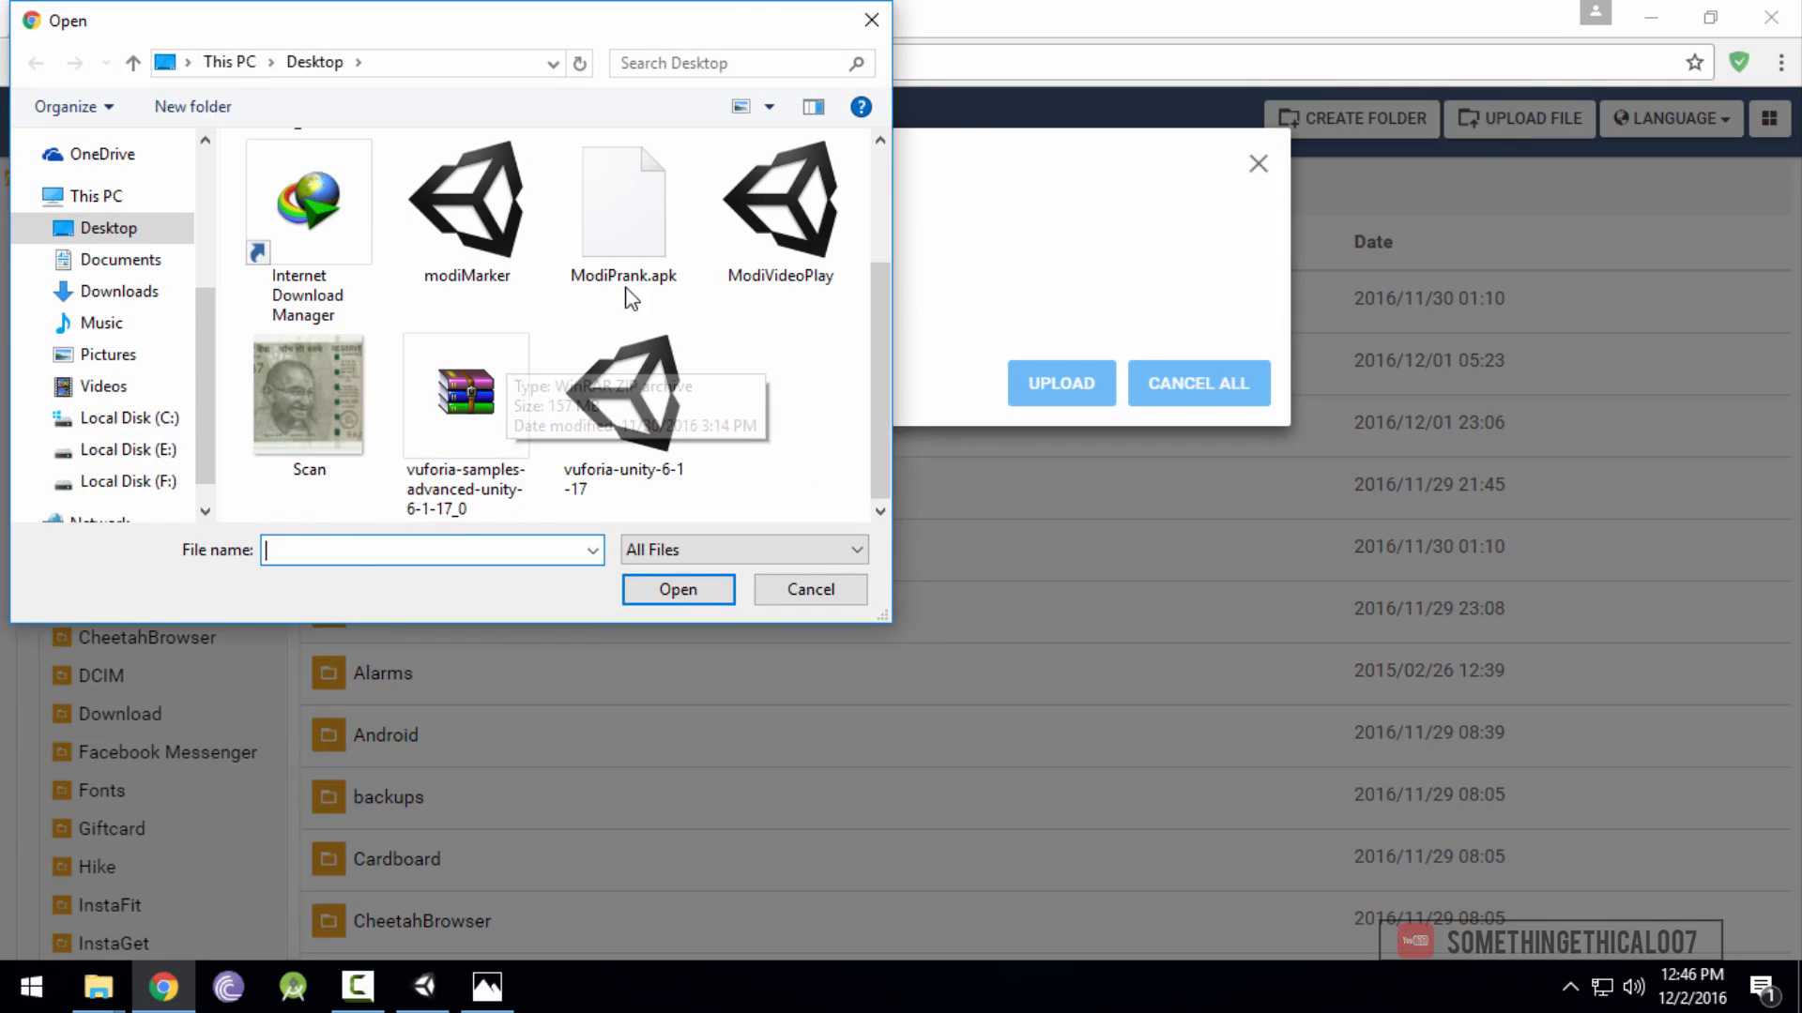
pyautogui.click(677, 590)
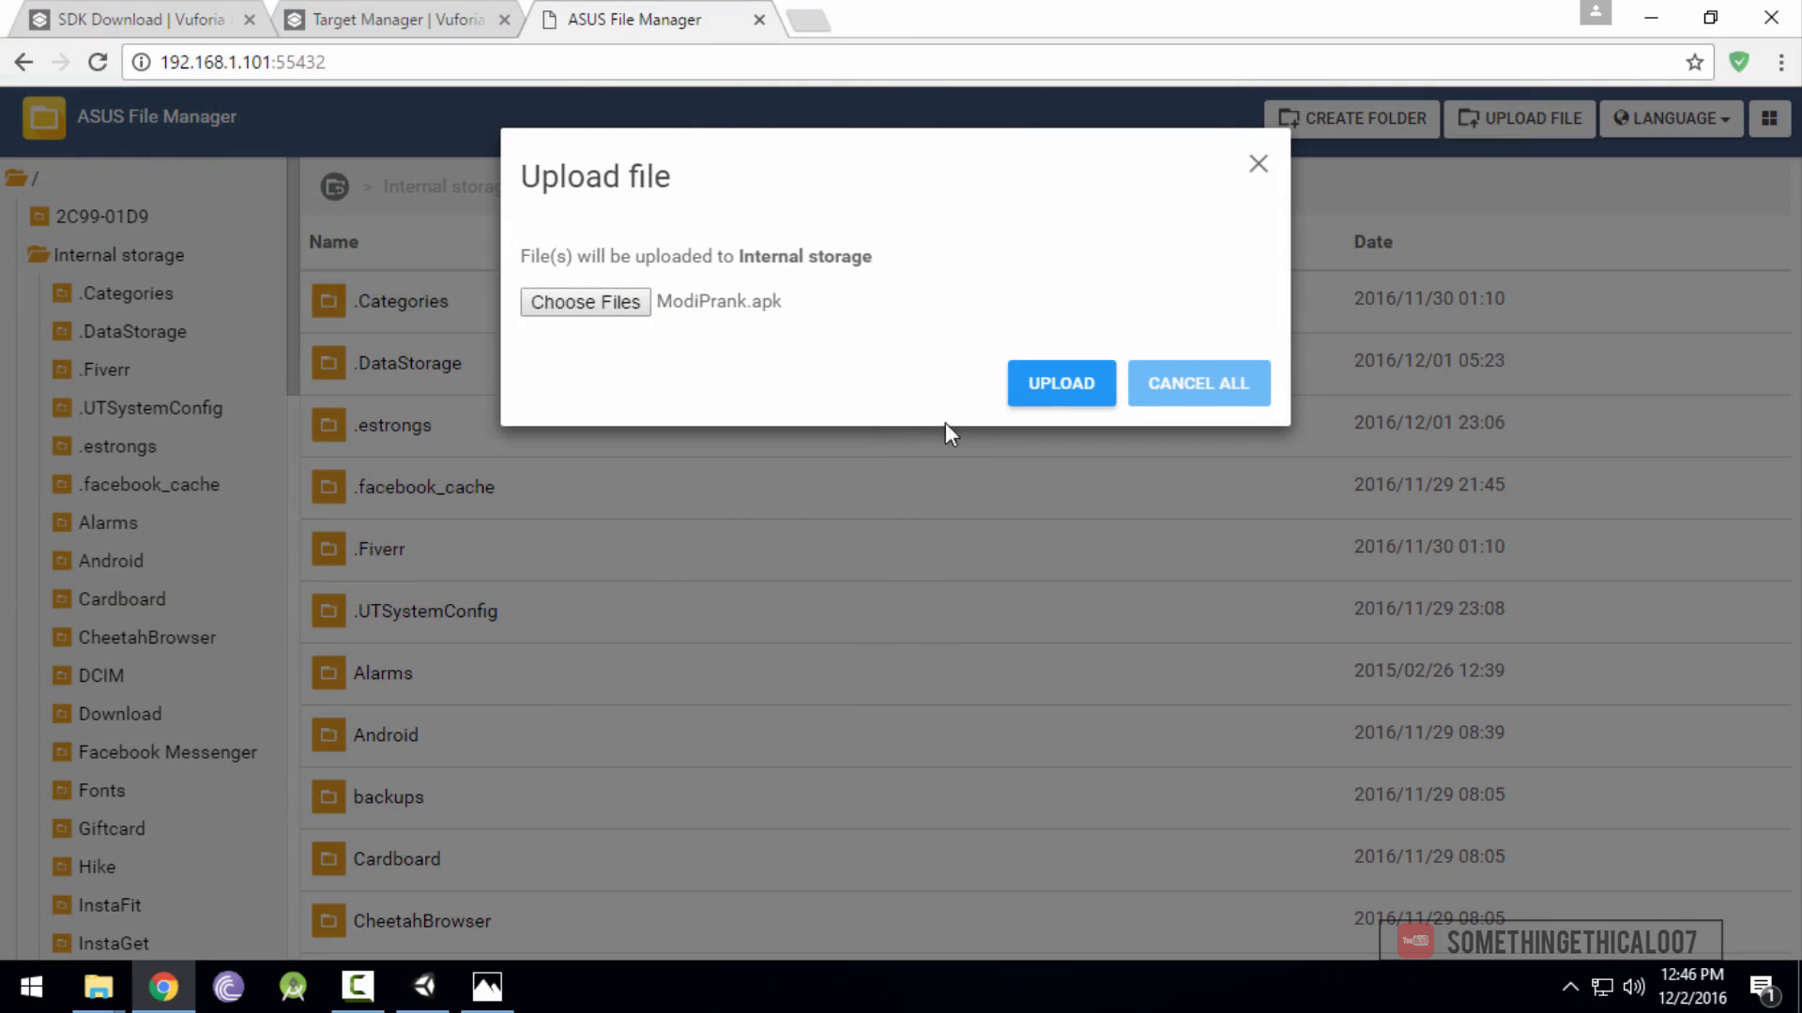
pyautogui.click(1059, 383)
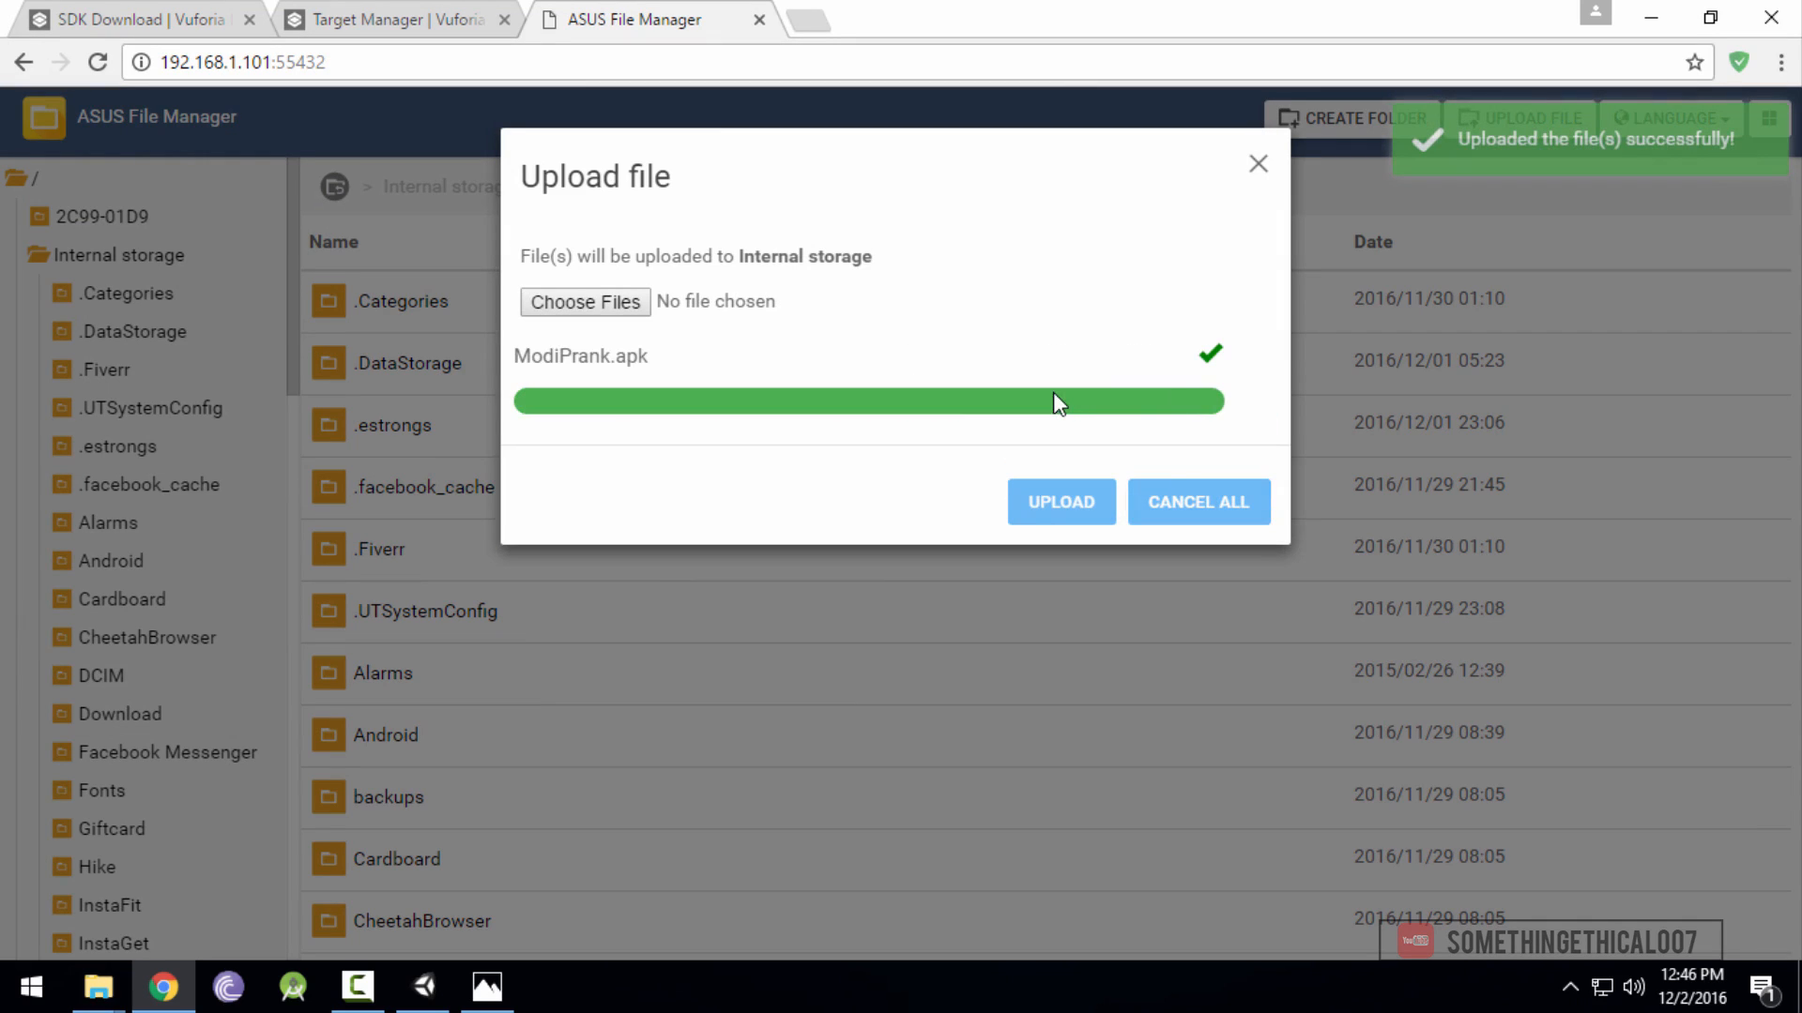
pyautogui.click(1257, 163)
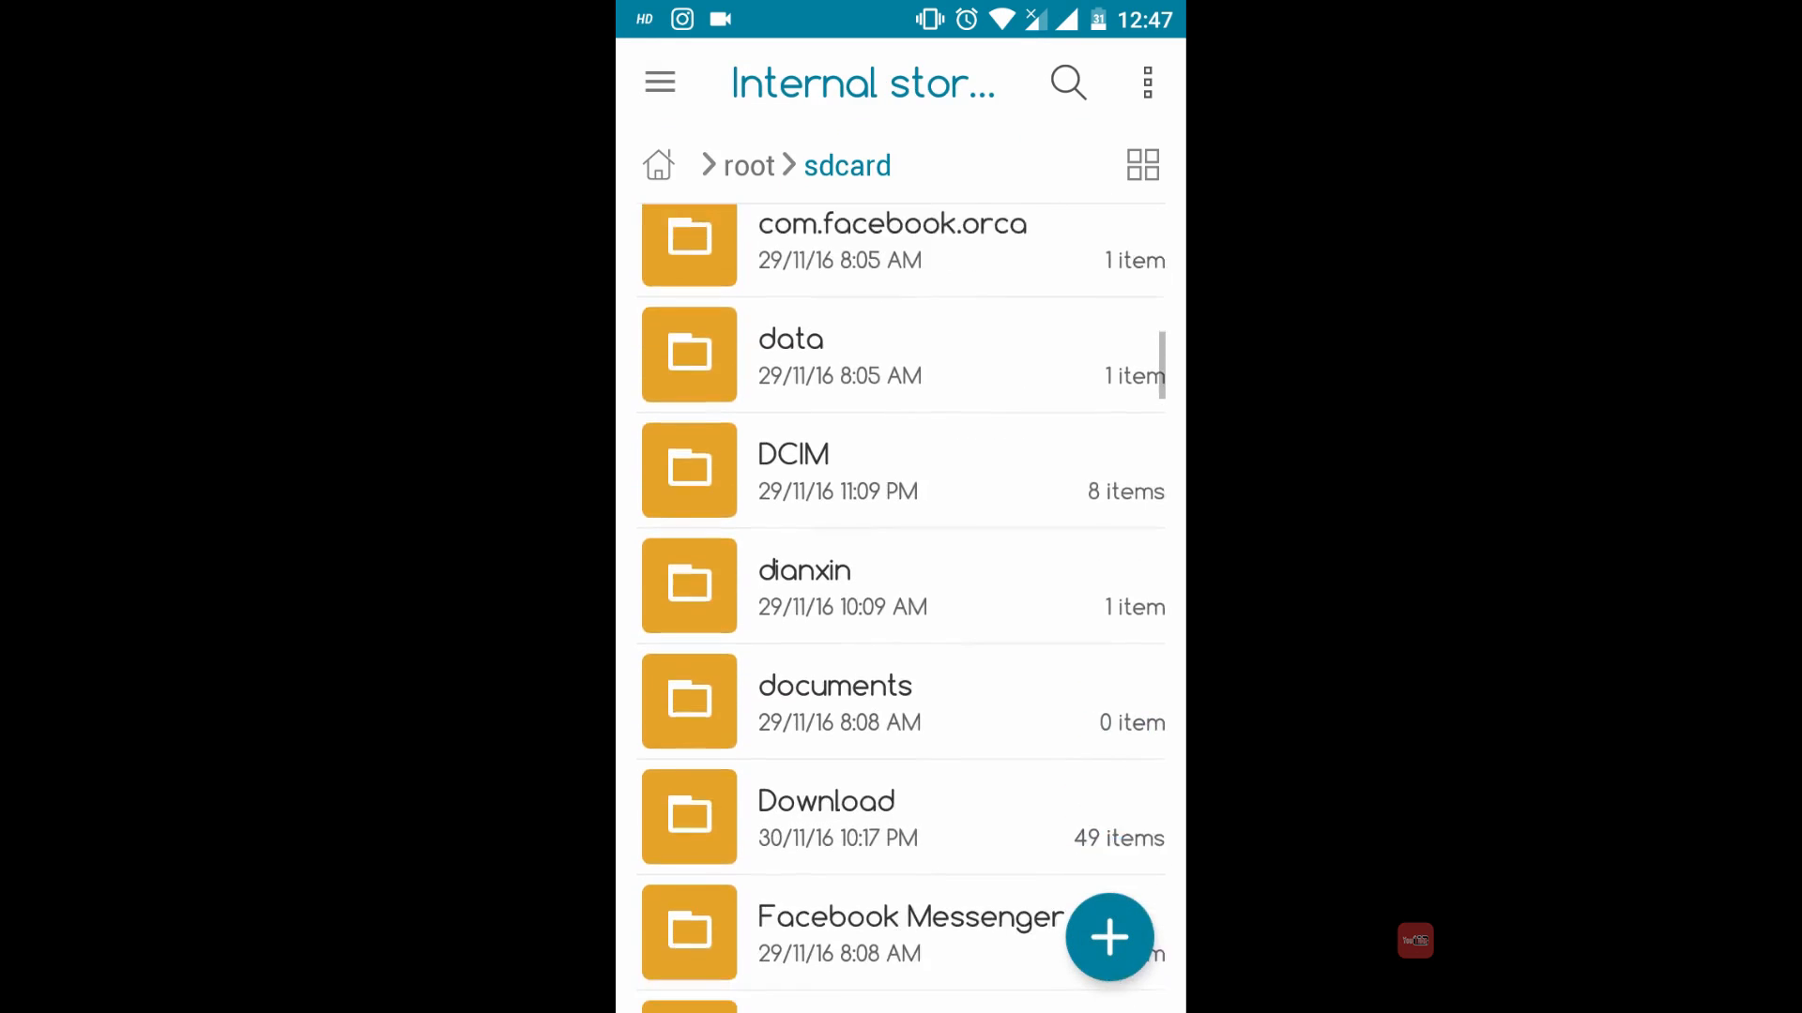
# Find ModiPrank.apk in the sdcard folder and install ModiPrankApp from it
pyautogui.scroll(-3)
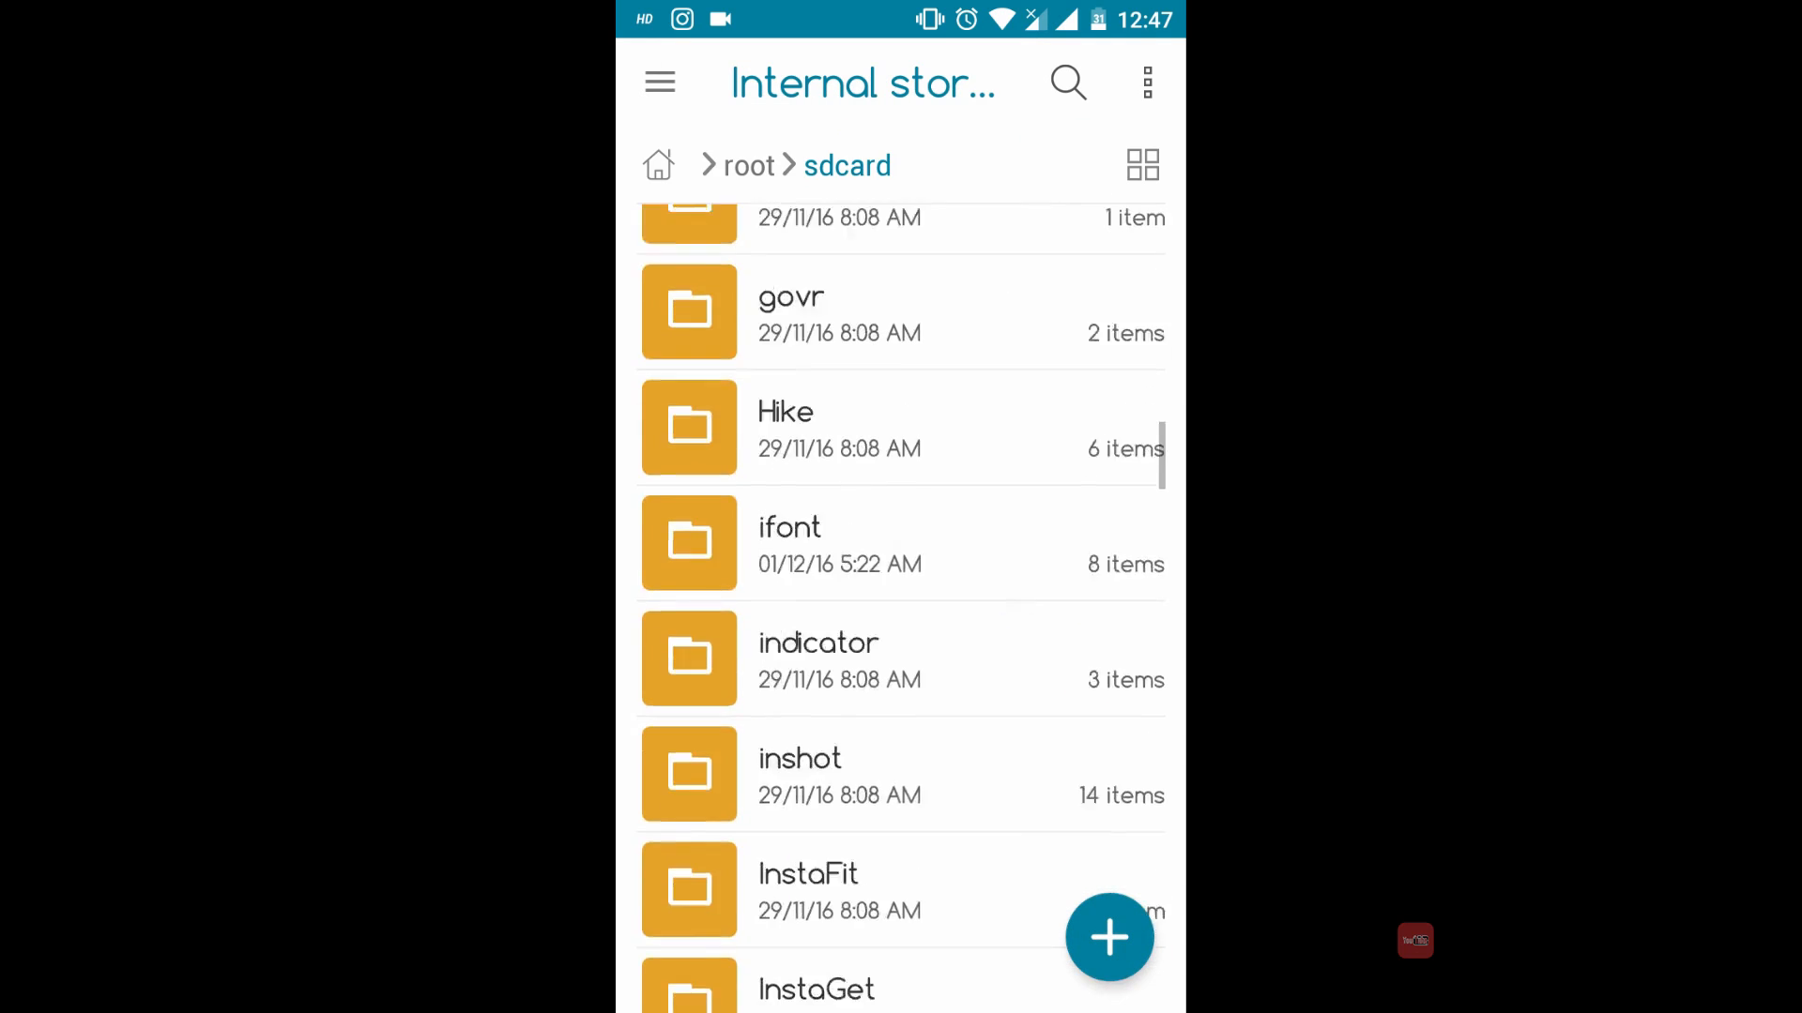
pyautogui.scroll(-3)
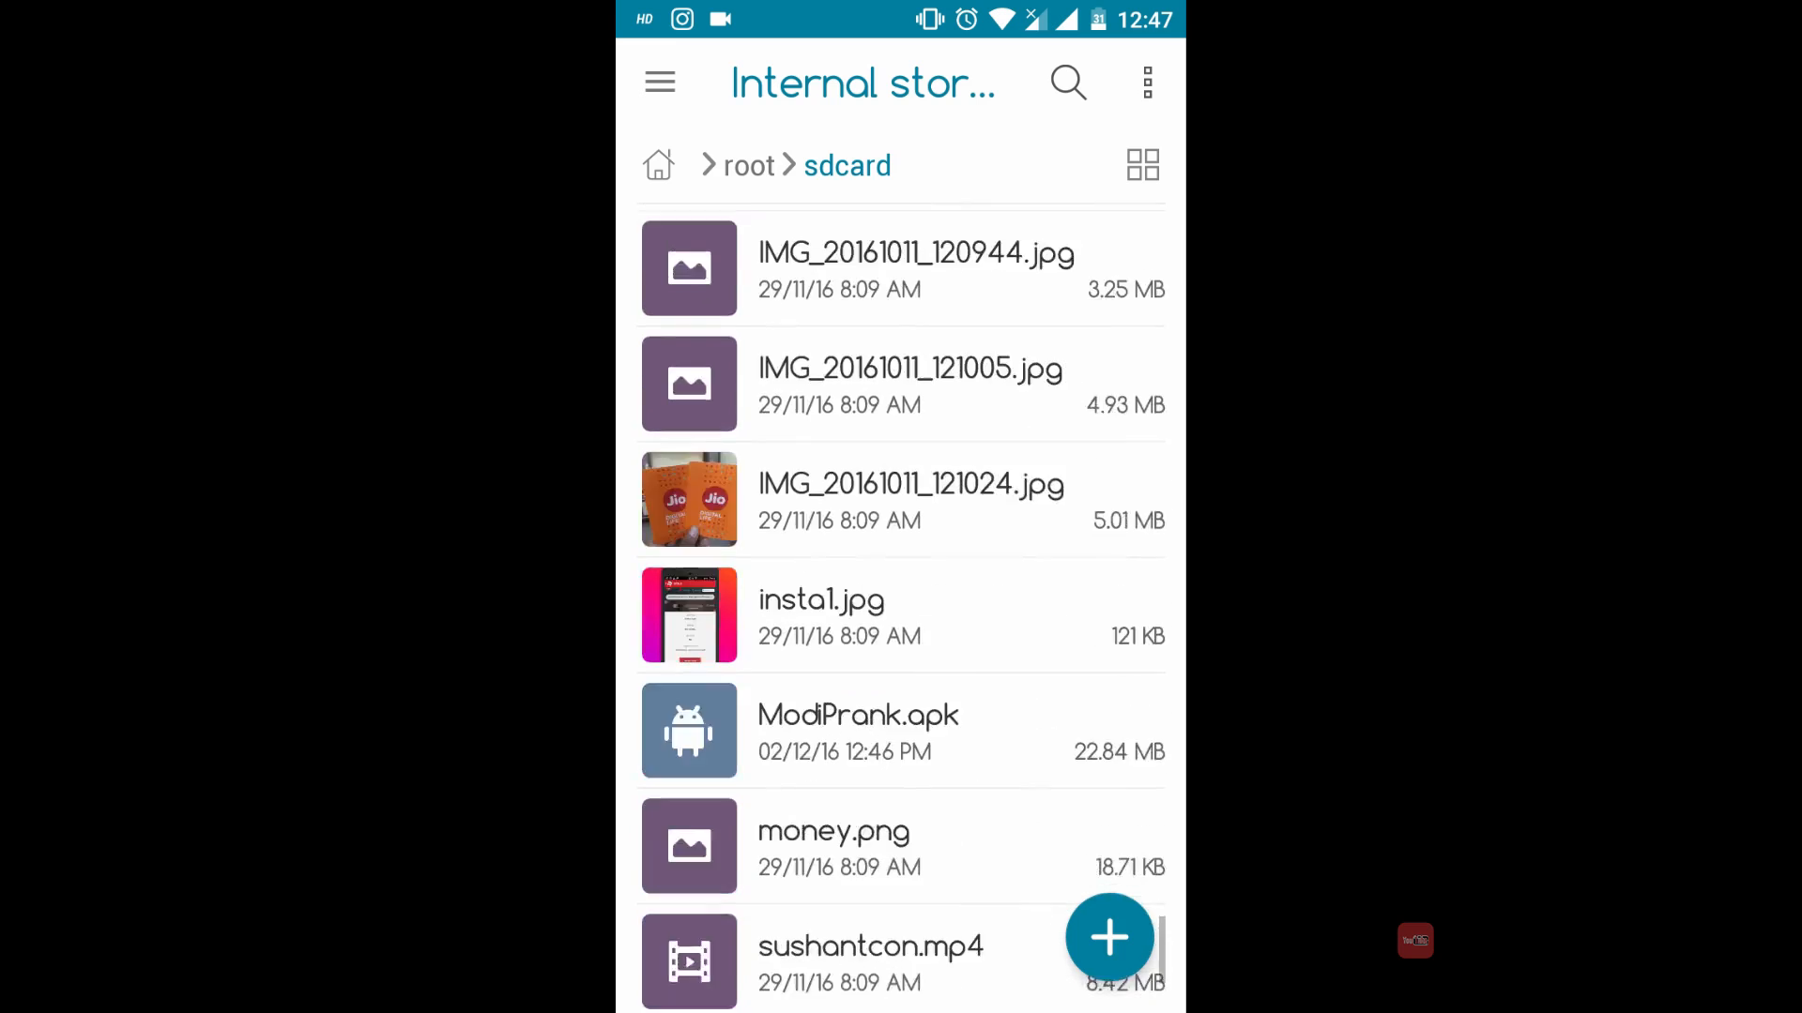
pyautogui.scroll(-3)
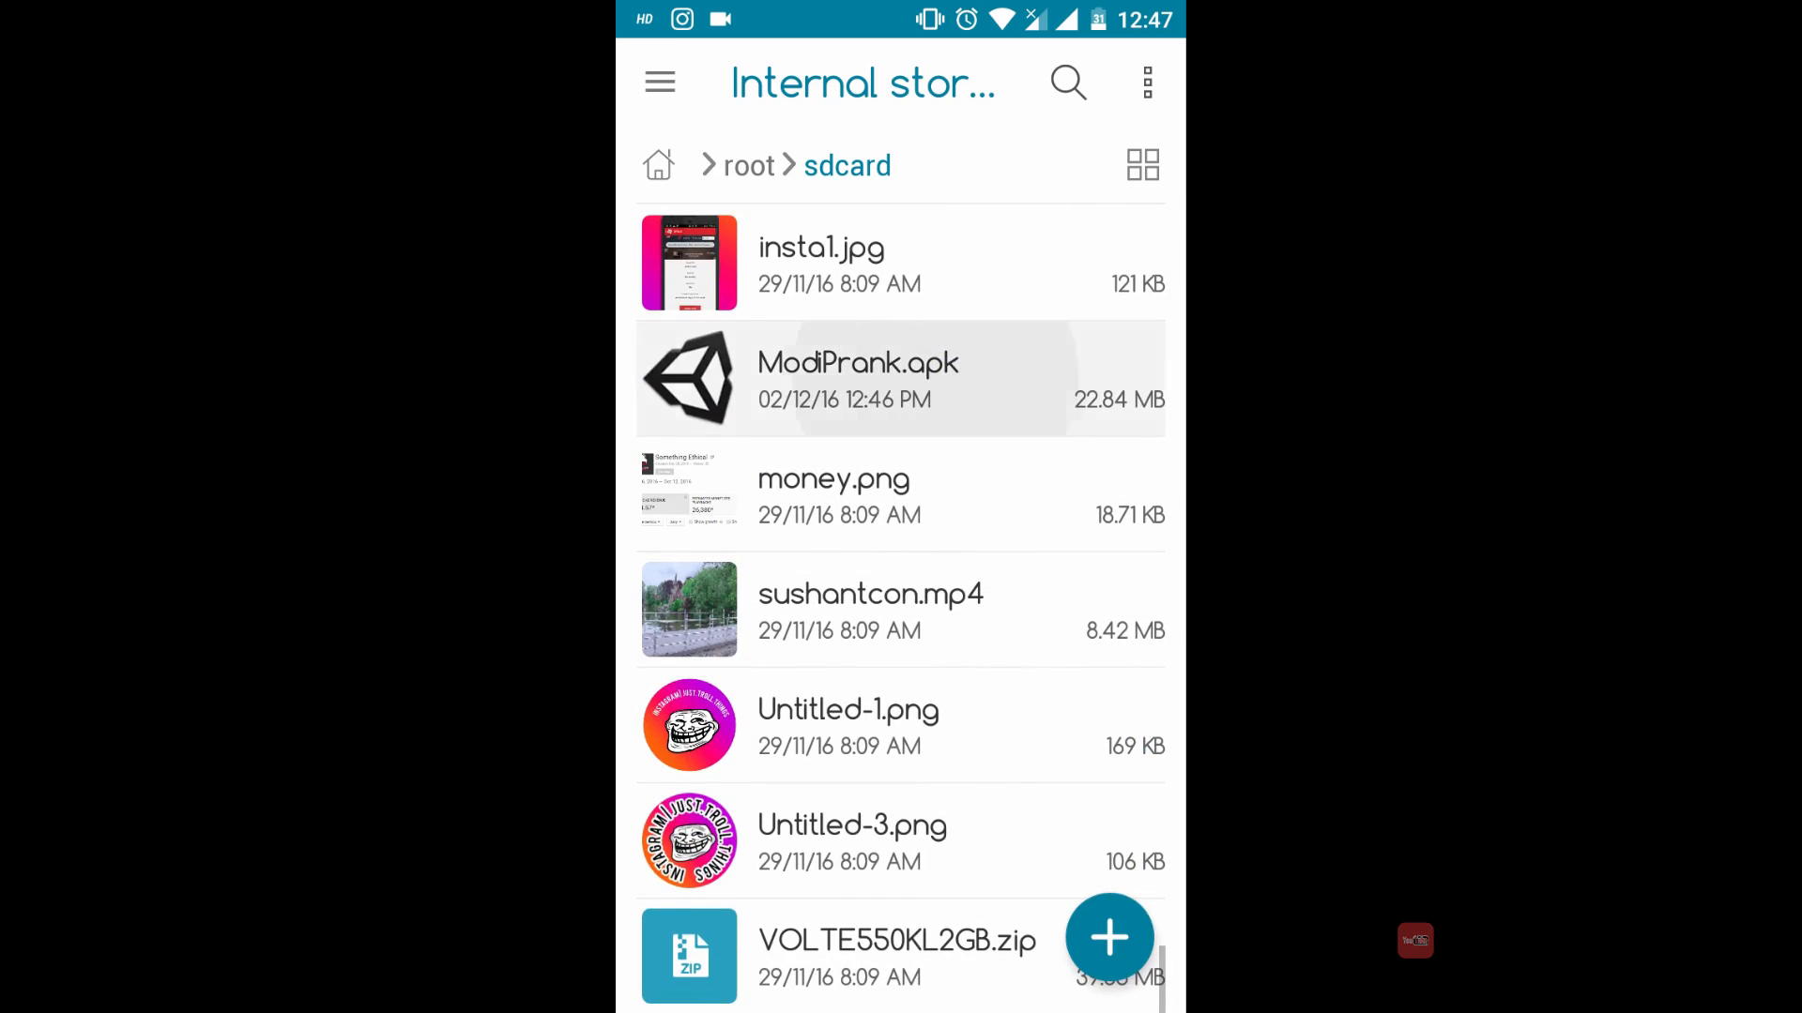
pyautogui.click(857, 379)
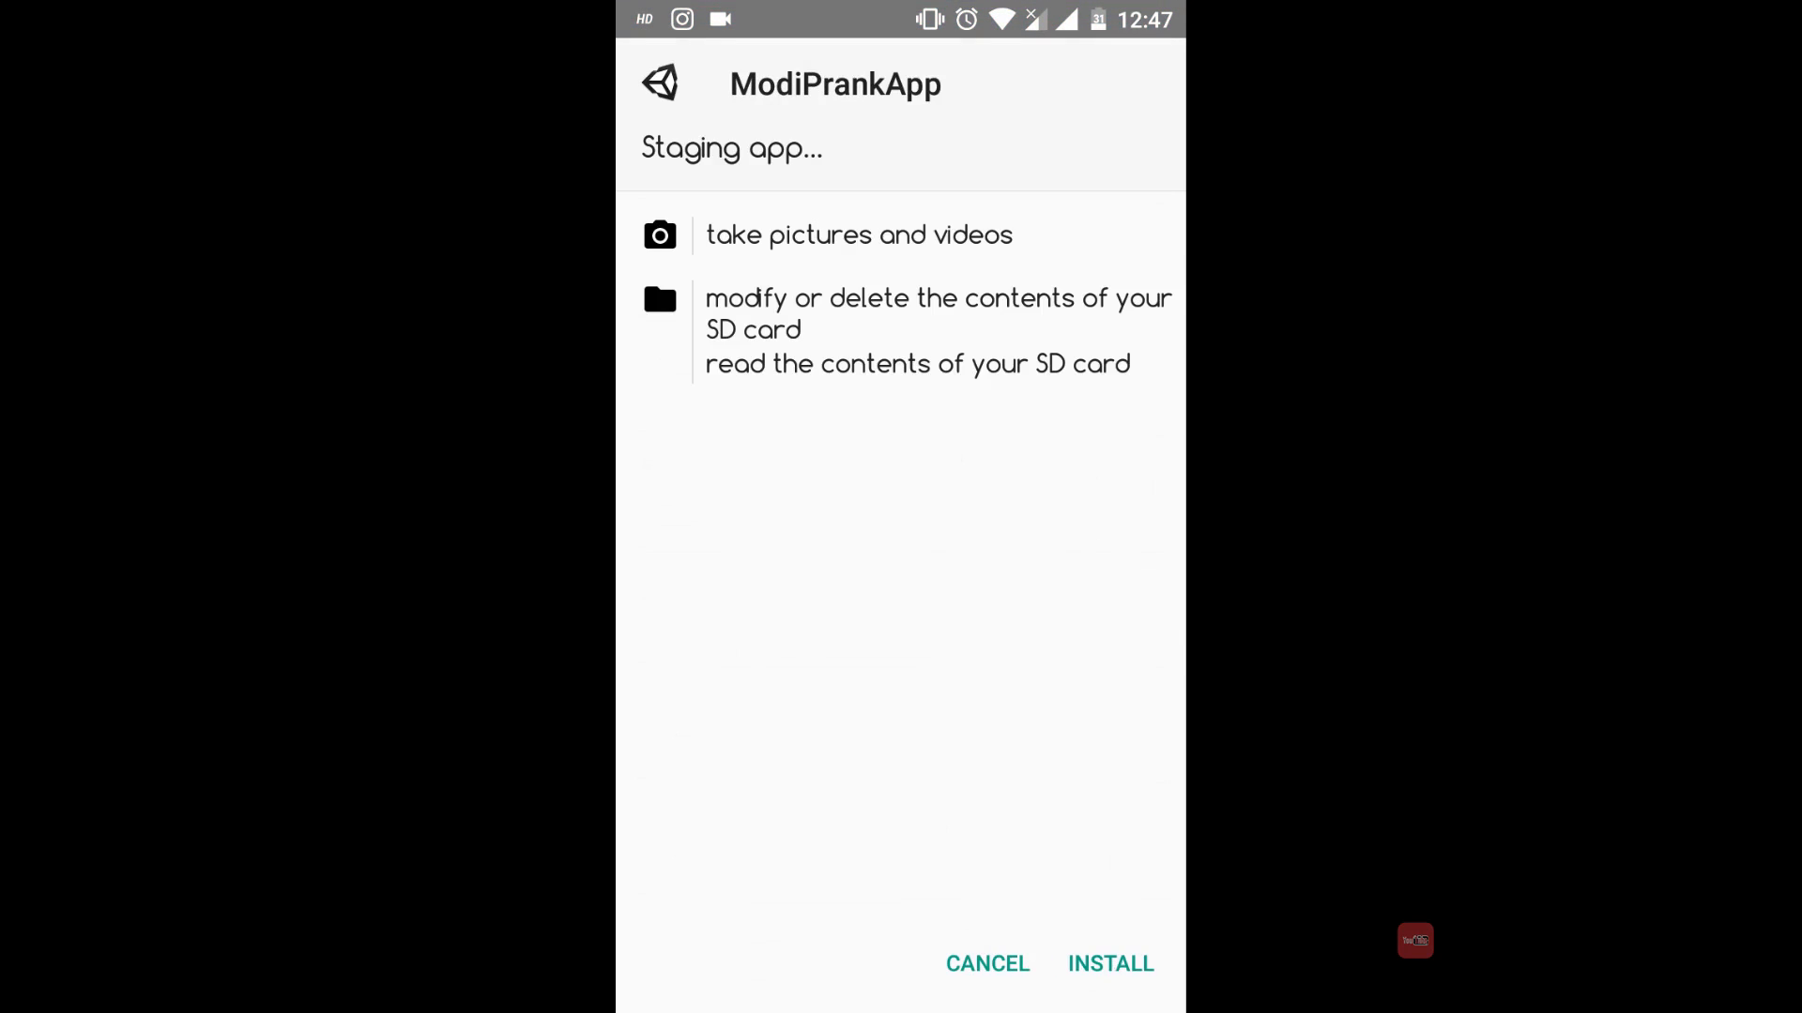
pyautogui.click(1109, 963)
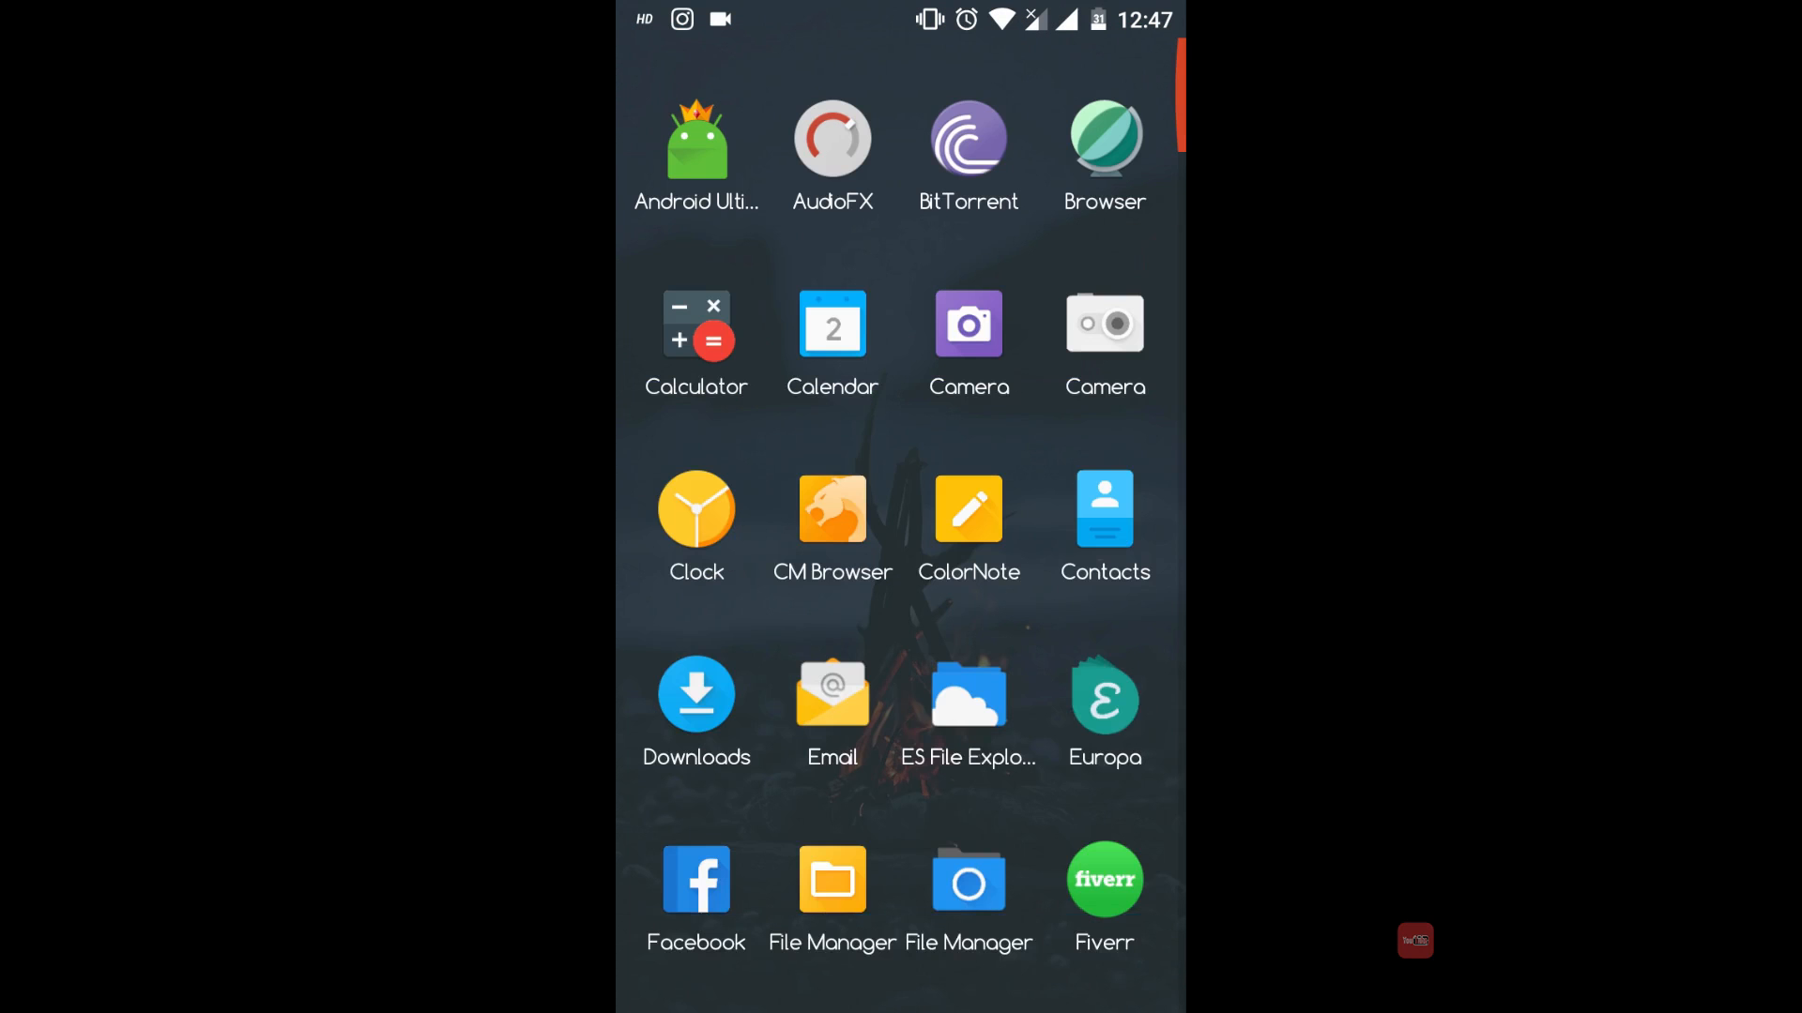
# Scroll the app drawer down to reveal the ModiPrankApp icon
pyautogui.scroll(-3)
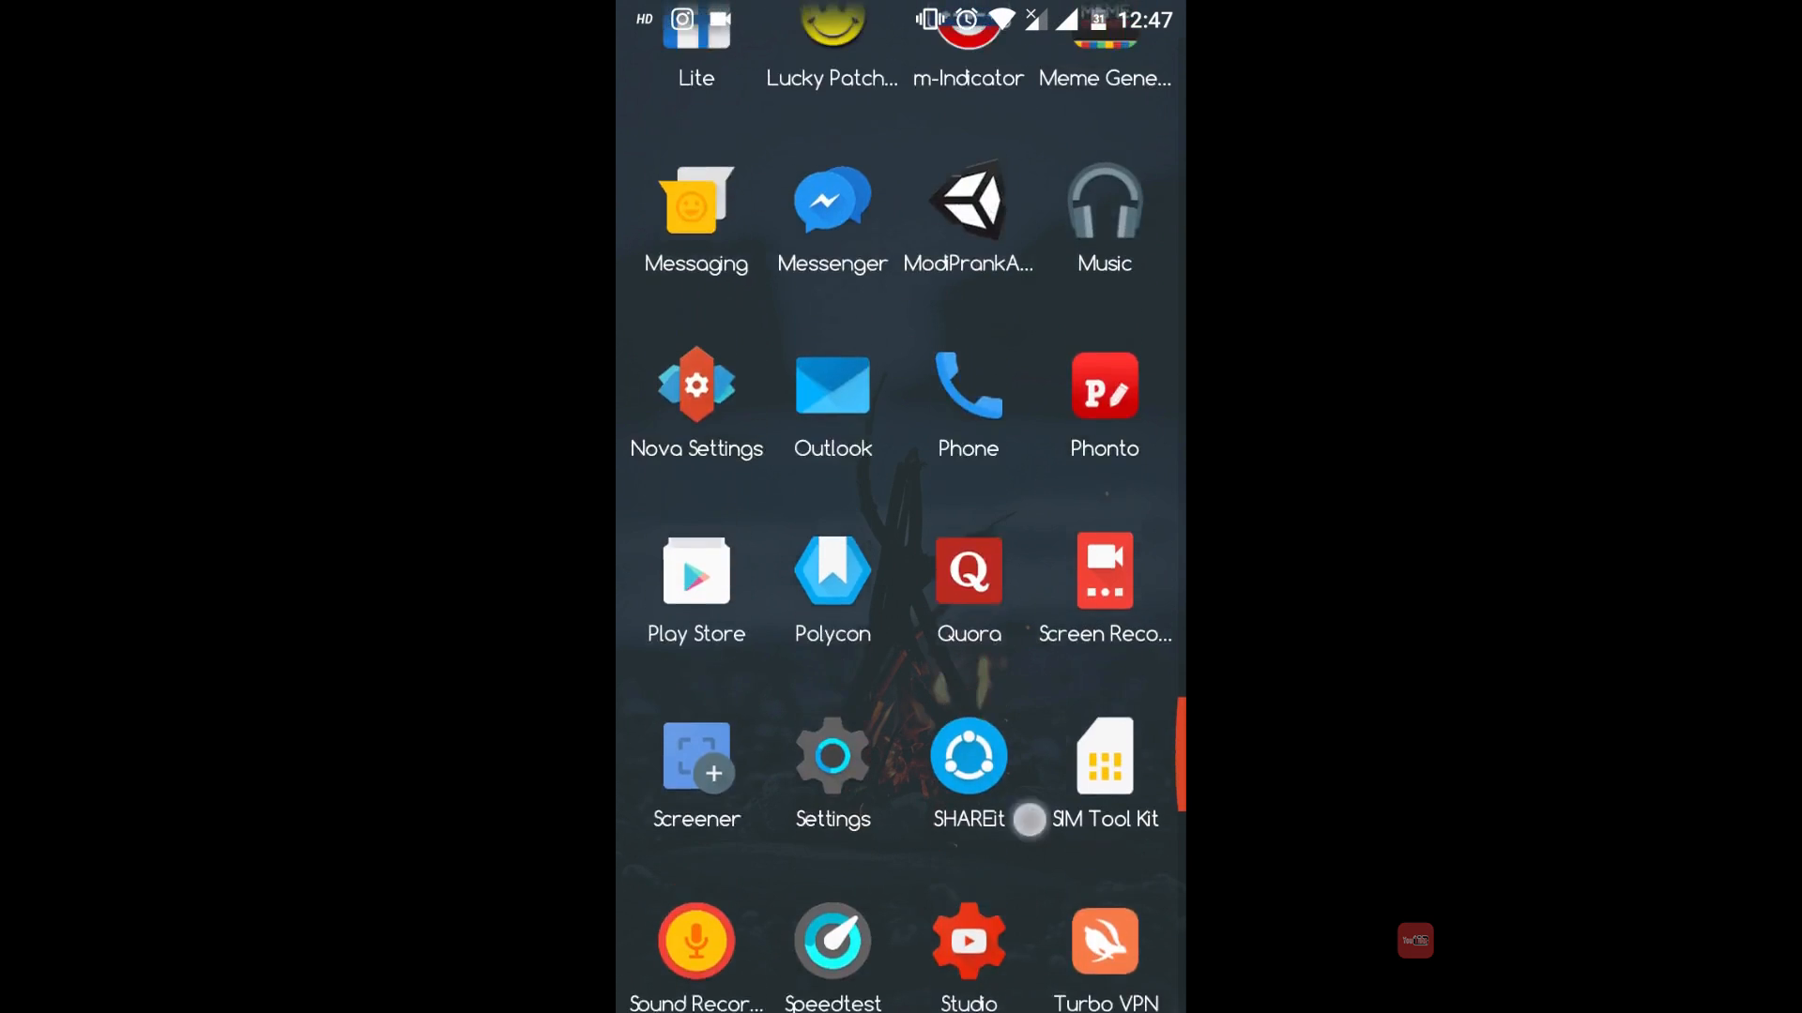